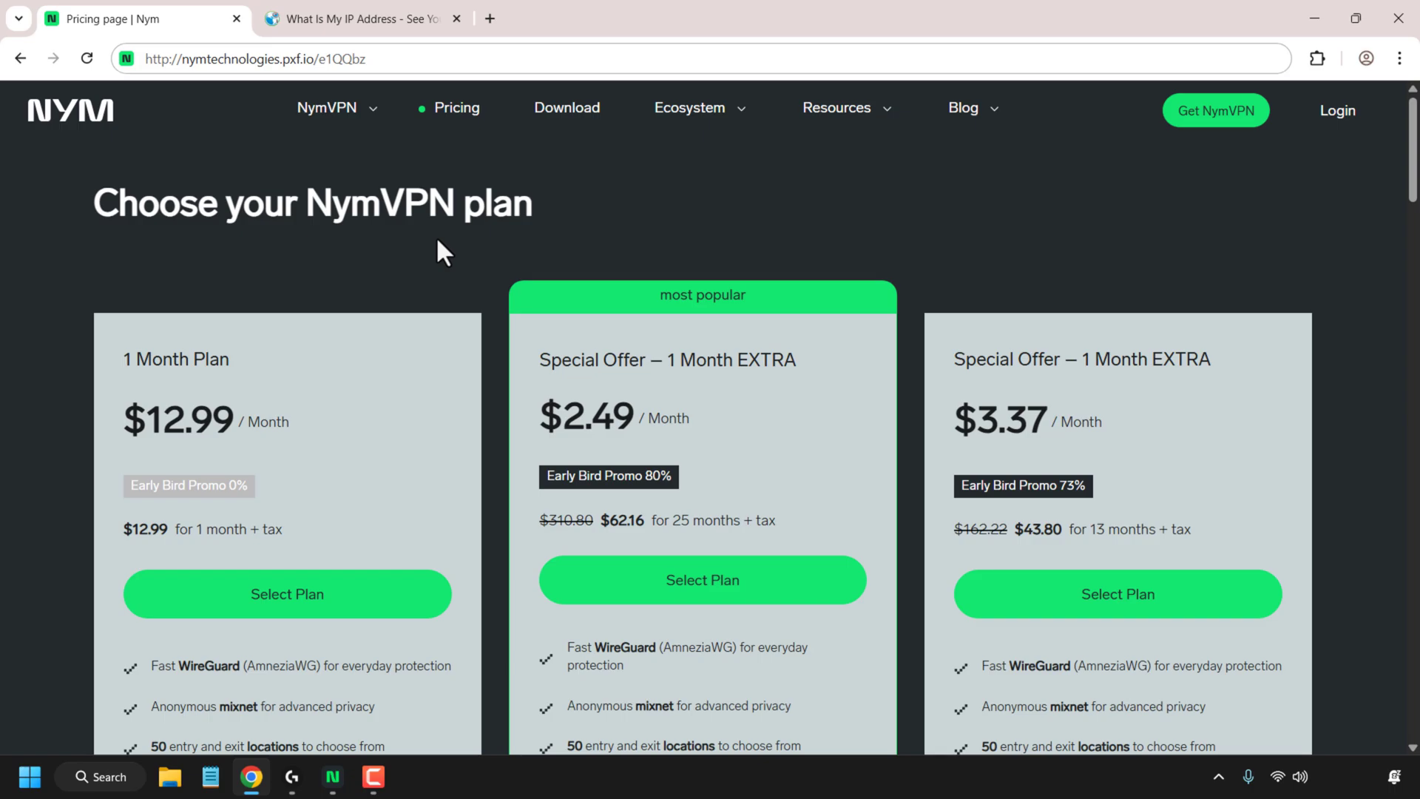
{"action": "mouse_move", "coordinate": [487, 251]}
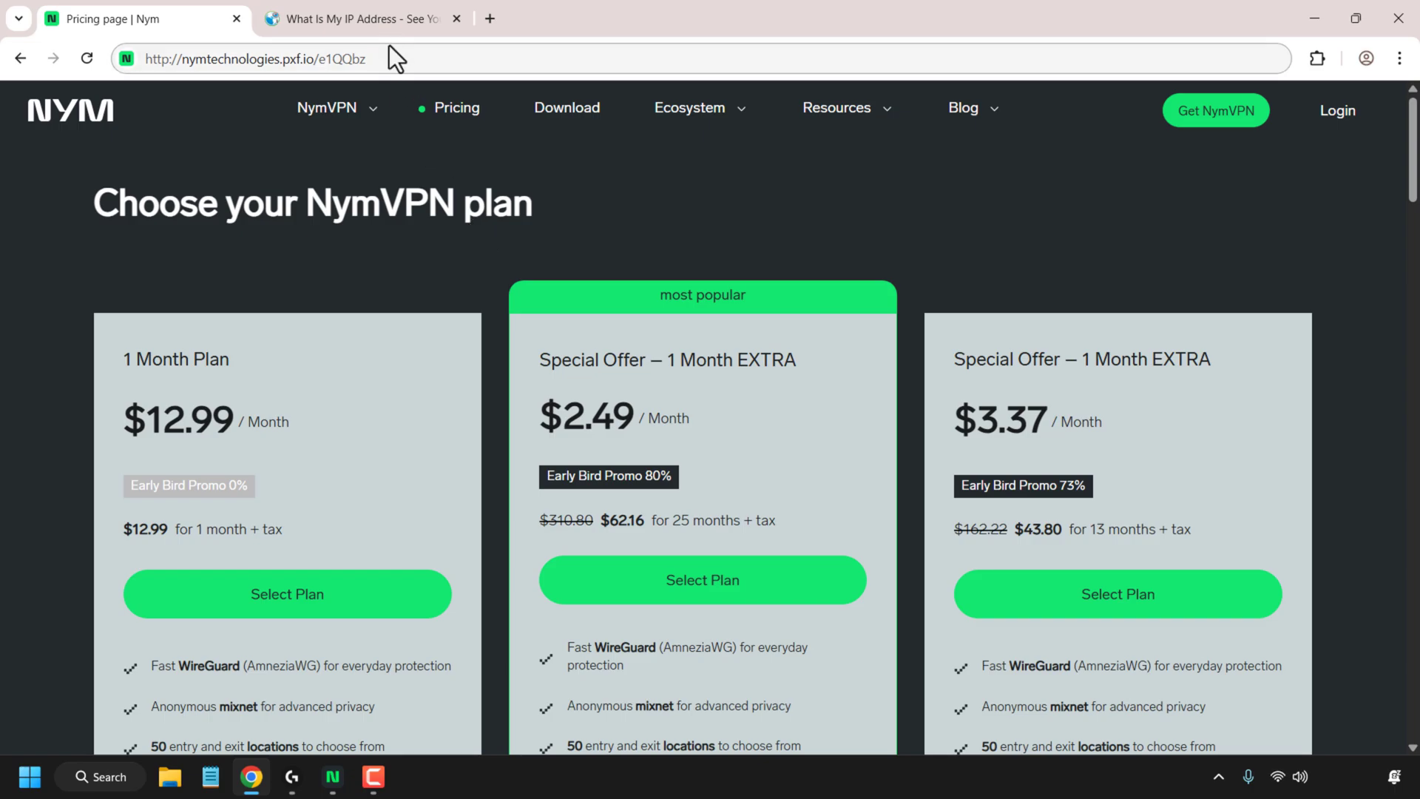
Check the current IP location, then load nym.com pricing and scroll through the plan cards.
{"action": "left_click", "coordinate": [360, 18]}
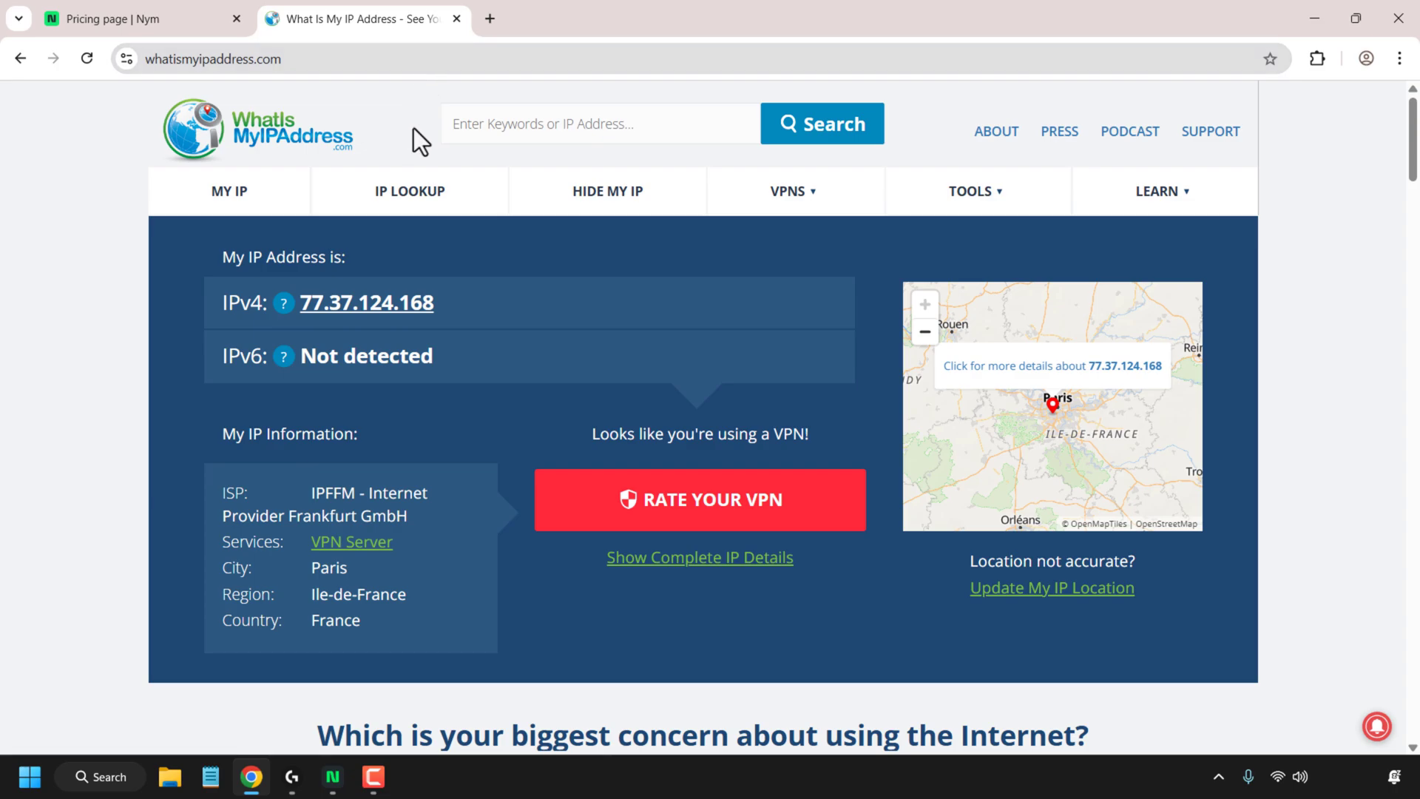
{"action": "mouse_move", "coordinate": [398, 148]}
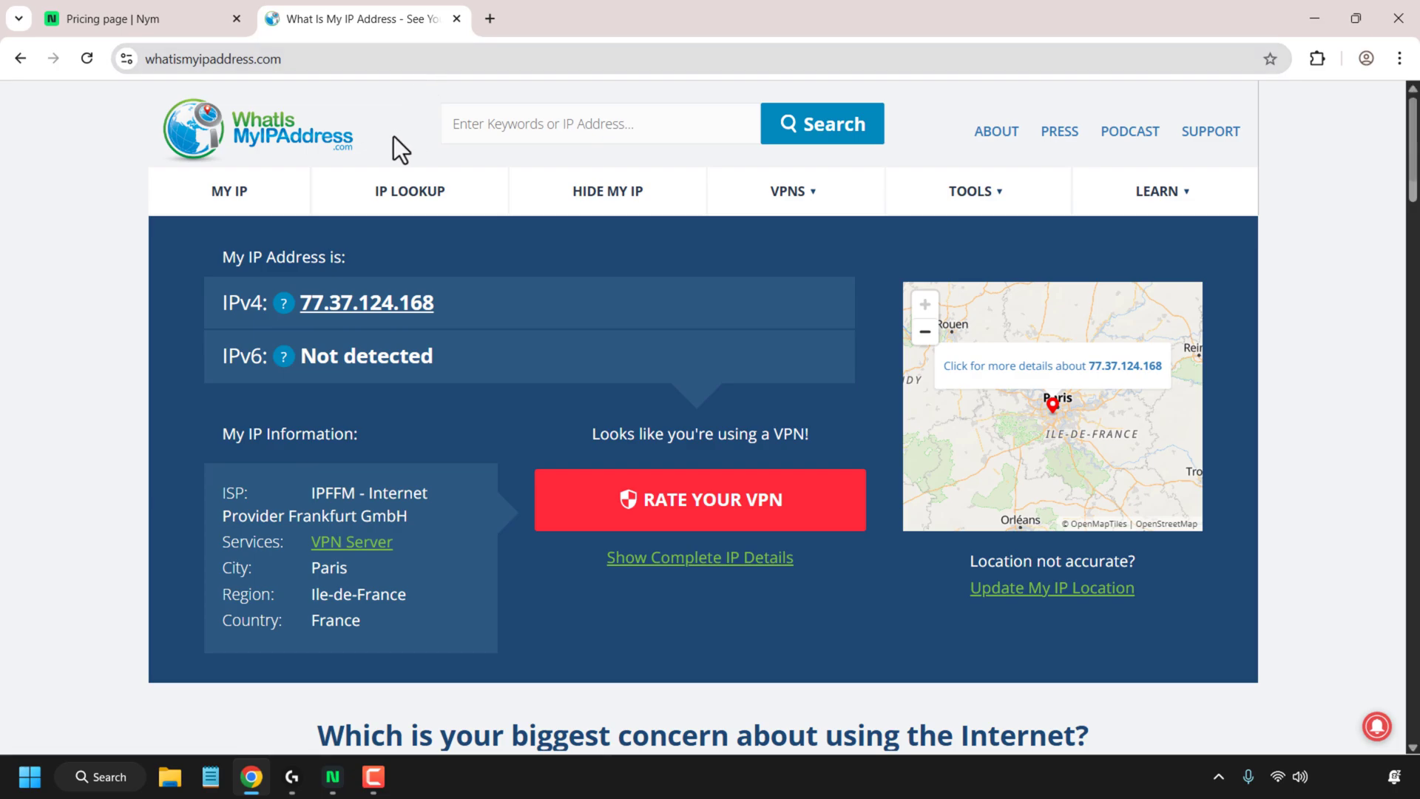
{"action": "mouse_move", "coordinate": [378, 141]}
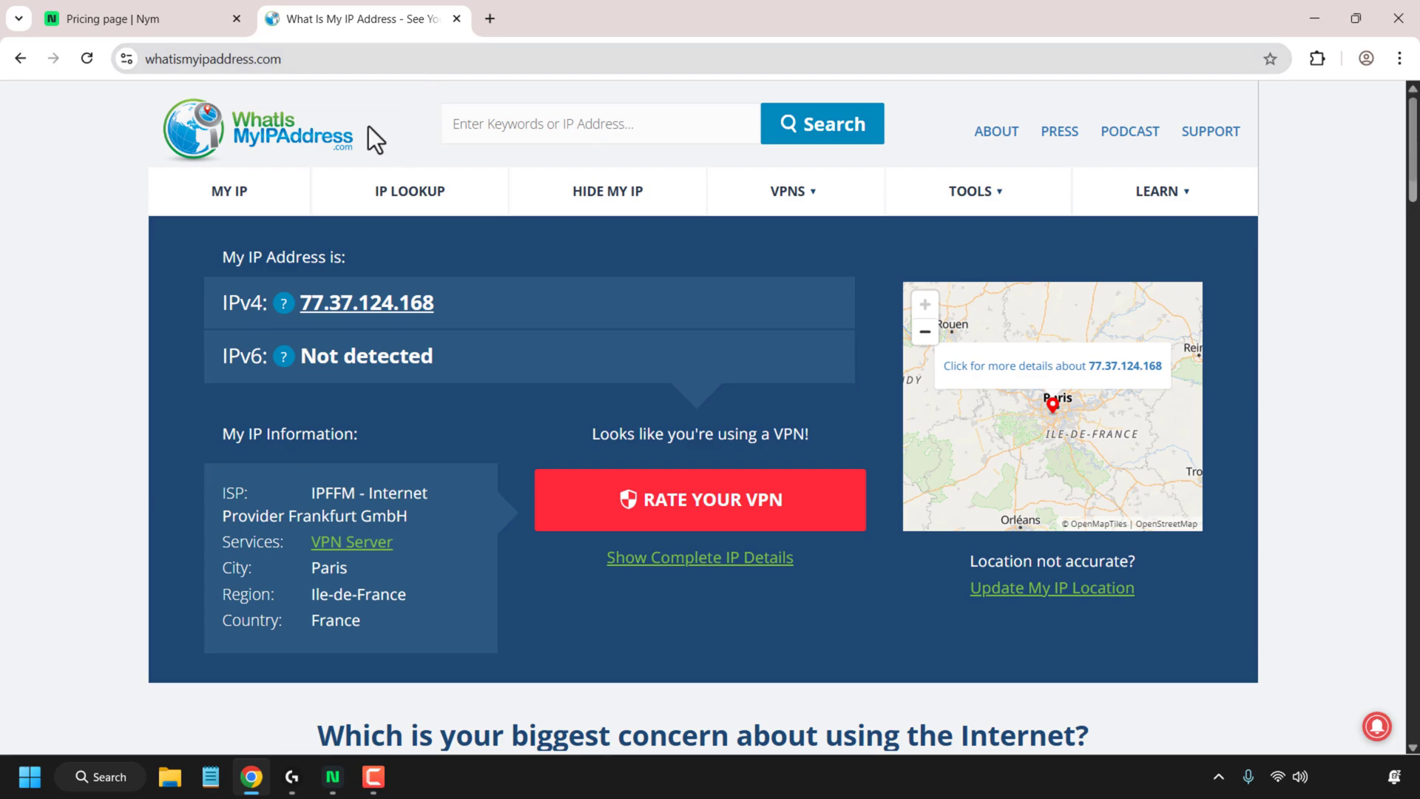
{"action": "left_click", "coordinate": [137, 18]}
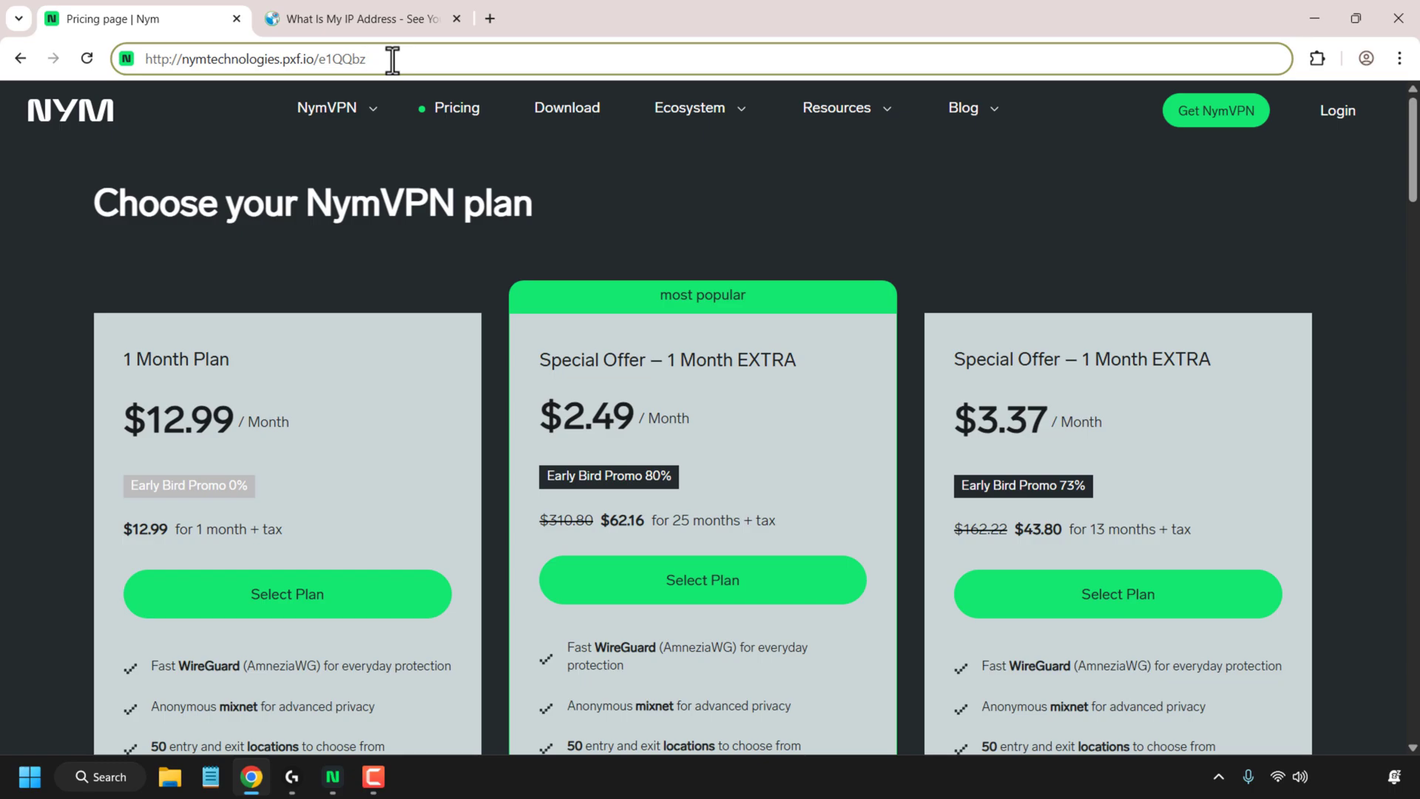
{"action": "key", "text": "Return"}
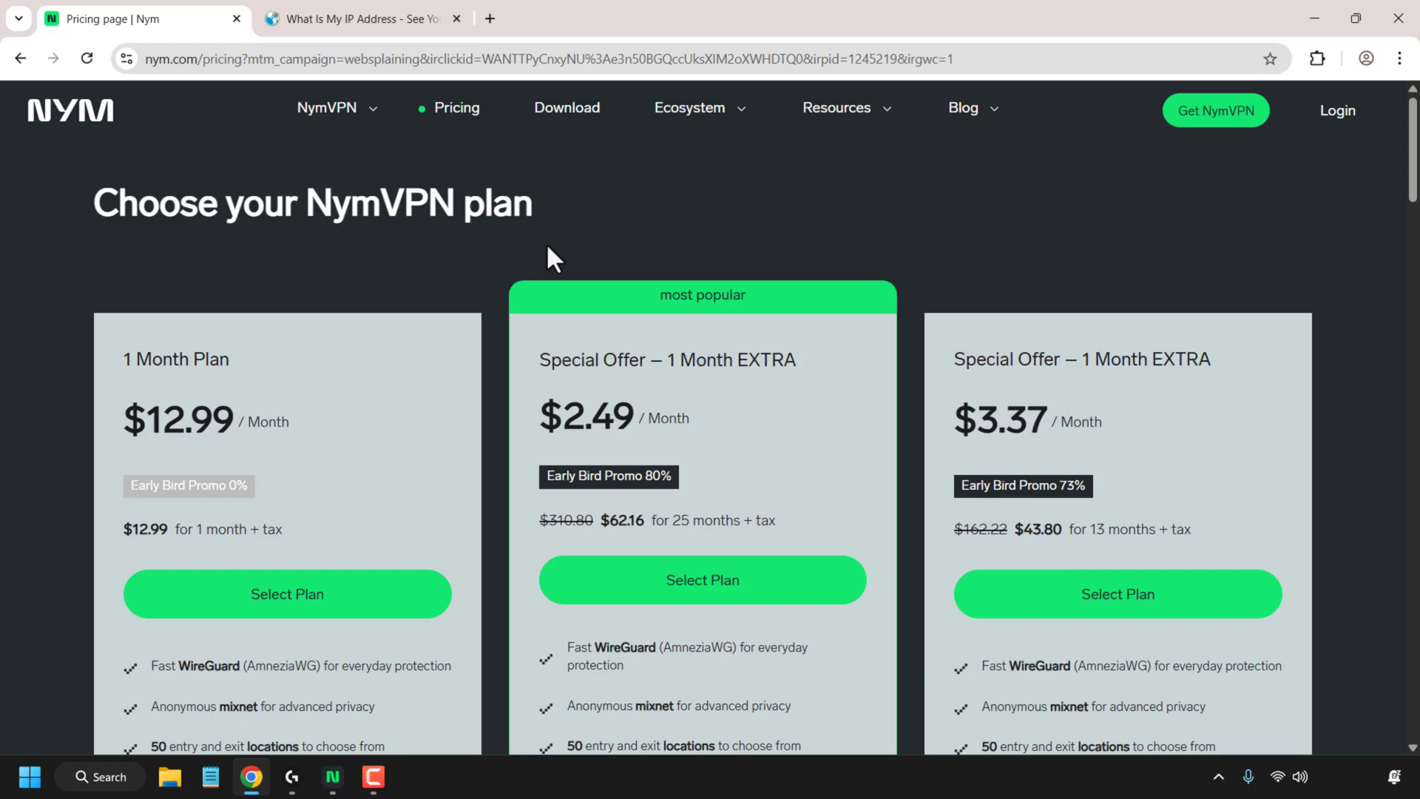
{"action": "mouse_move", "coordinate": [679, 328]}
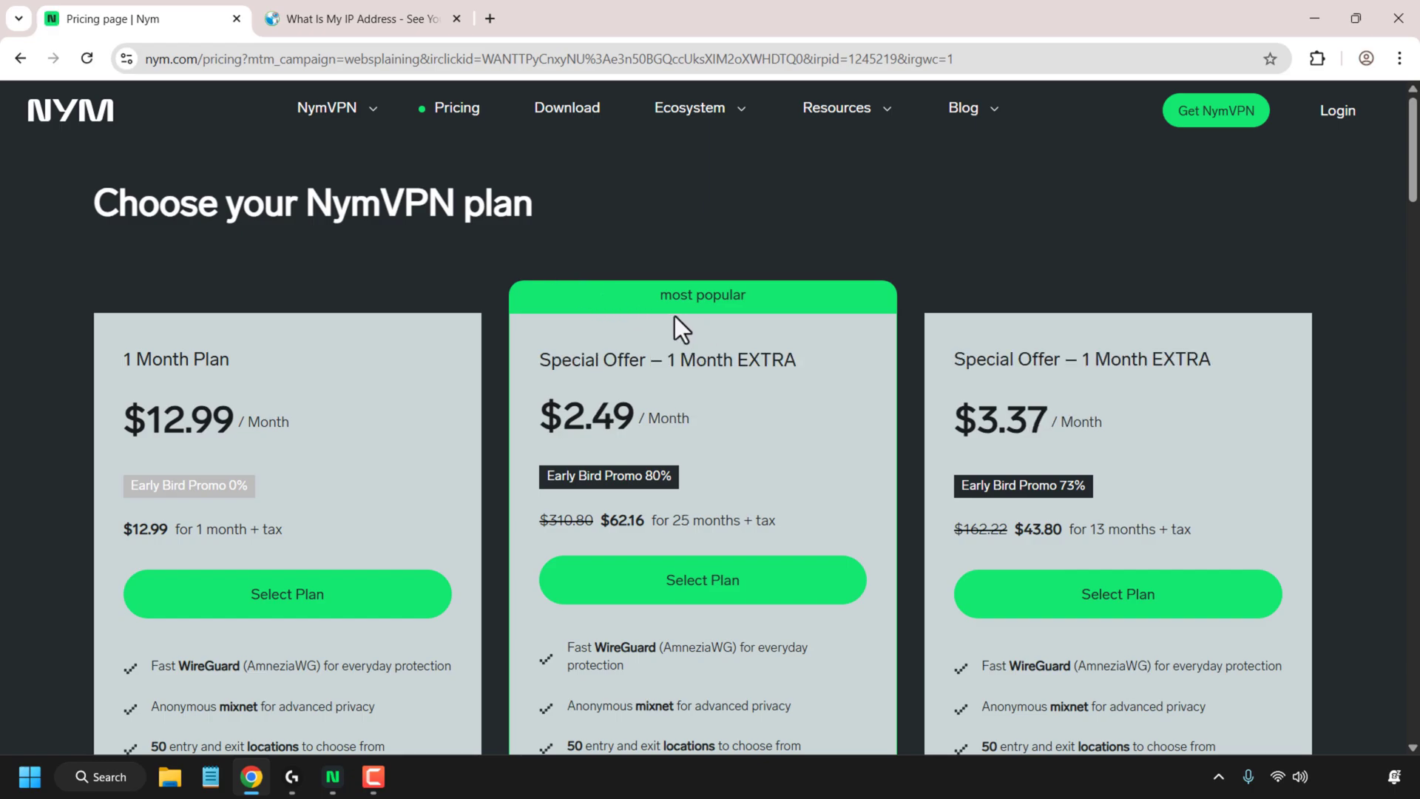
{"action": "mouse_move", "coordinate": [678, 545]}
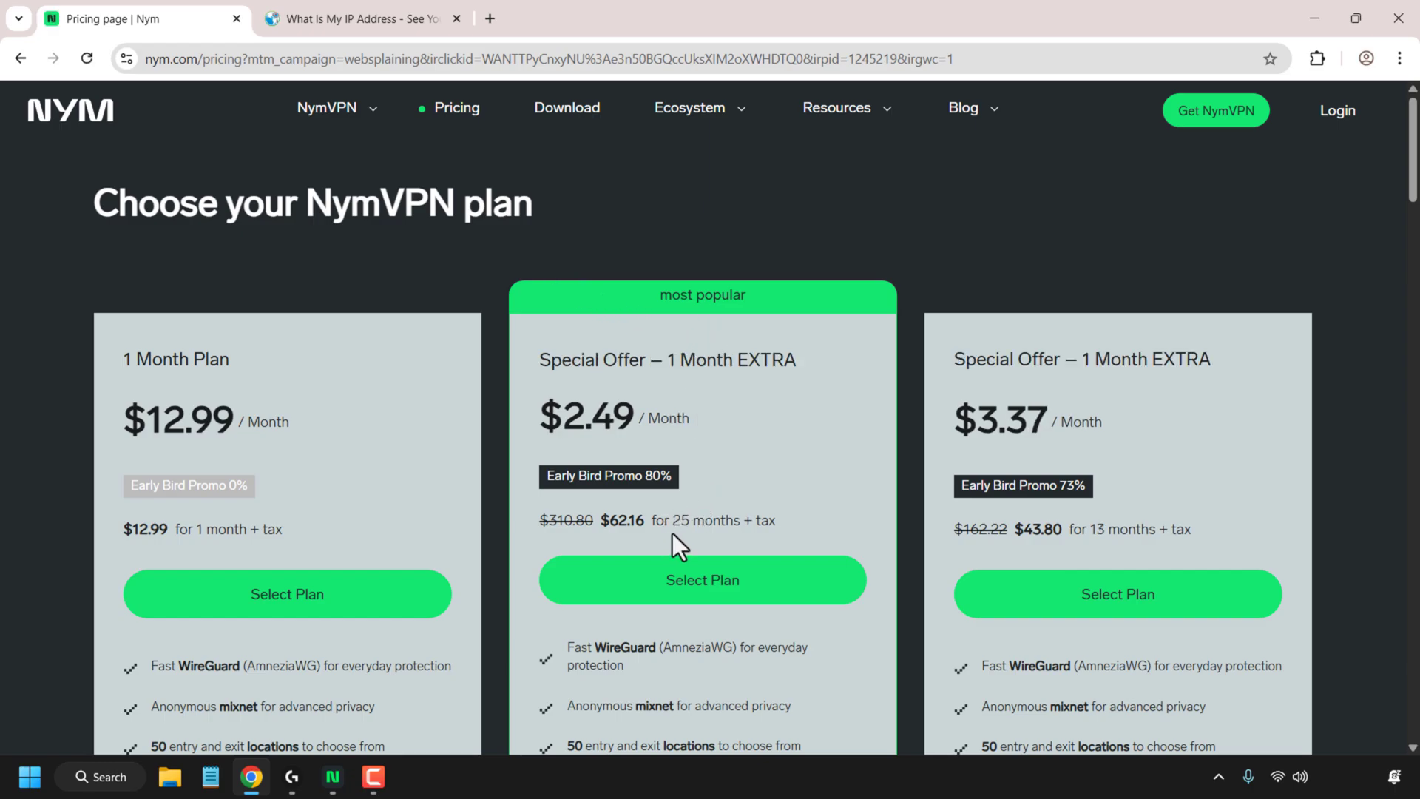
{"action": "mouse_move", "coordinate": [742, 399]}
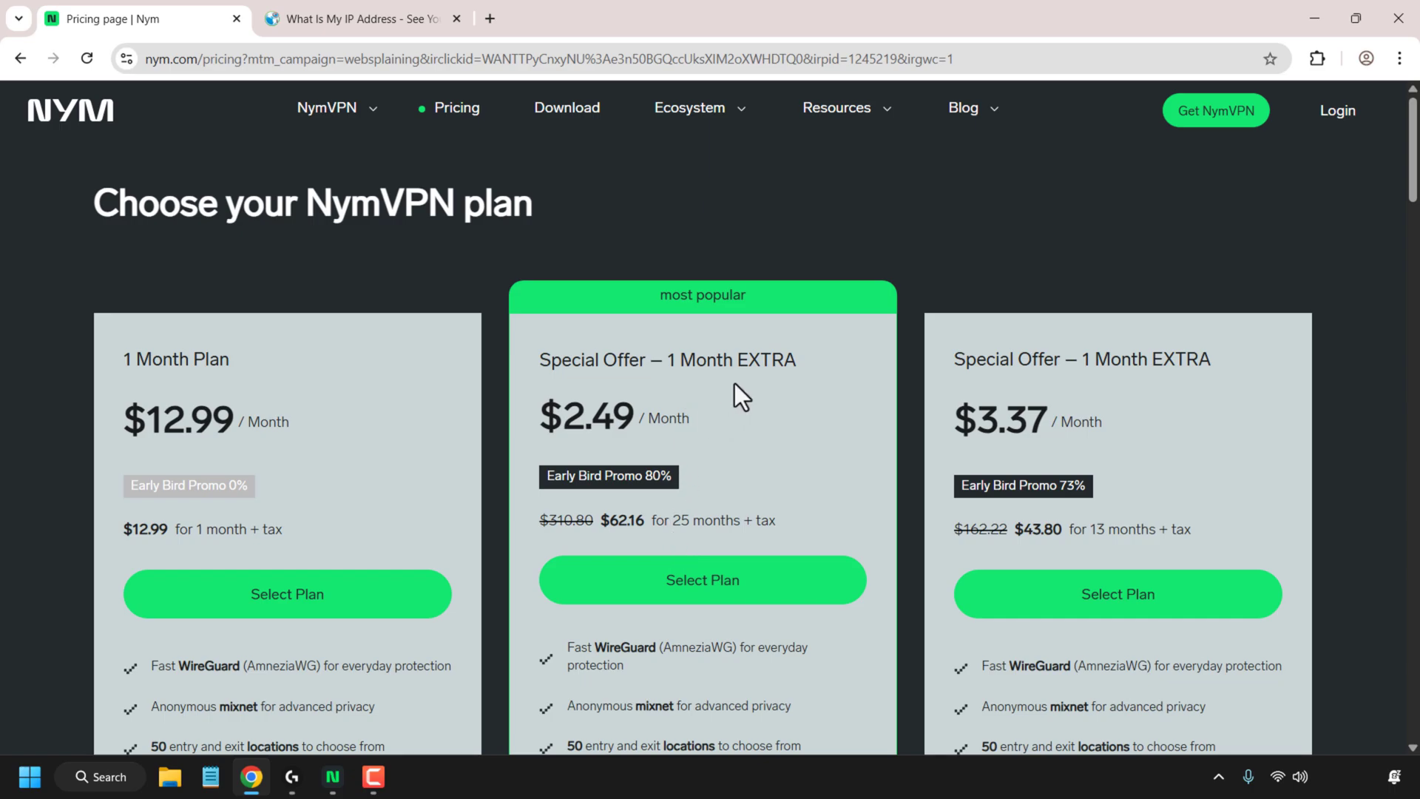
{"action": "scroll", "scroll_direction": "down", "scroll_amount": 3}
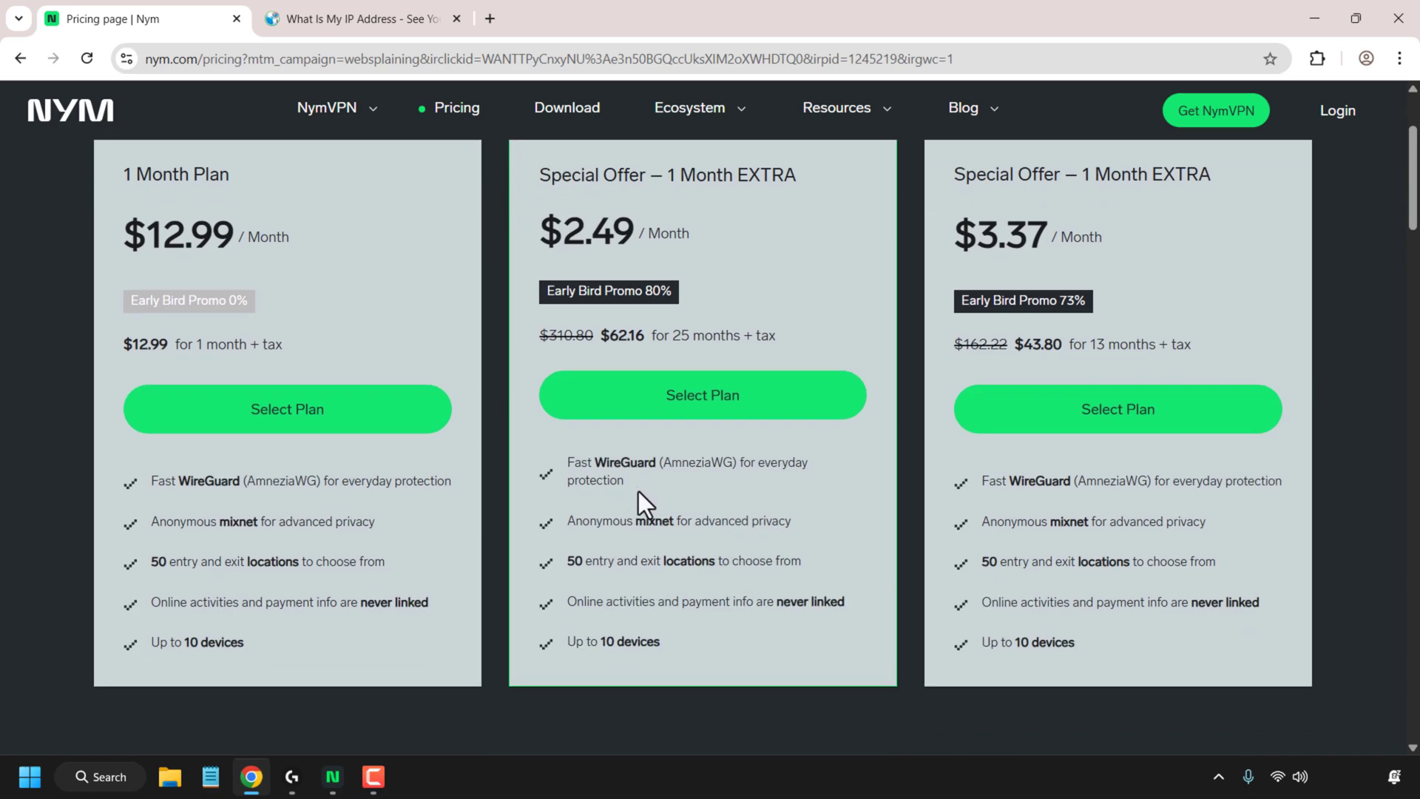
{"action": "mouse_move", "coordinate": [718, 497]}
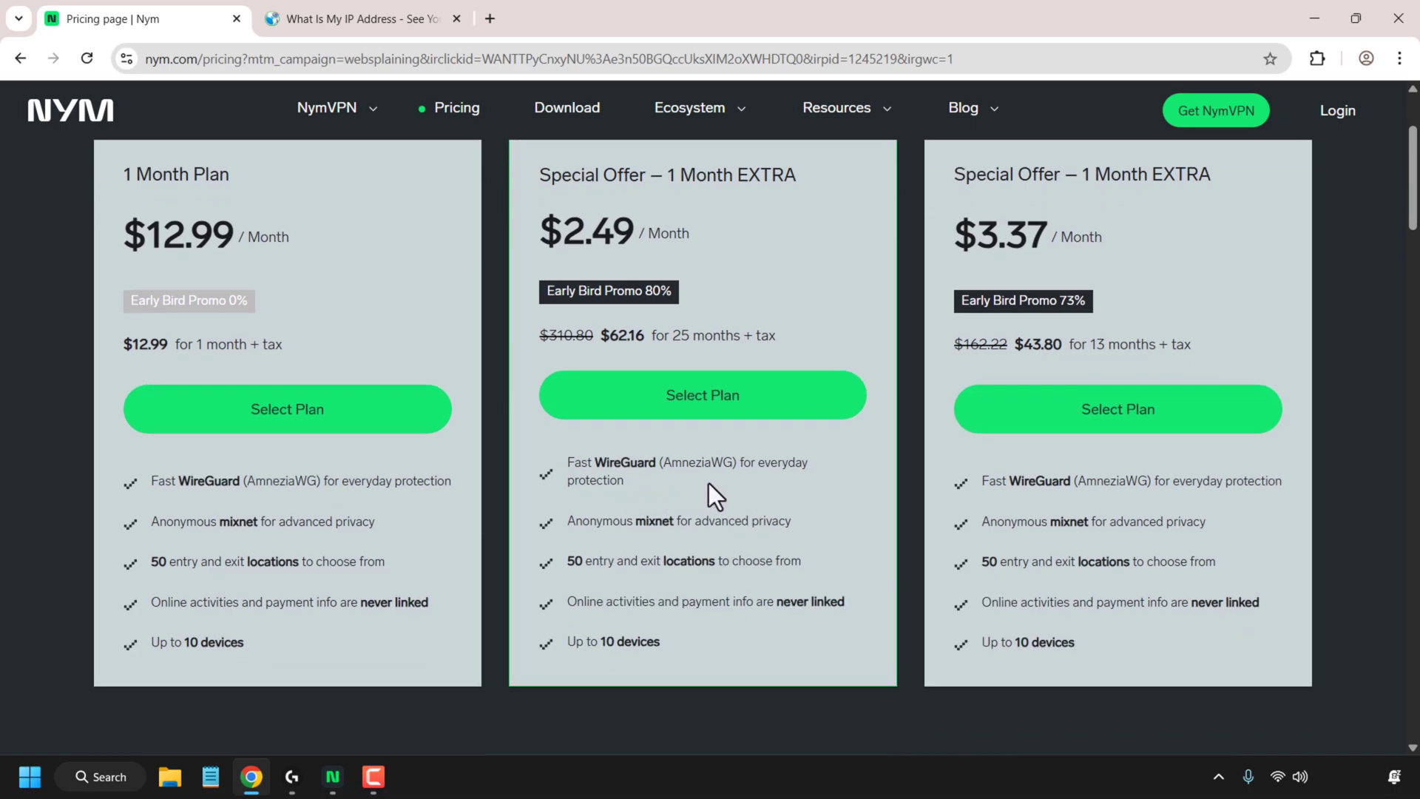
{"action": "mouse_move", "coordinate": [677, 550]}
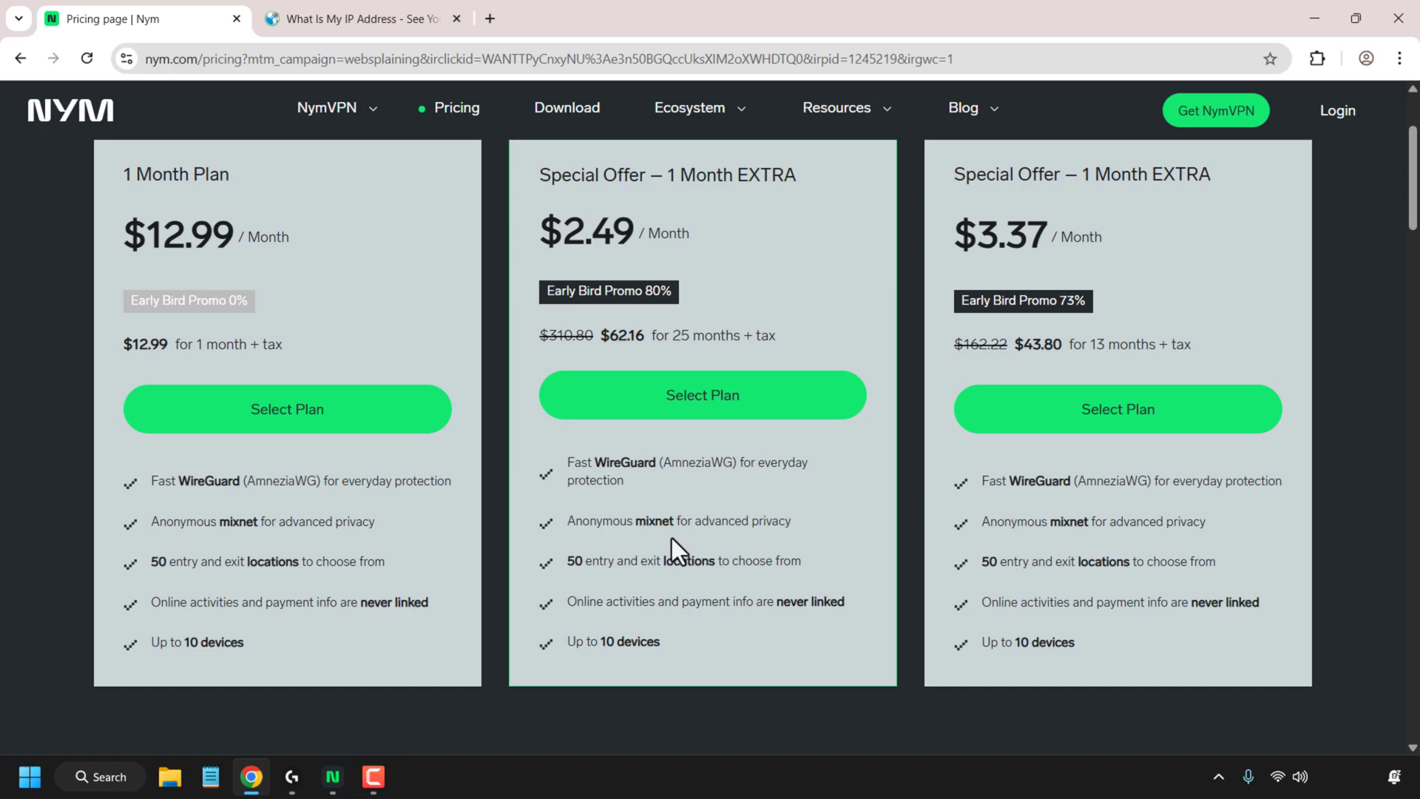
{"action": "mouse_move", "coordinate": [683, 549]}
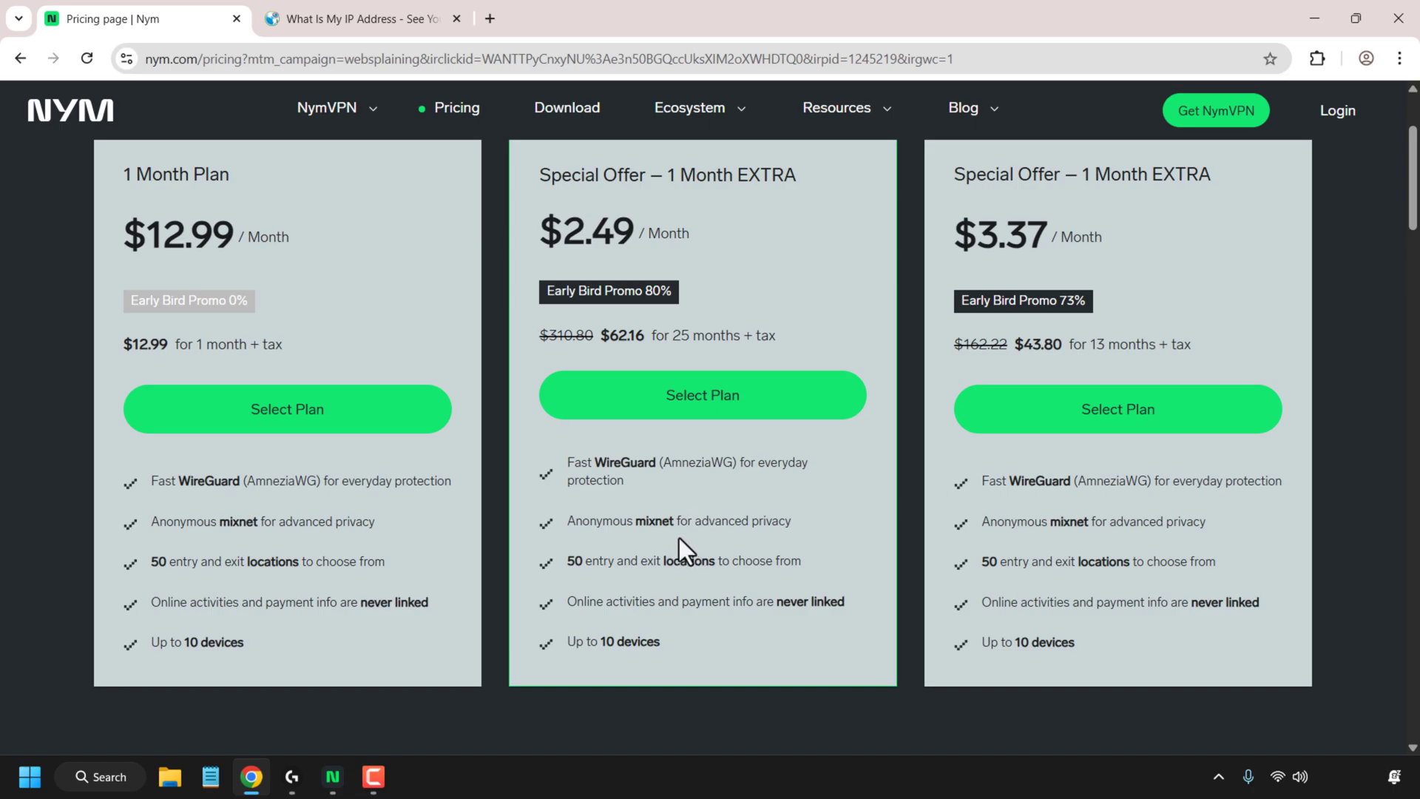
{"action": "mouse_move", "coordinate": [633, 593]}
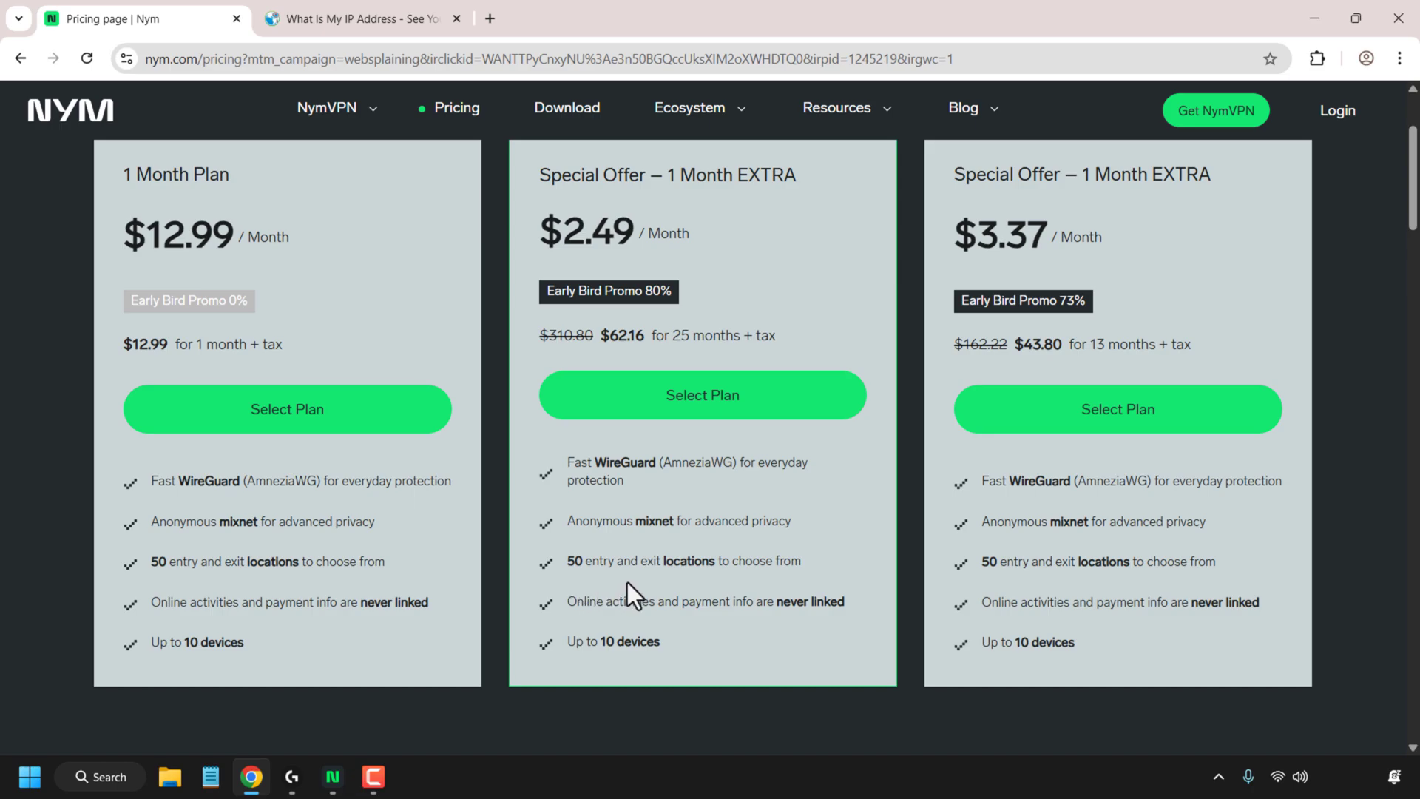
{"action": "mouse_move", "coordinate": [628, 593]}
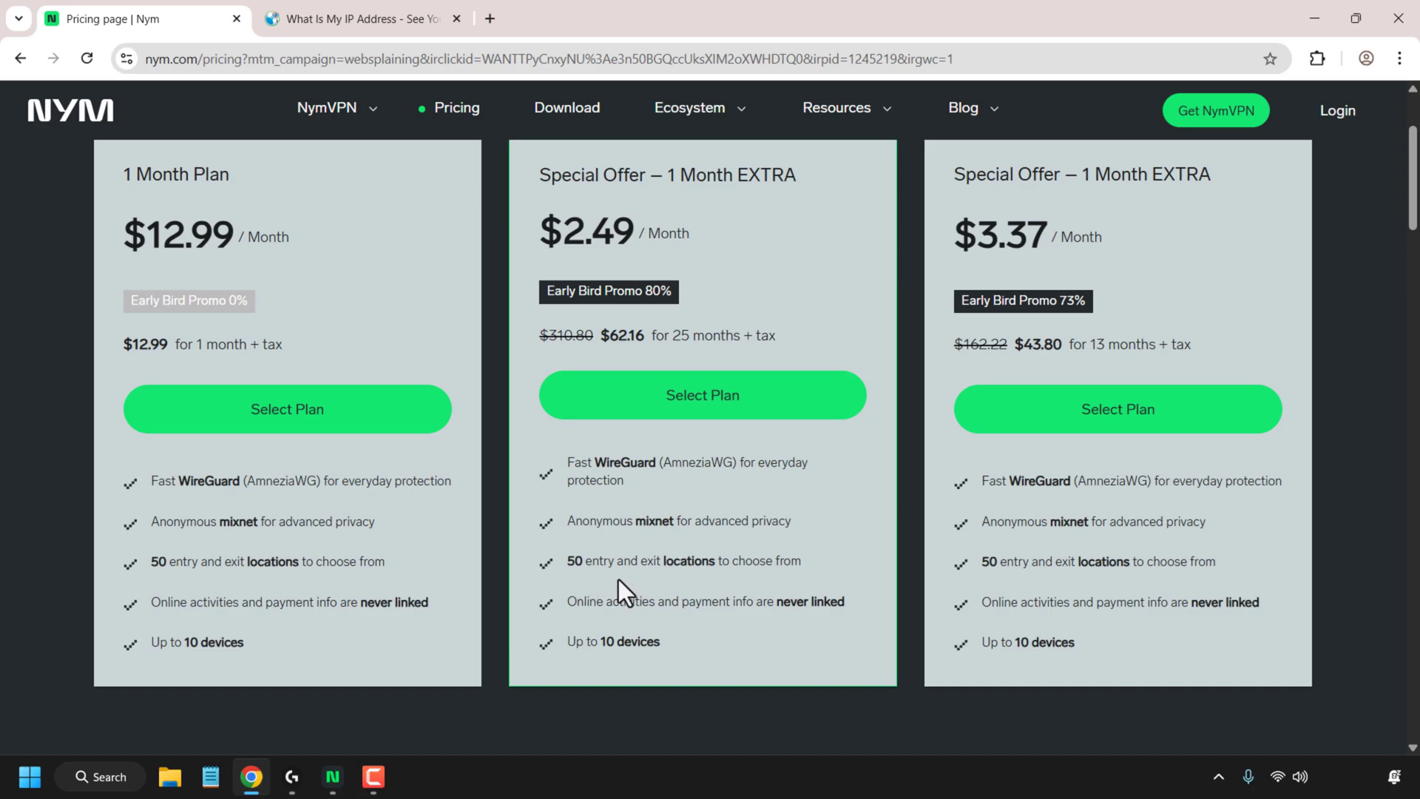
{"action": "mouse_move", "coordinate": [702, 658]}
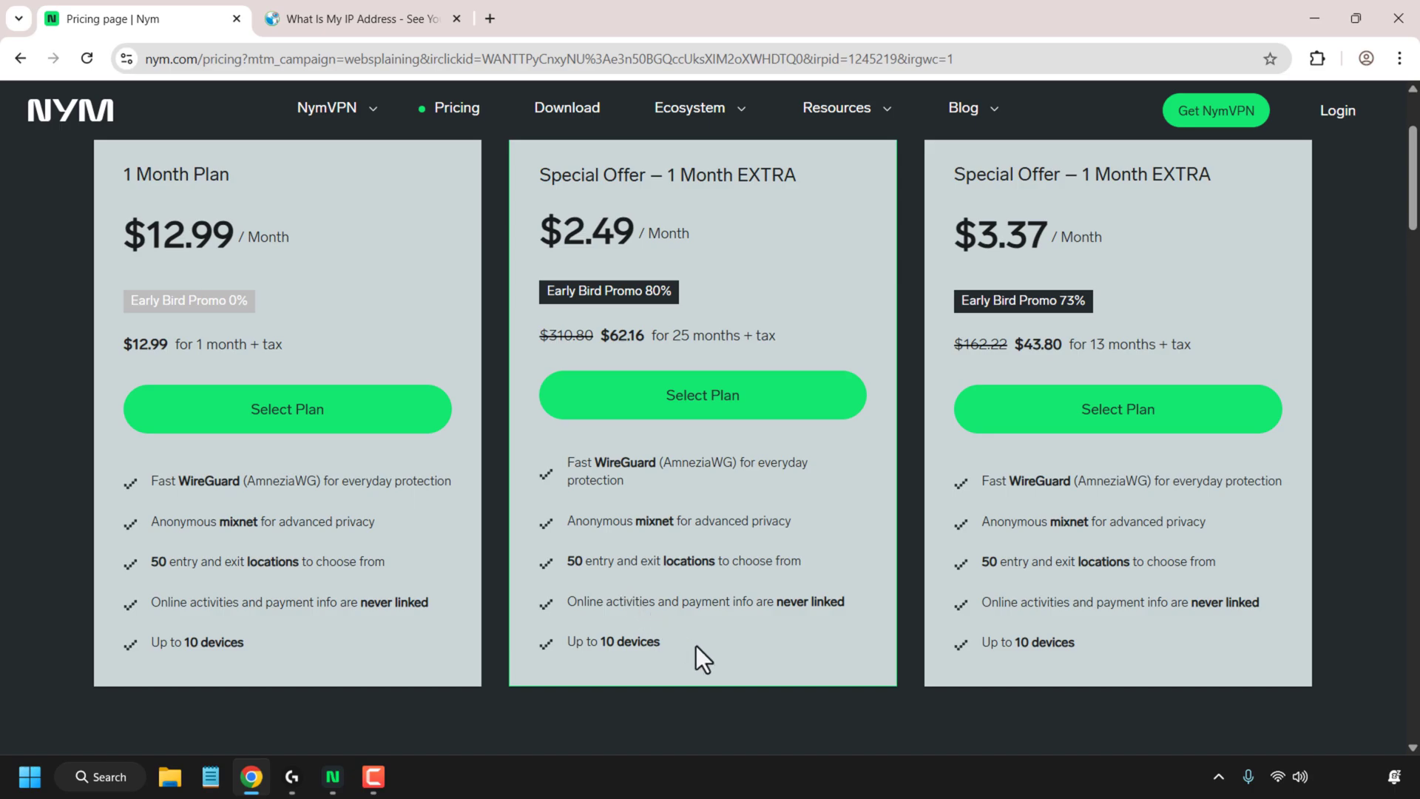
{"action": "mouse_move", "coordinate": [723, 633]}
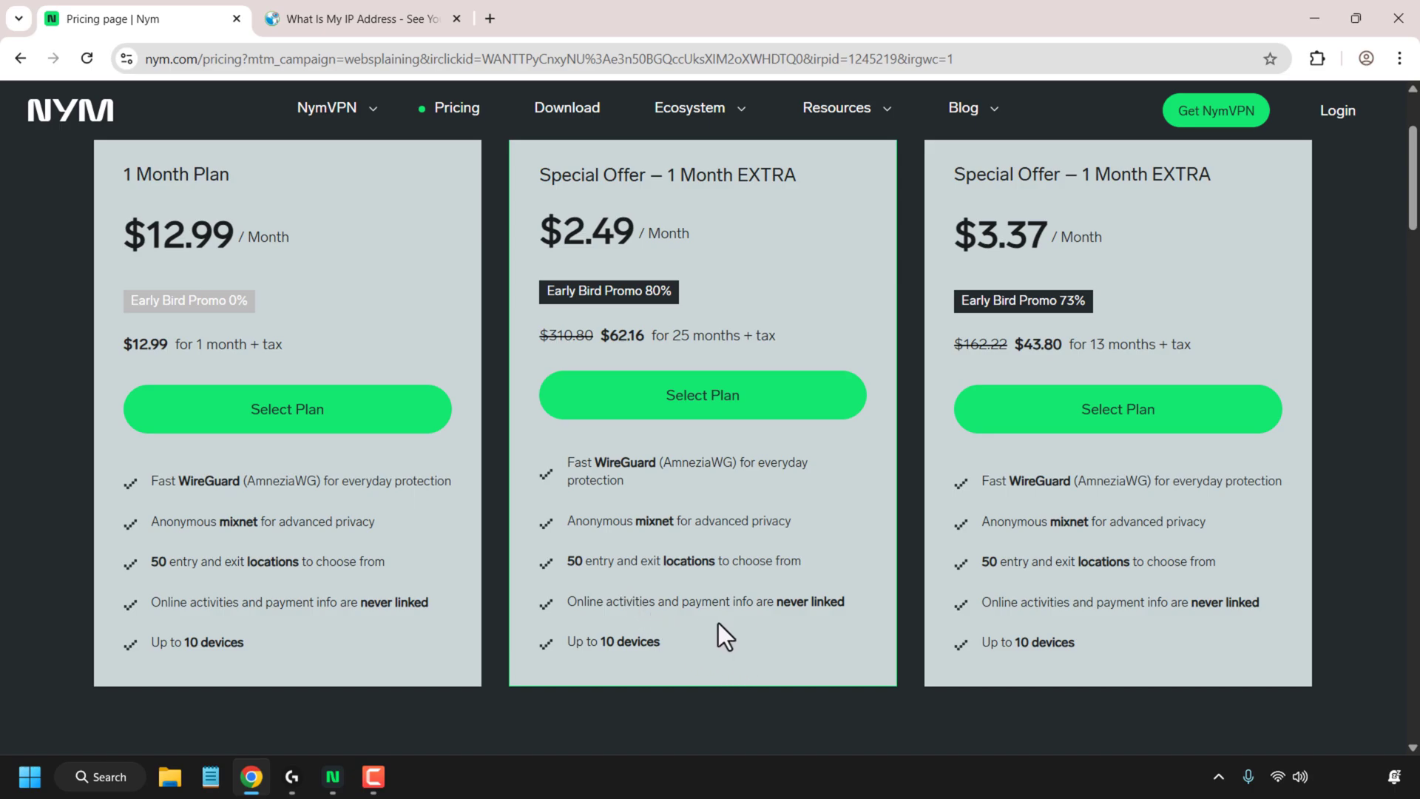
{"action": "mouse_move", "coordinate": [425, 332]}
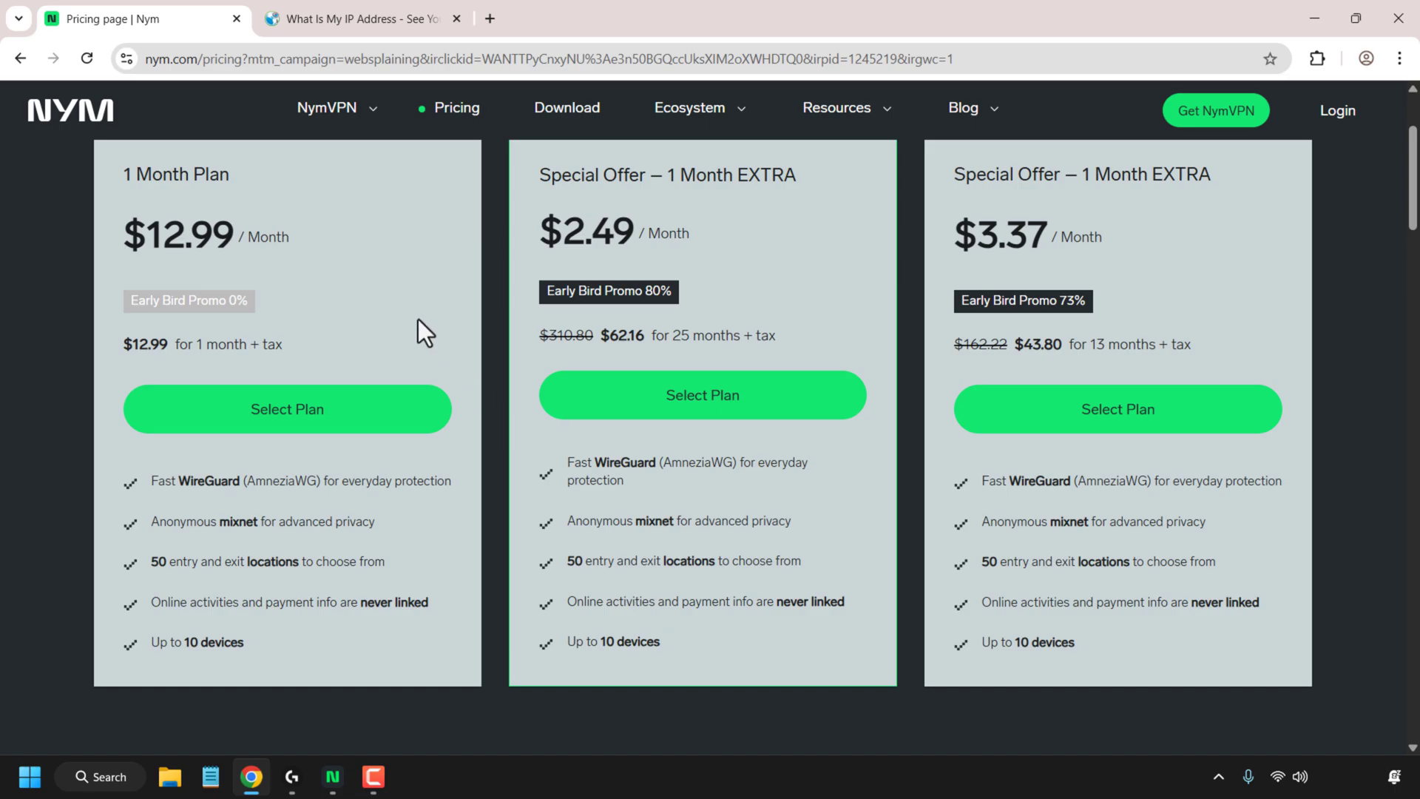
{"action": "mouse_move", "coordinate": [247, 214]}
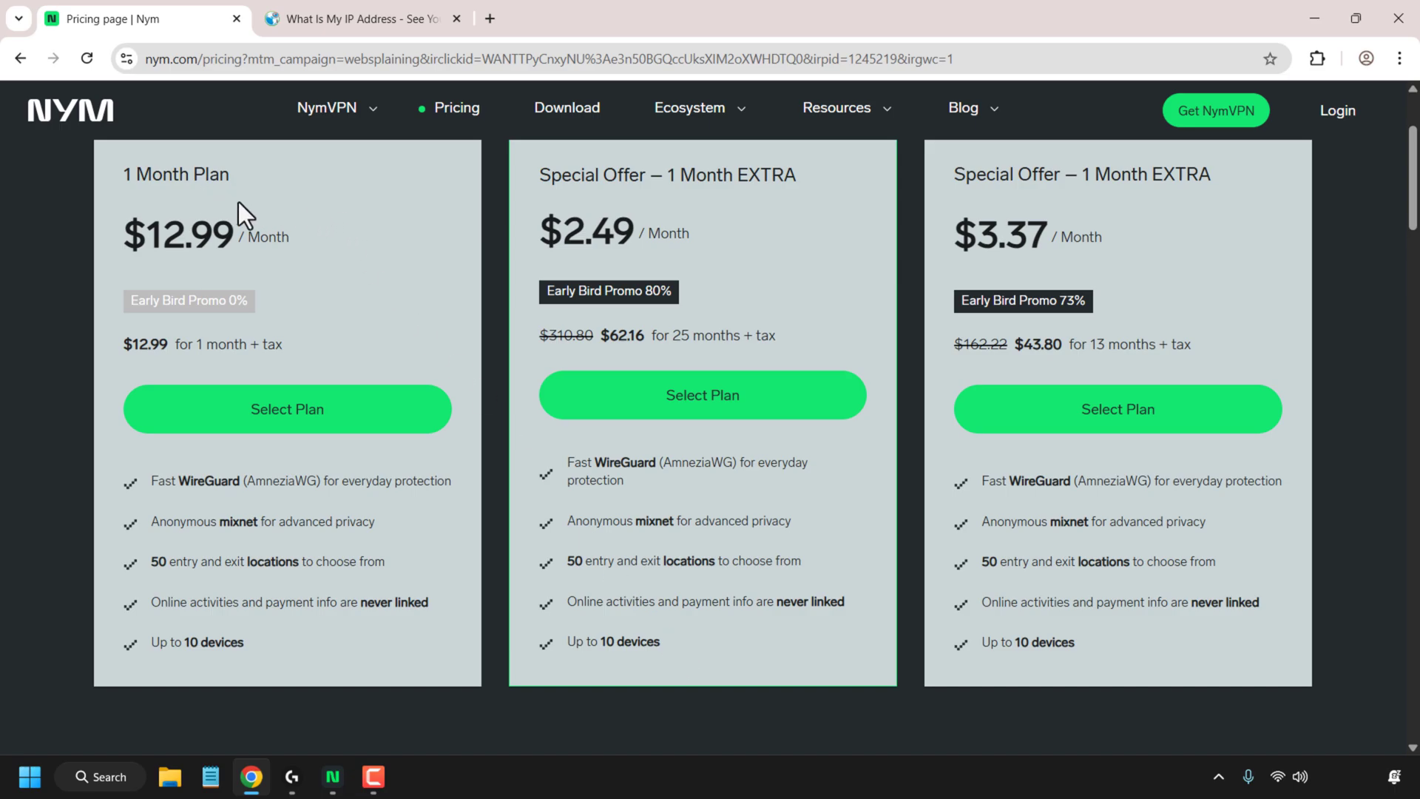
{"action": "mouse_move", "coordinate": [1123, 372]}
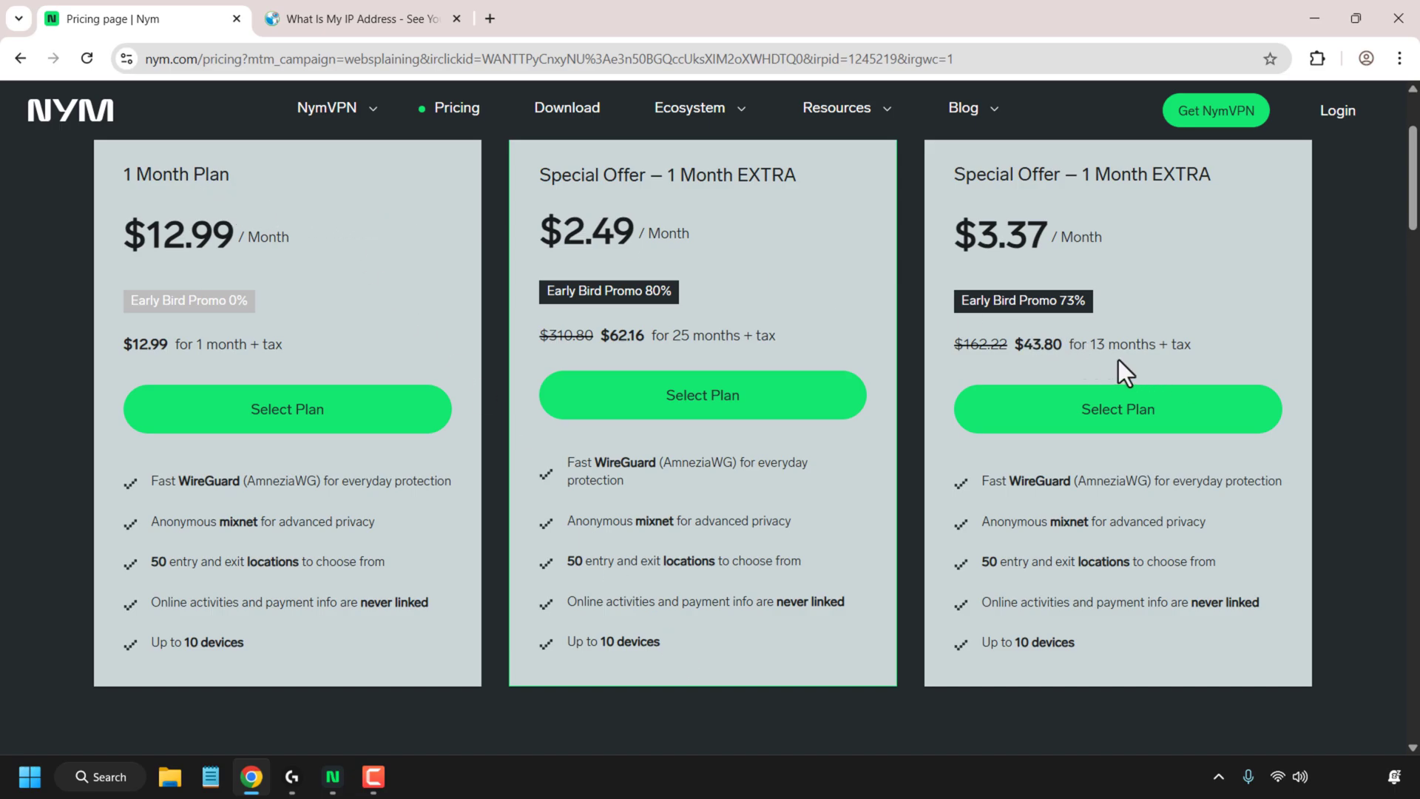
{"action": "mouse_move", "coordinate": [1113, 370]}
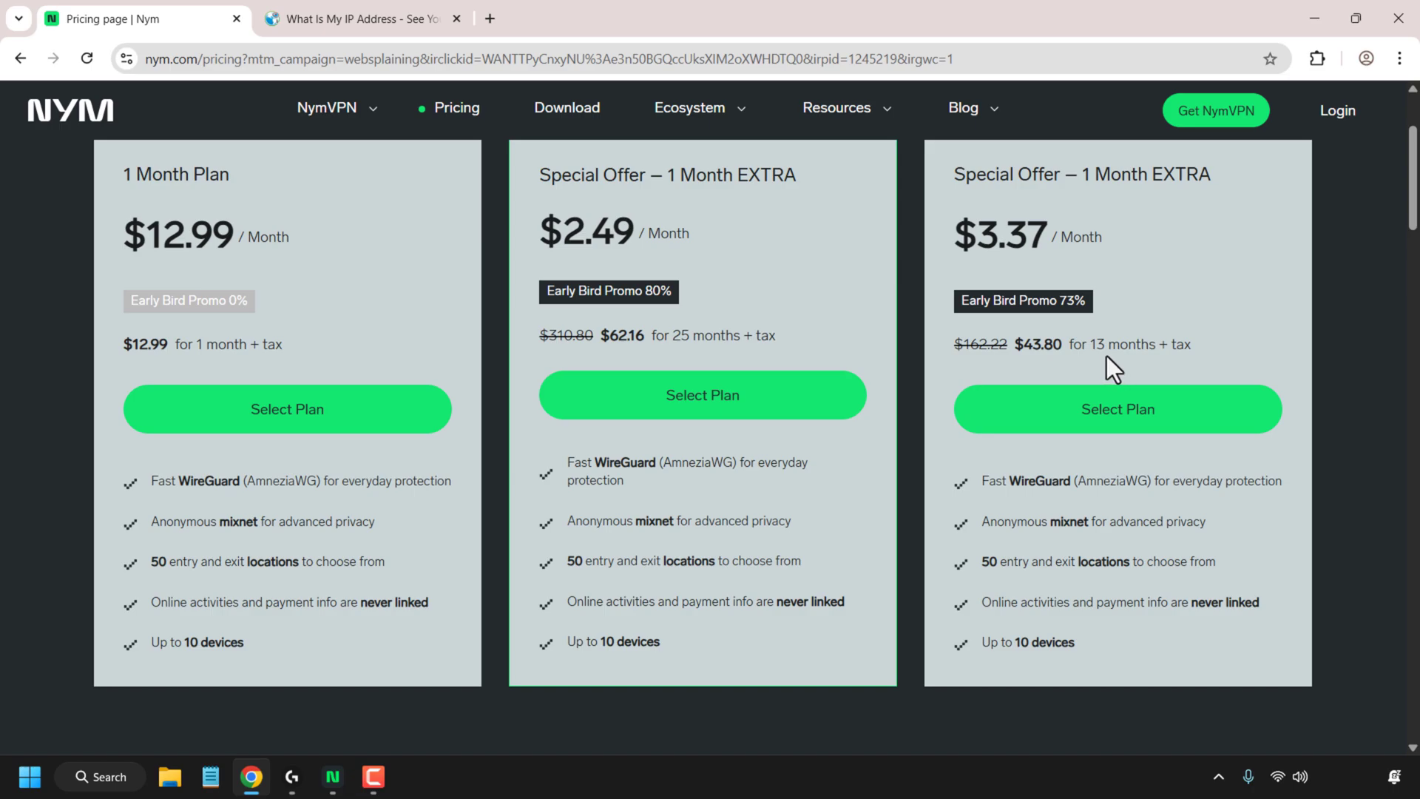
{"action": "mouse_move", "coordinate": [781, 416]}
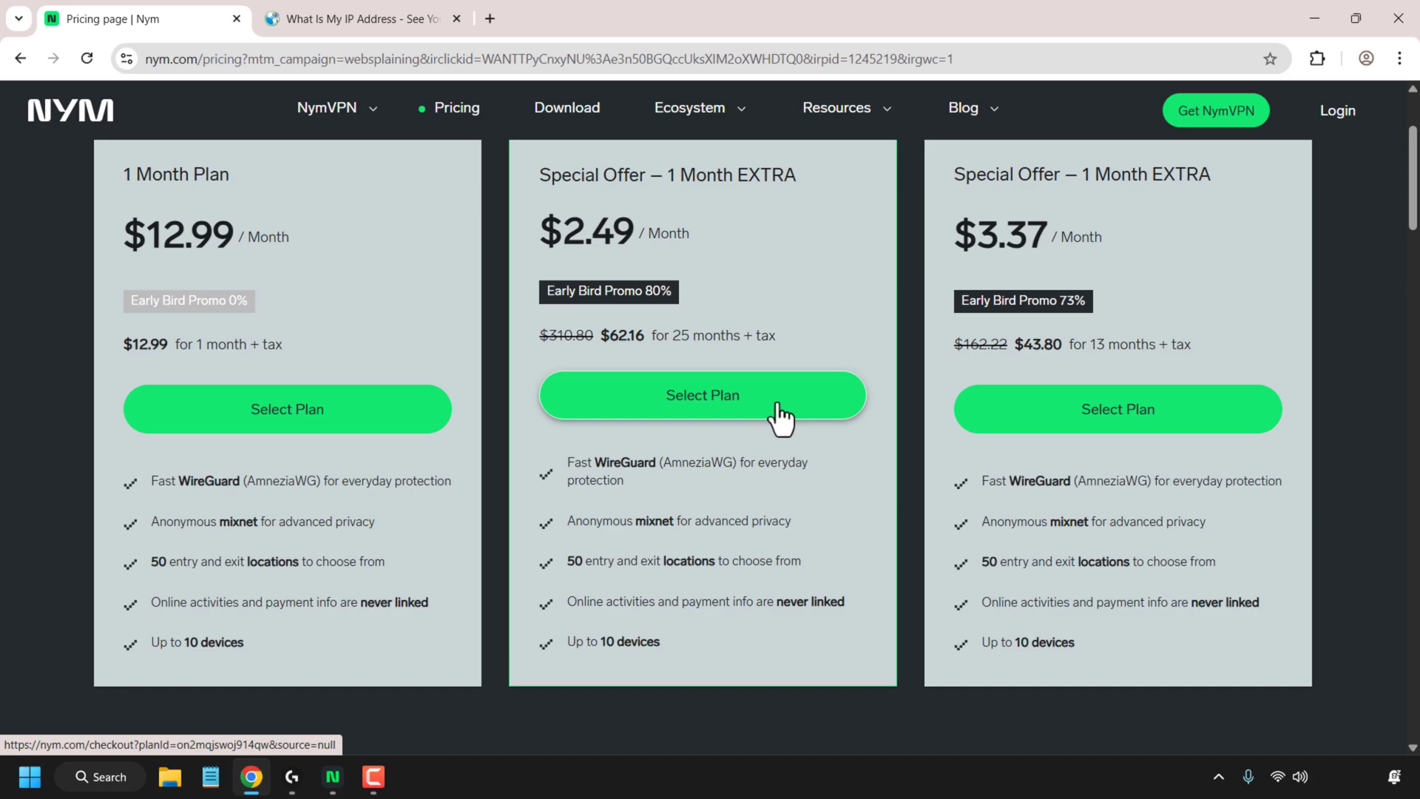
{"action": "mouse_move", "coordinate": [659, 314]}
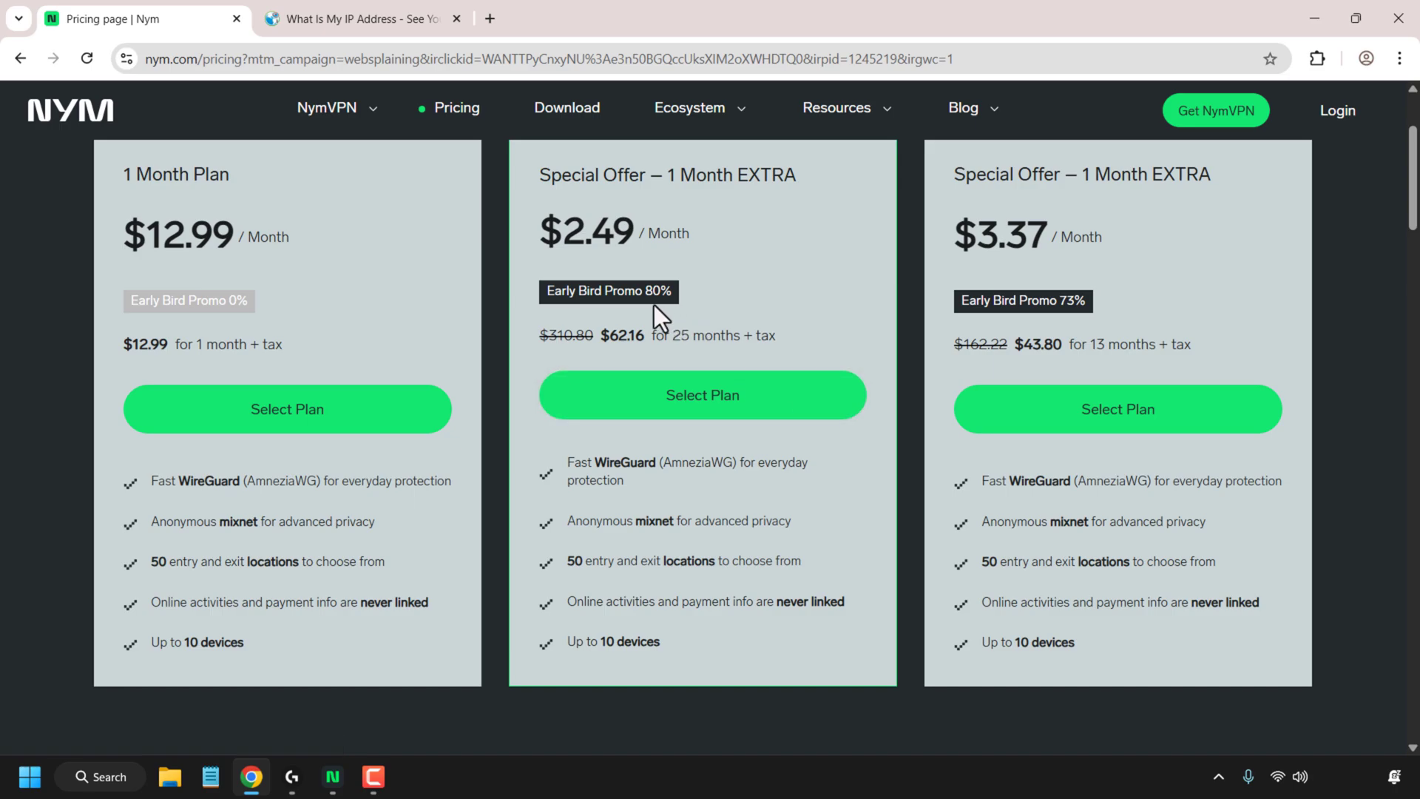
{"action": "mouse_move", "coordinate": [989, 338]}
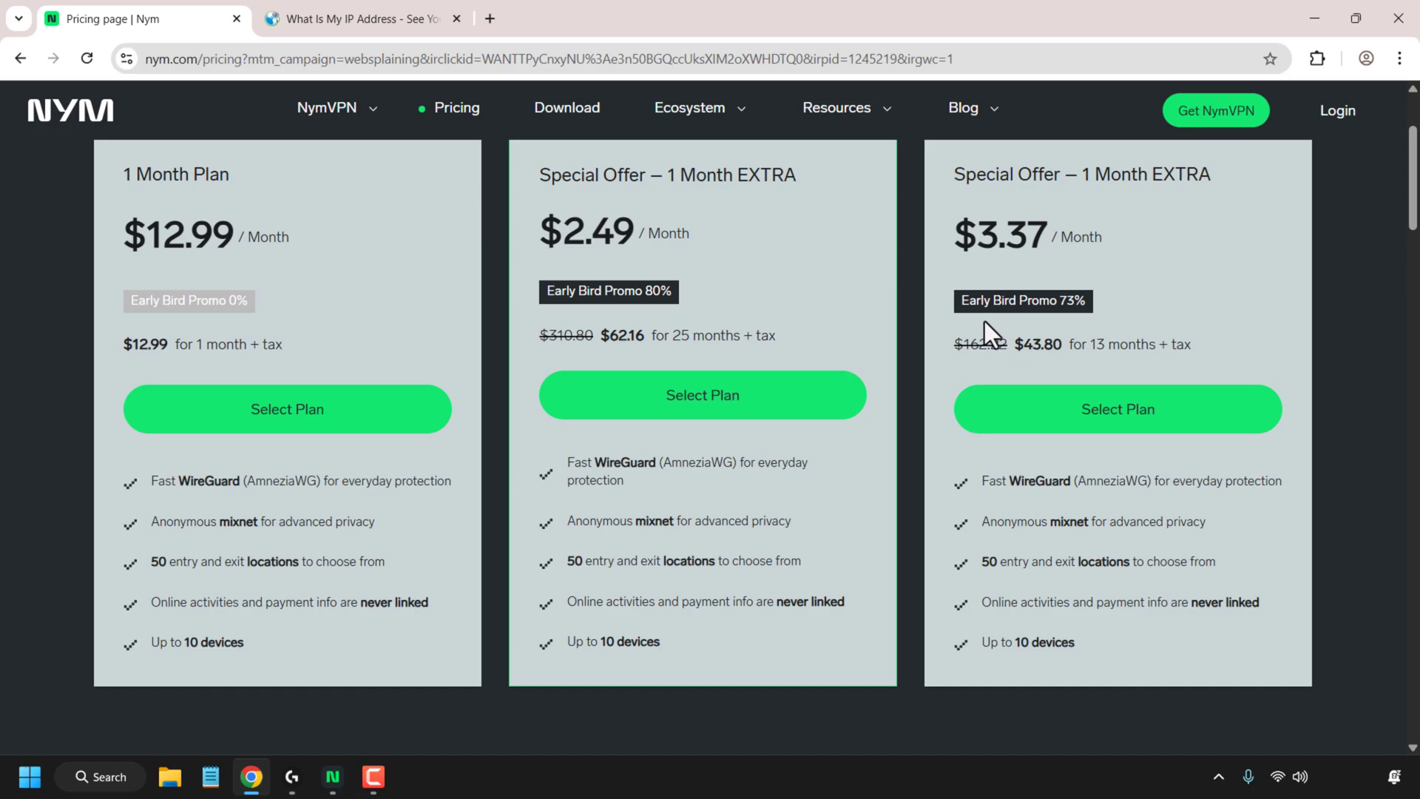
{"action": "mouse_move", "coordinate": [267, 233]}
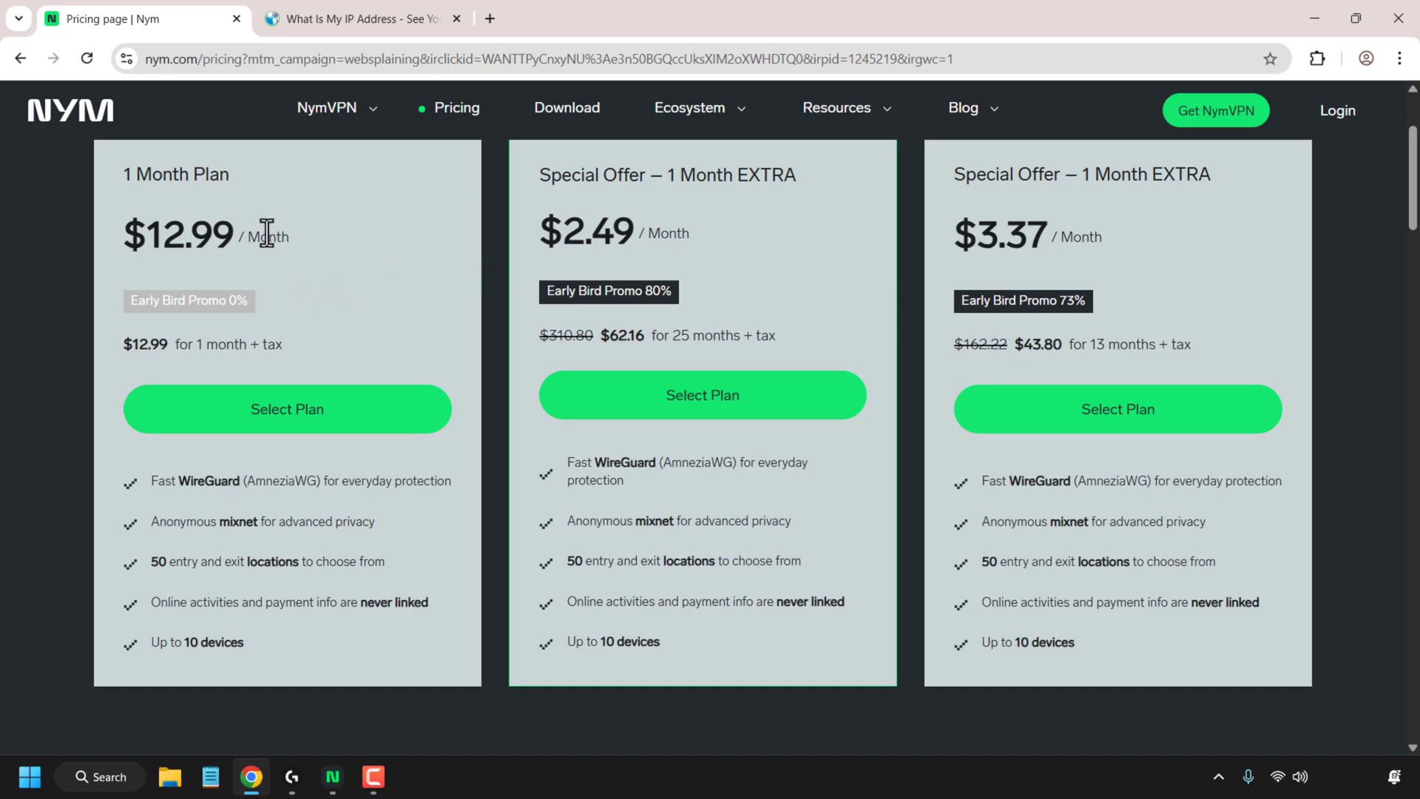
{"action": "mouse_move", "coordinate": [754, 262]}
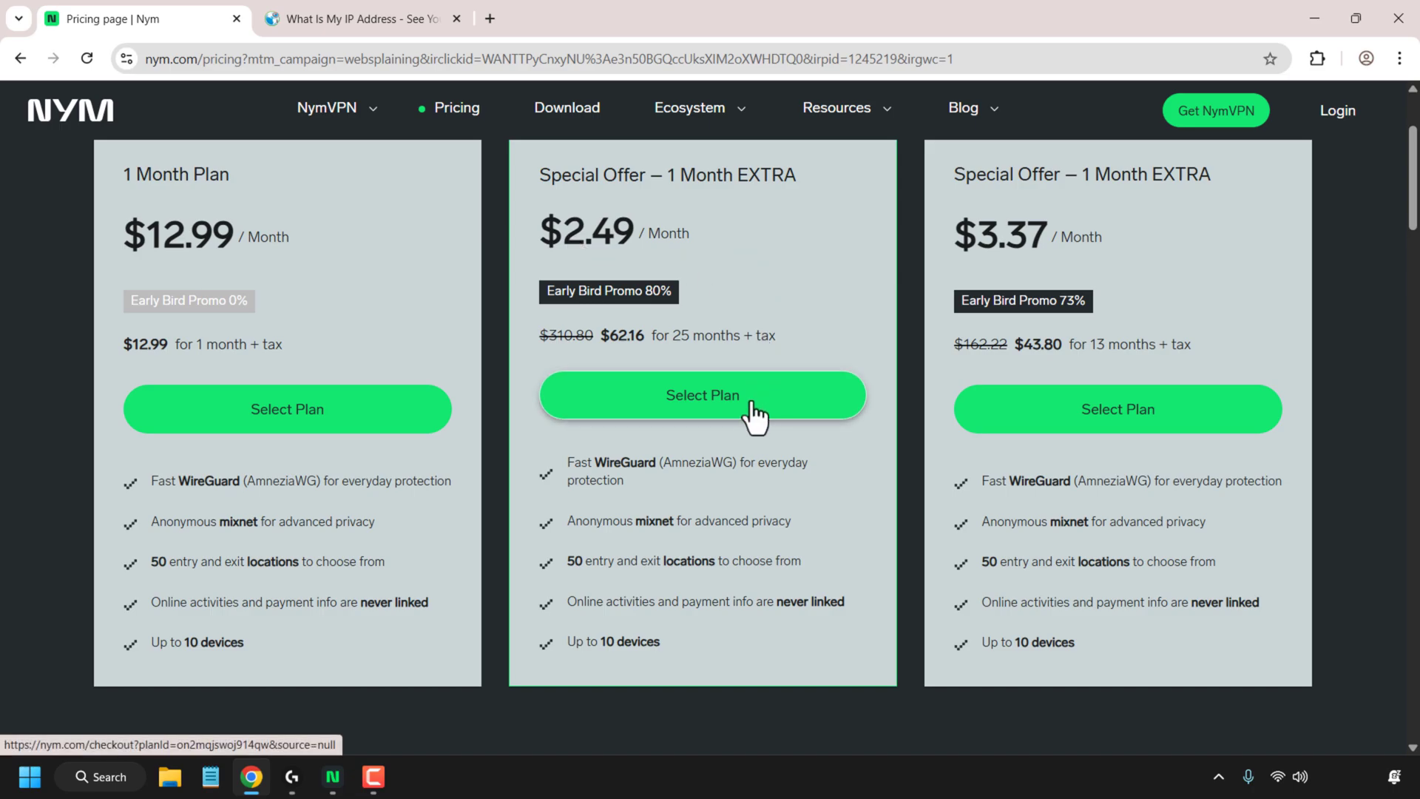
{"action": "left_click", "coordinate": [702, 395]}
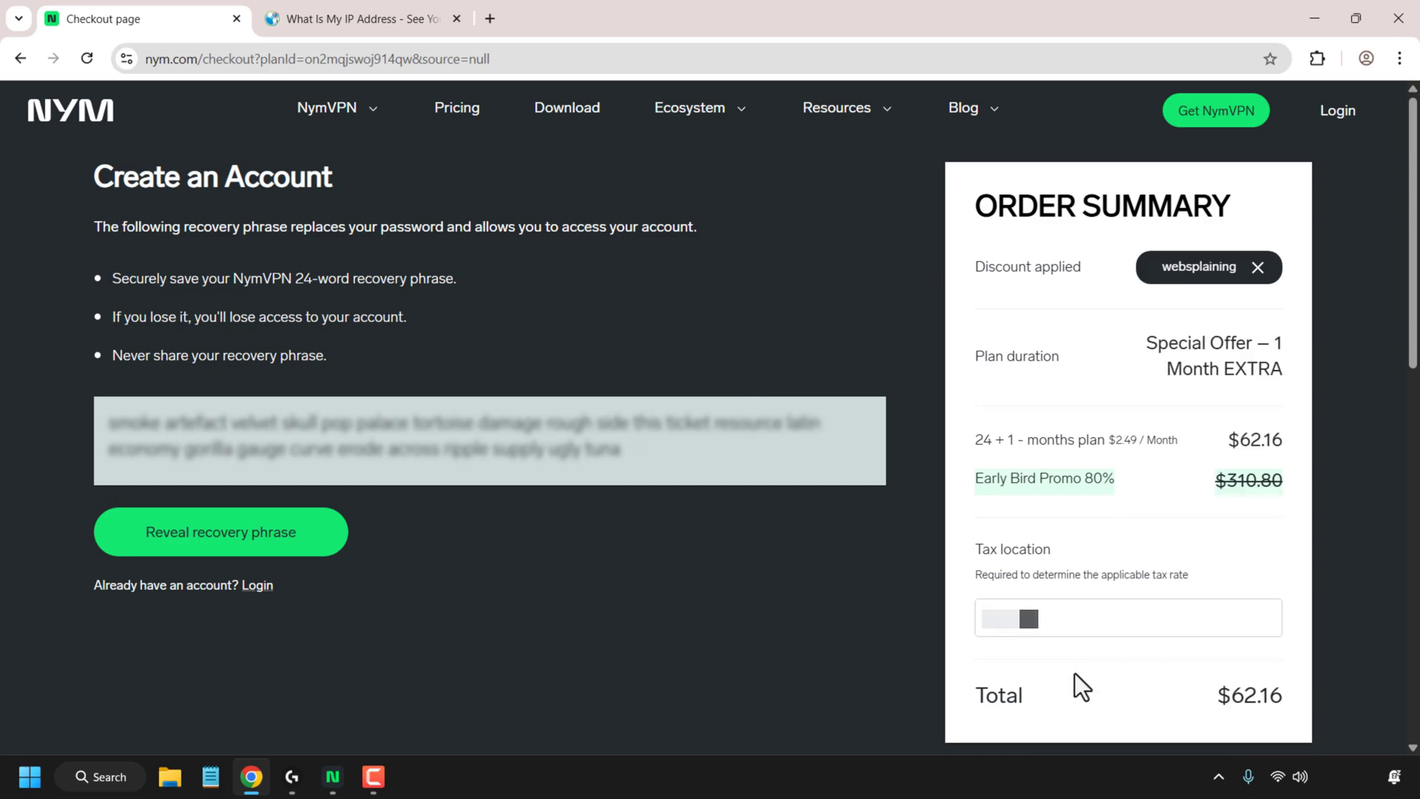
{"action": "mouse_move", "coordinate": [1087, 299]}
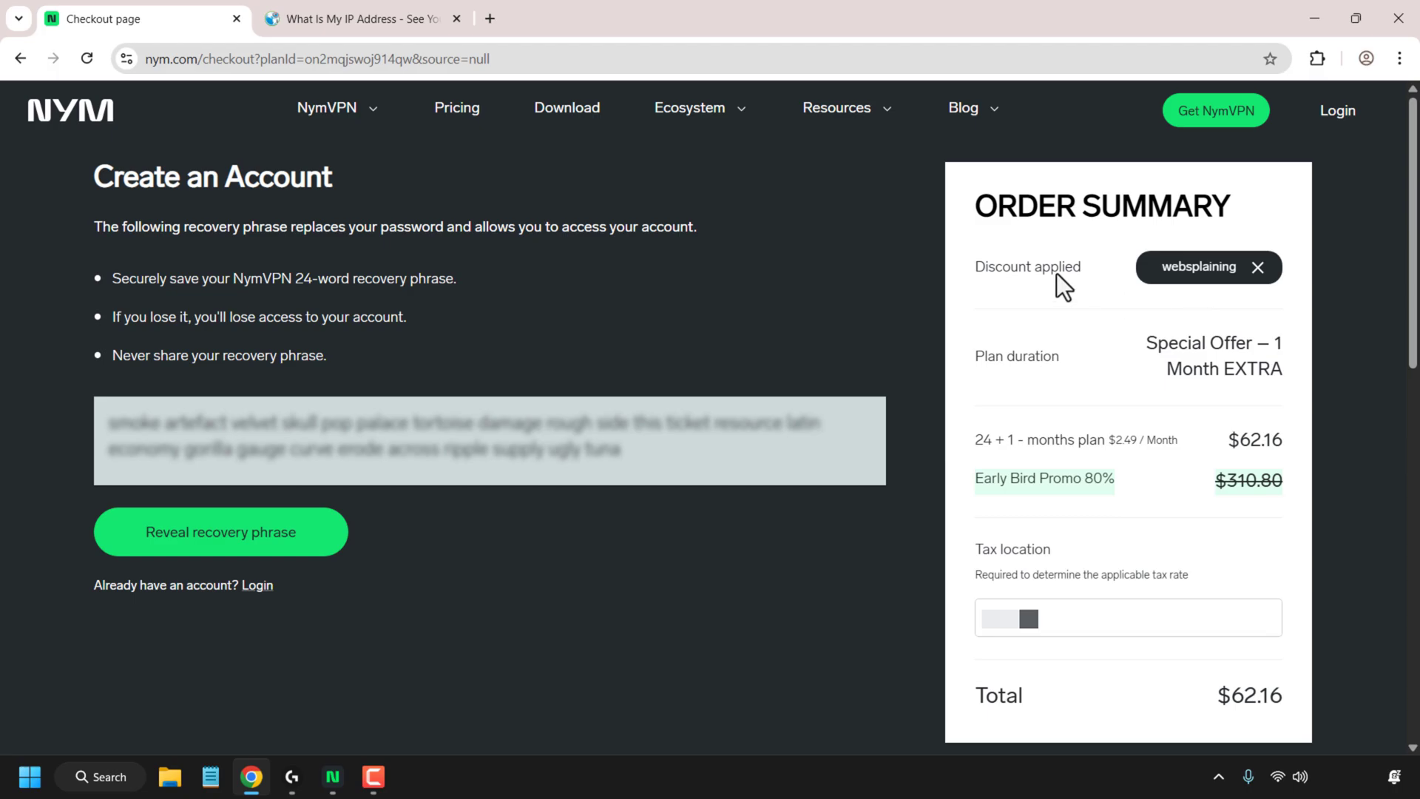
{"action": "left_click", "coordinate": [457, 108]}
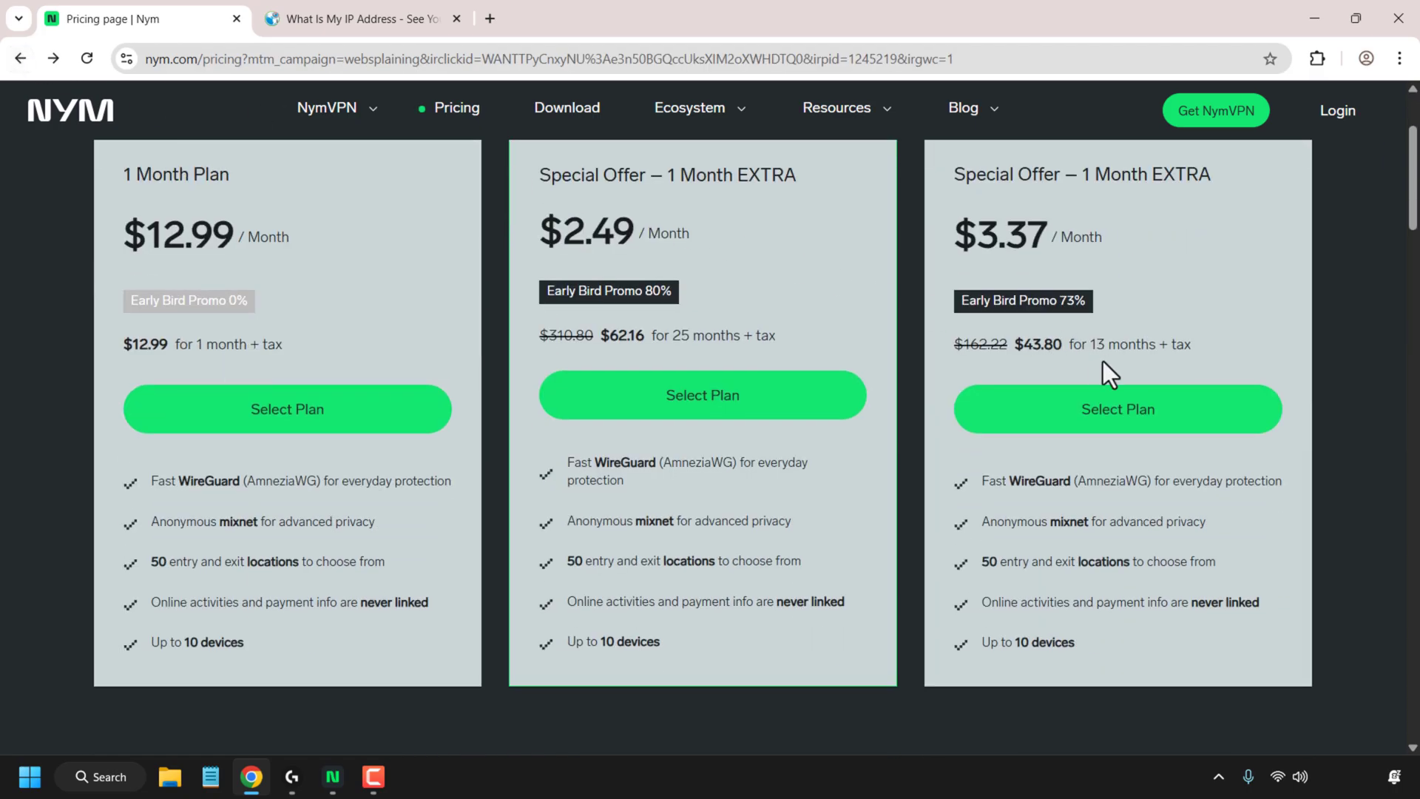
{"action": "left_click", "coordinate": [1117, 409]}
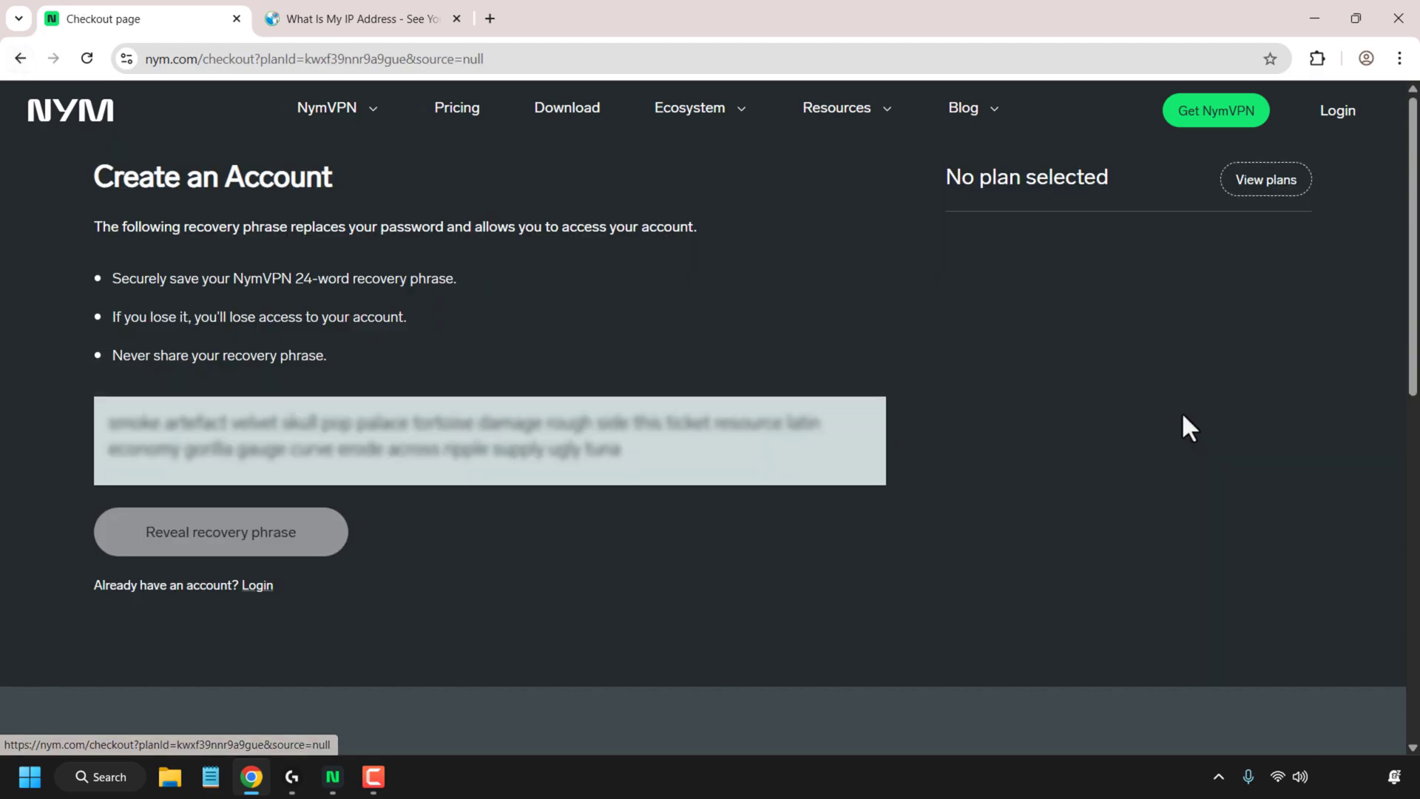
{"action": "left_click", "coordinate": [1266, 179]}
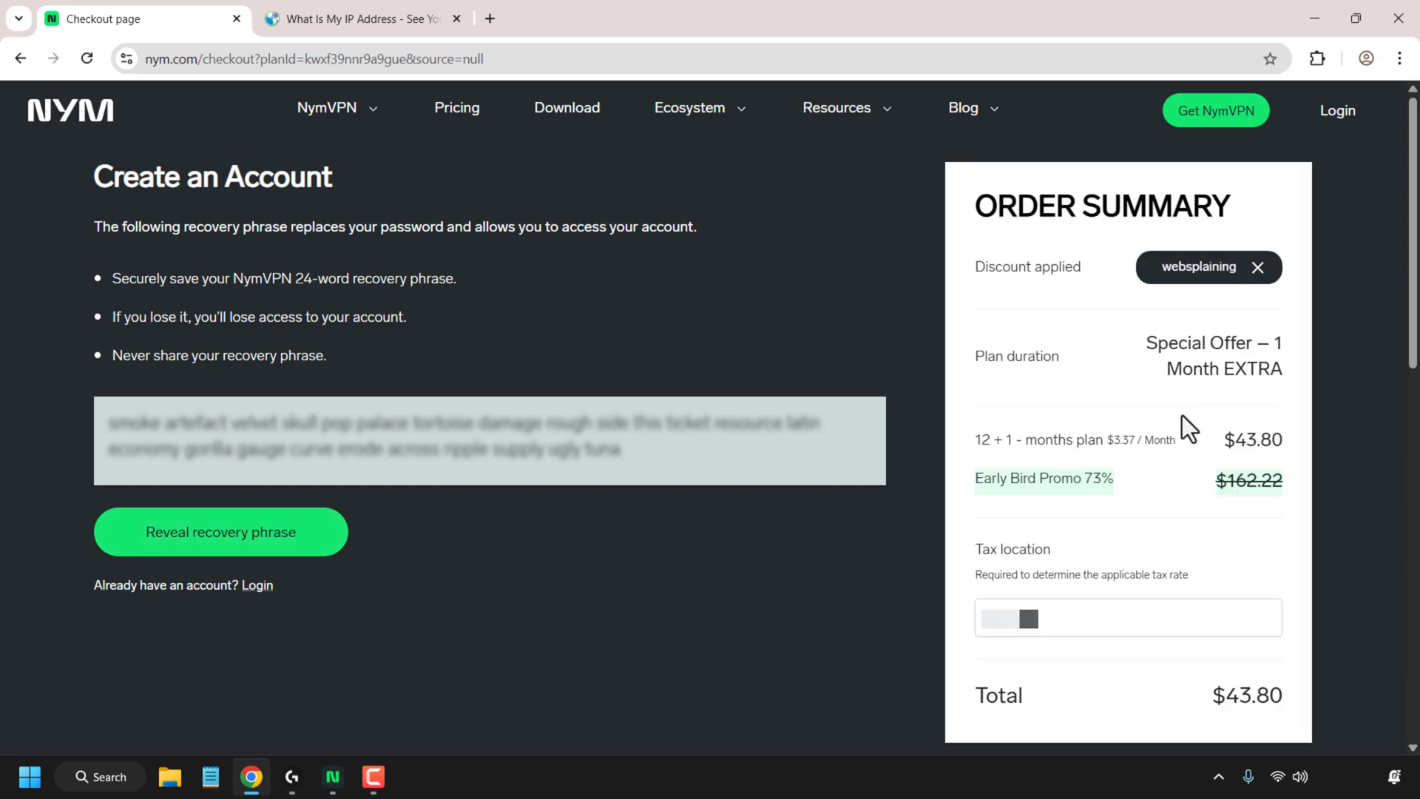
{"action": "mouse_move", "coordinate": [1175, 276]}
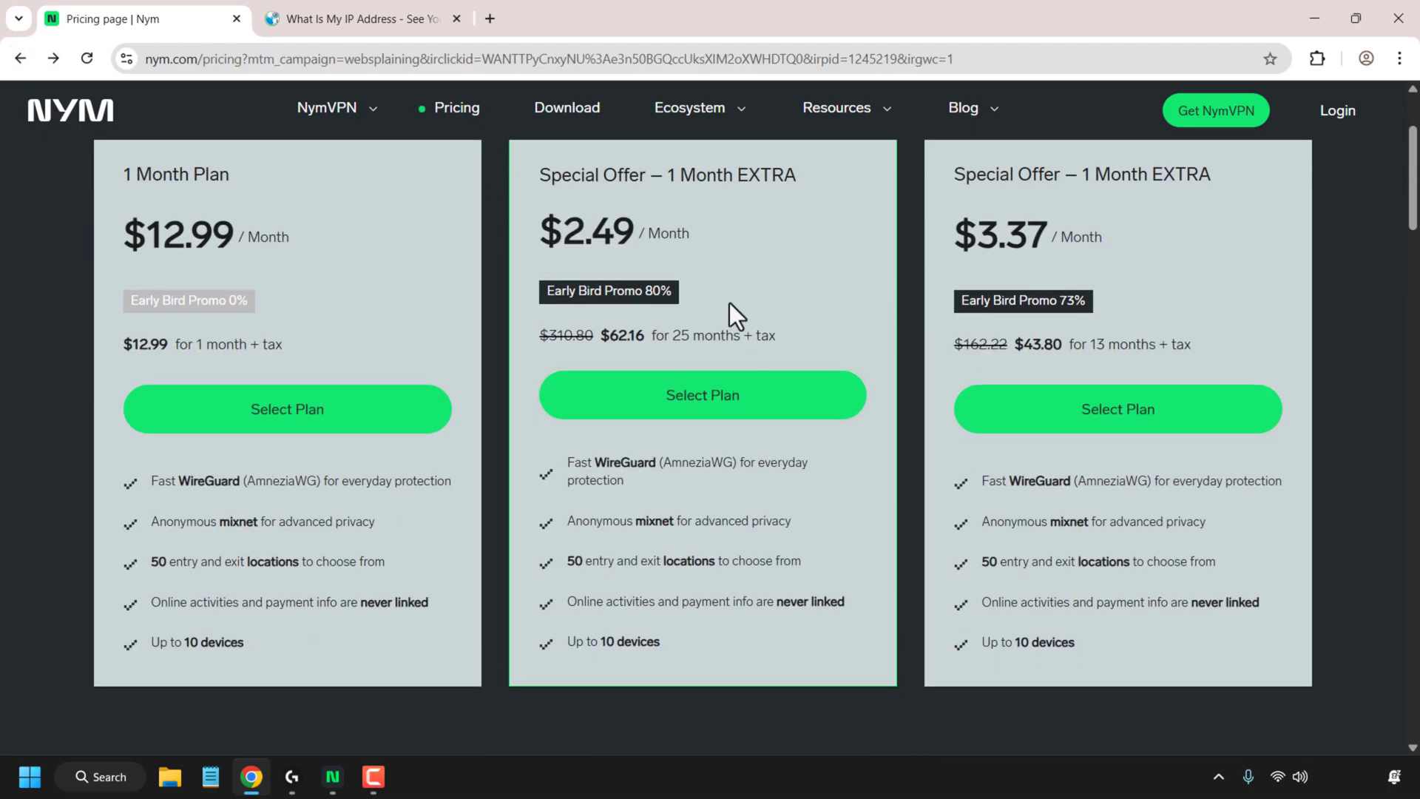
{"action": "mouse_move", "coordinate": [367, 420]}
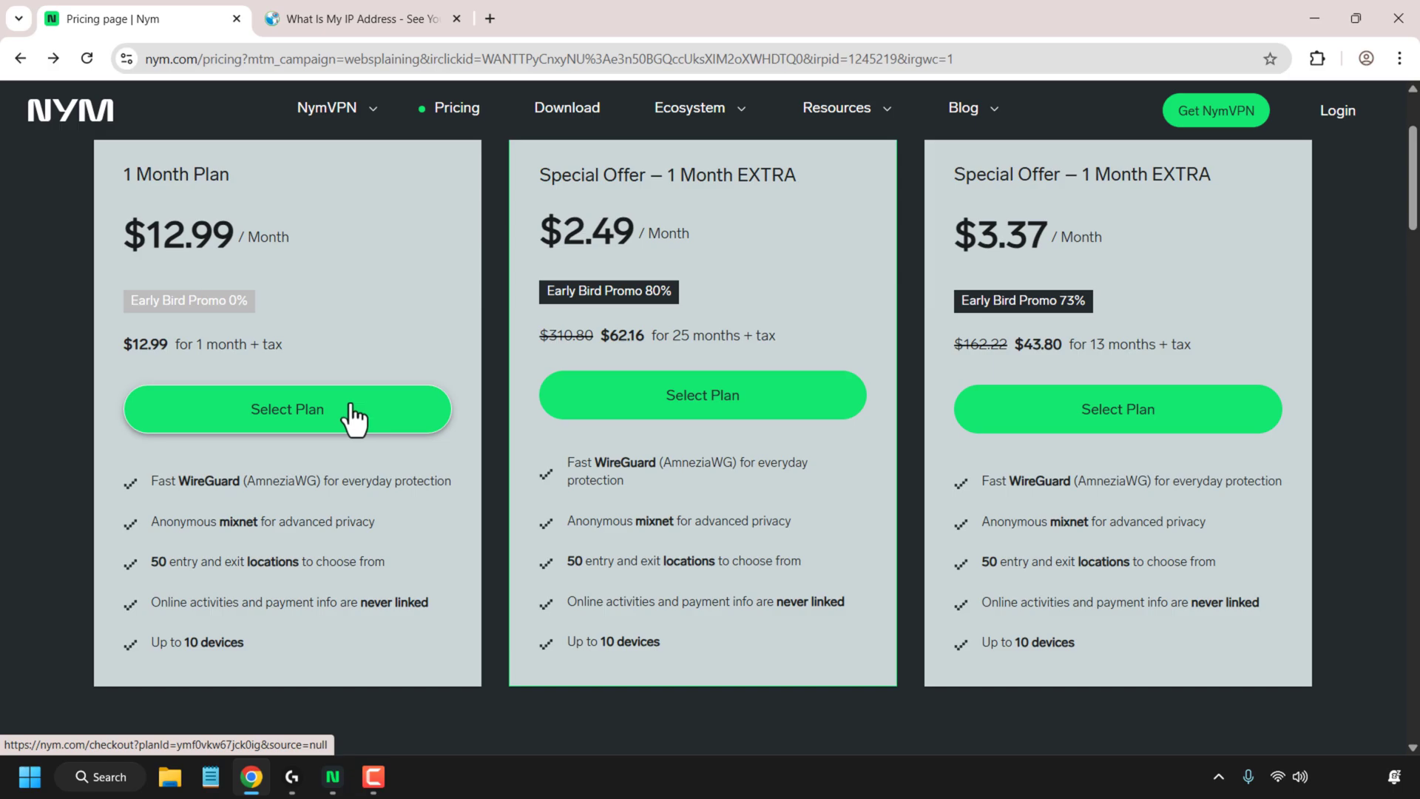
Choose the 1 Month Plan ($12.99), then reveal and copy the 24-word recovery phrase.
{"action": "left_click", "coordinate": [287, 408]}
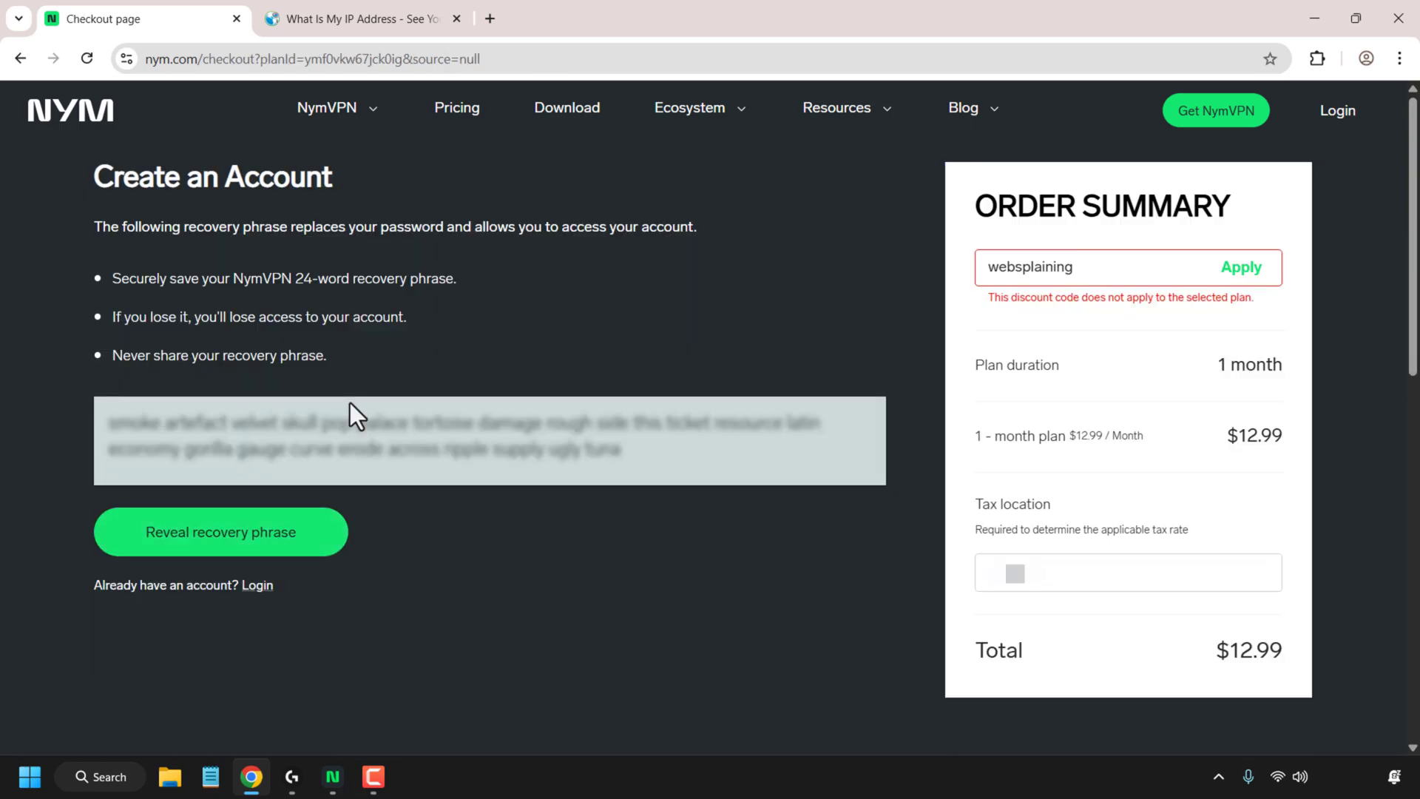
{"action": "mouse_move", "coordinate": [322, 329]}
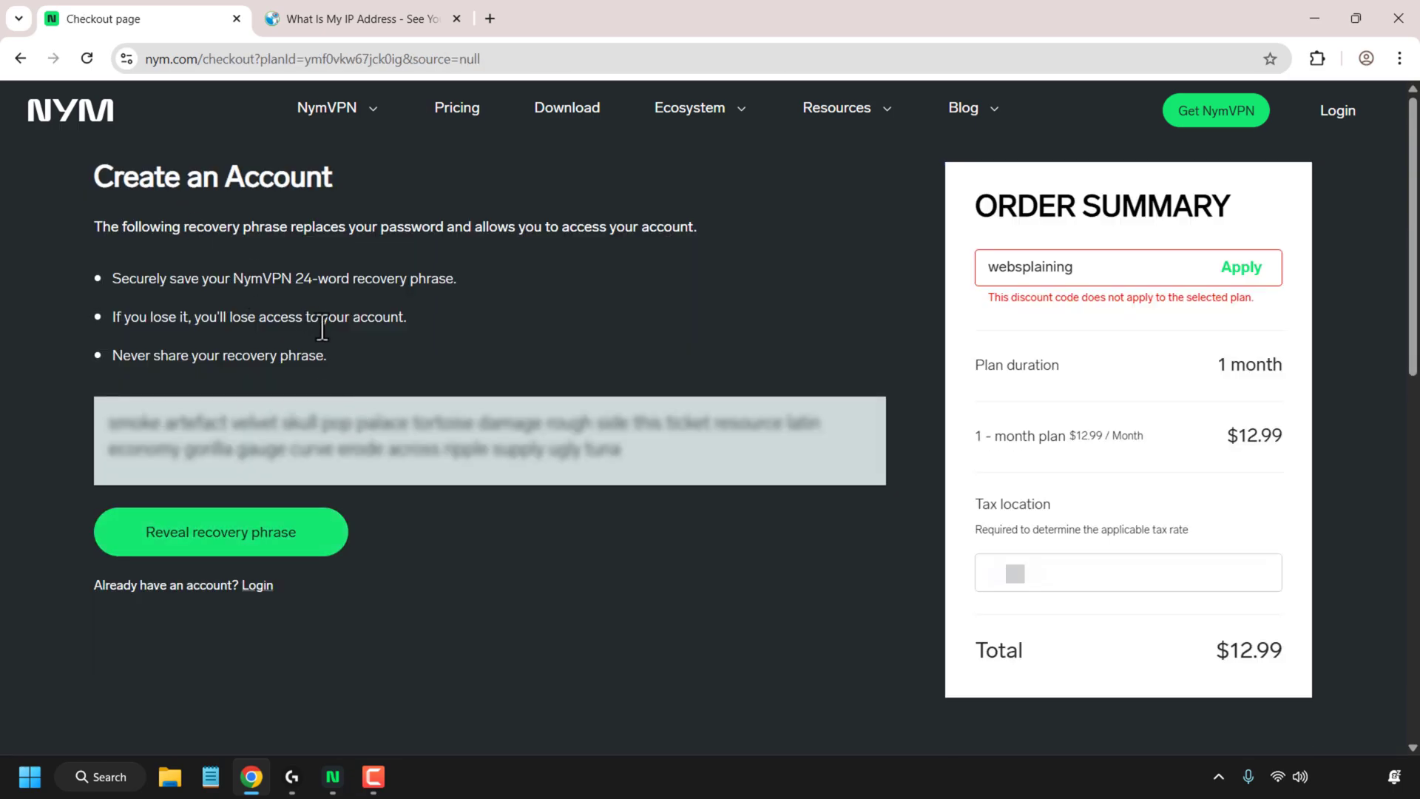
{"action": "mouse_move", "coordinate": [279, 311]}
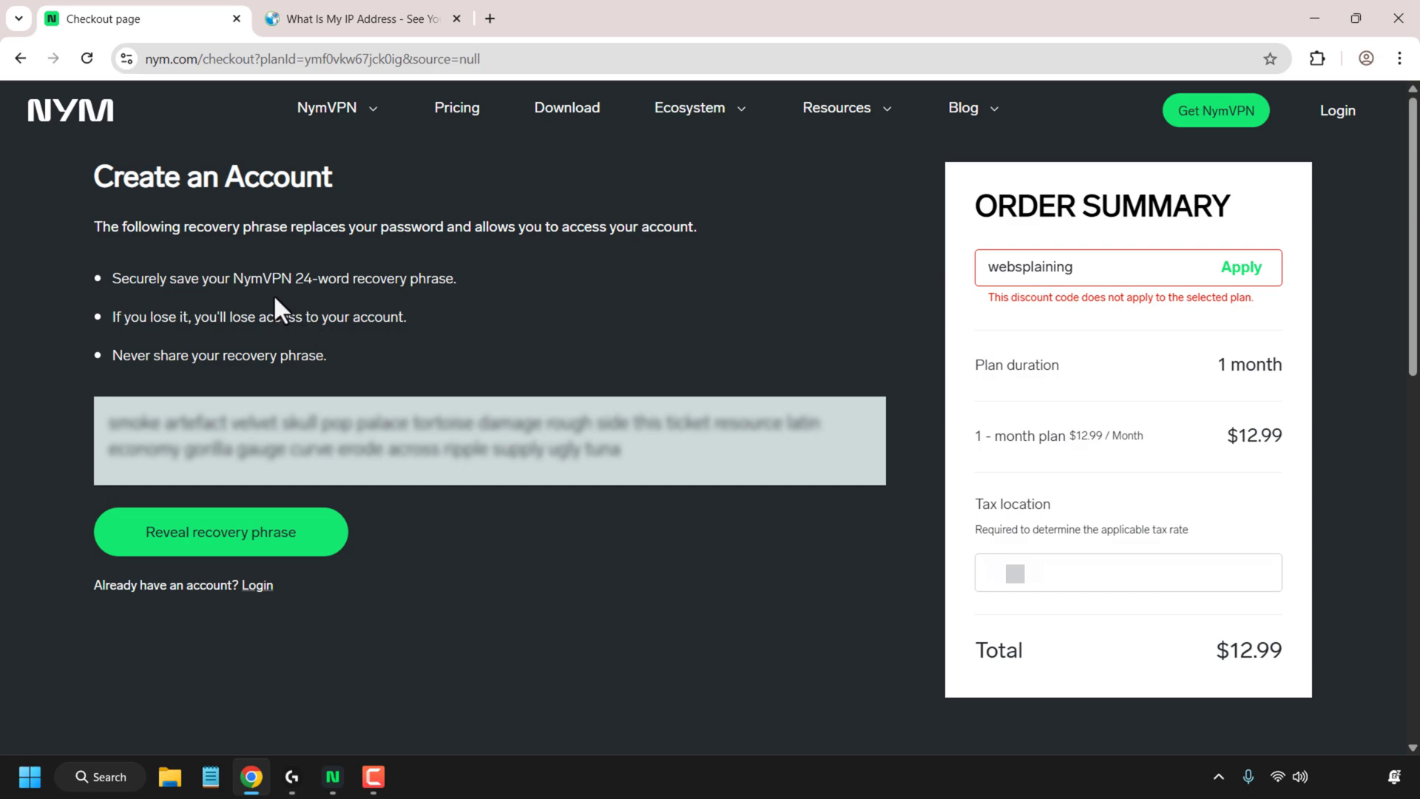
{"action": "mouse_move", "coordinate": [267, 348]}
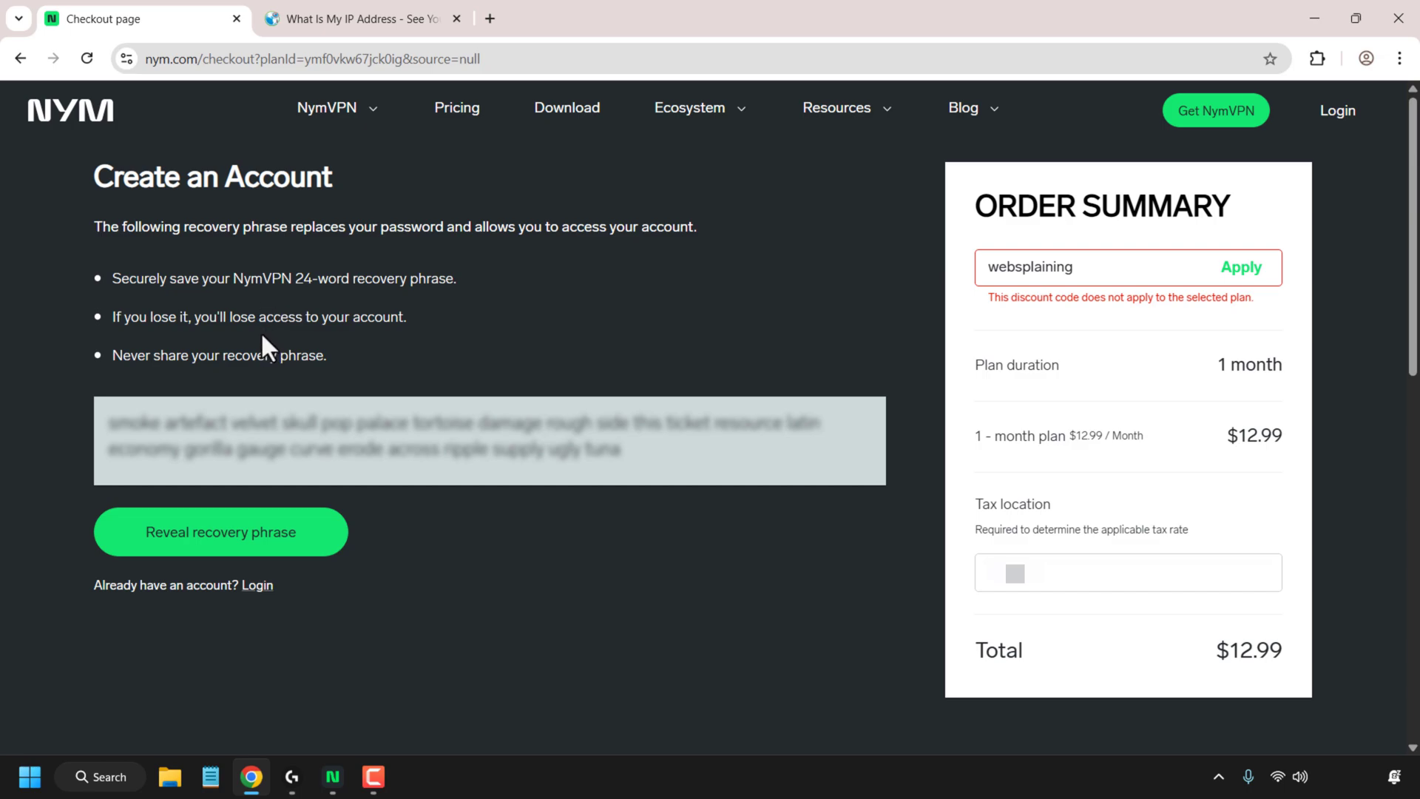
{"action": "mouse_move", "coordinate": [258, 380]}
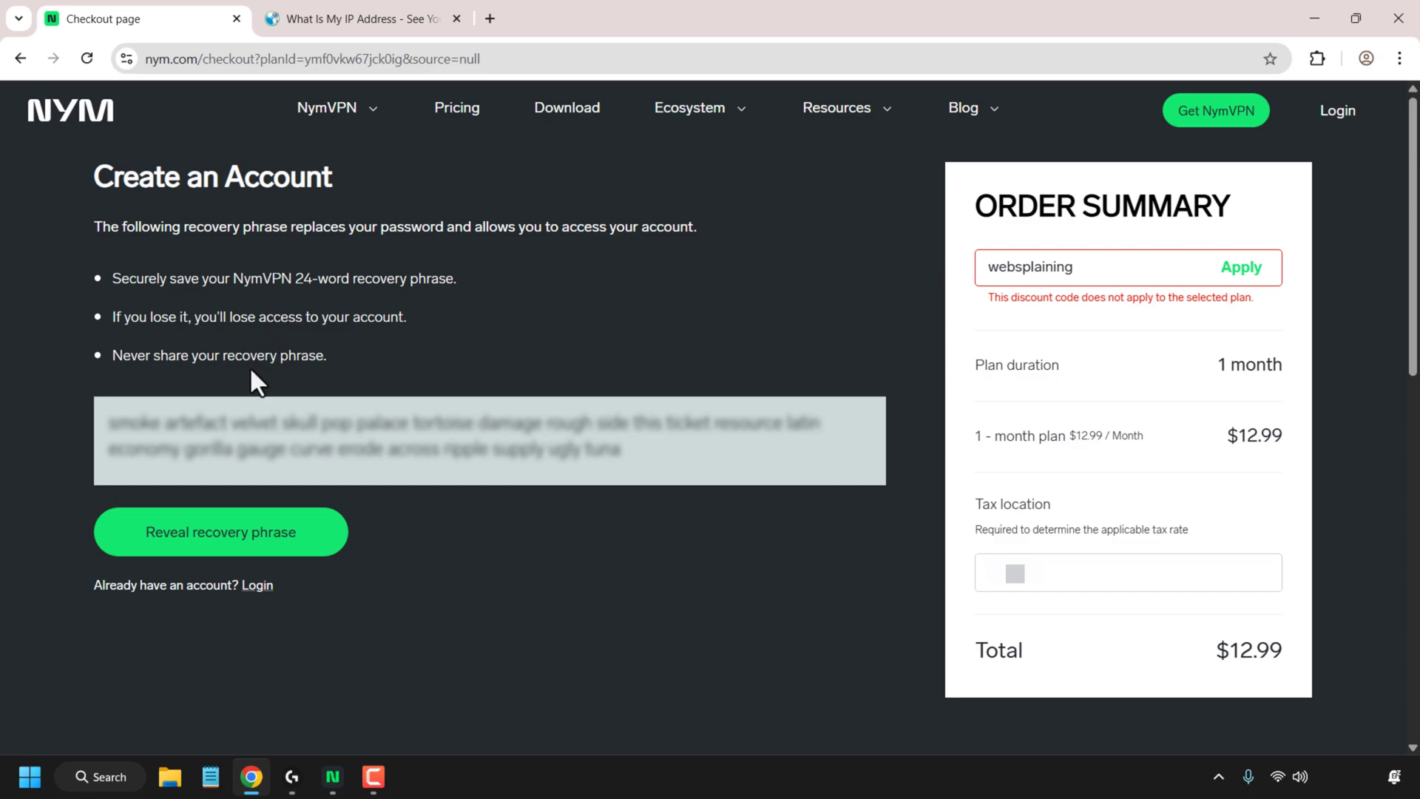
{"action": "mouse_move", "coordinate": [313, 548]}
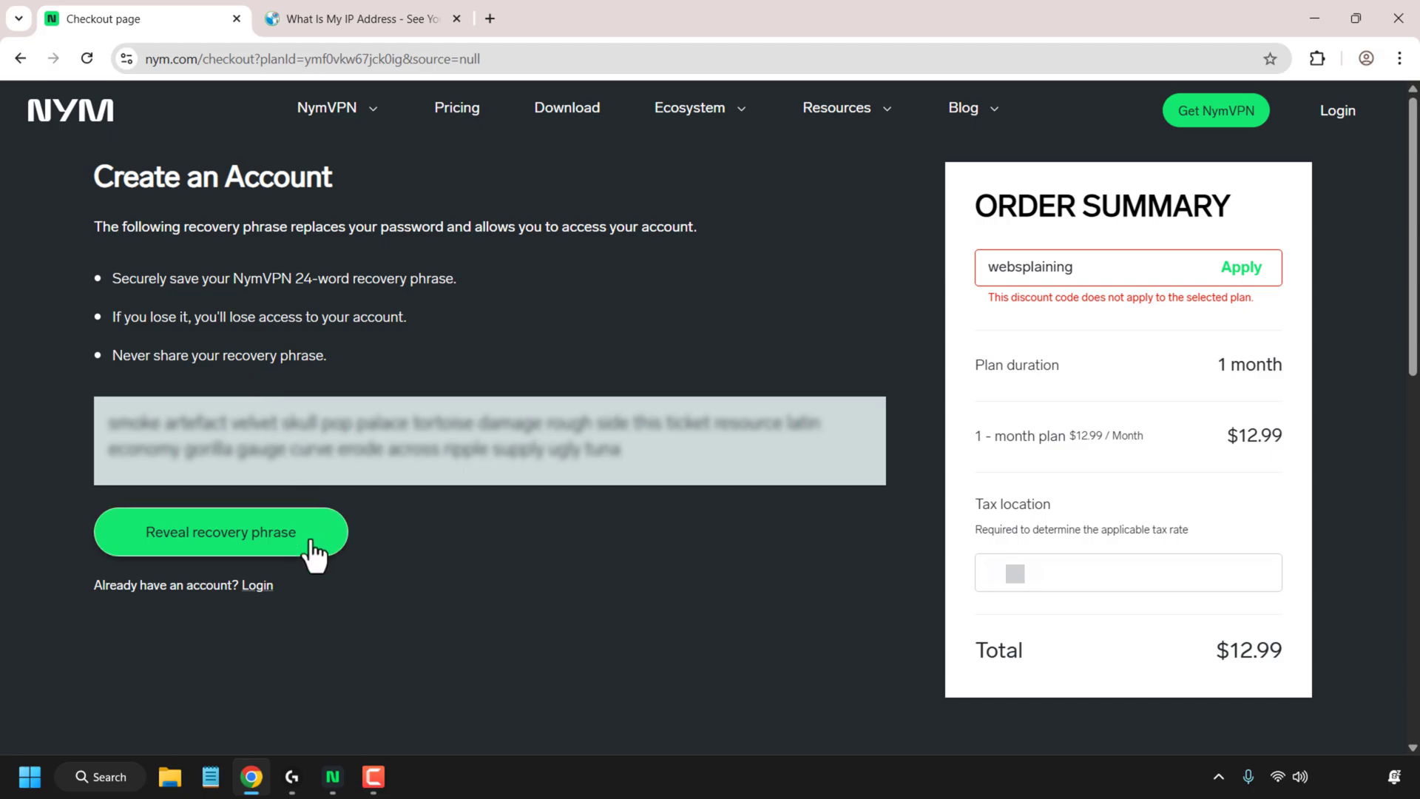
{"action": "left_click", "coordinate": [221, 532]}
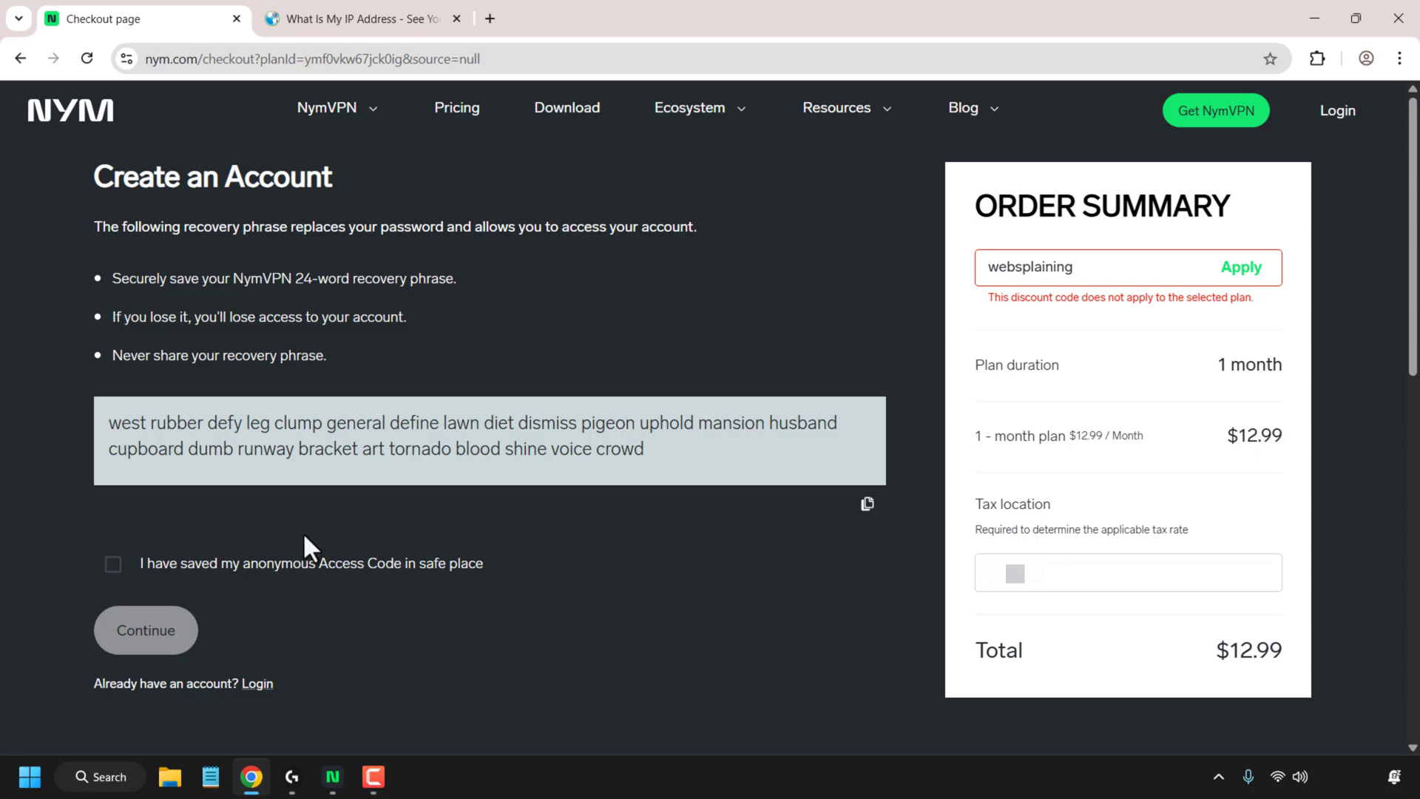
{"action": "mouse_move", "coordinate": [162, 448]}
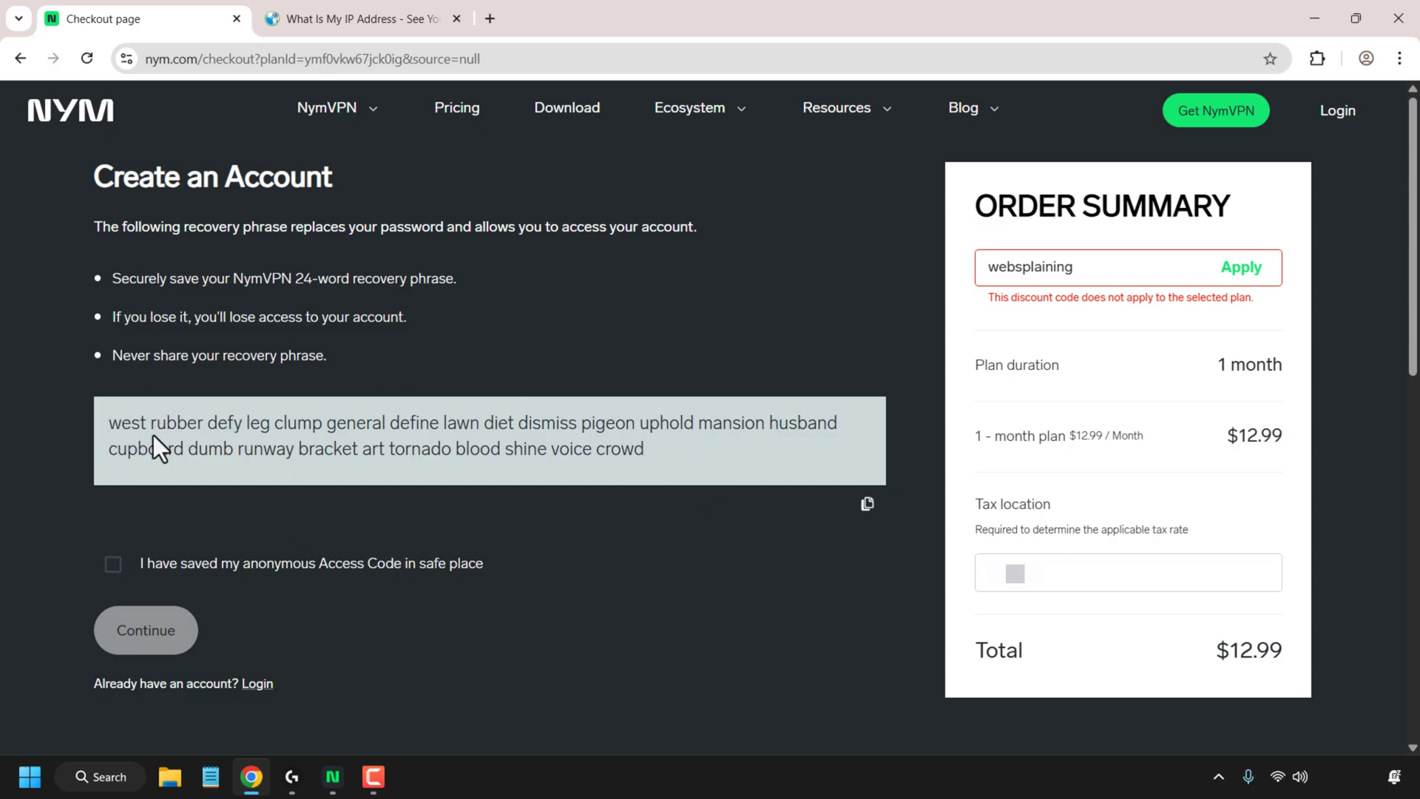
{"action": "mouse_move", "coordinate": [150, 453]}
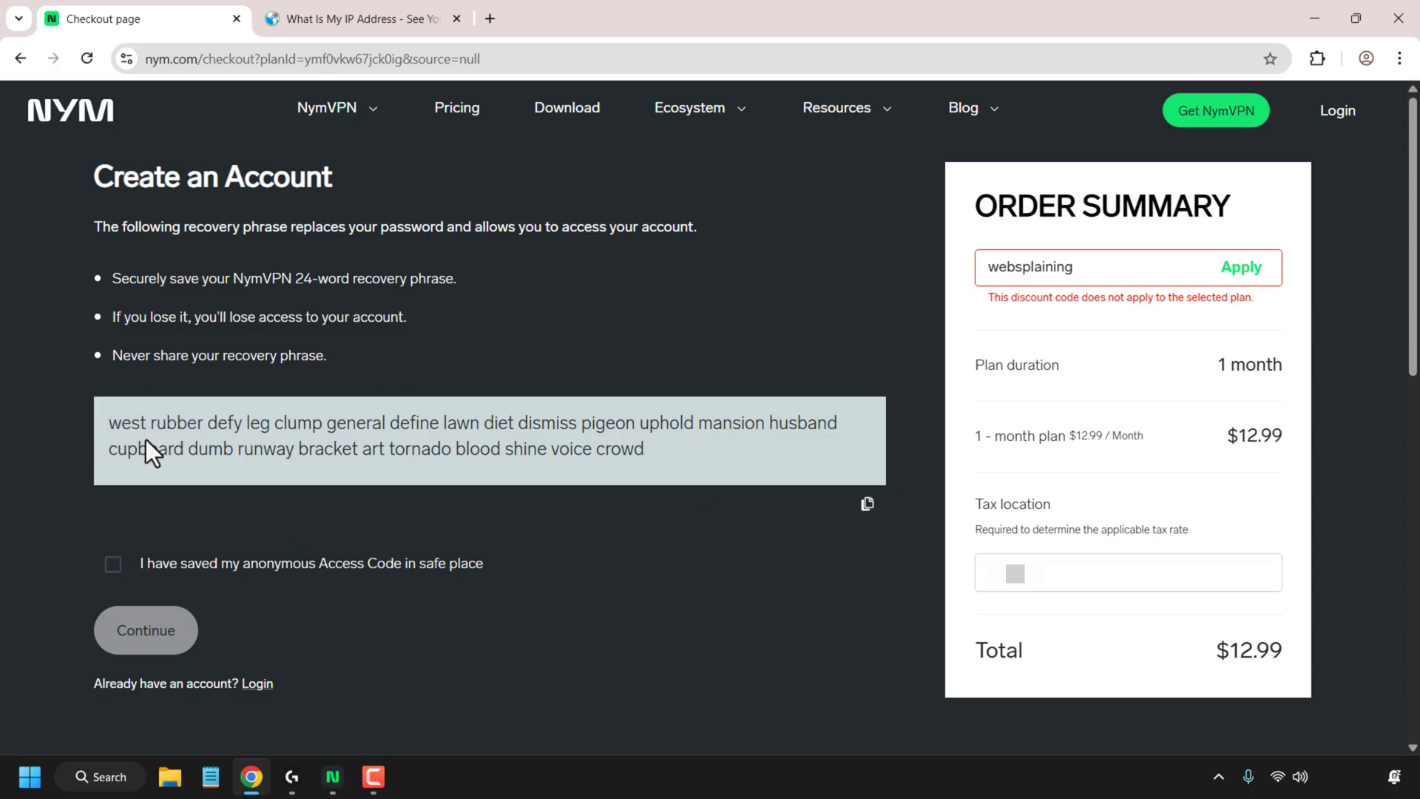
{"action": "mouse_move", "coordinate": [631, 483]}
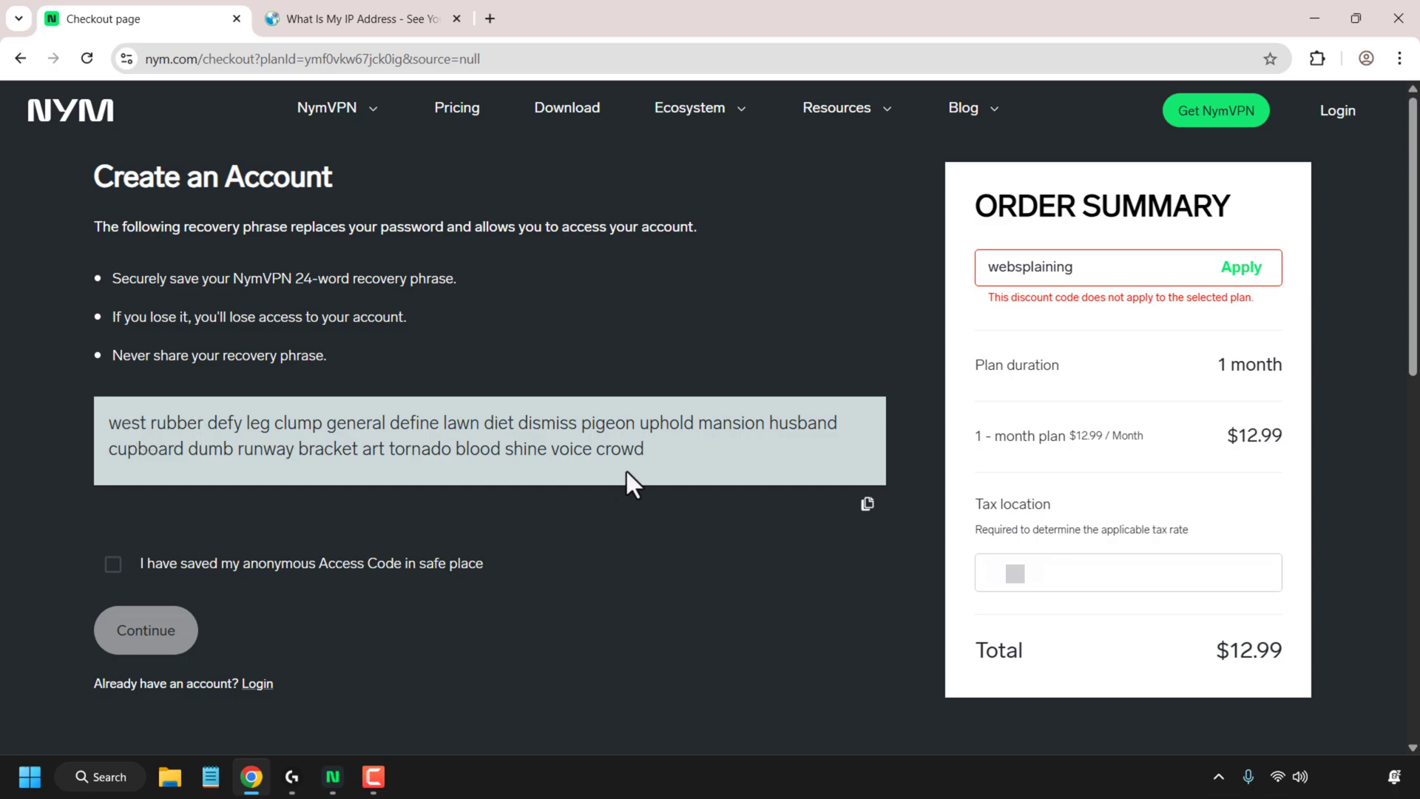
{"action": "mouse_move", "coordinate": [867, 503]}
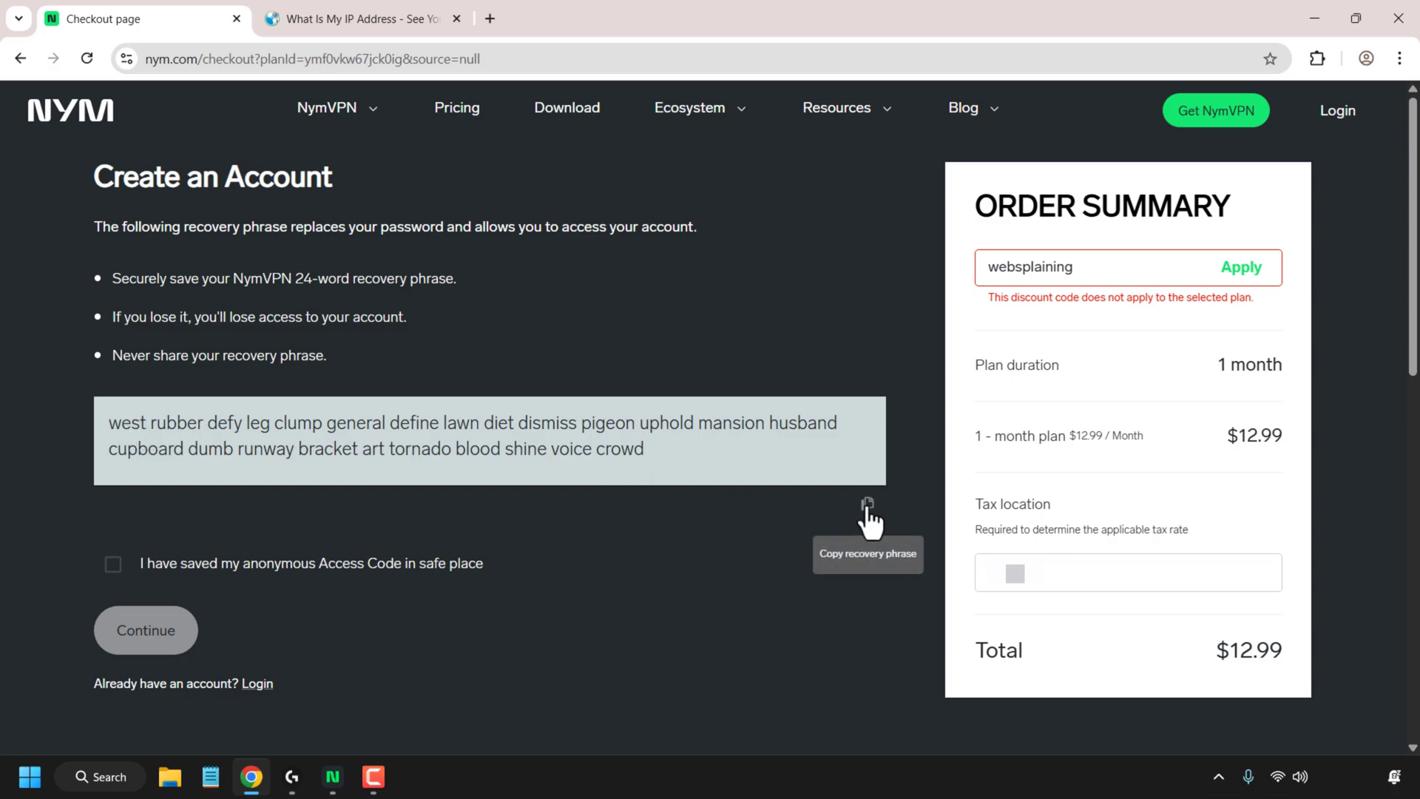
{"action": "left_click", "coordinate": [865, 505]}
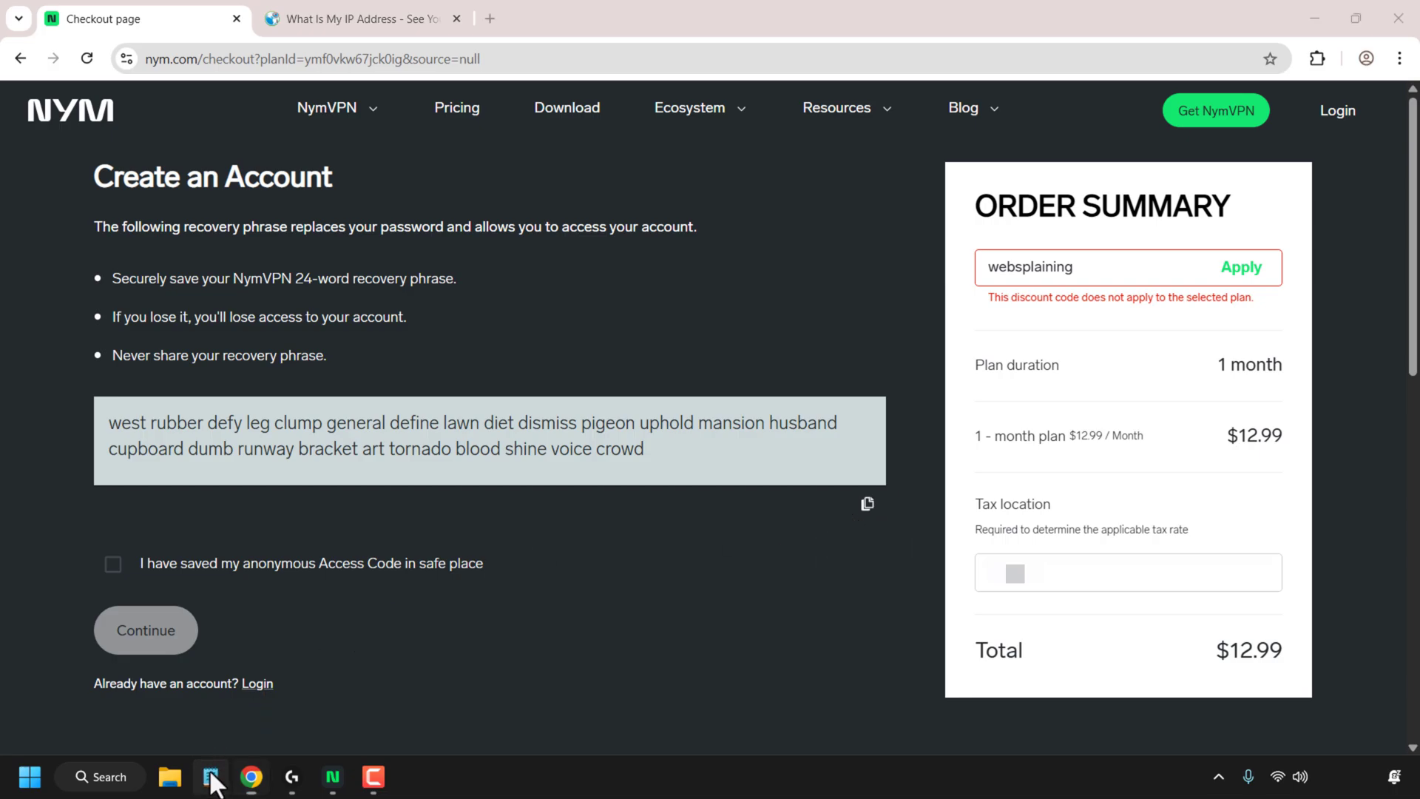
Paste the 24-word recovery phrase into a Notepad note and save it as 'ny'.
{"action": "left_click", "coordinate": [210, 776]}
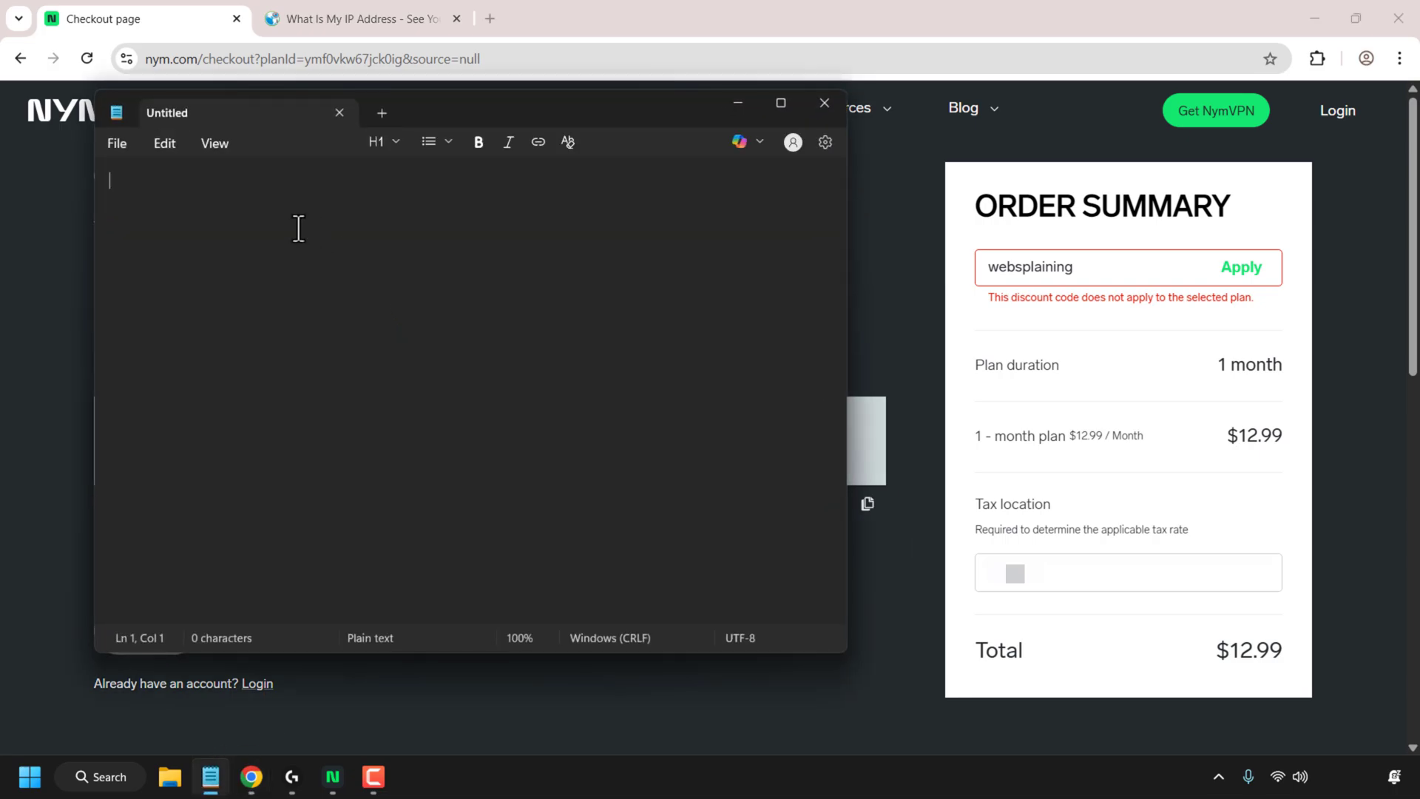
{"action": "type", "text": "west rubber defy leg clump general define lawn diet dismiss pigeon uphold mansion husband cupboard dumb runway bracket art tornado blood shine voice crowd"}
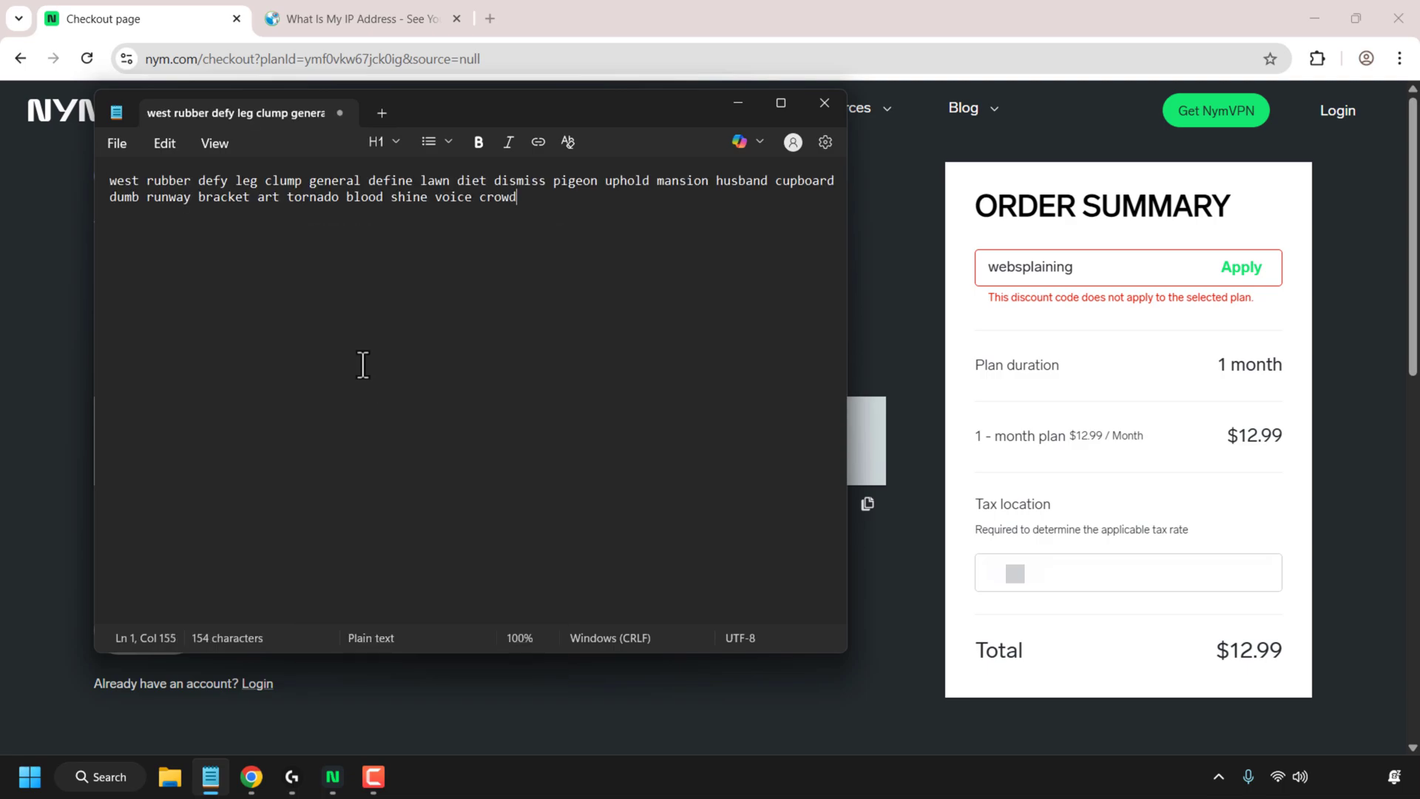
{"action": "left_click", "coordinate": [116, 143]}
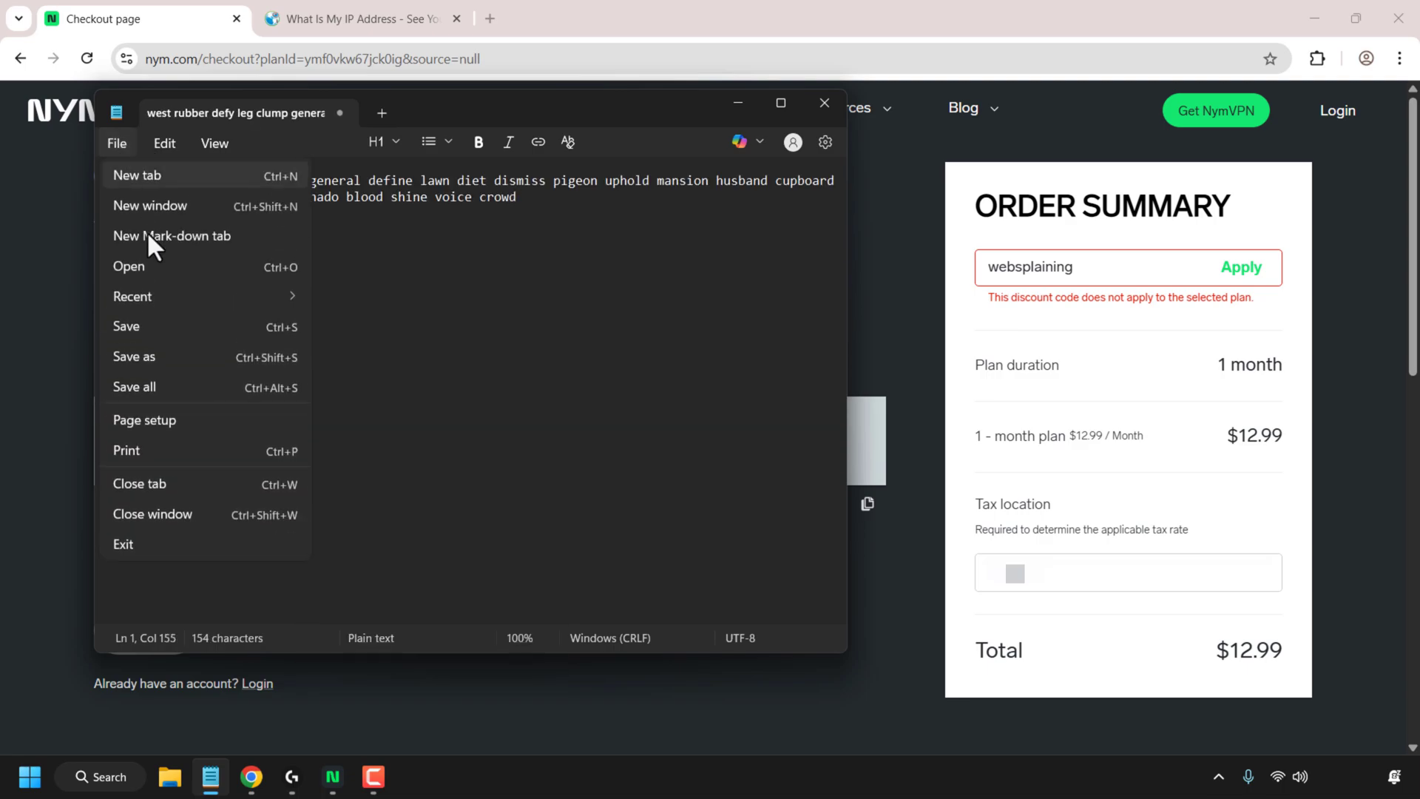
{"action": "left_click", "coordinate": [134, 356]}
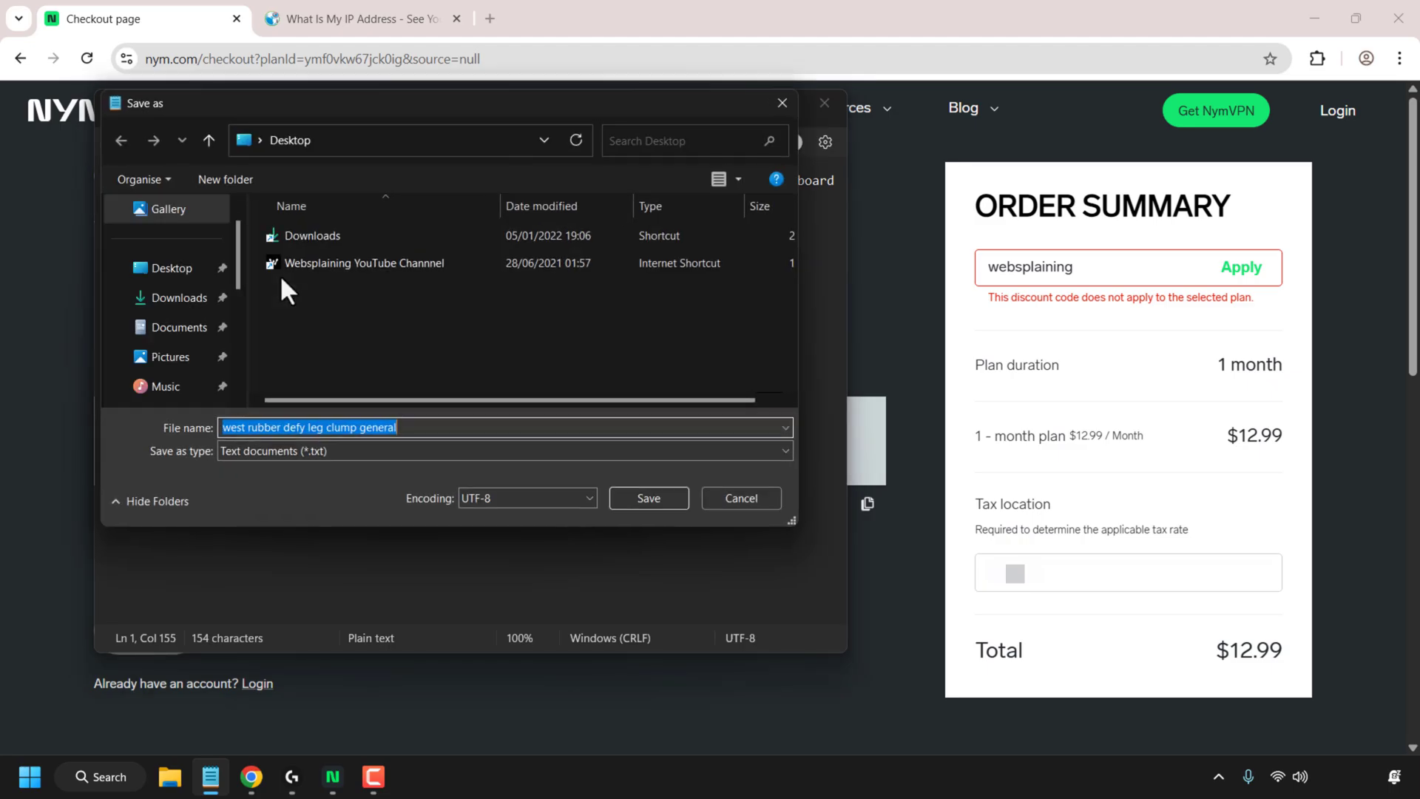
{"action": "type", "text": "ny"}
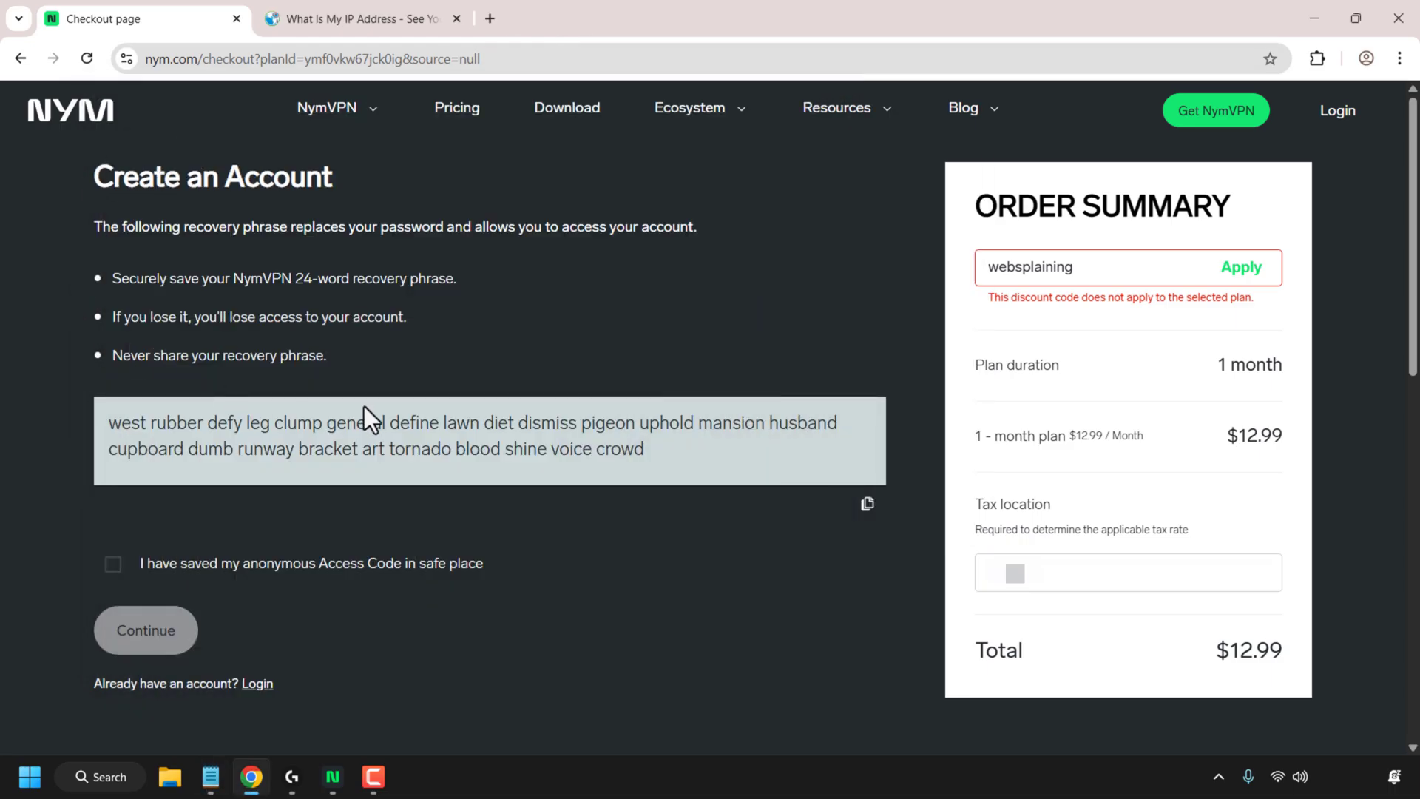
{"action": "mouse_move", "coordinate": [113, 564]}
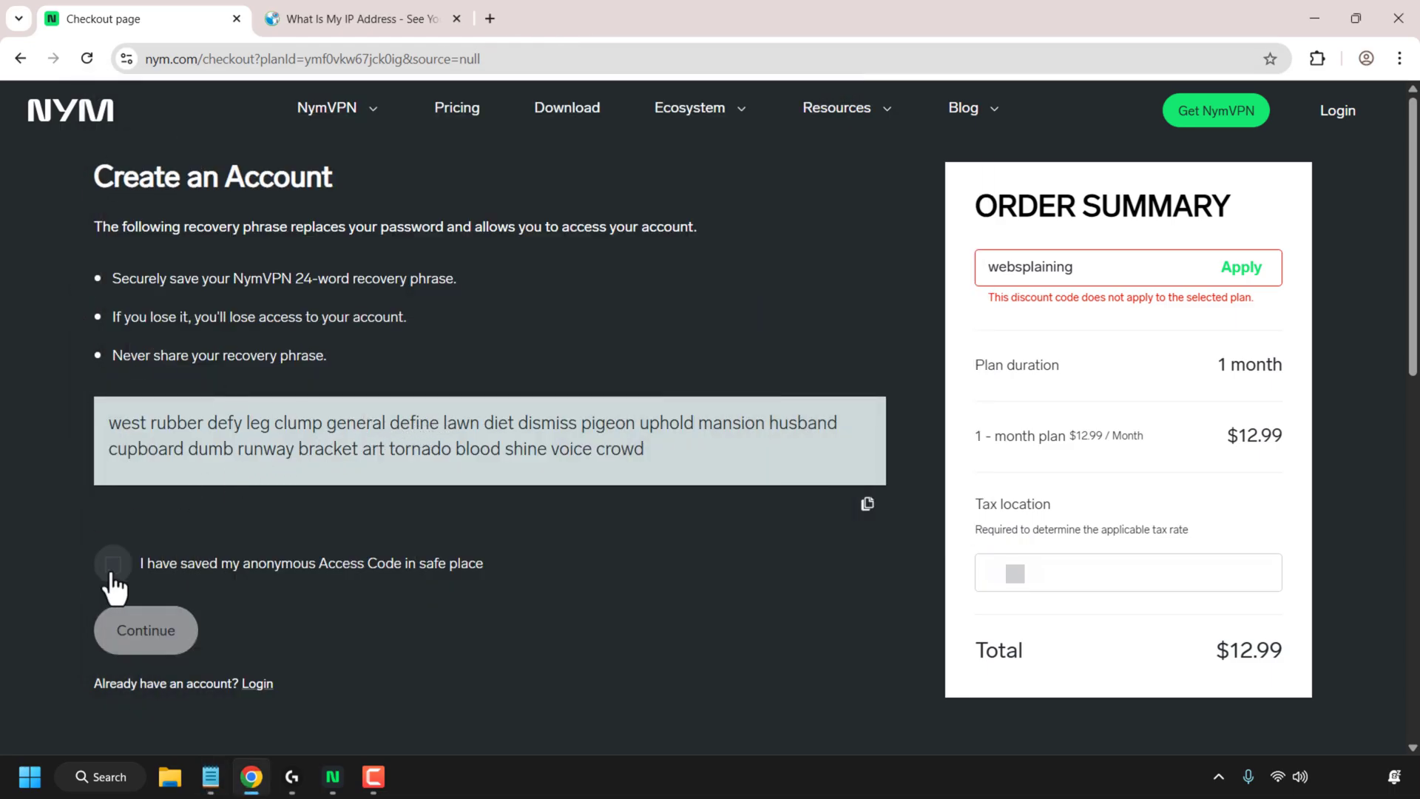
Tick 'I have saved my anonymous Access Code', confirm 'Yes, I've saved it', and continue.
{"action": "left_click", "coordinate": [113, 564]}
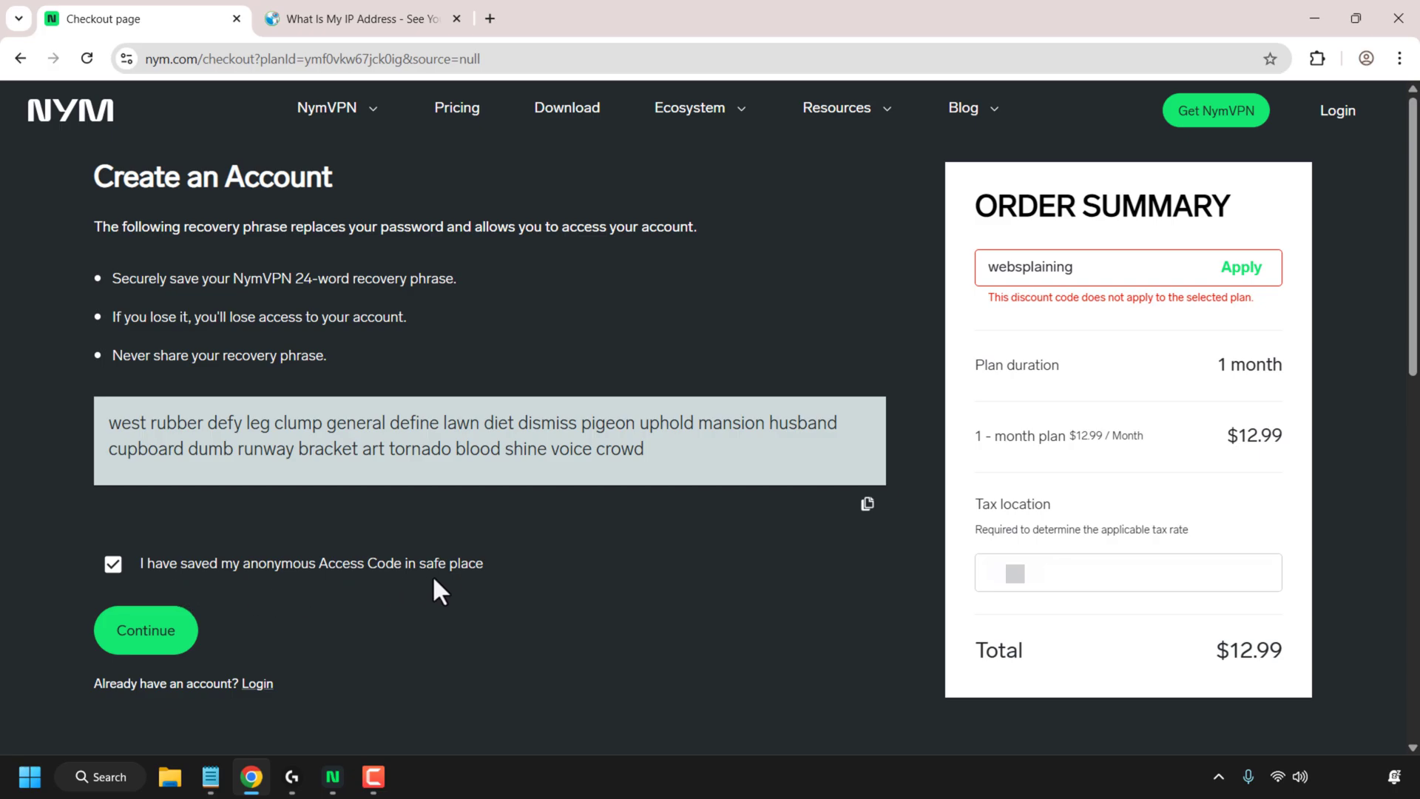
{"action": "mouse_move", "coordinate": [163, 652]}
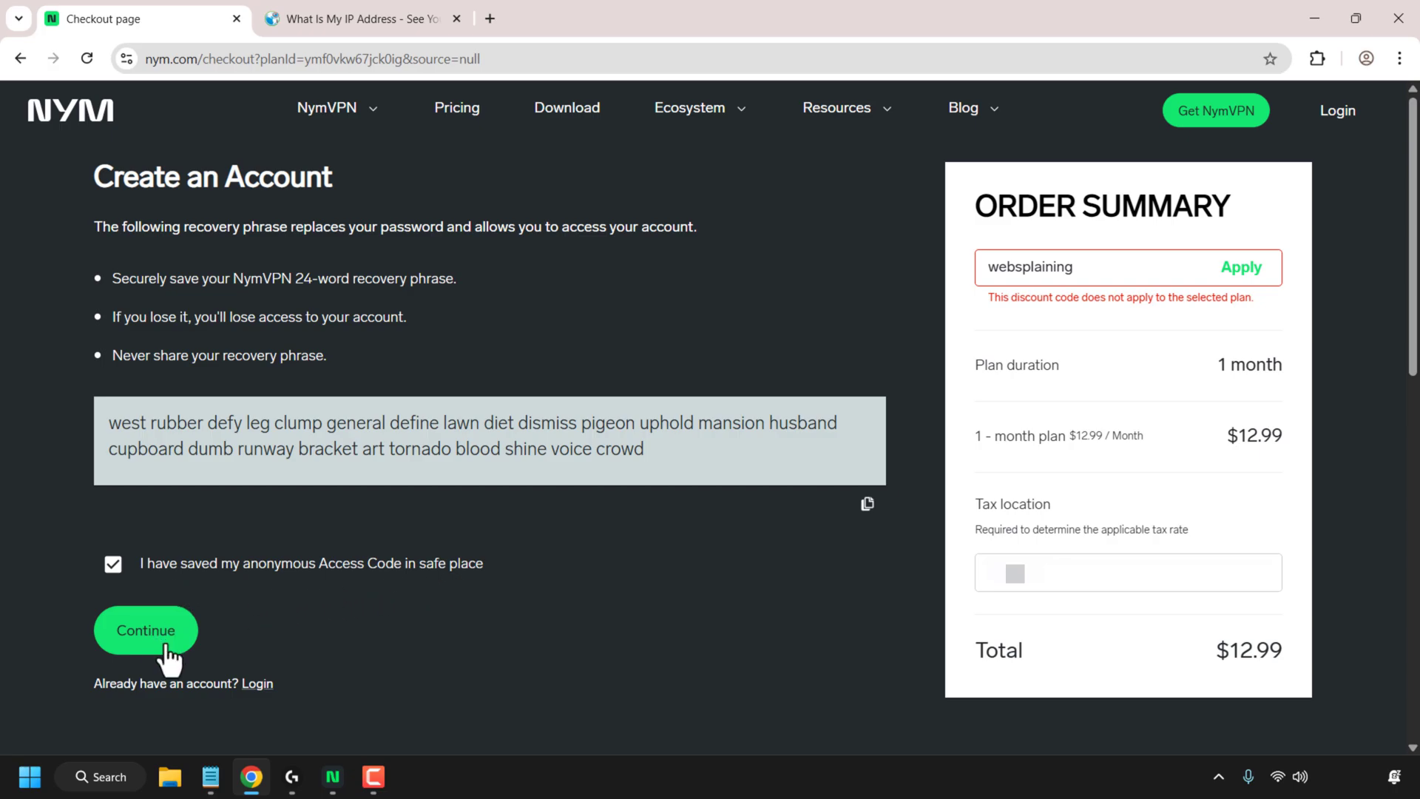
{"action": "left_click", "coordinate": [145, 630]}
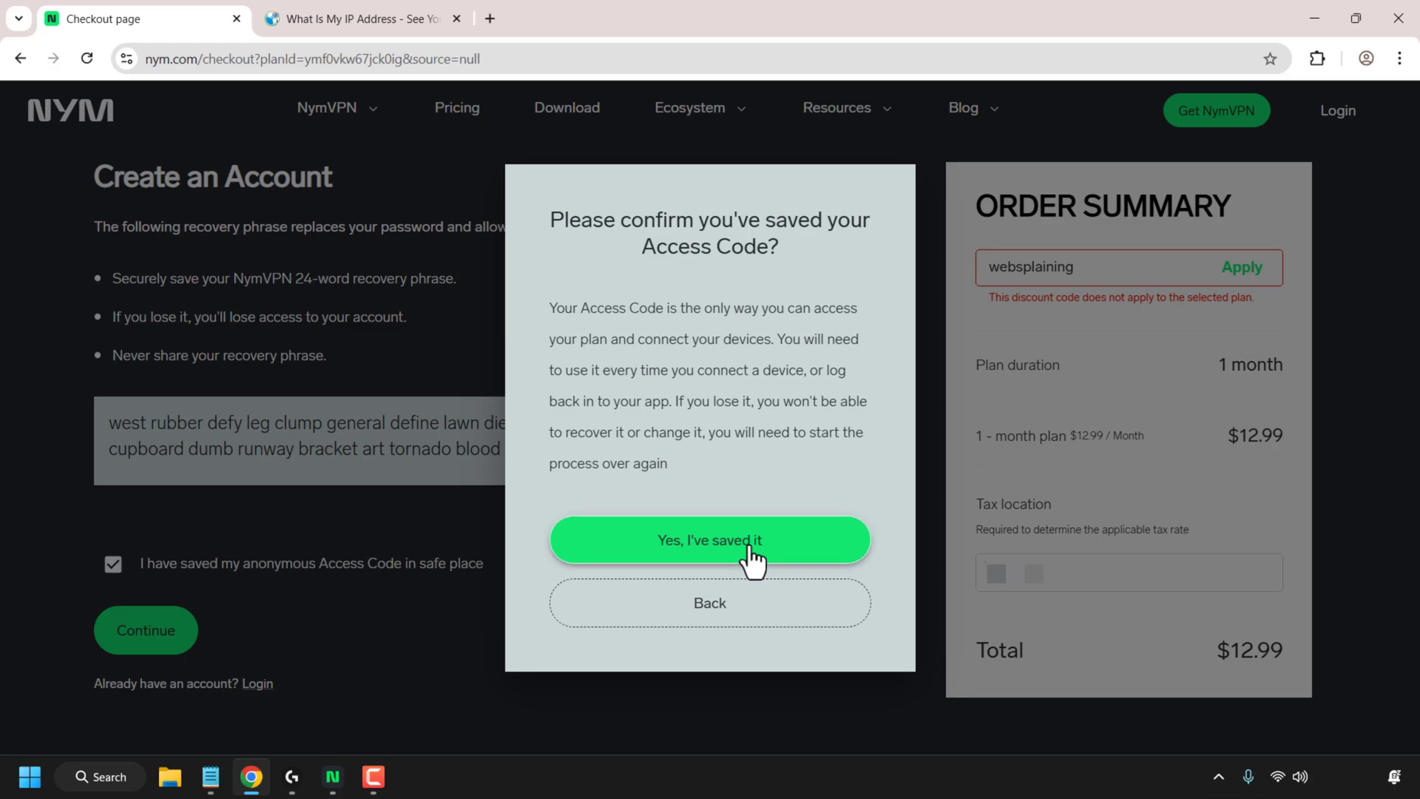
{"action": "left_click", "coordinate": [710, 540]}
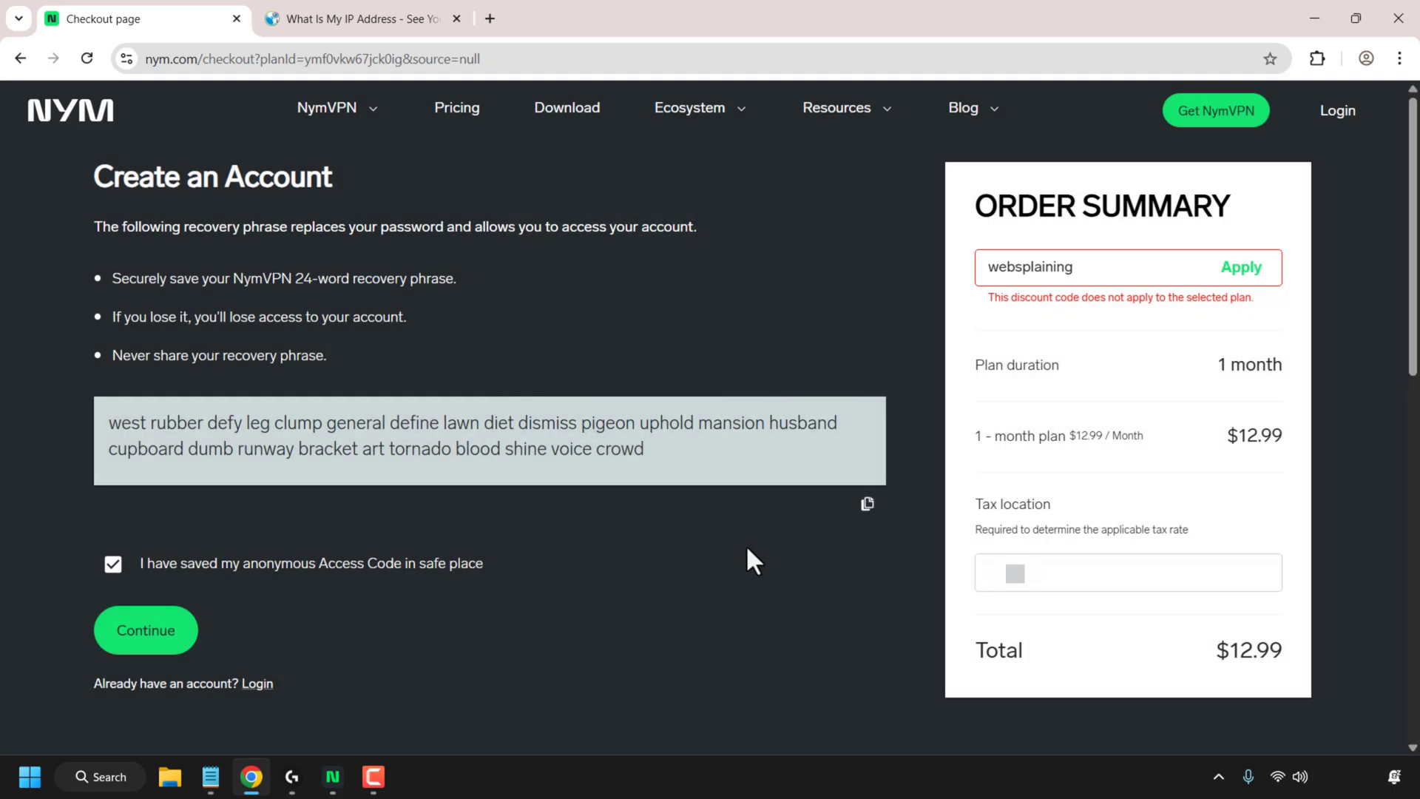
{"action": "left_click", "coordinate": [145, 630]}
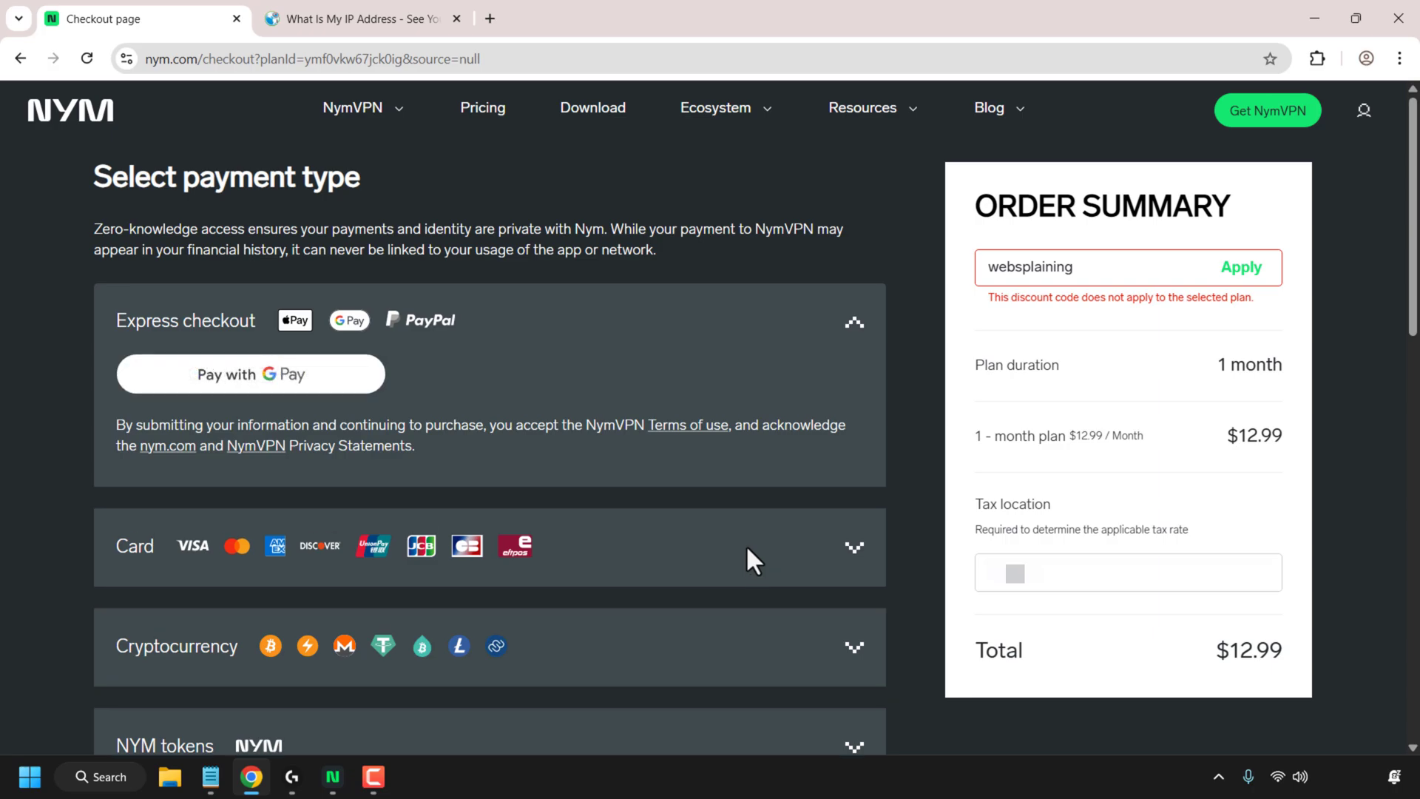
{"action": "mouse_move", "coordinate": [295, 320]}
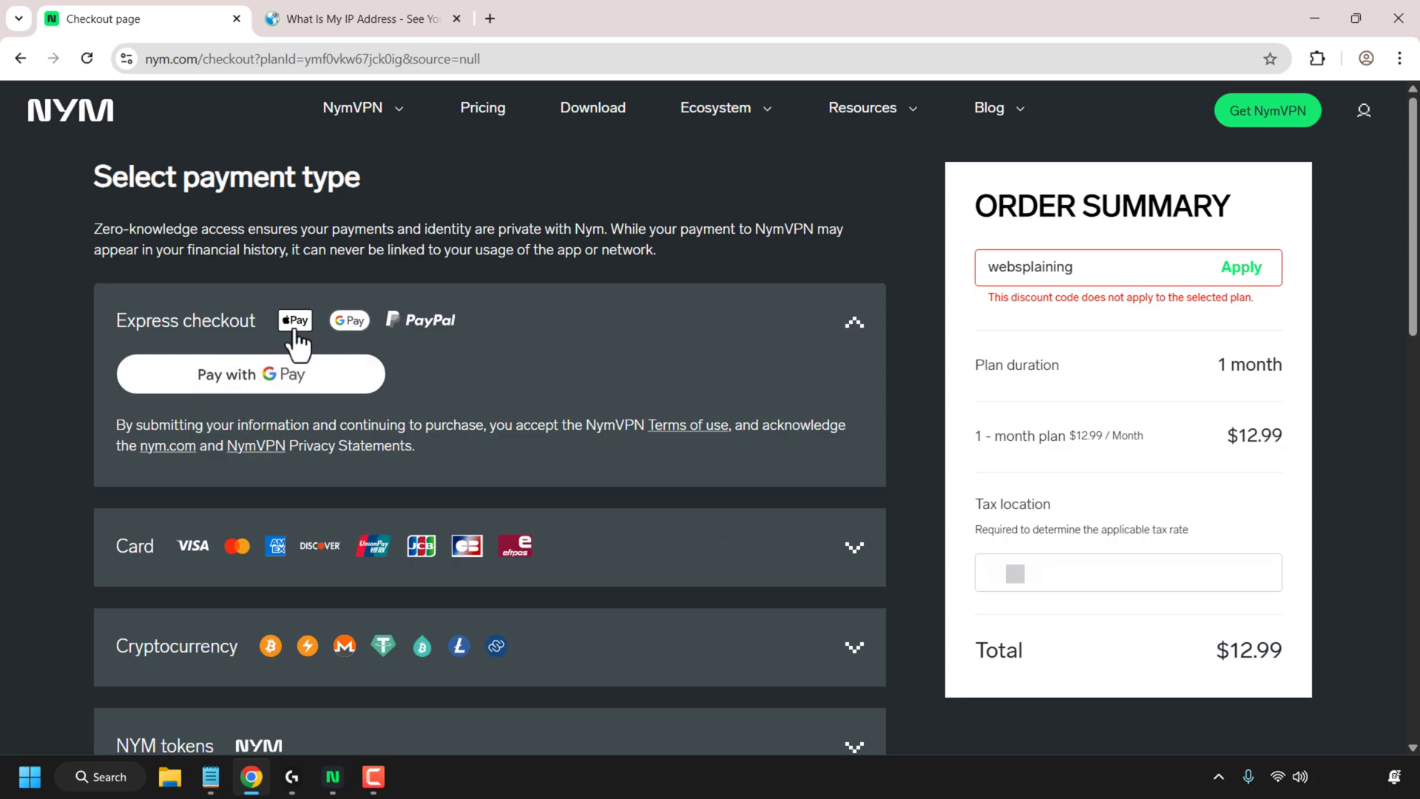
{"action": "mouse_move", "coordinate": [859, 334]}
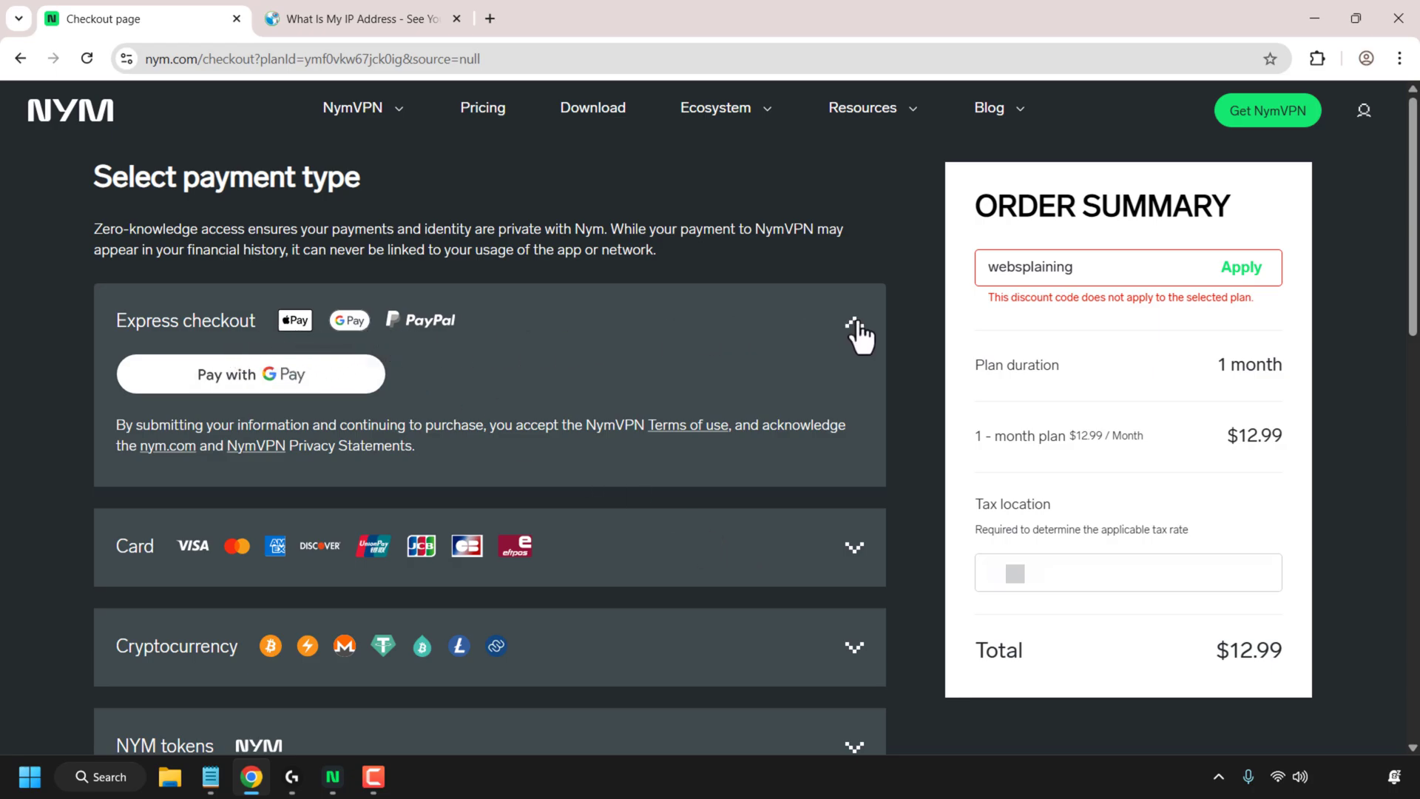
Expand and collapse the Card option, then expand Cash to read the mail-in instructions.
{"action": "left_click", "coordinate": [850, 546]}
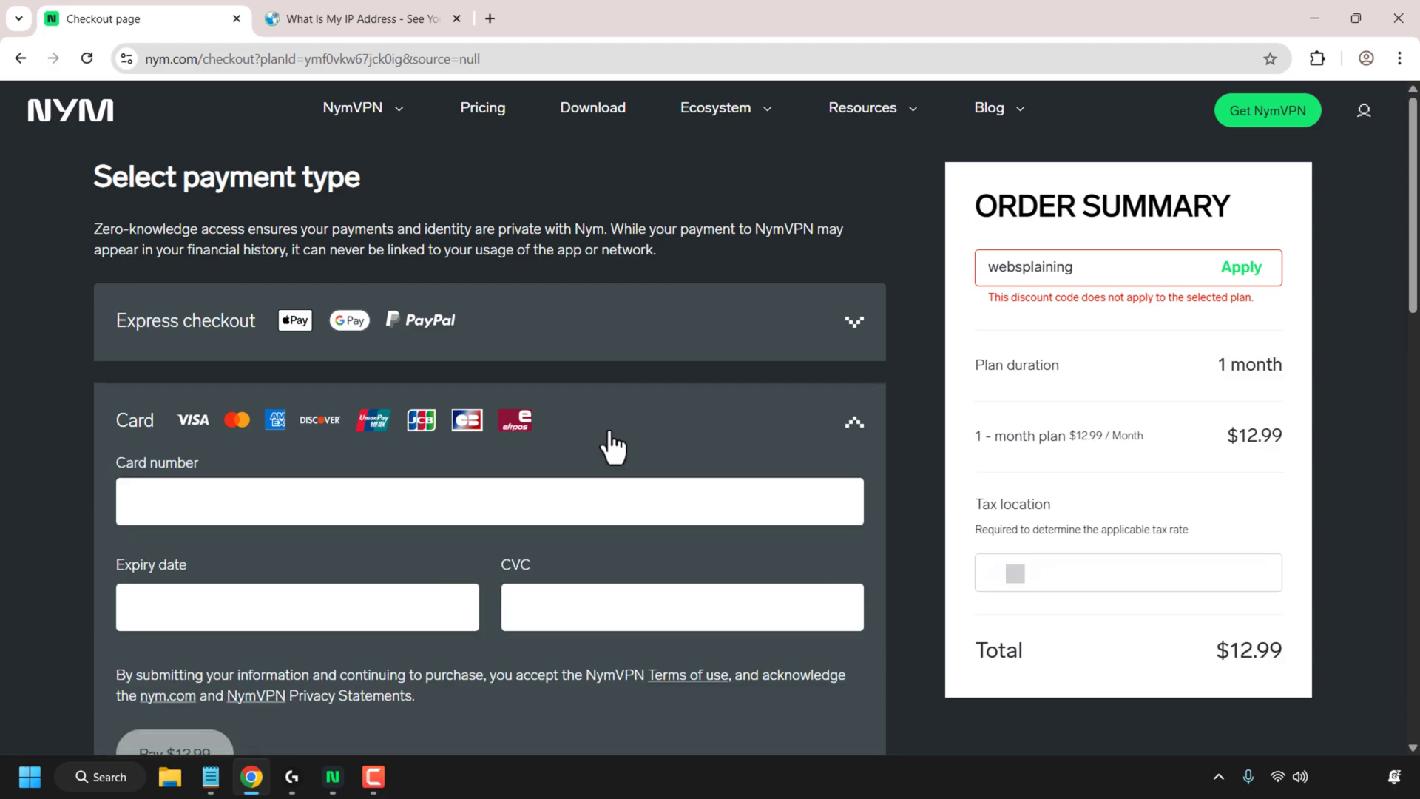
{"action": "left_click", "coordinate": [855, 426]}
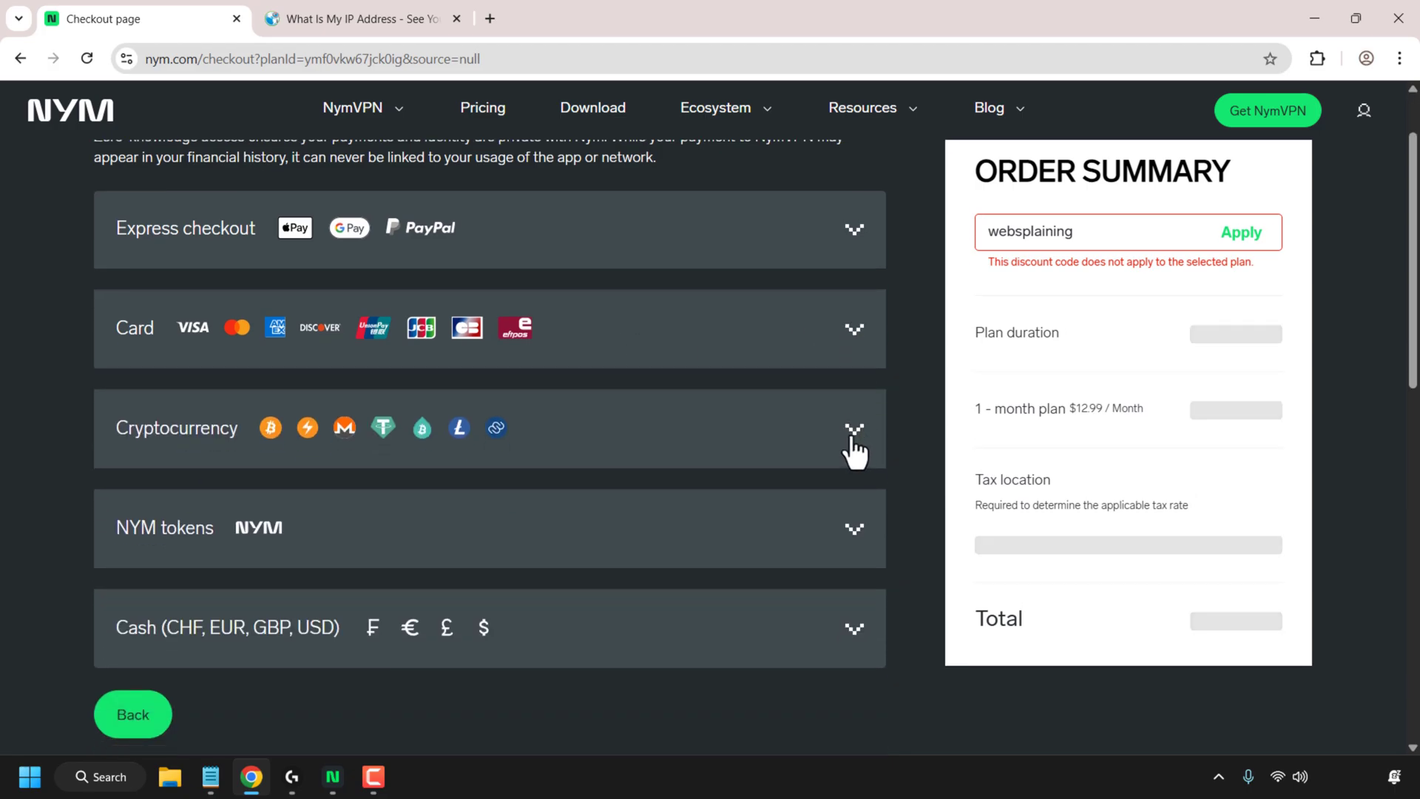
{"action": "mouse_move", "coordinate": [555, 565]}
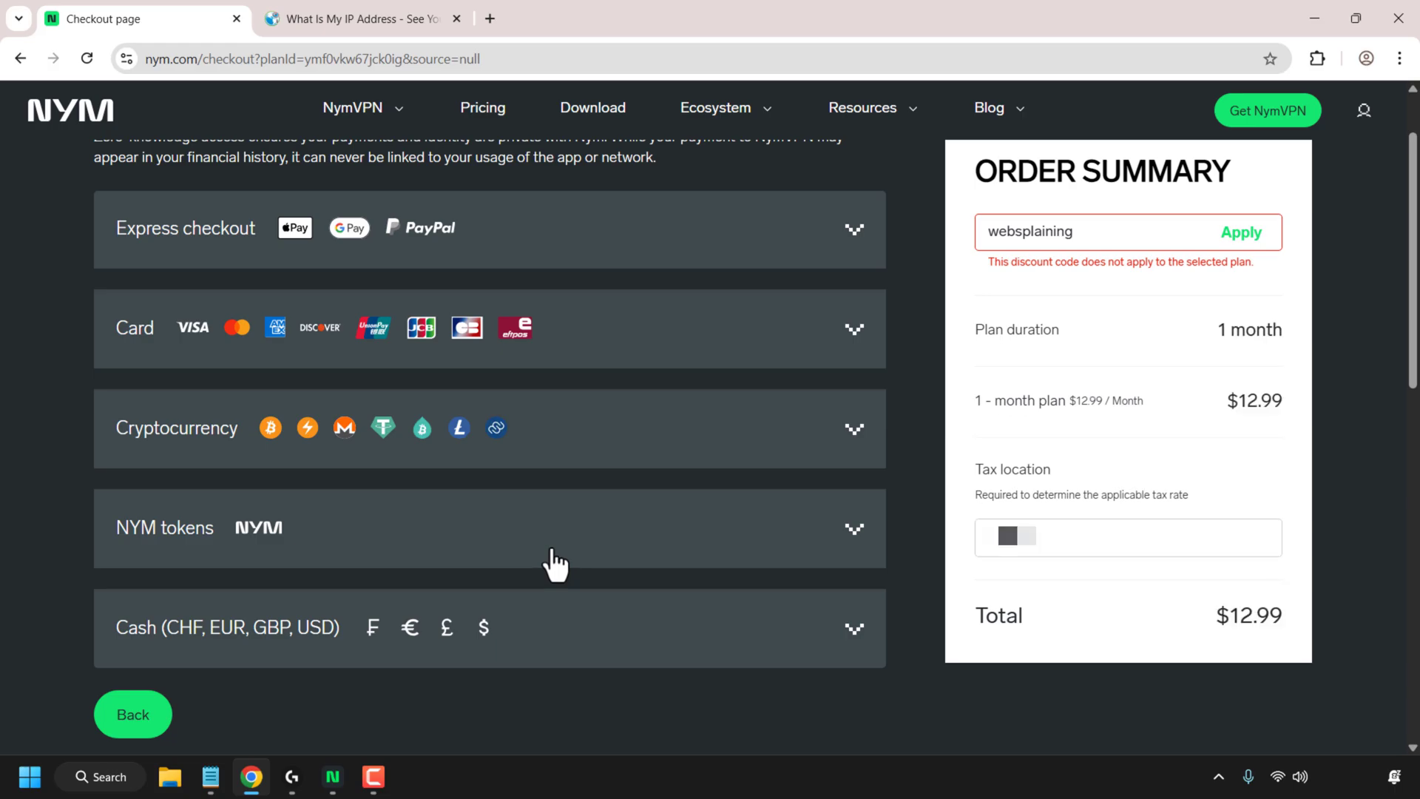
{"action": "left_click", "coordinate": [852, 628]}
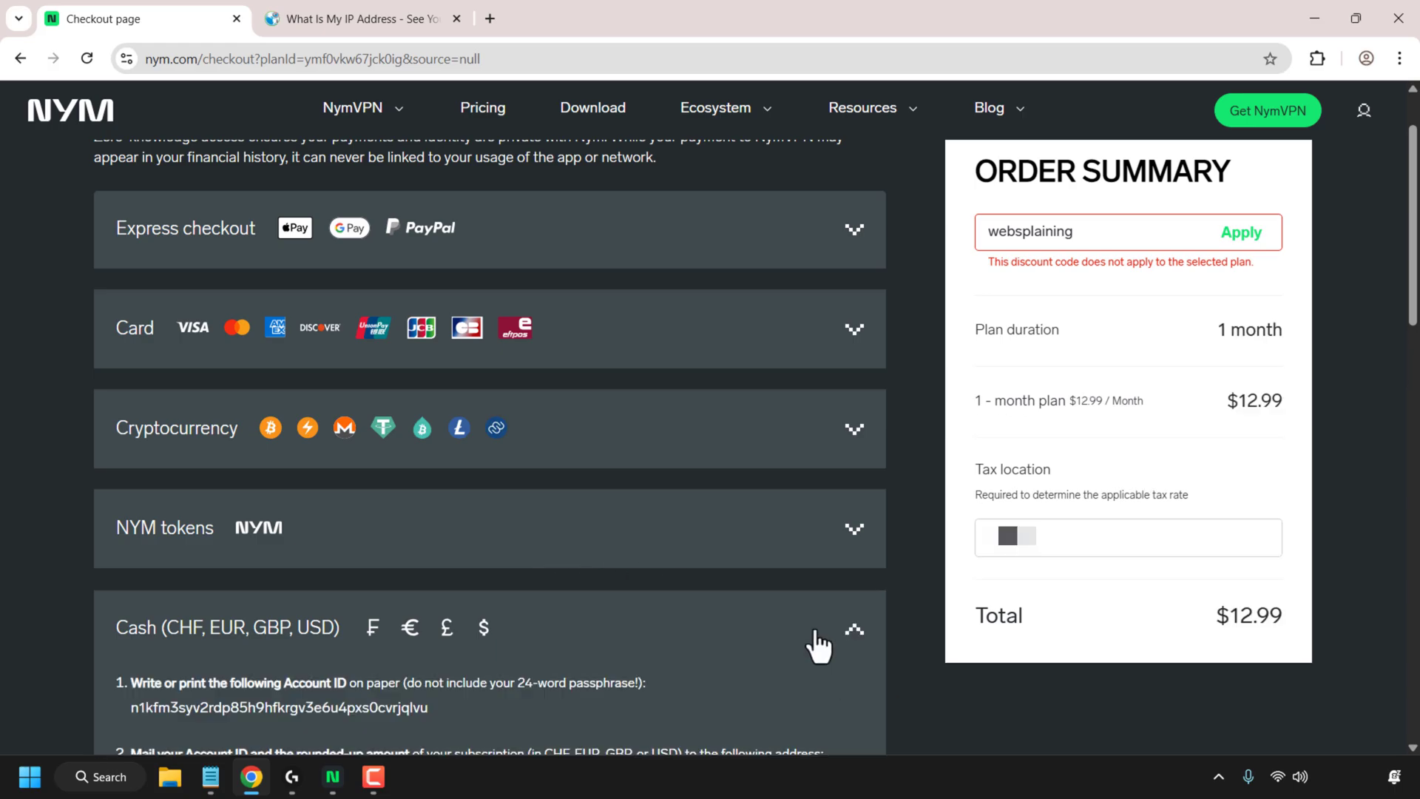
{"action": "scroll", "scroll_direction": "down", "scroll_amount": 3}
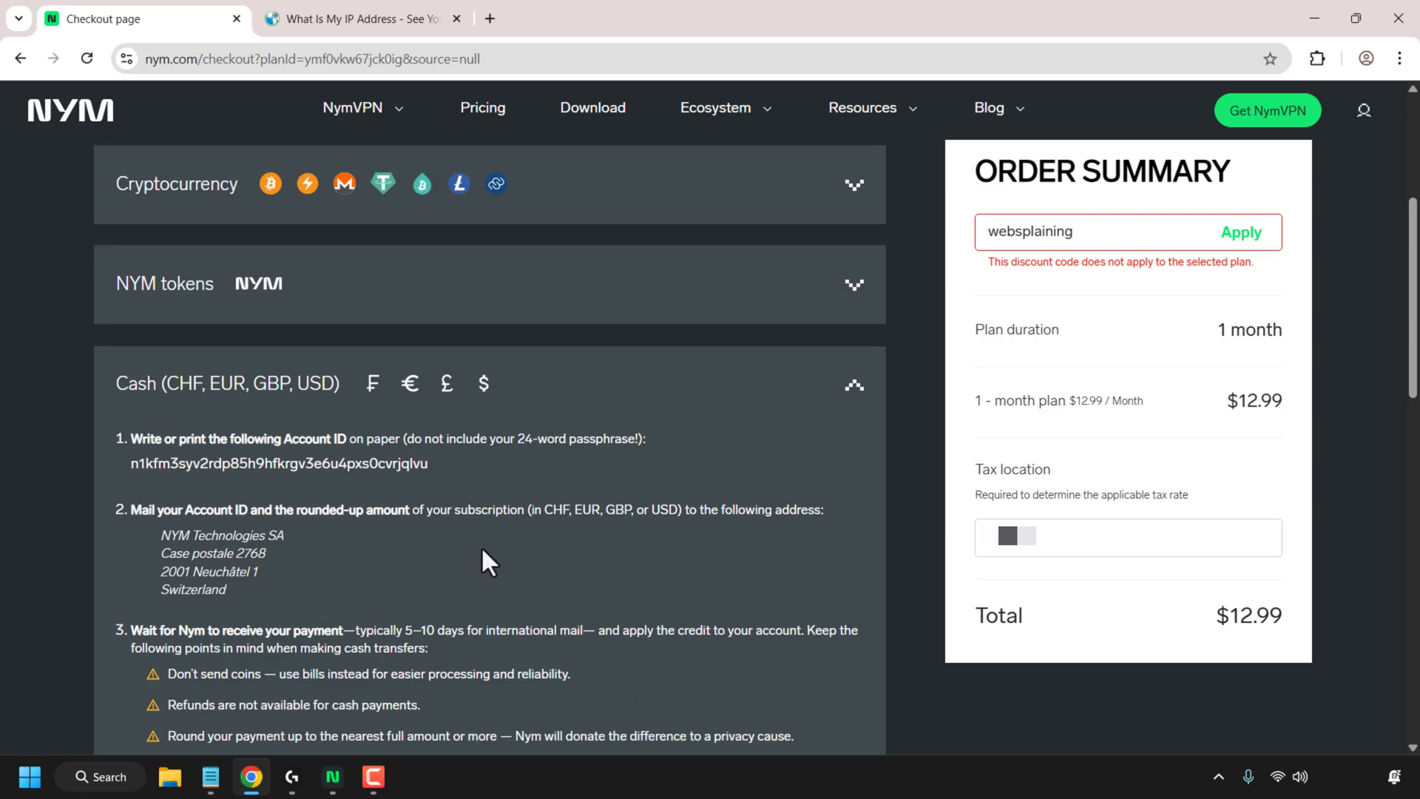
{"action": "scroll", "scroll_direction": "up", "scroll_amount": 3}
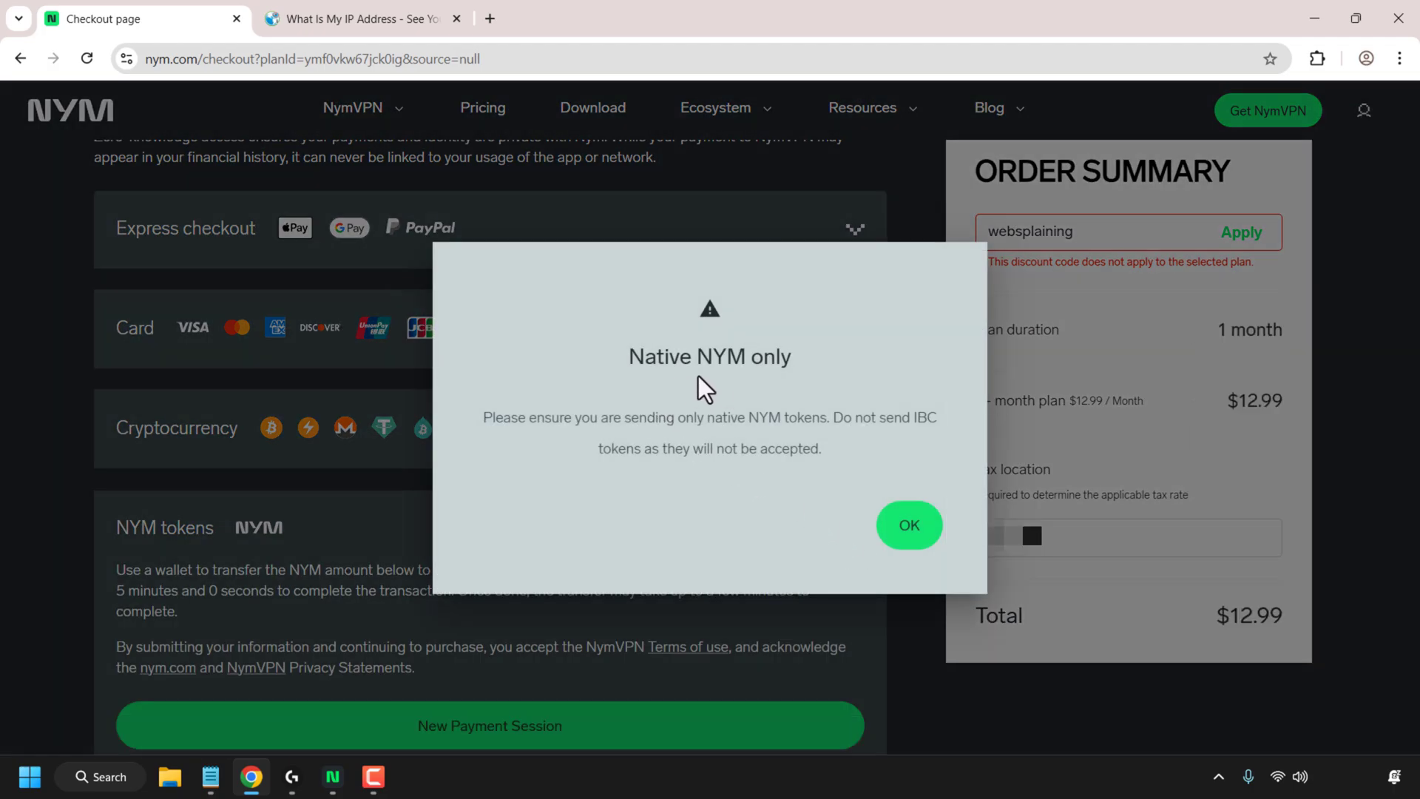
Accept the native NYM warning, start a 340.55 NYM payment session and copy its address.
{"action": "left_click", "coordinate": [908, 525]}
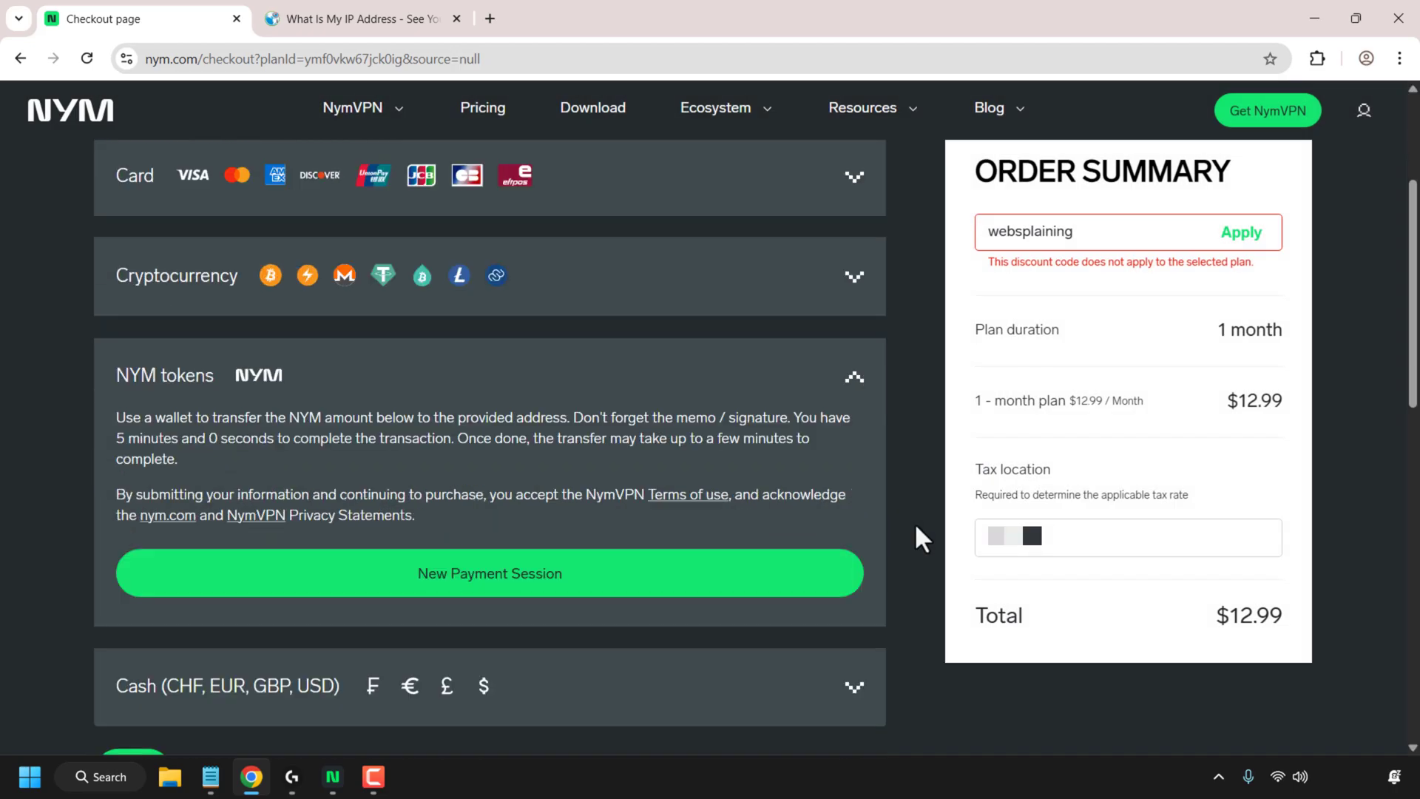
{"action": "left_click", "coordinate": [489, 573]}
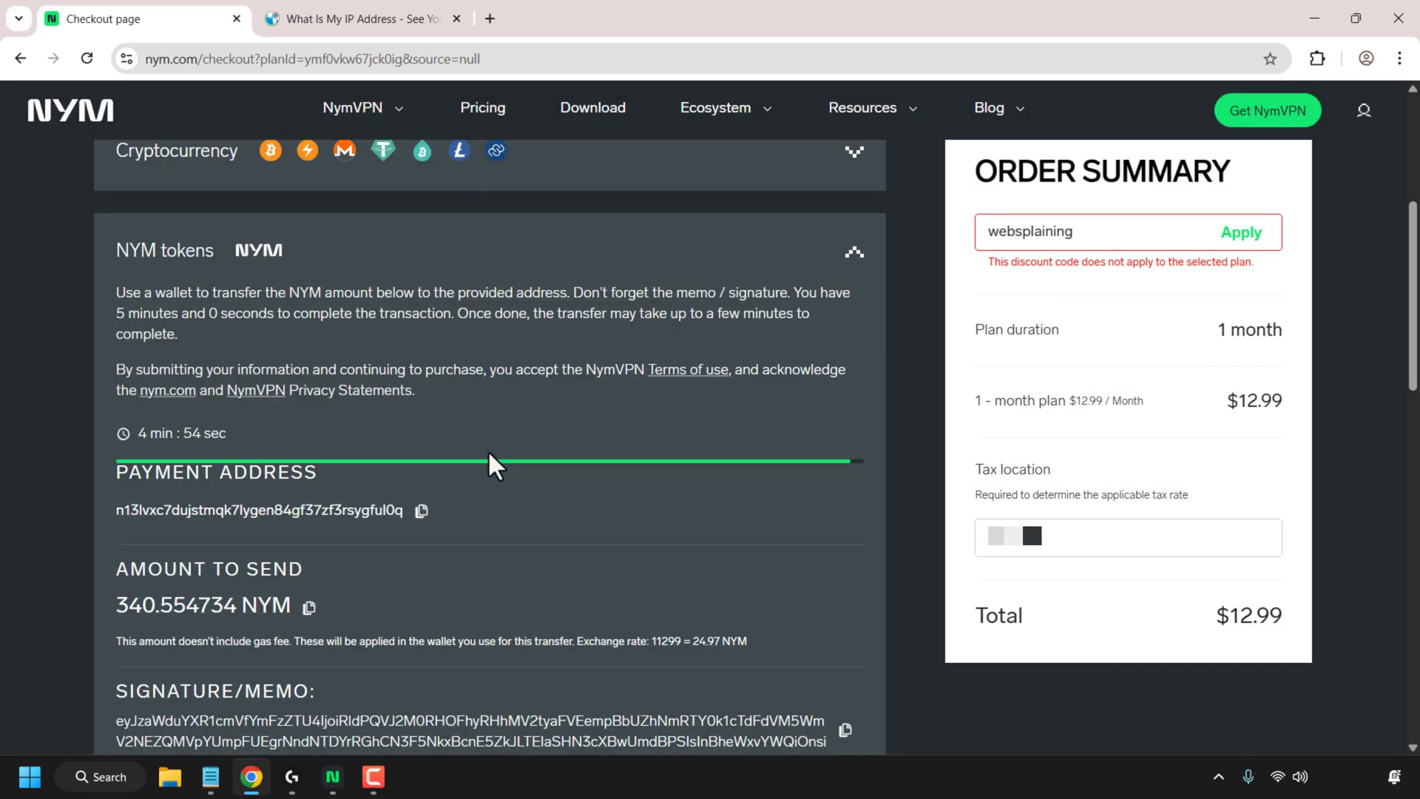
{"action": "mouse_move", "coordinate": [181, 645]}
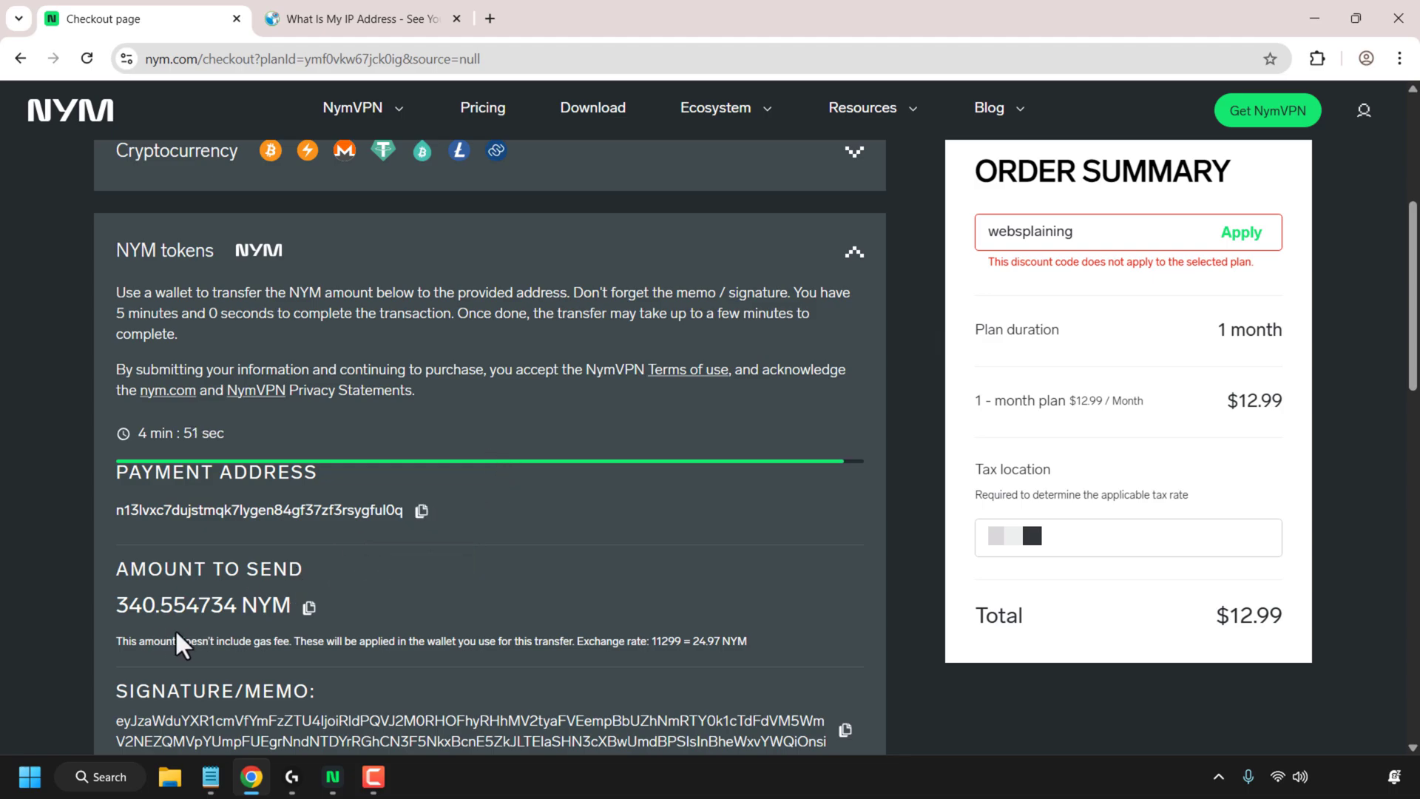
{"action": "mouse_move", "coordinate": [423, 512]}
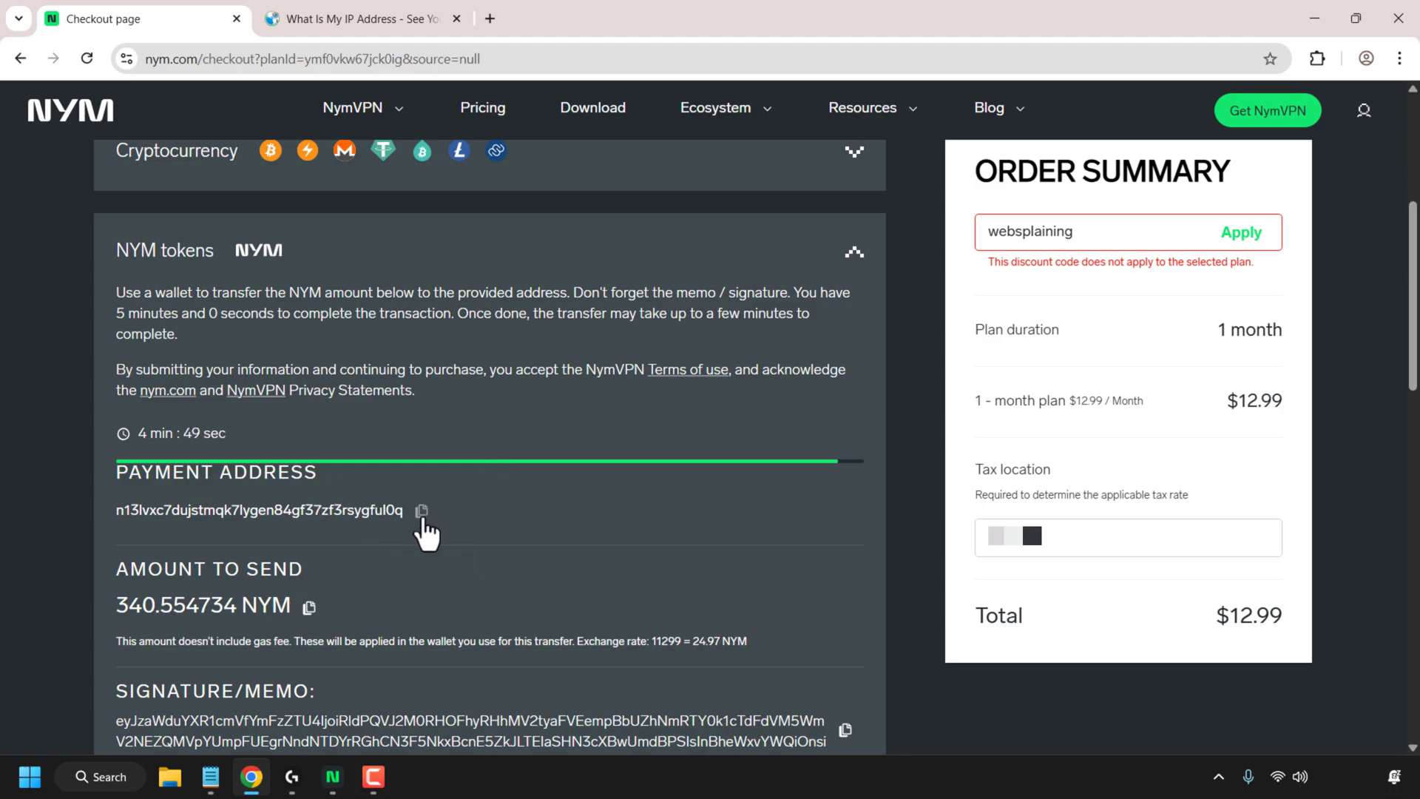
{"action": "left_click", "coordinate": [420, 511]}
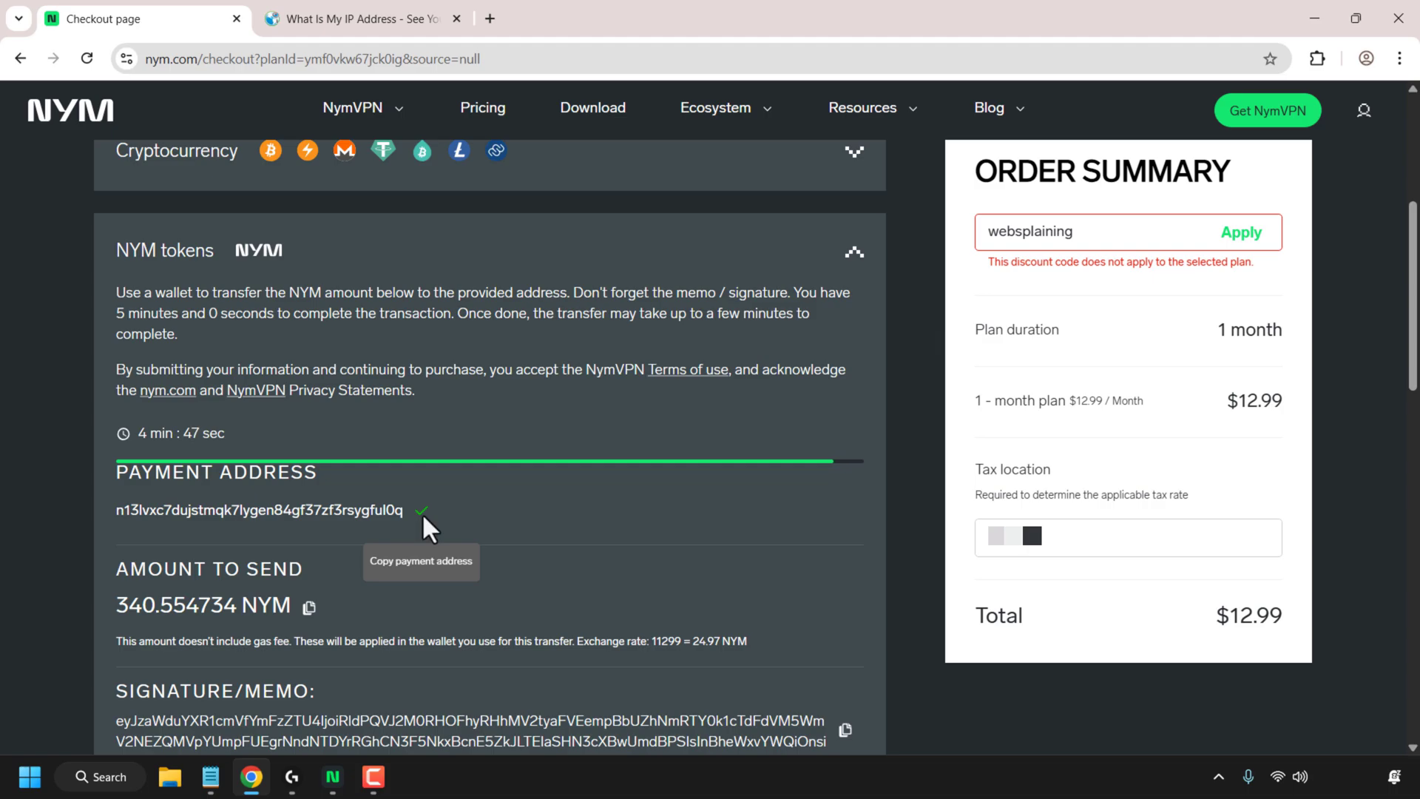
{"action": "left_click", "coordinate": [332, 776]}
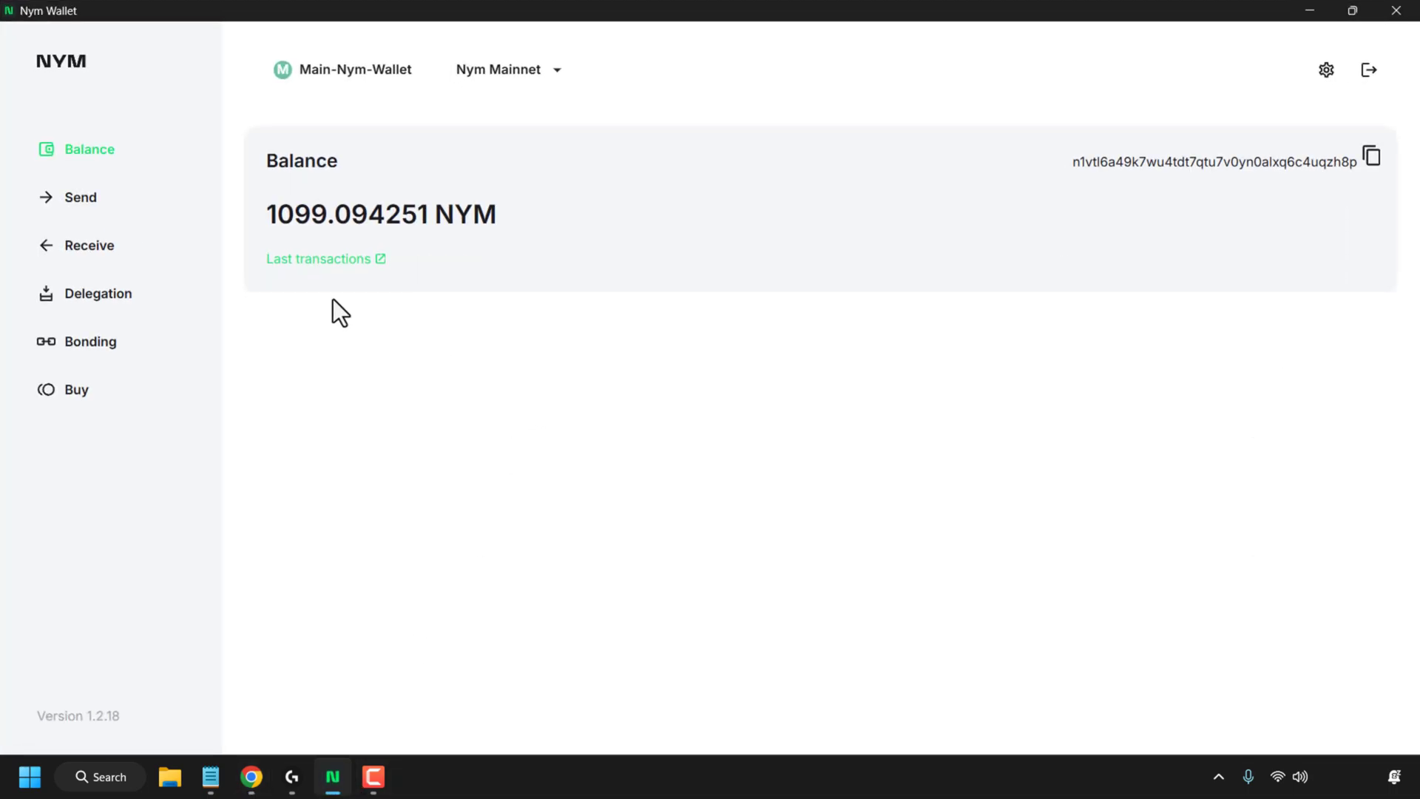
Send 340.554734 NYM to n13lvxc7dujstmqk7lygen84gf37zf3rsygful0q with the checkout's signature memo.
{"action": "left_click", "coordinate": [80, 197]}
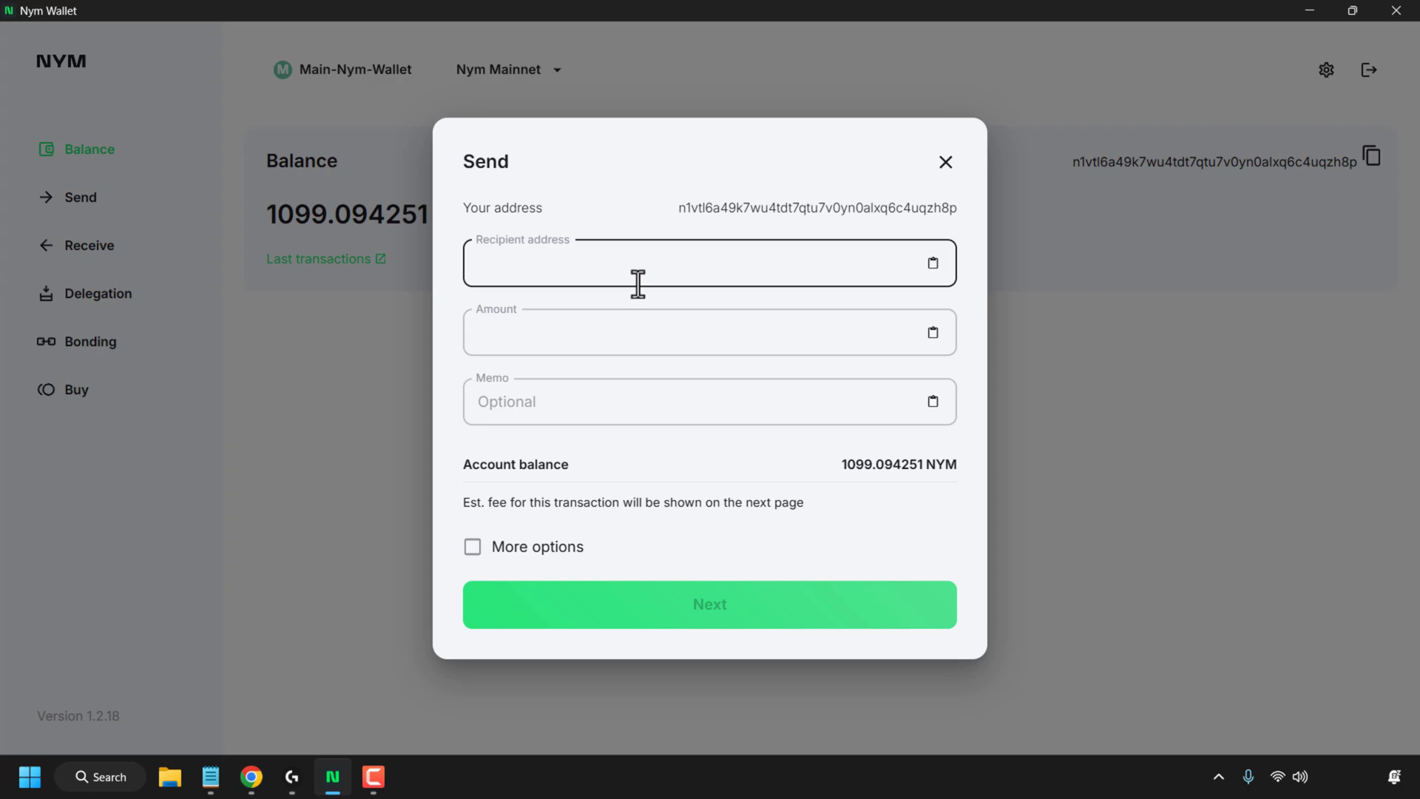
{"action": "mouse_move", "coordinate": [701, 271]}
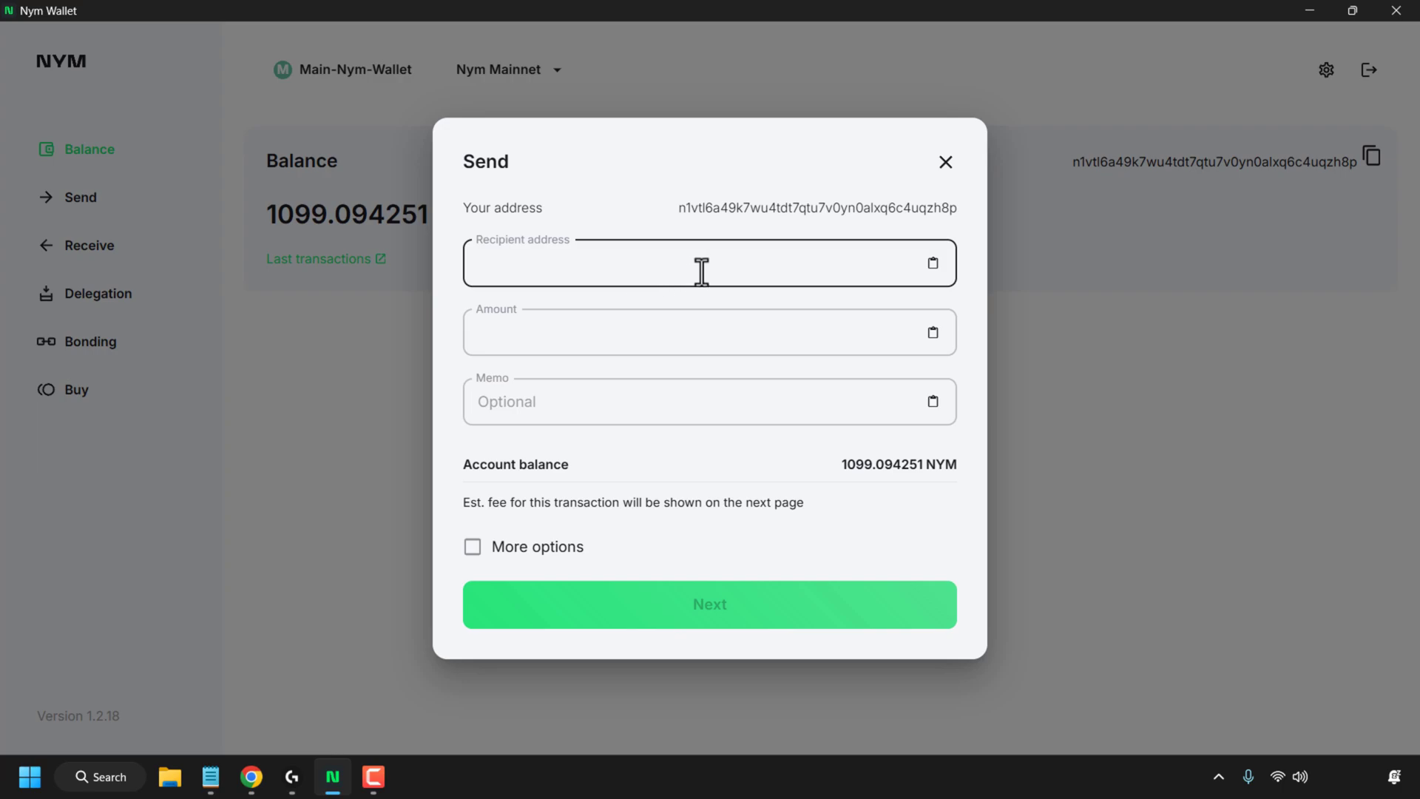
{"action": "type", "text": "n13lvxc7dujstmqk7lygen84gf37zf3rsygful0q"}
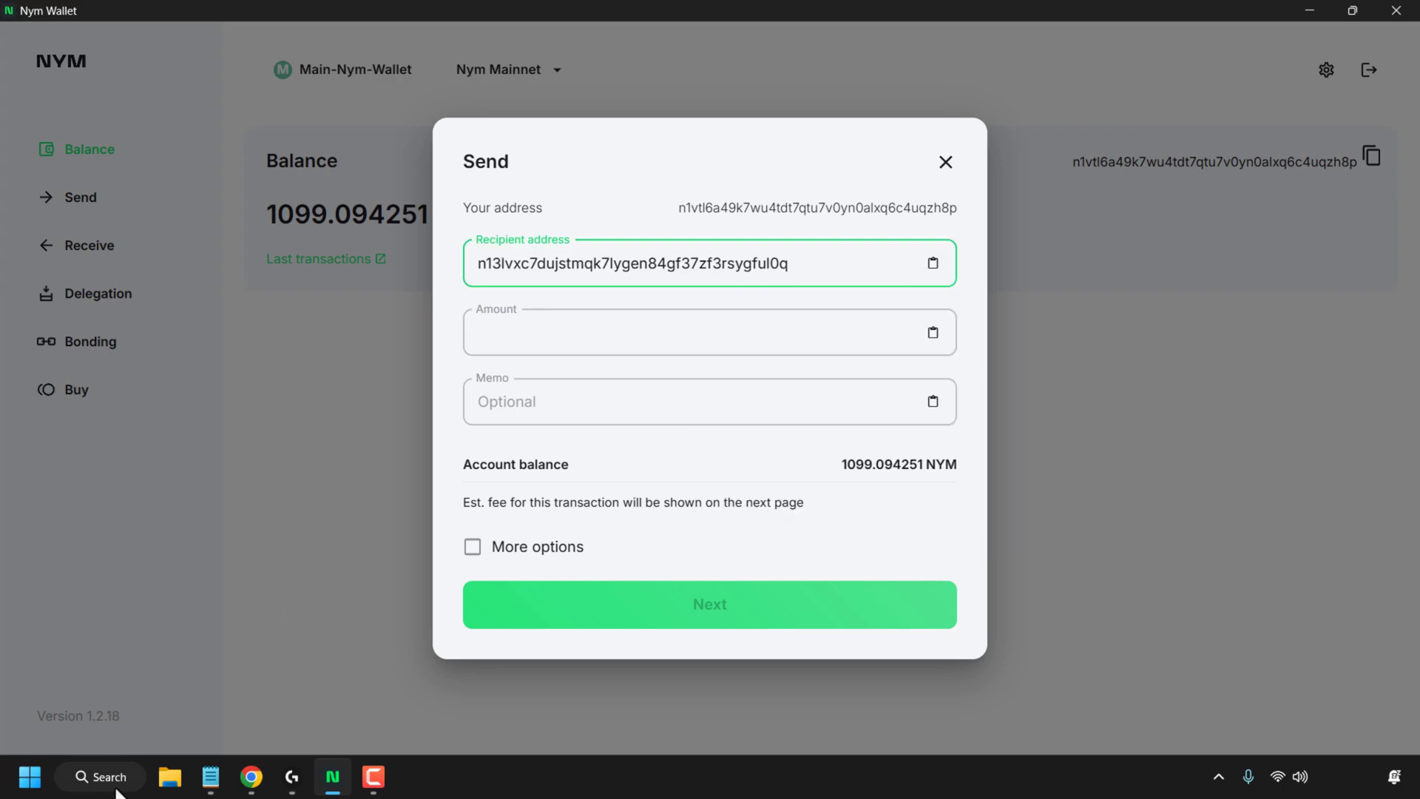
{"action": "left_click", "coordinate": [251, 776]}
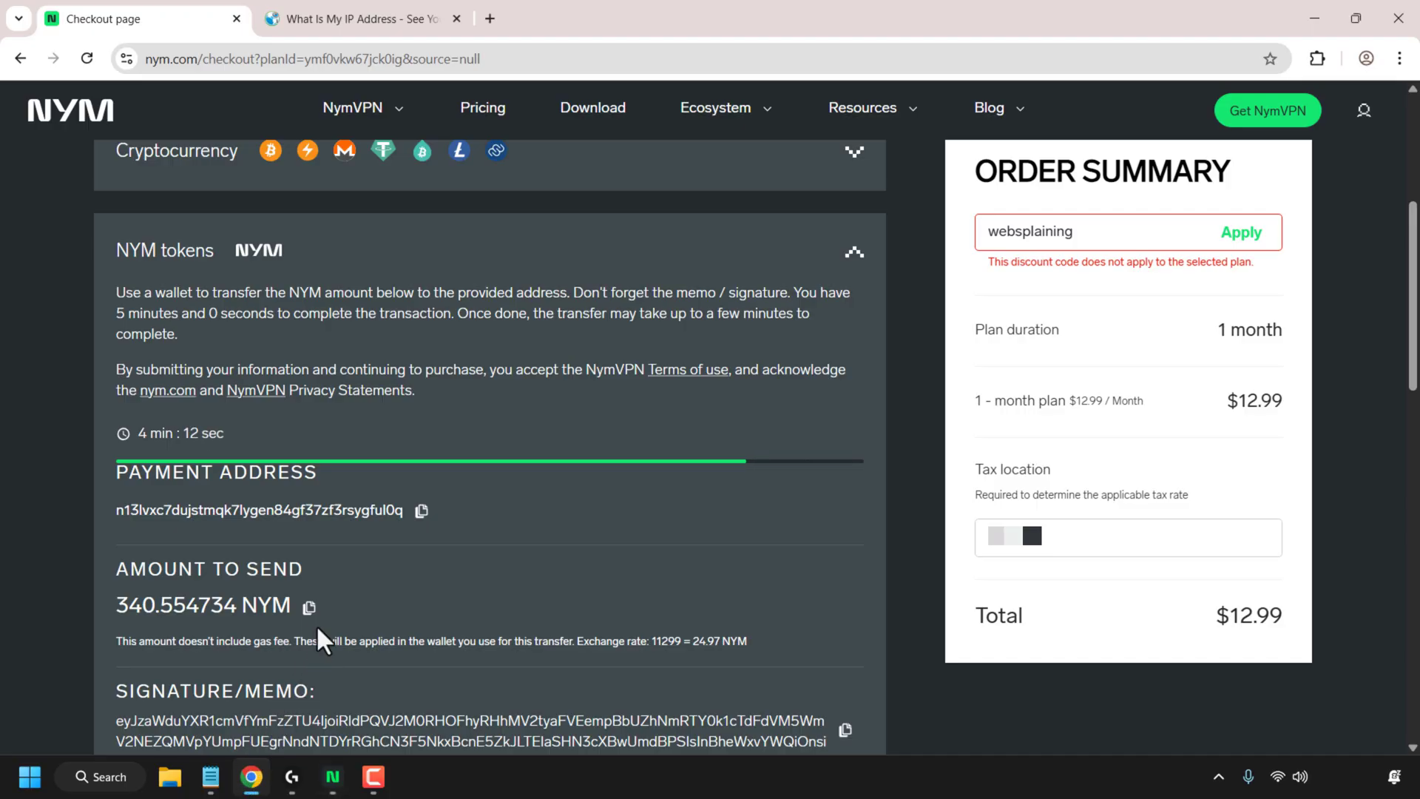
{"action": "left_click", "coordinate": [331, 777]}
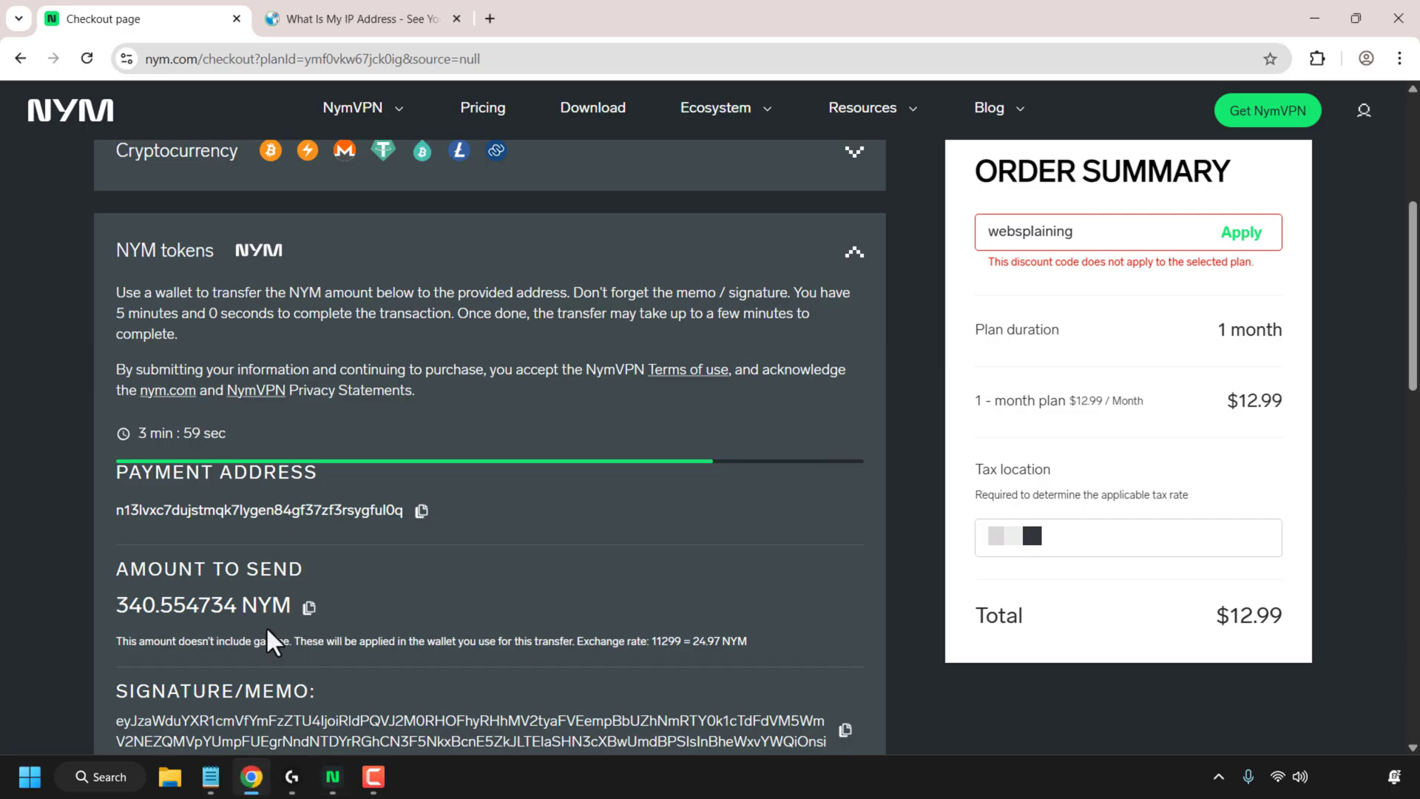
{"action": "scroll", "scroll_direction": "down", "scroll_amount": 3}
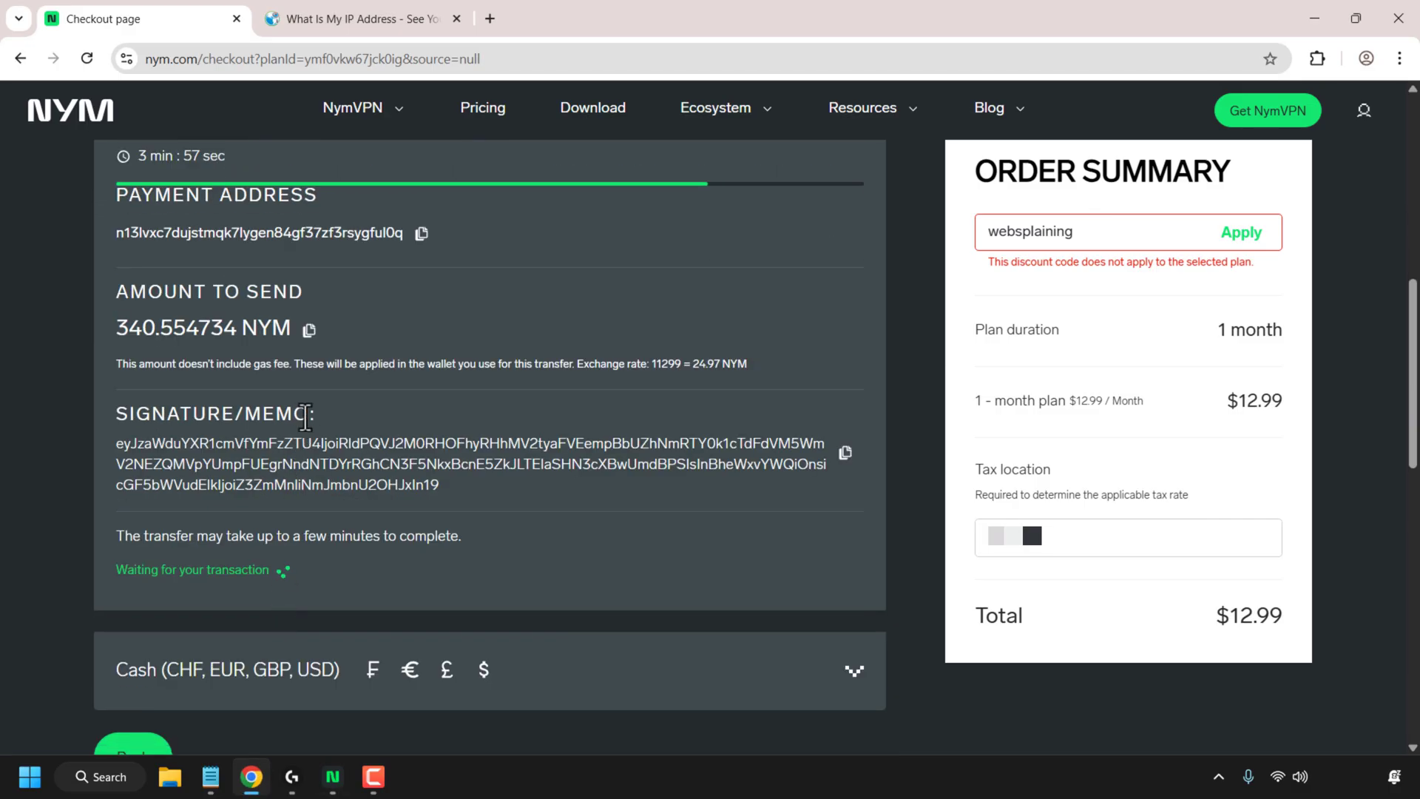
{"action": "mouse_move", "coordinate": [845, 452]}
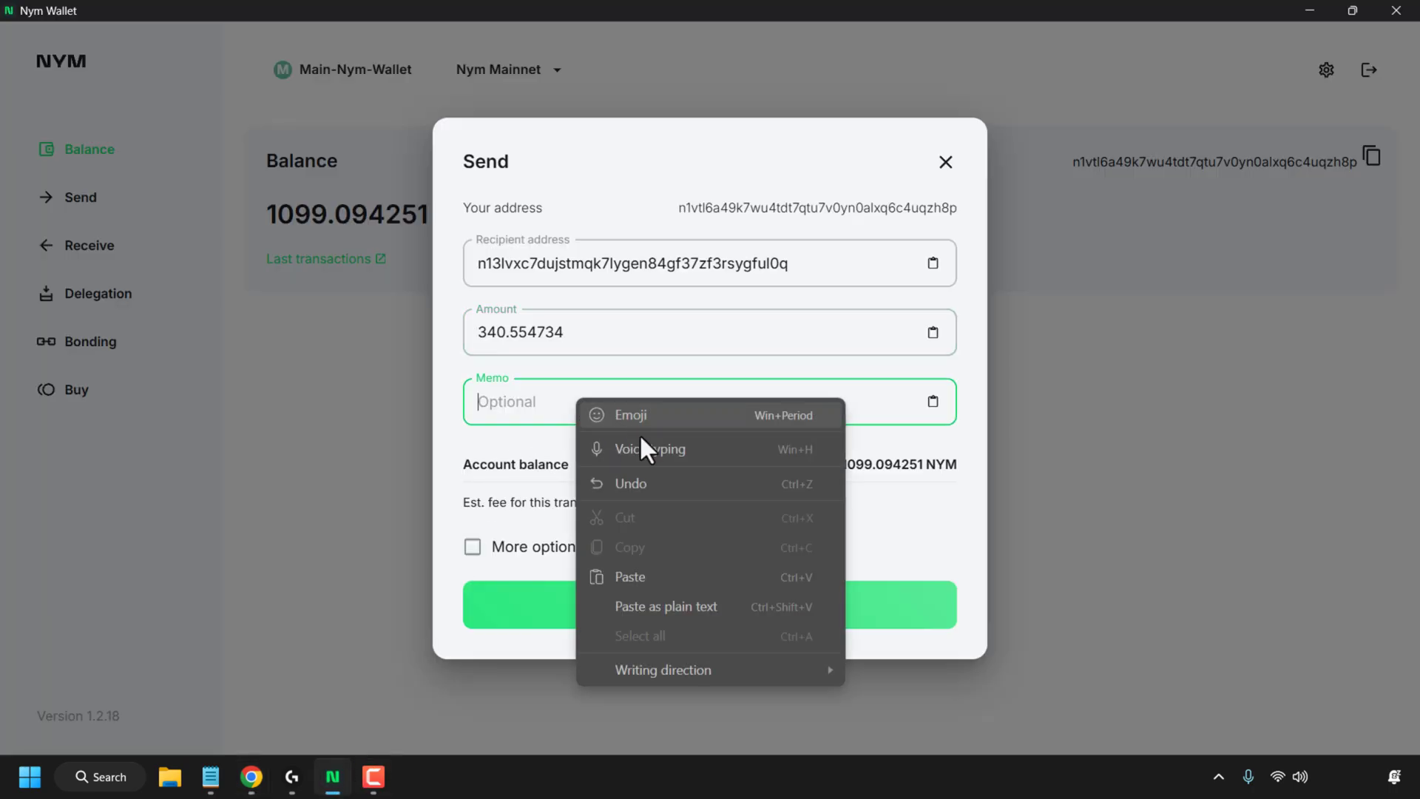
{"action": "left_click", "coordinate": [629, 577]}
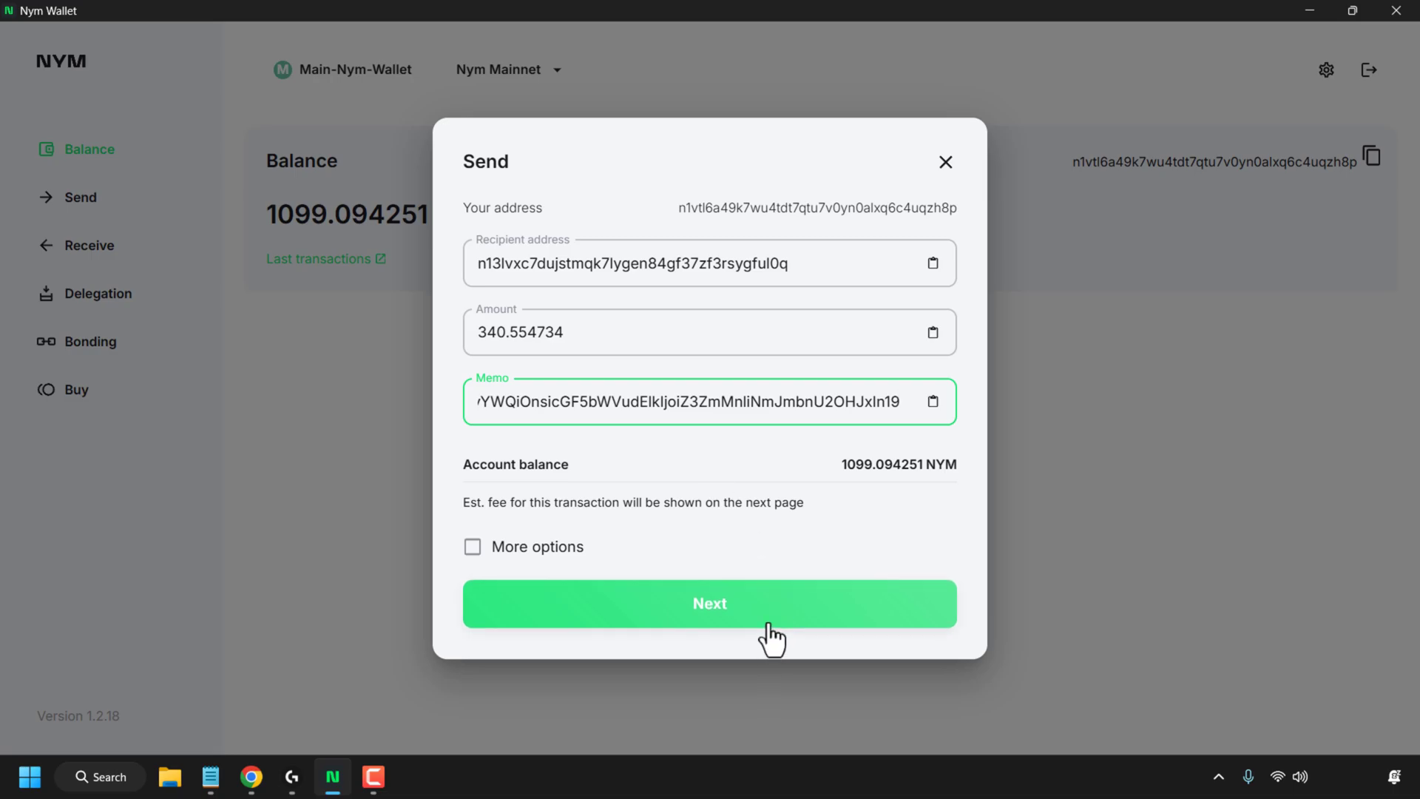
{"action": "left_click", "coordinate": [710, 604]}
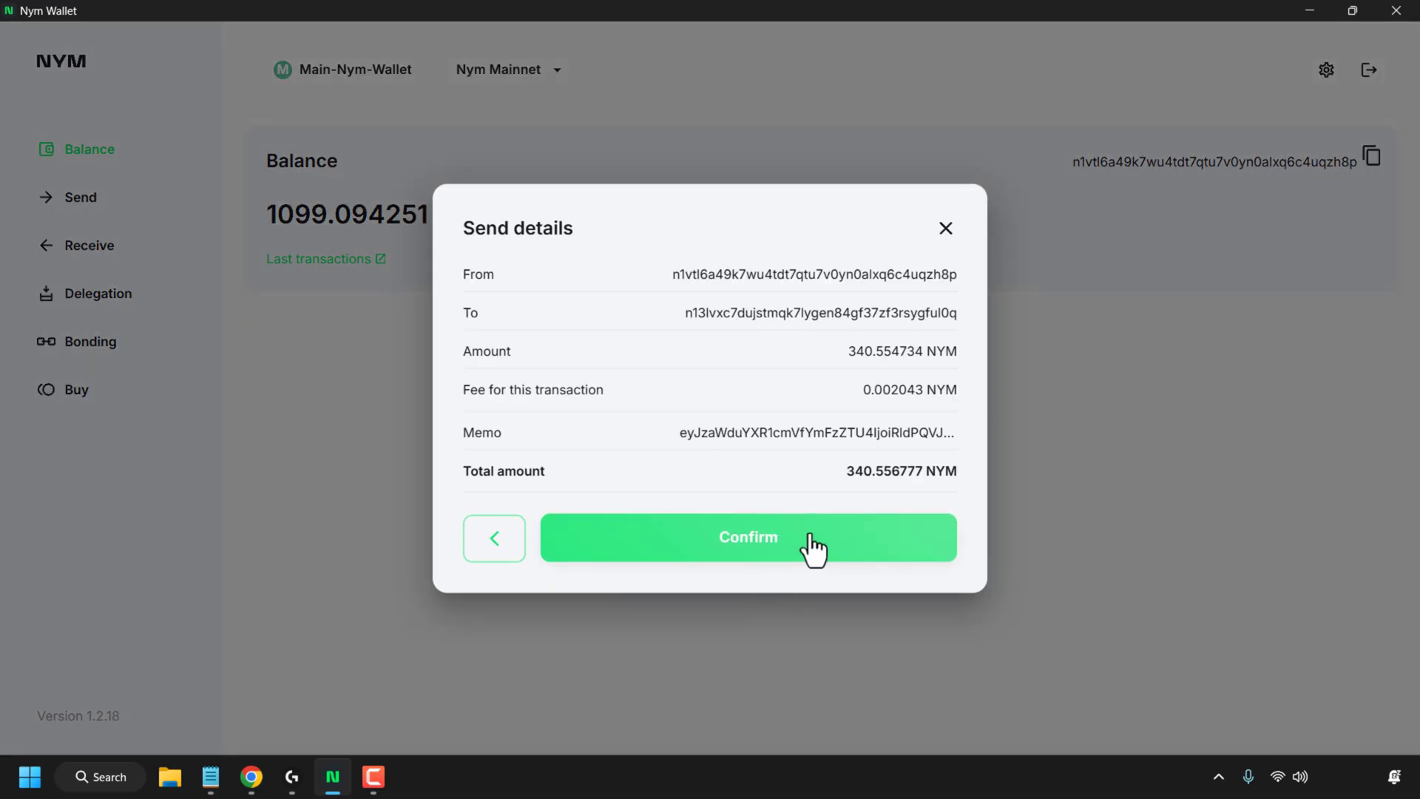
{"action": "left_click", "coordinate": [747, 537]}
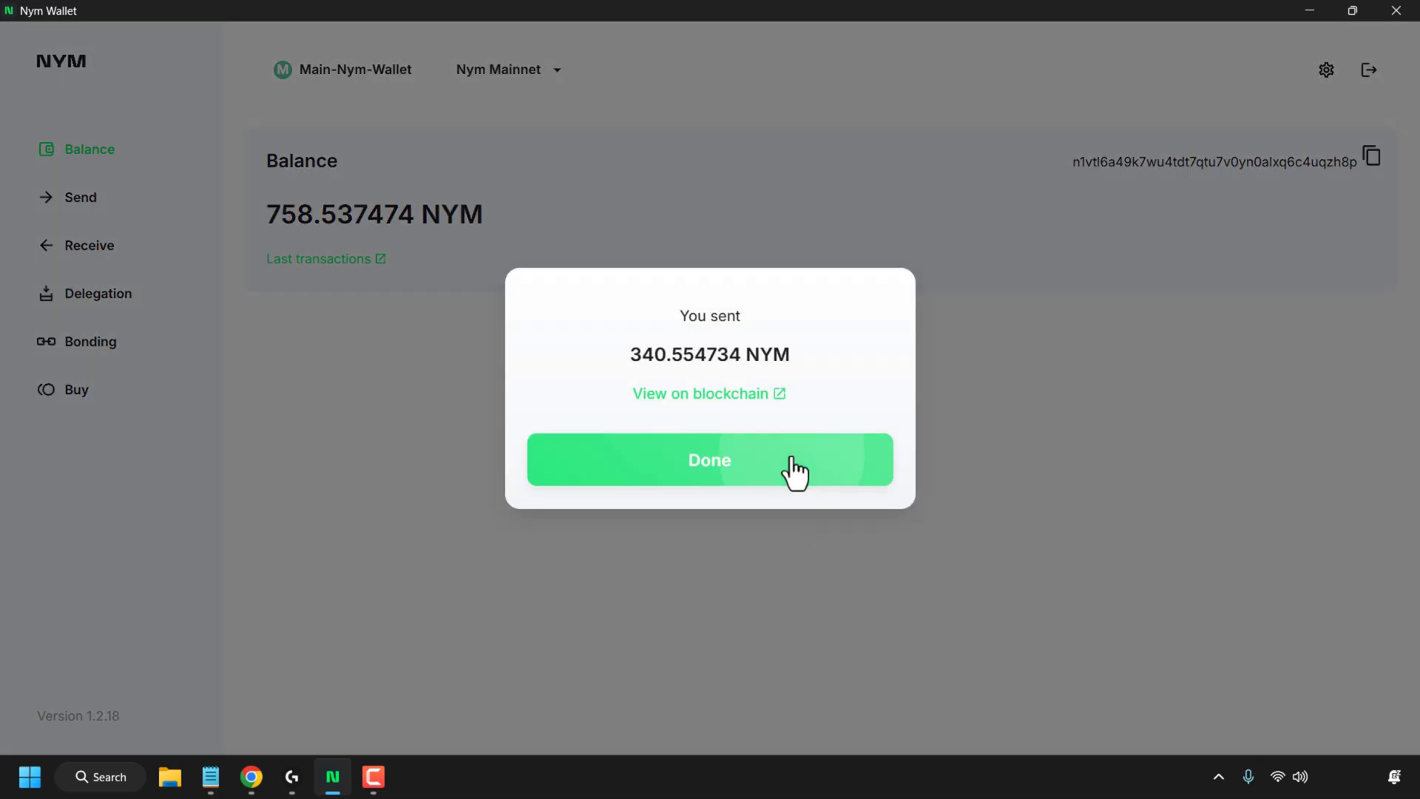
{"action": "left_click", "coordinate": [709, 459]}
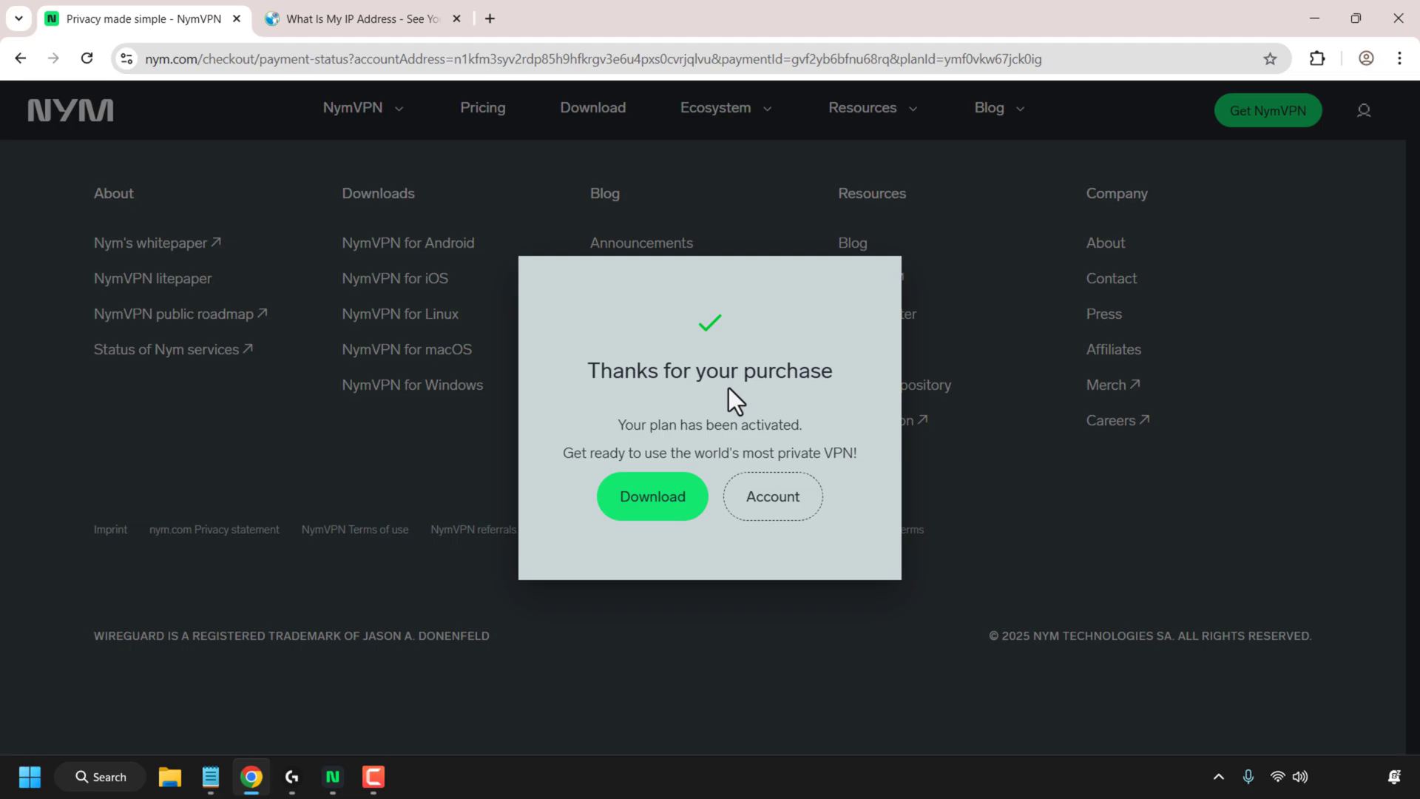
{"action": "mouse_move", "coordinate": [651, 496]}
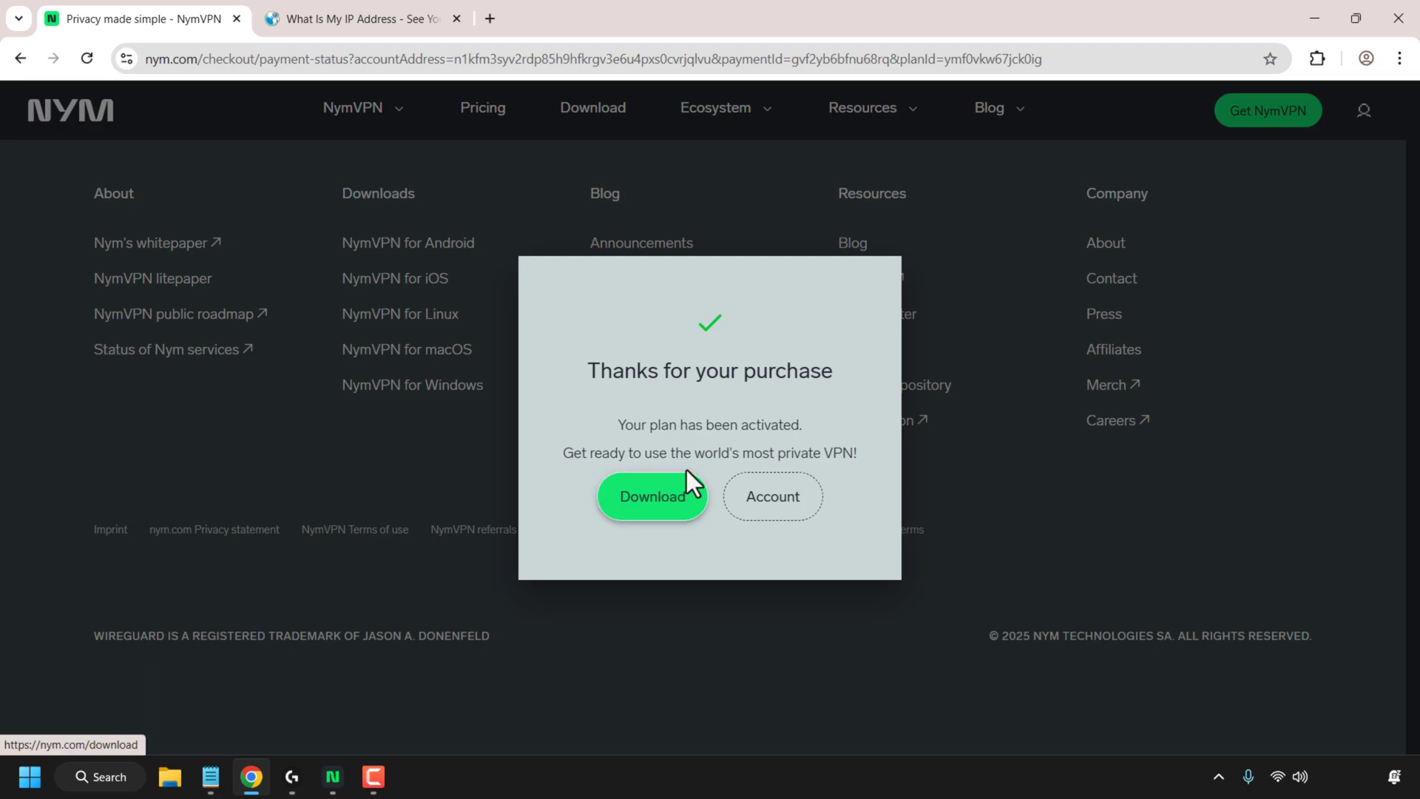
{"action": "mouse_move", "coordinate": [865, 477]}
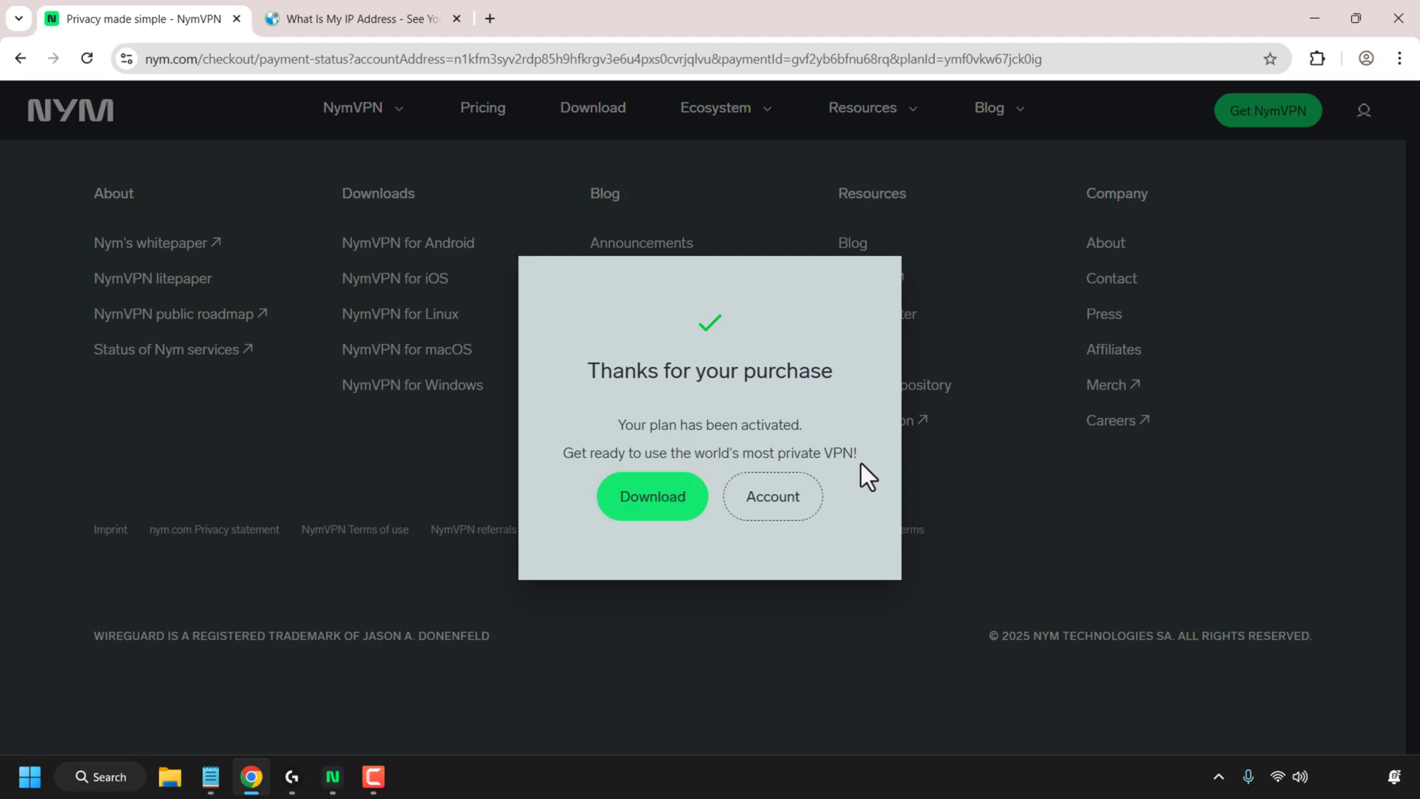
{"action": "mouse_move", "coordinate": [772, 496]}
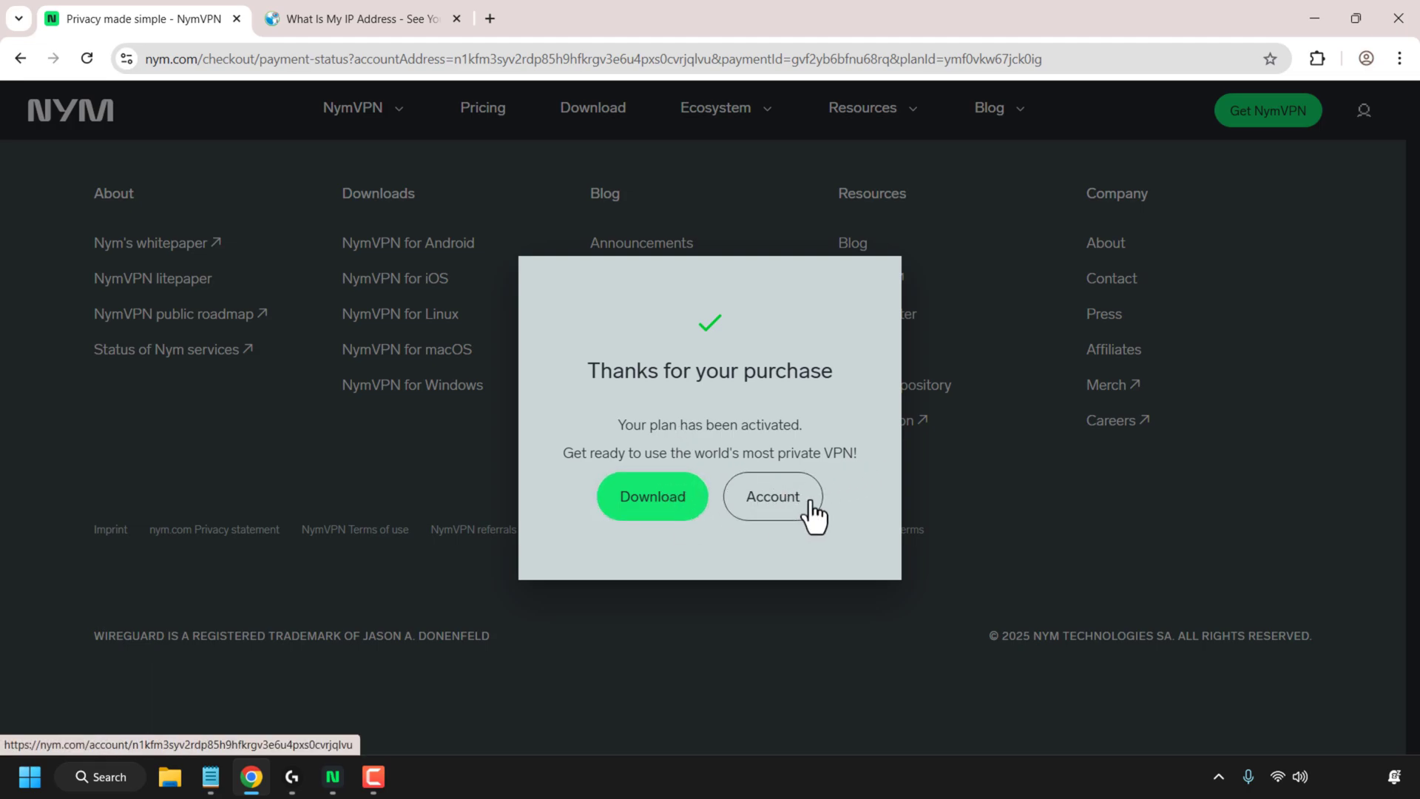
{"action": "mouse_move", "coordinate": [776, 521]}
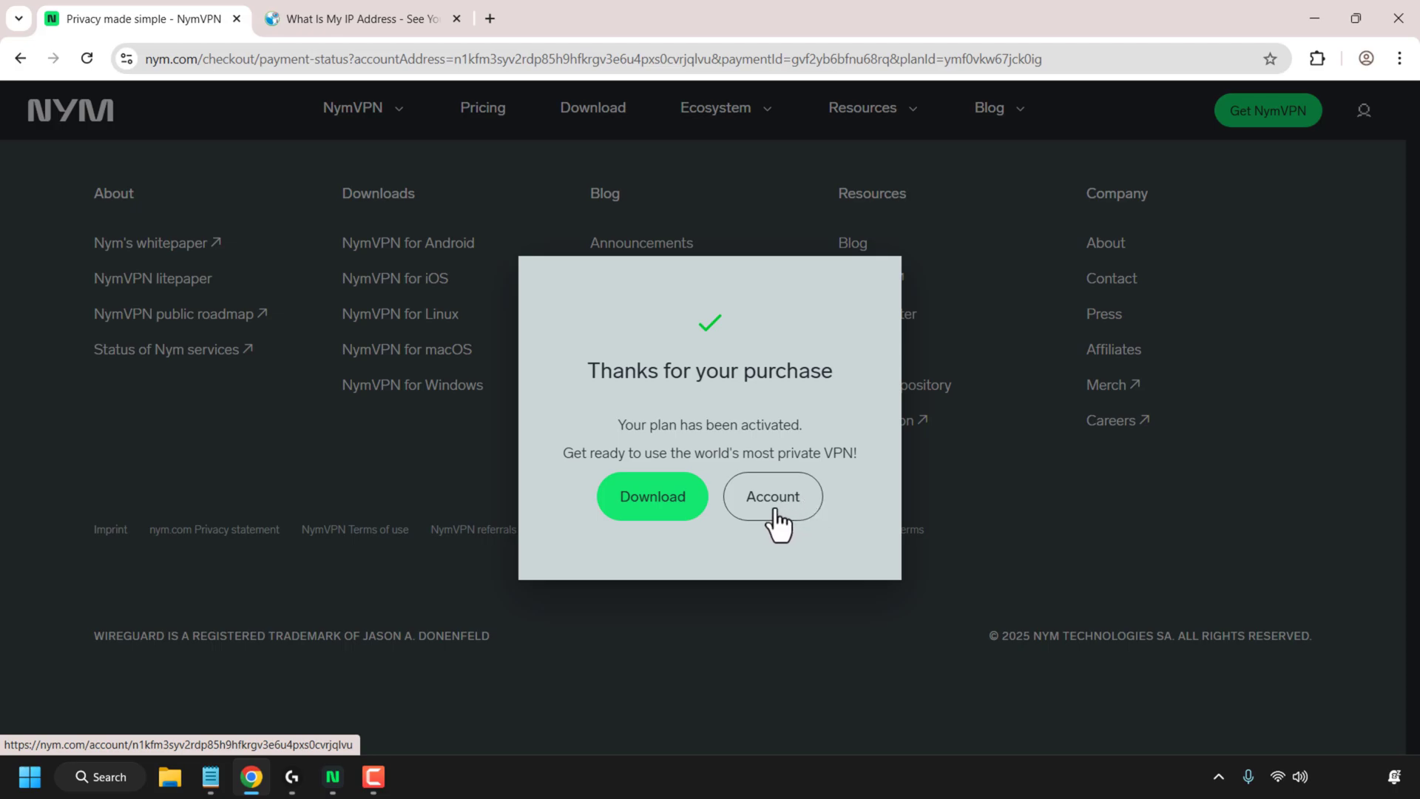
{"action": "left_click", "coordinate": [771, 496]}
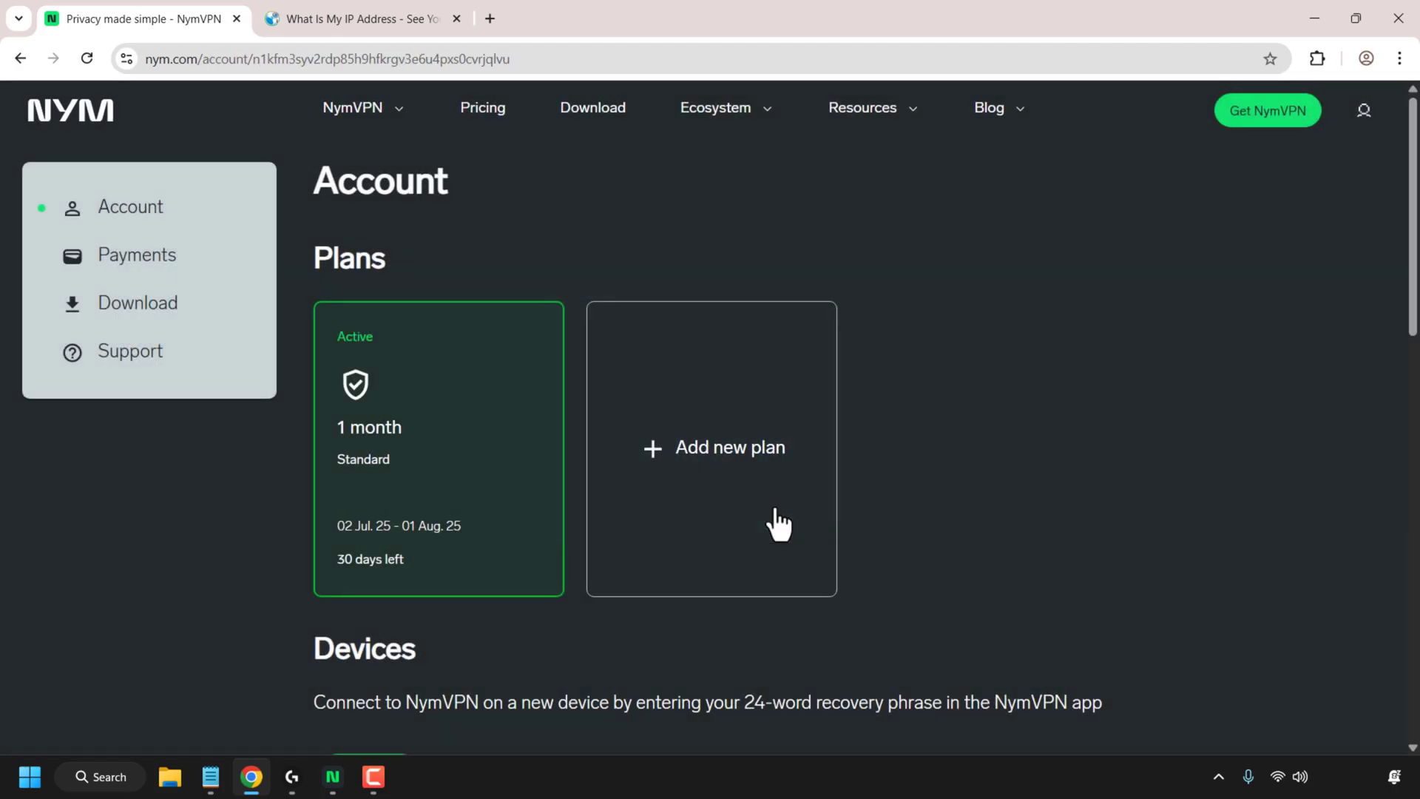
{"action": "mouse_move", "coordinate": [1368, 118]}
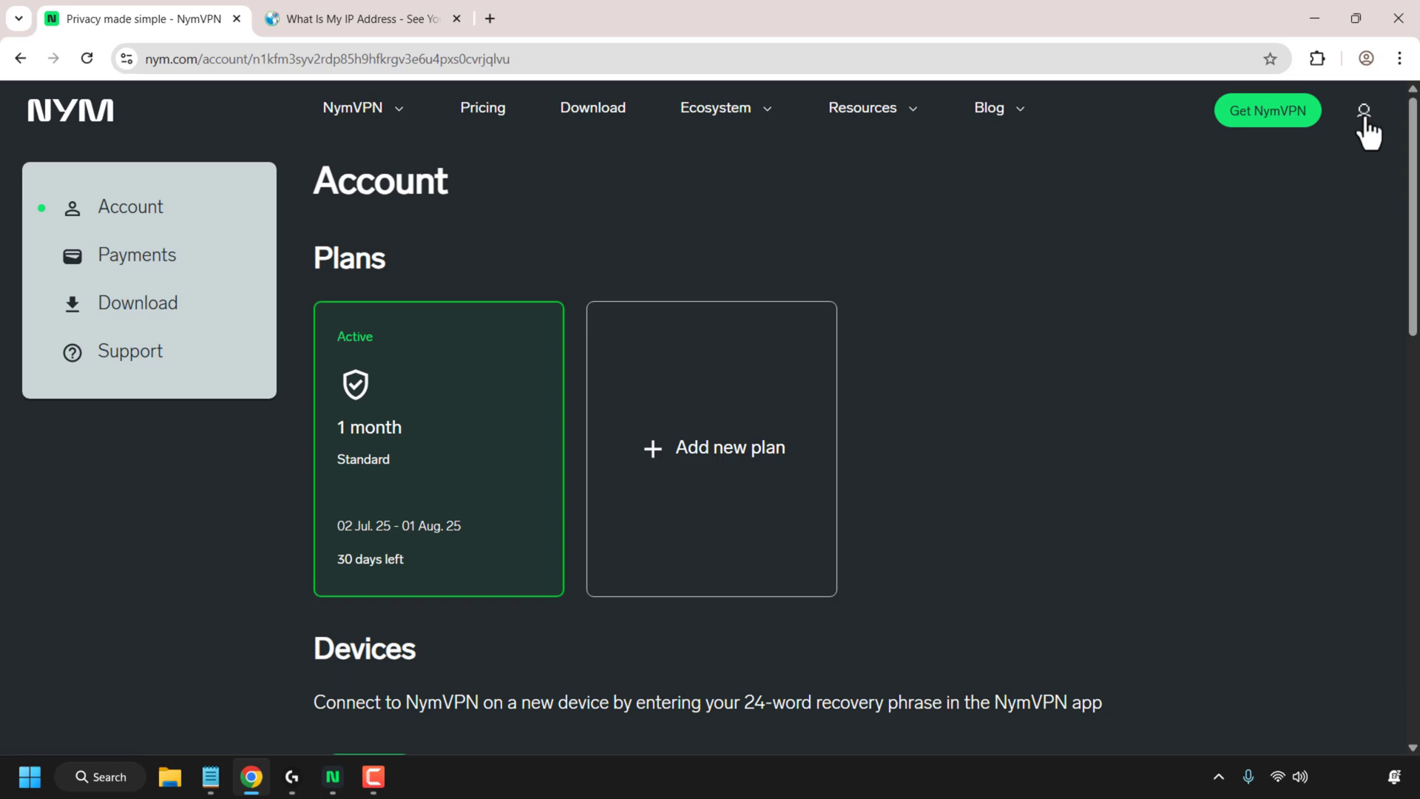
{"action": "left_click", "coordinate": [1366, 109]}
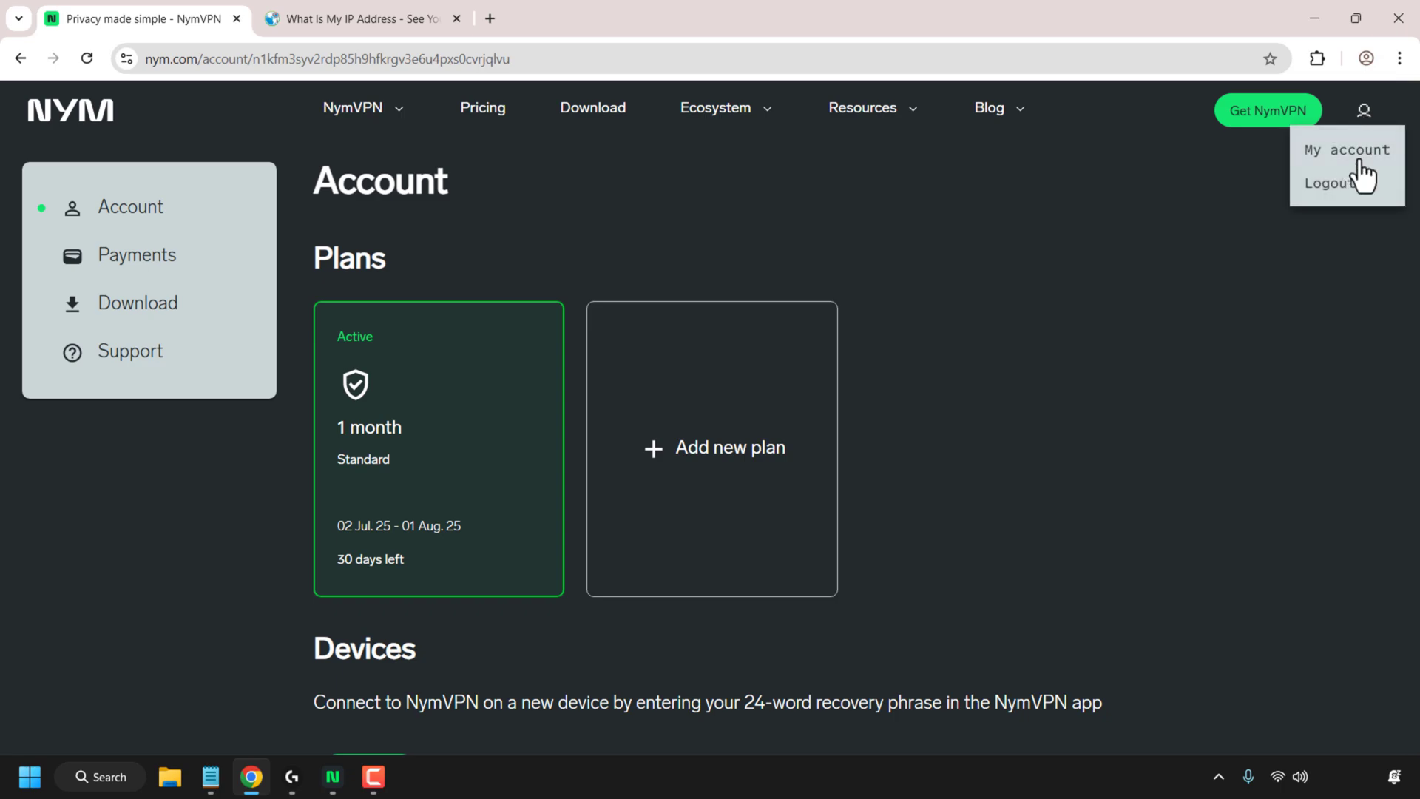
{"action": "left_click", "coordinate": [925, 435]}
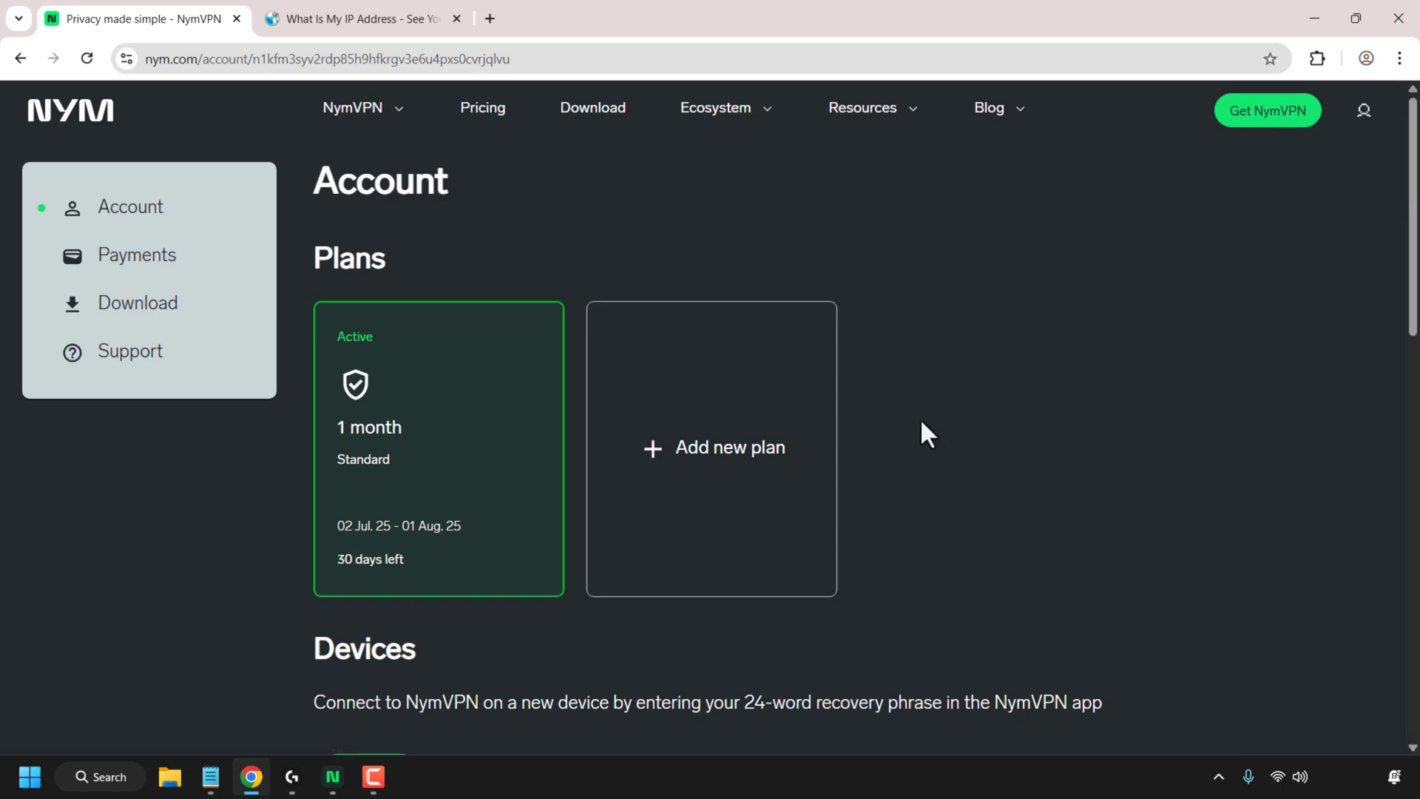
{"action": "mouse_move", "coordinate": [476, 354]}
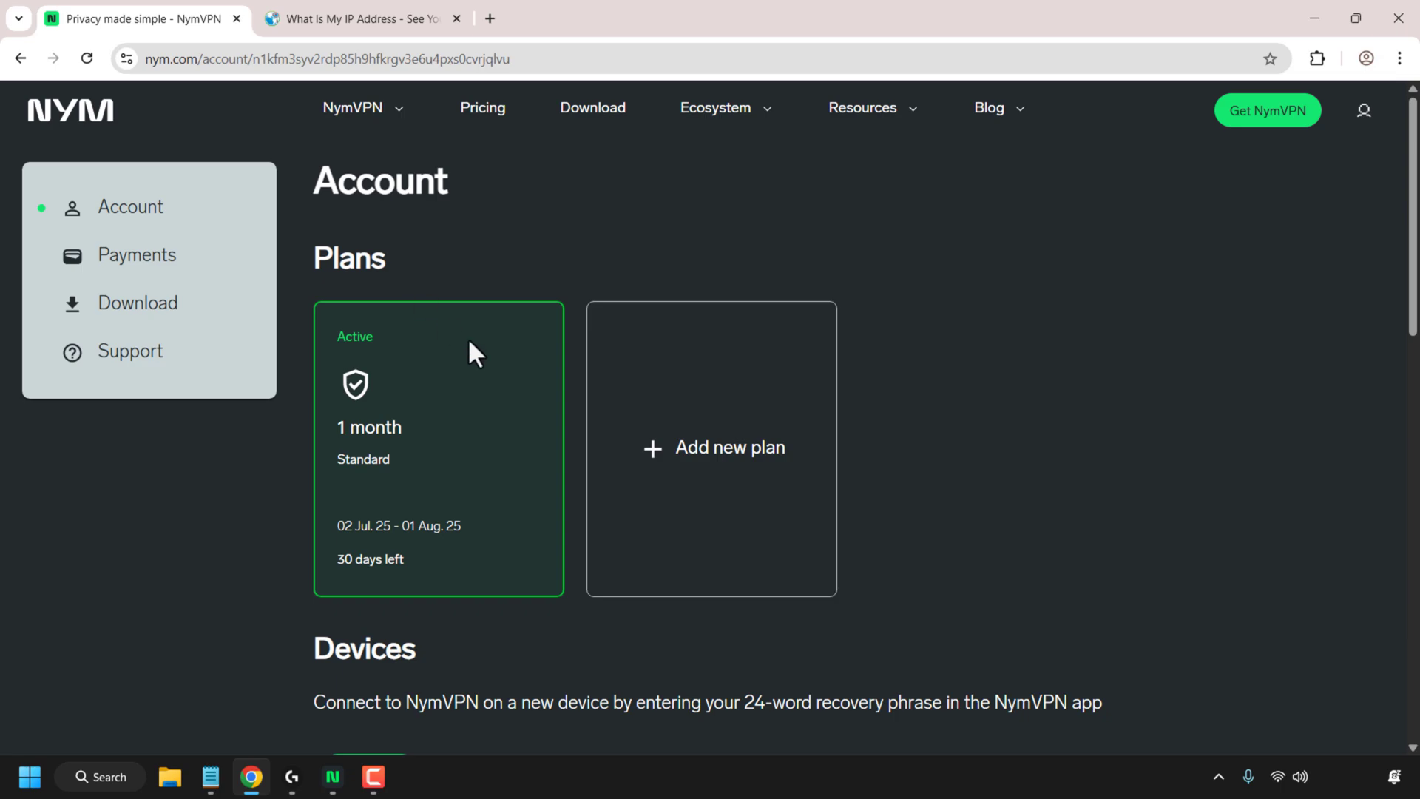
{"action": "mouse_move", "coordinate": [437, 564]}
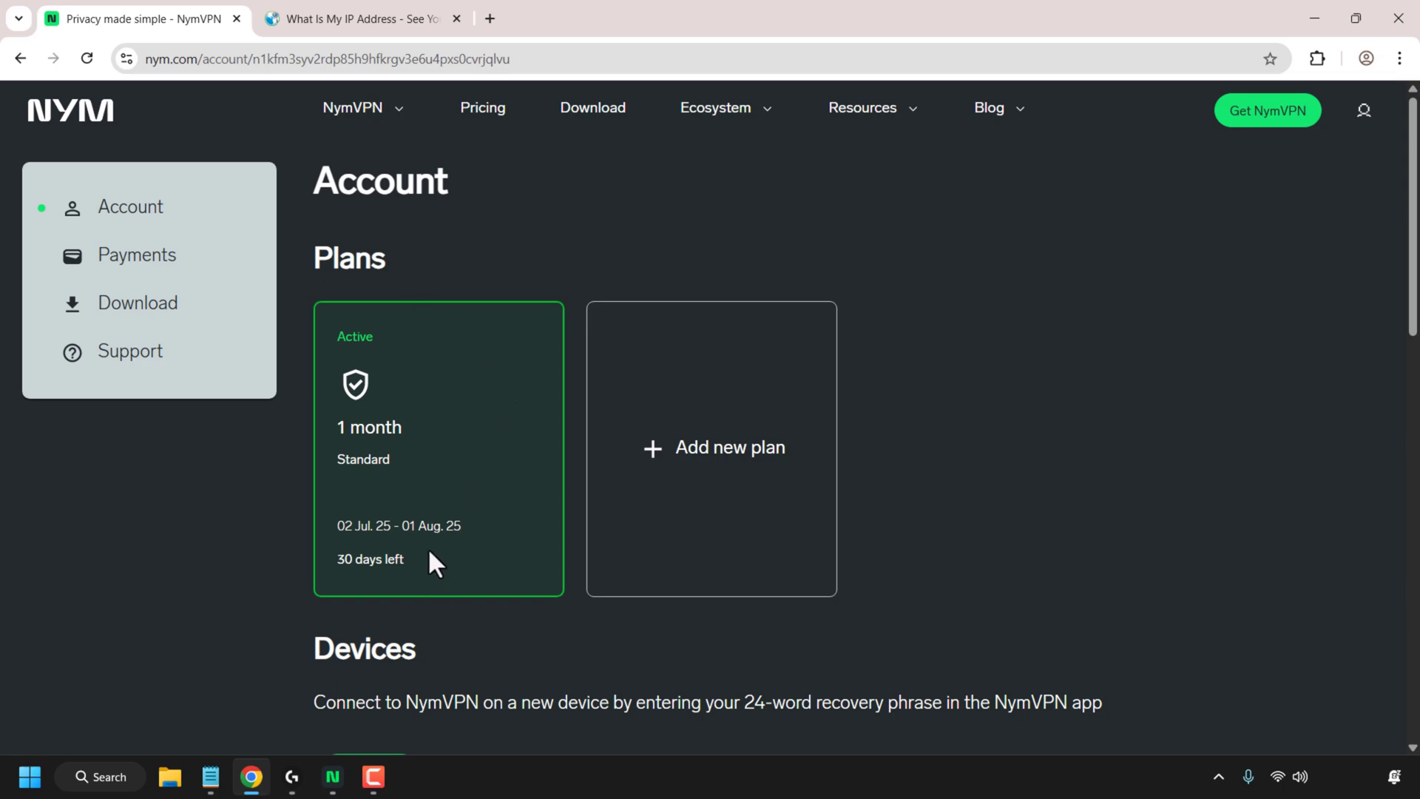
{"action": "scroll", "scroll_direction": "down", "scroll_amount": 3}
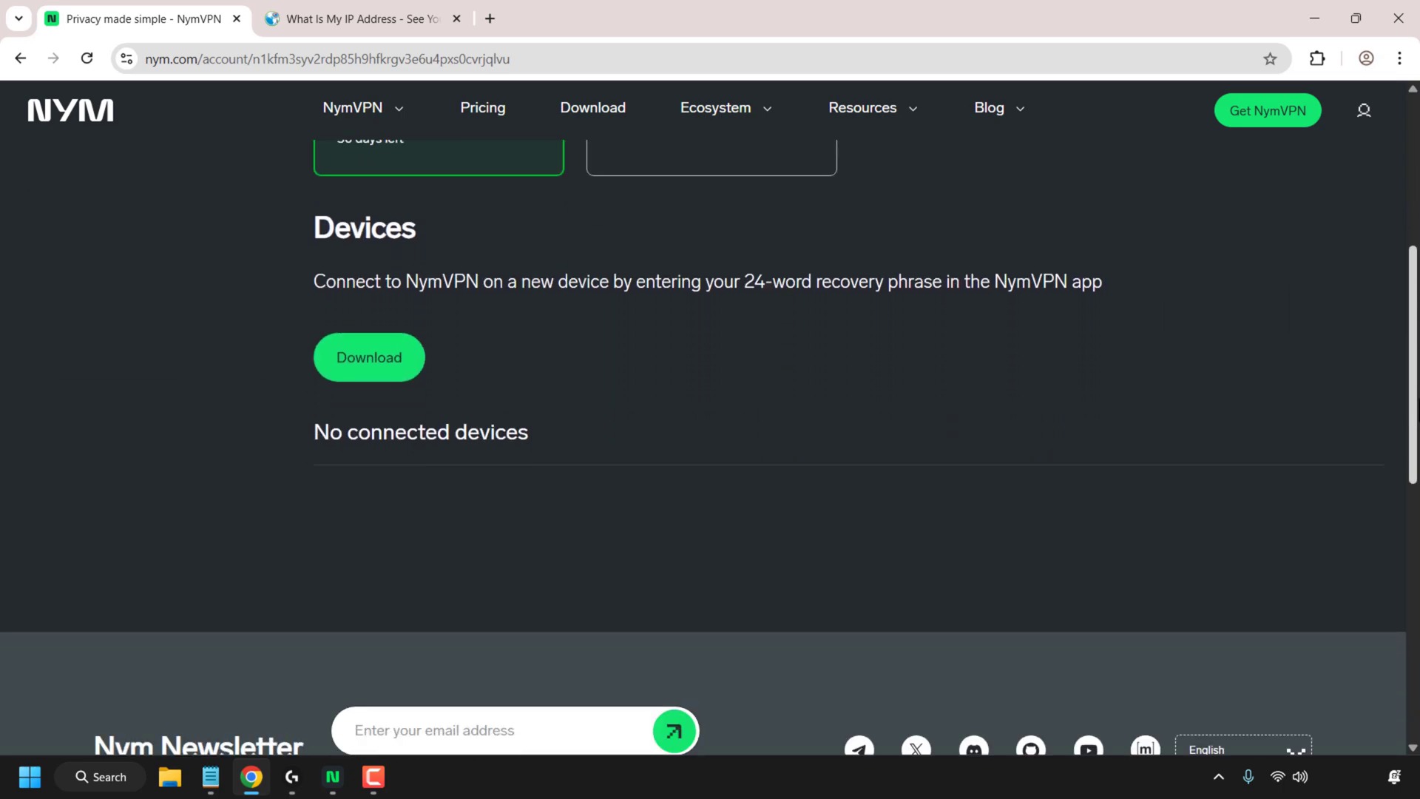
{"action": "scroll", "scroll_direction": "up", "scroll_amount": 3}
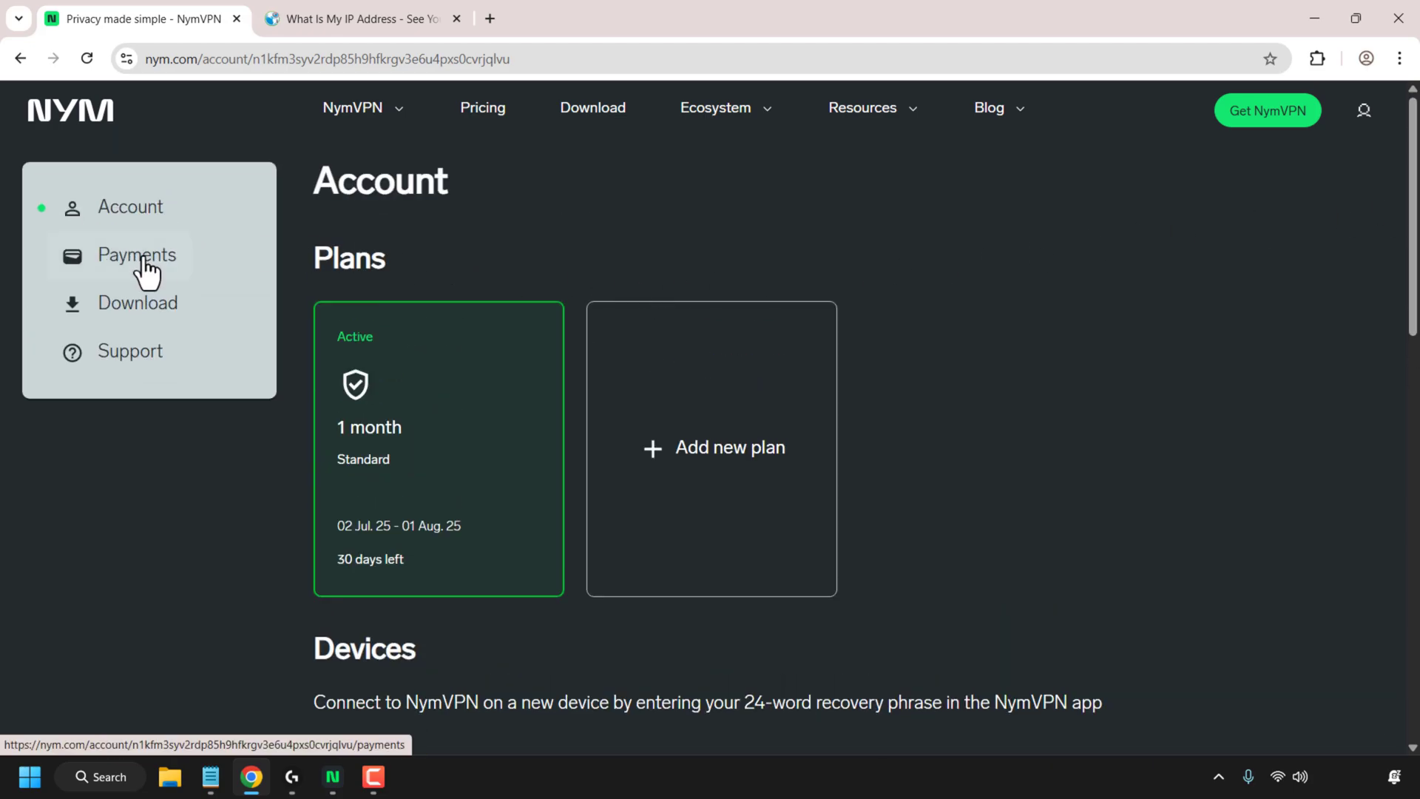
{"action": "mouse_move", "coordinate": [199, 370]}
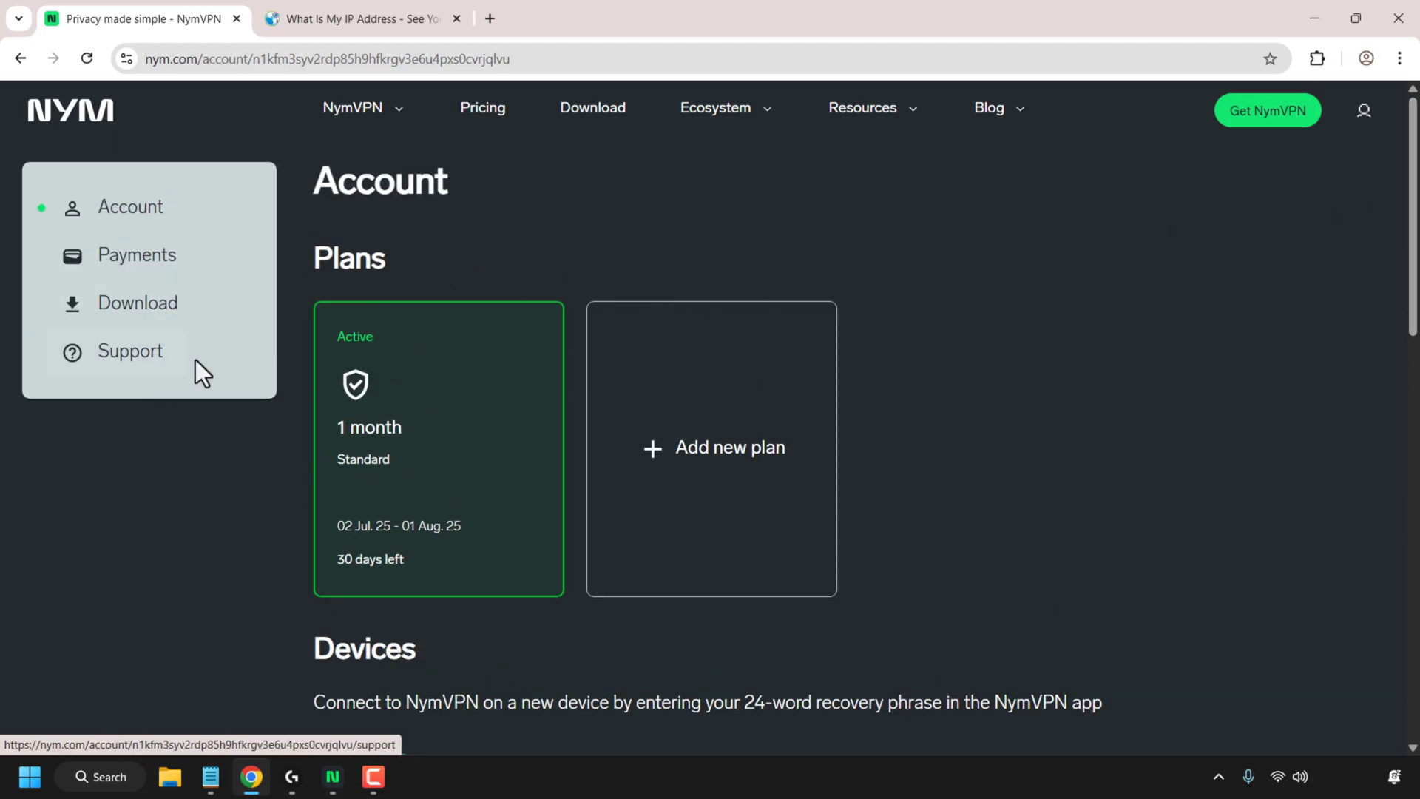
{"action": "mouse_move", "coordinate": [209, 368]}
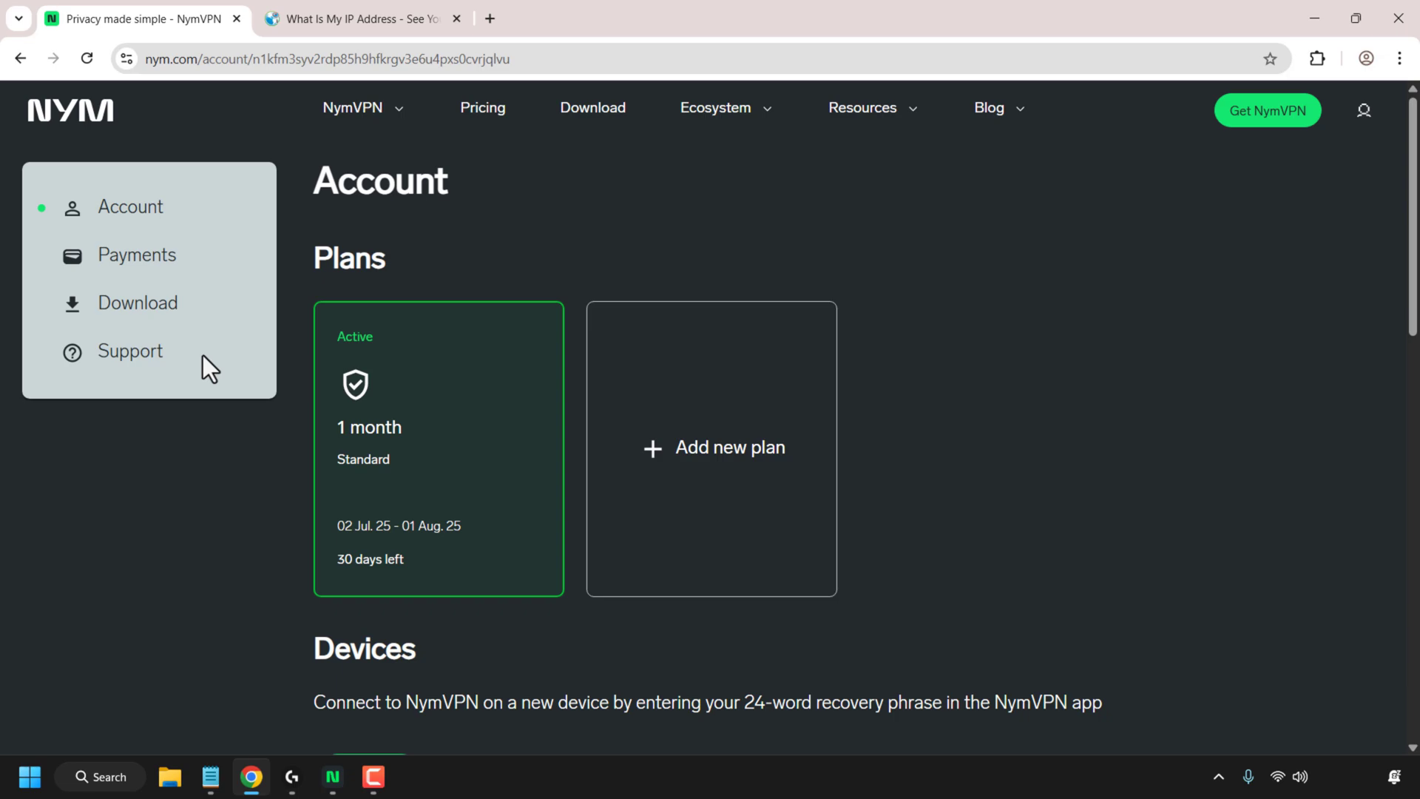
{"action": "mouse_move", "coordinate": [199, 363]}
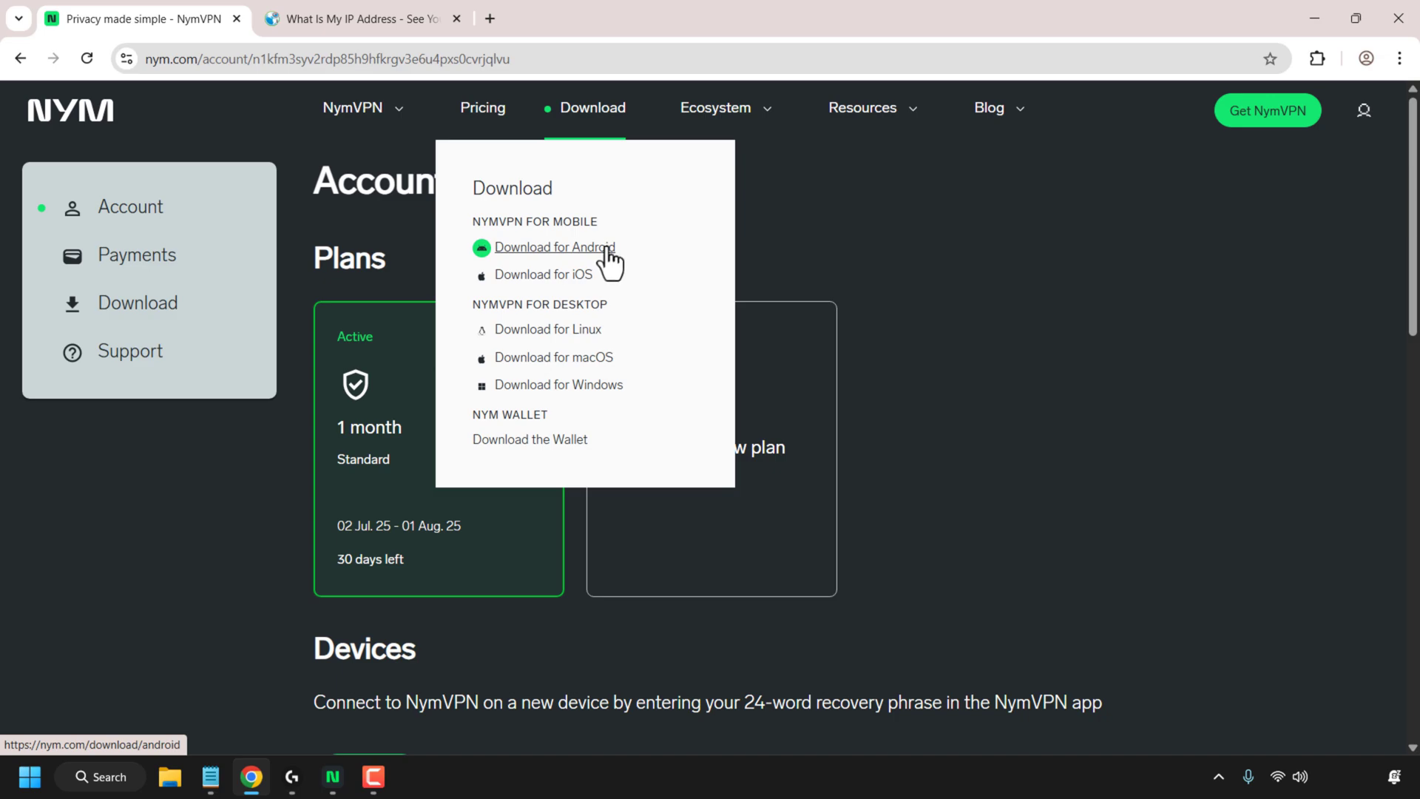
{"action": "mouse_move", "coordinate": [544, 274]}
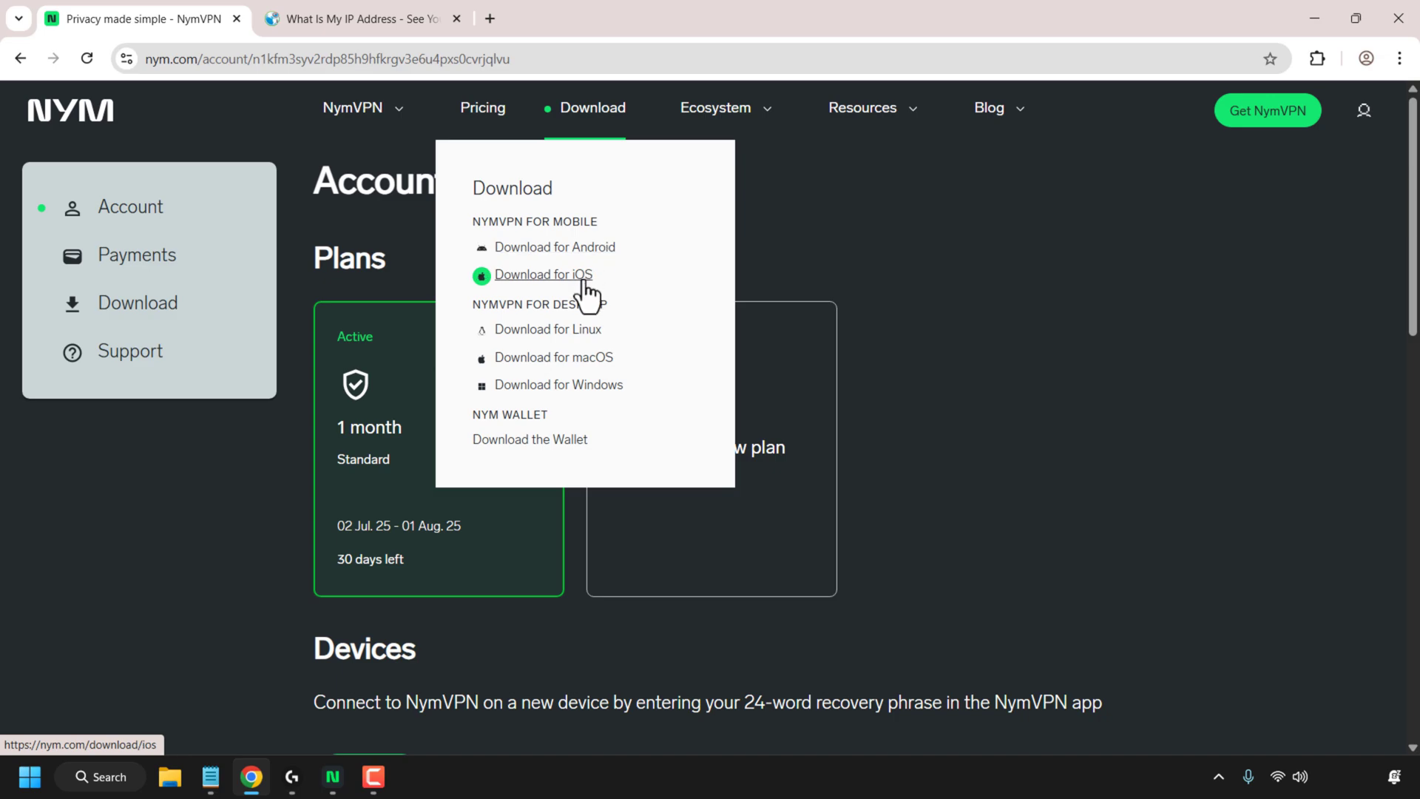
{"action": "mouse_move", "coordinate": [589, 344]}
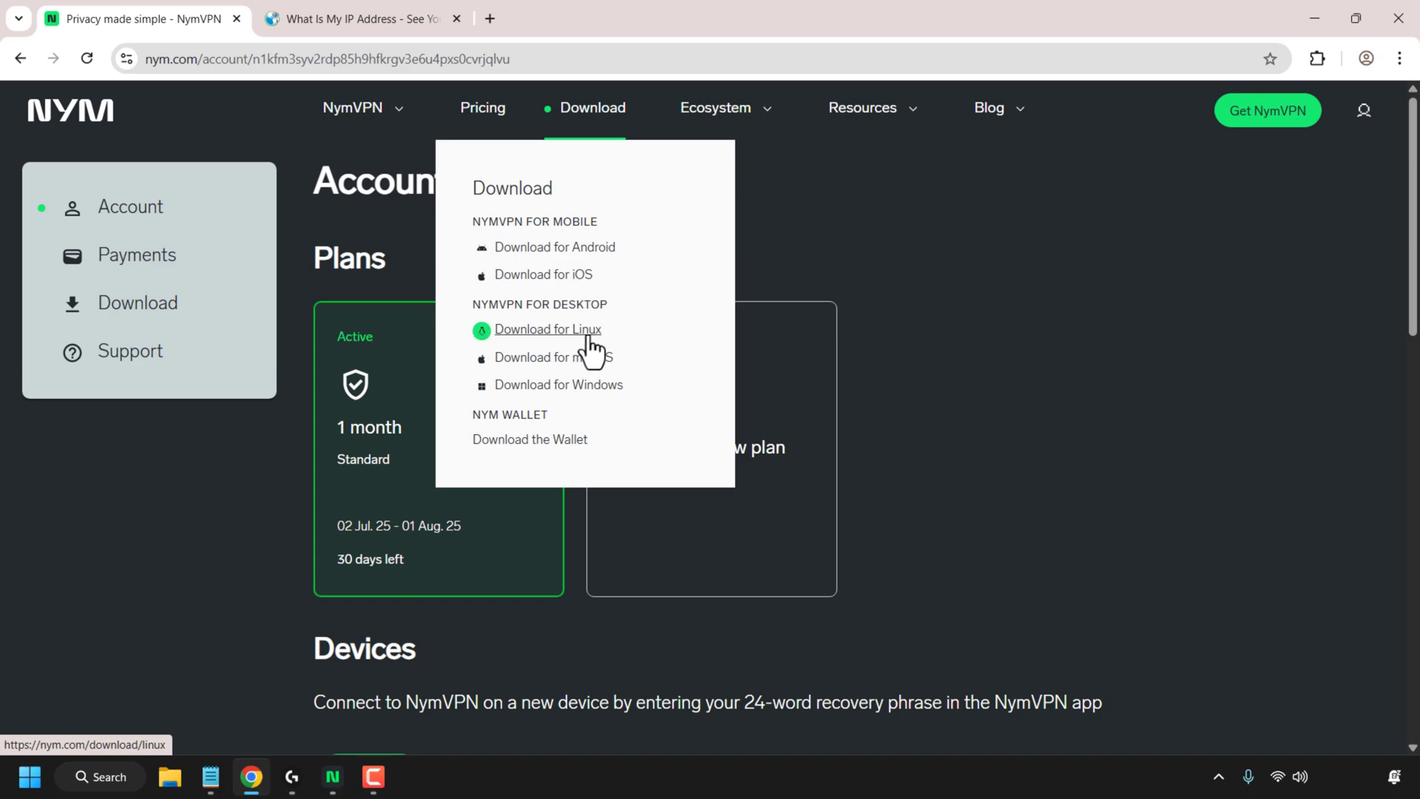
{"action": "mouse_move", "coordinate": [589, 408]}
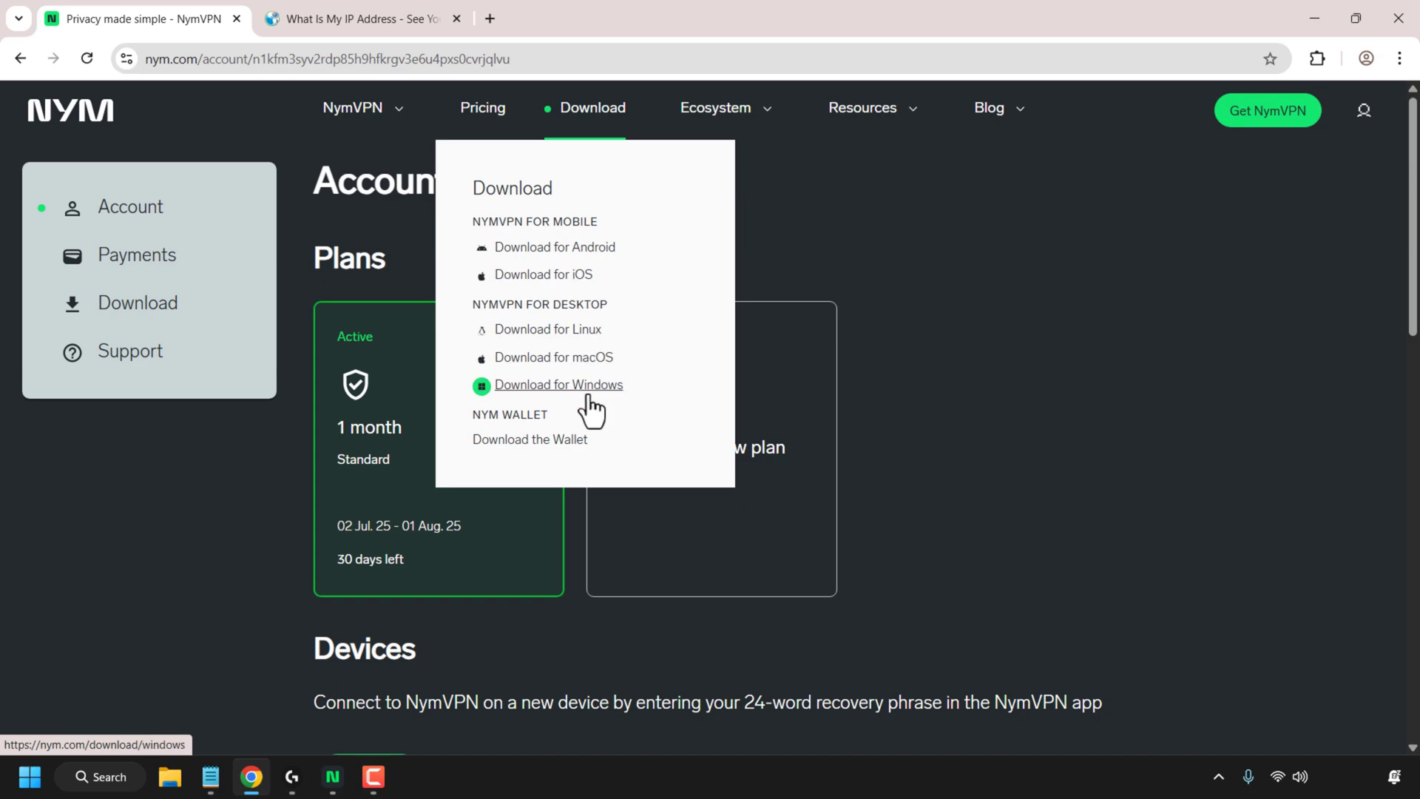
{"action": "mouse_move", "coordinate": [577, 401]}
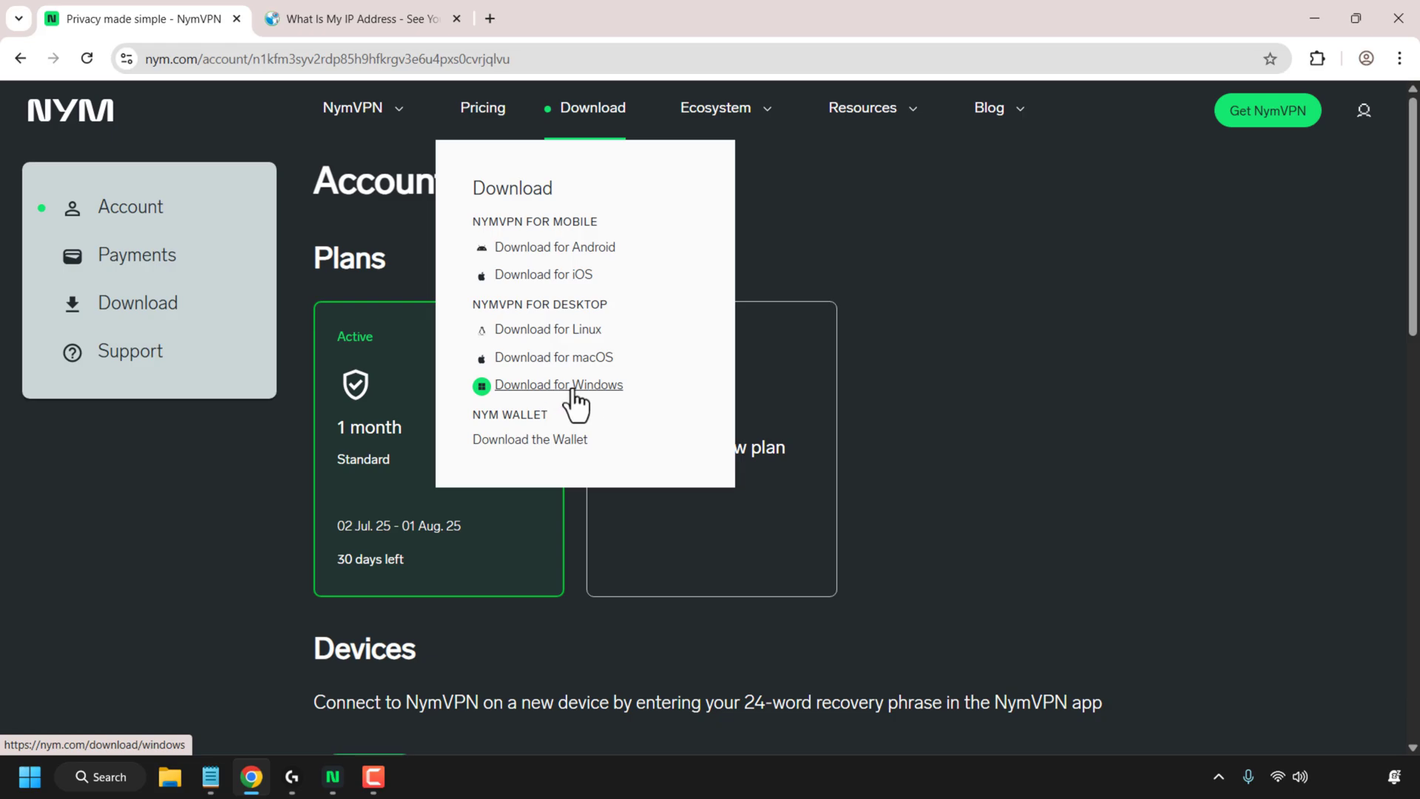
Open the NymVPN for Windows (v1.11.0) download page and start the installer download.
{"action": "left_click", "coordinate": [559, 383]}
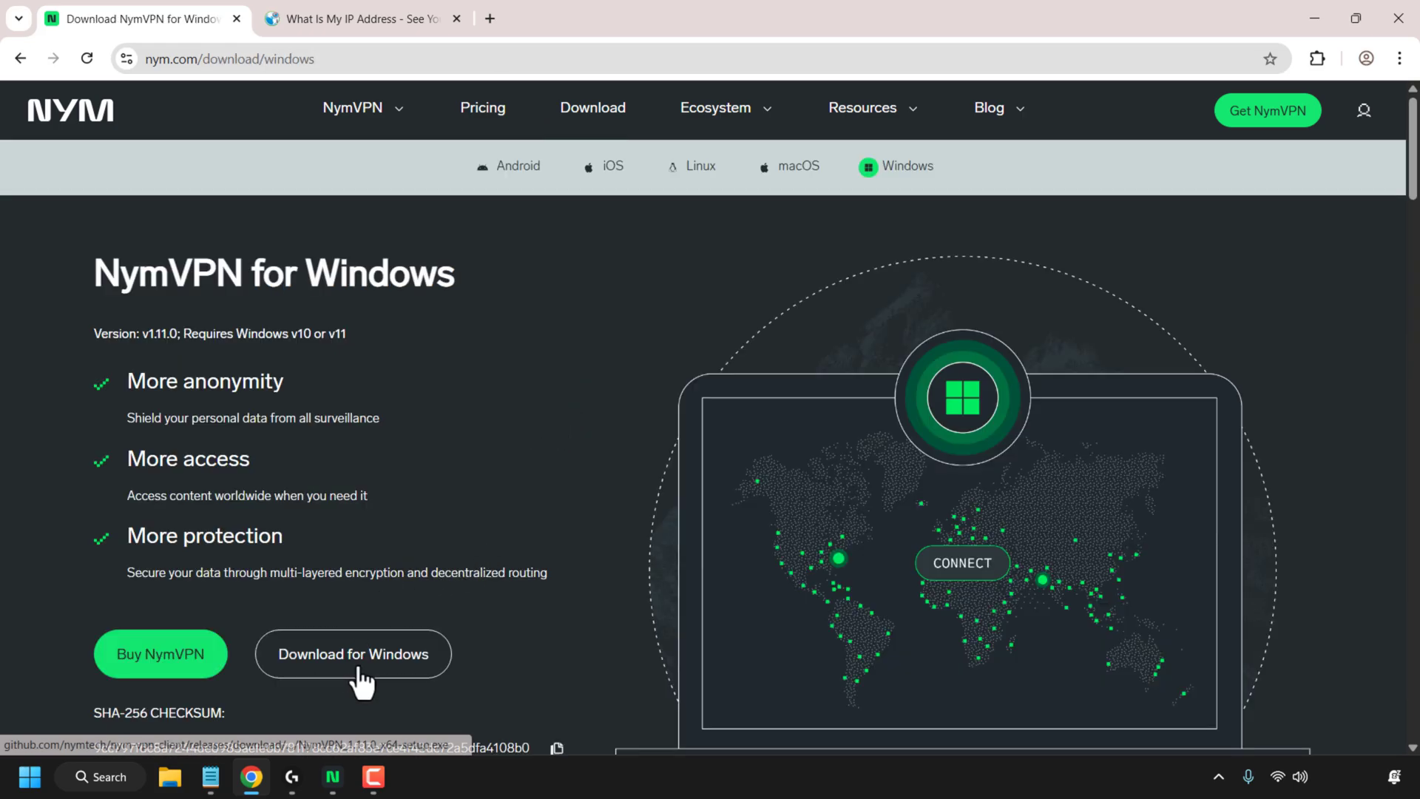
{"action": "left_click", "coordinate": [352, 653]}
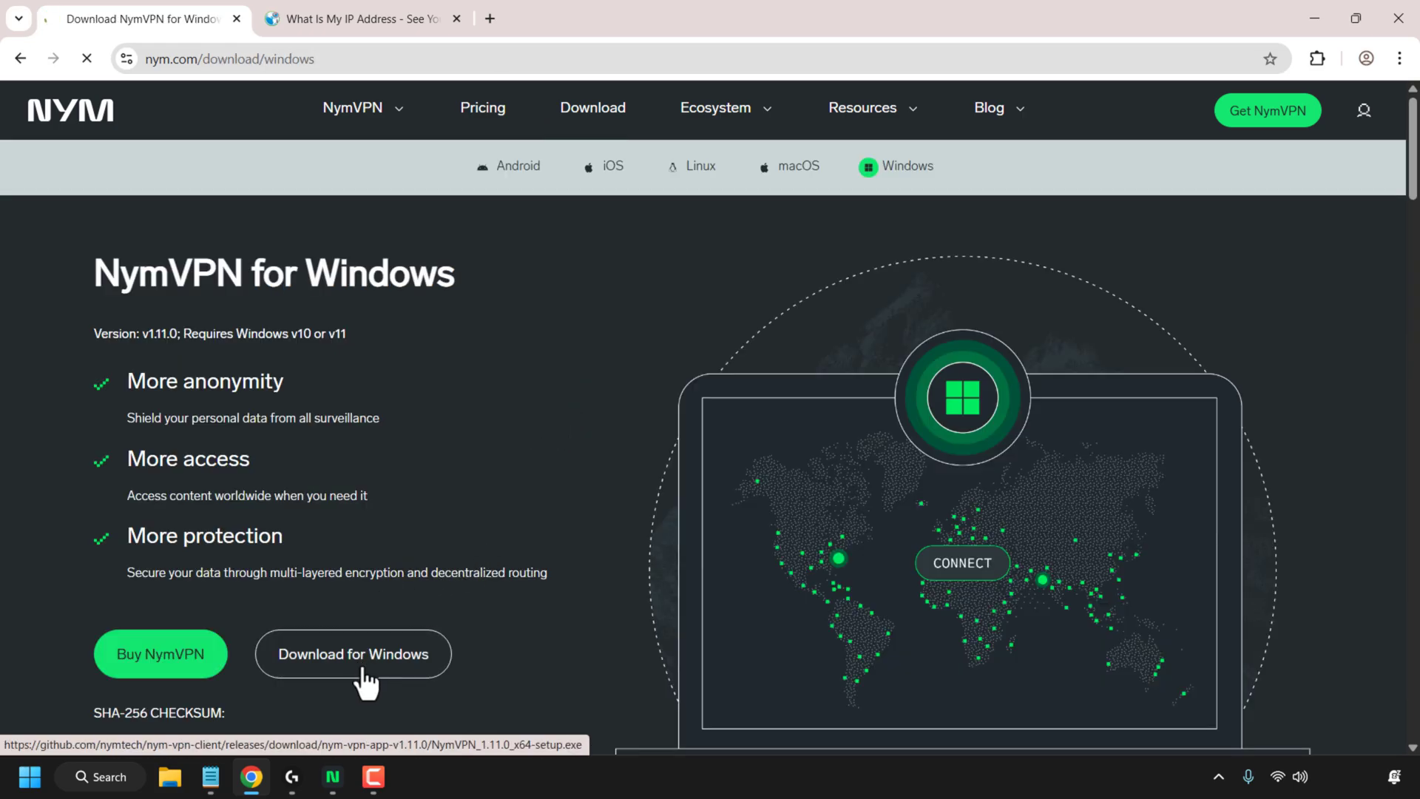
{"action": "left_click", "coordinate": [352, 653]}
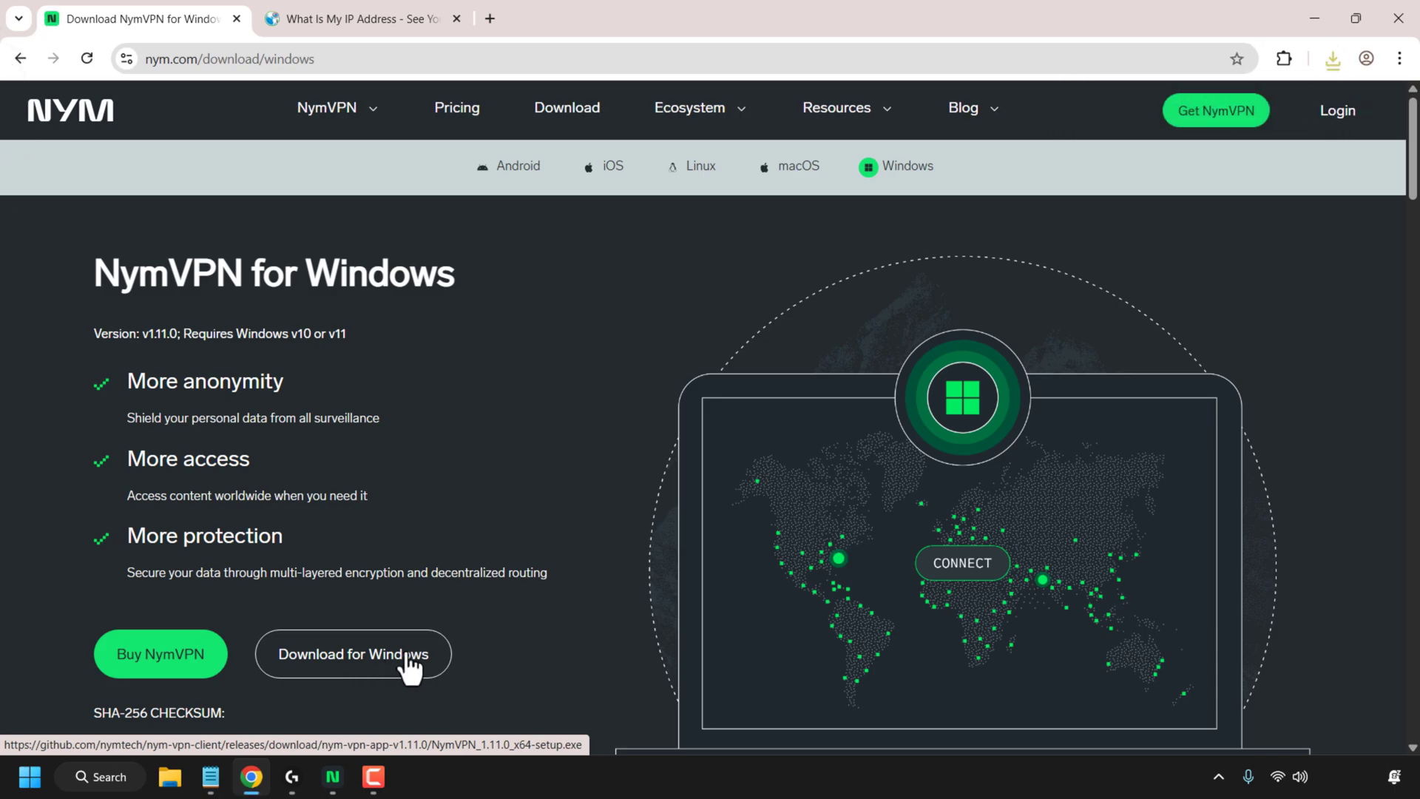
{"action": "mouse_move", "coordinate": [1197, 199]}
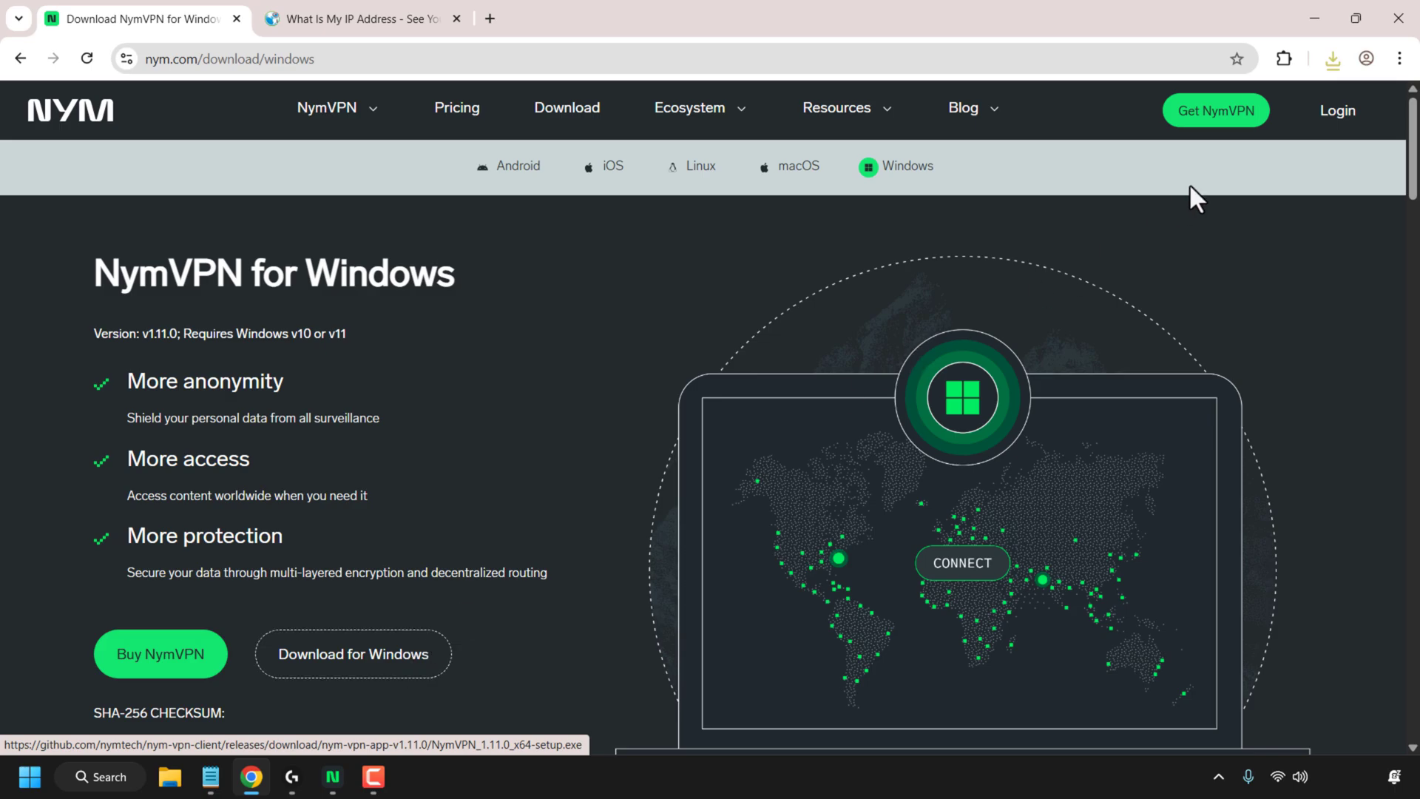
{"action": "mouse_move", "coordinate": [1332, 58]}
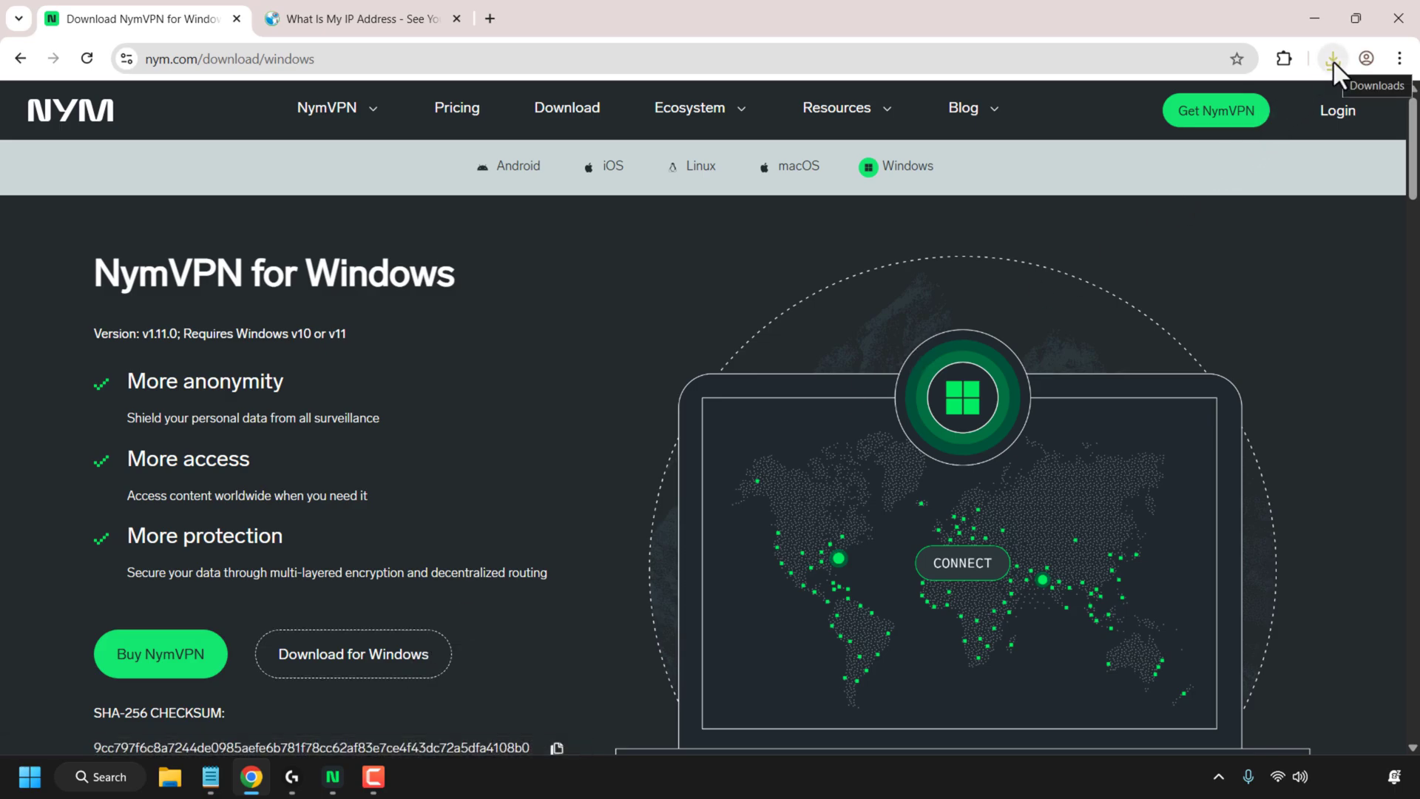
Run NymVPN_1.11.0_x64-setup.exe from Chrome downloads and approve the User Account Control prompt.
{"action": "left_click", "coordinate": [1333, 58]}
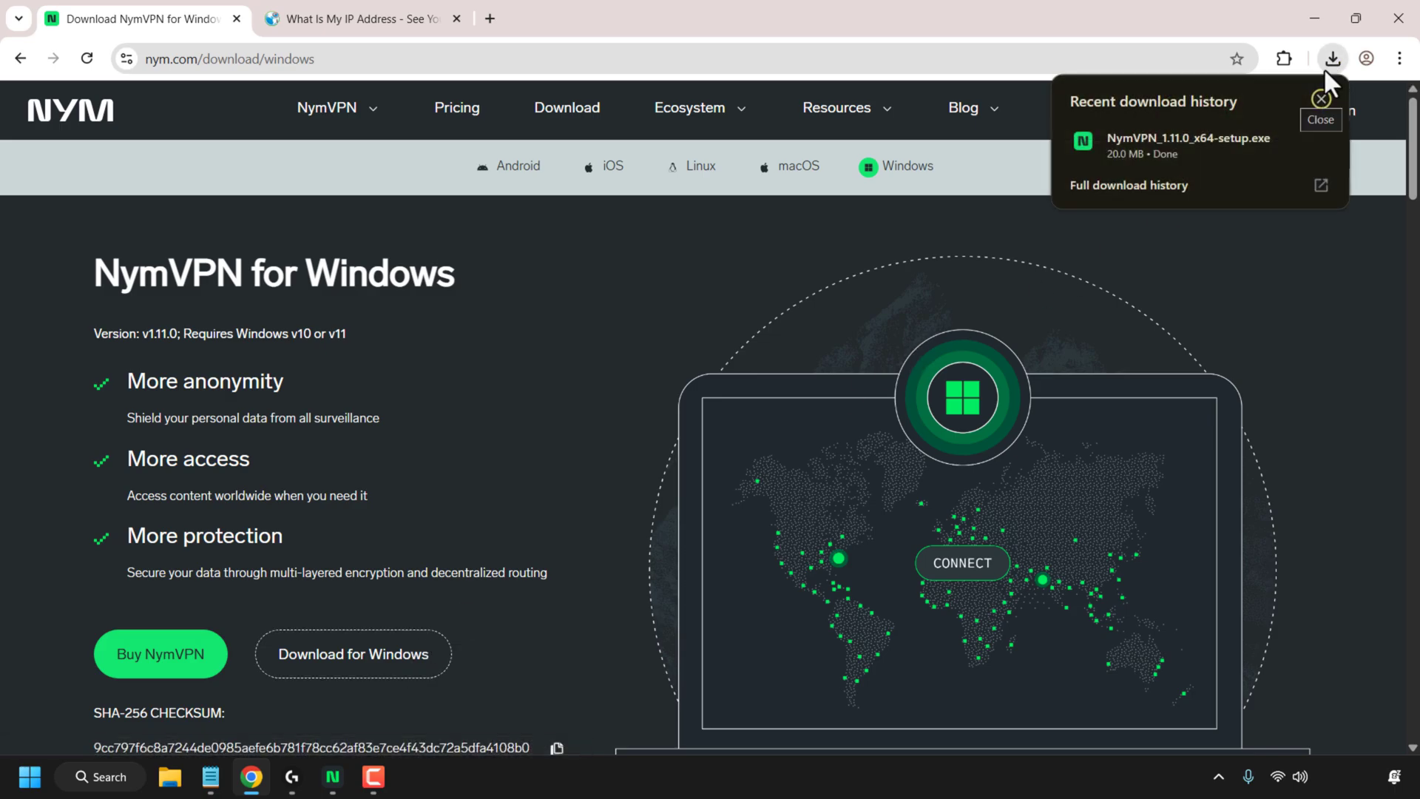
{"action": "mouse_move", "coordinate": [1231, 156]}
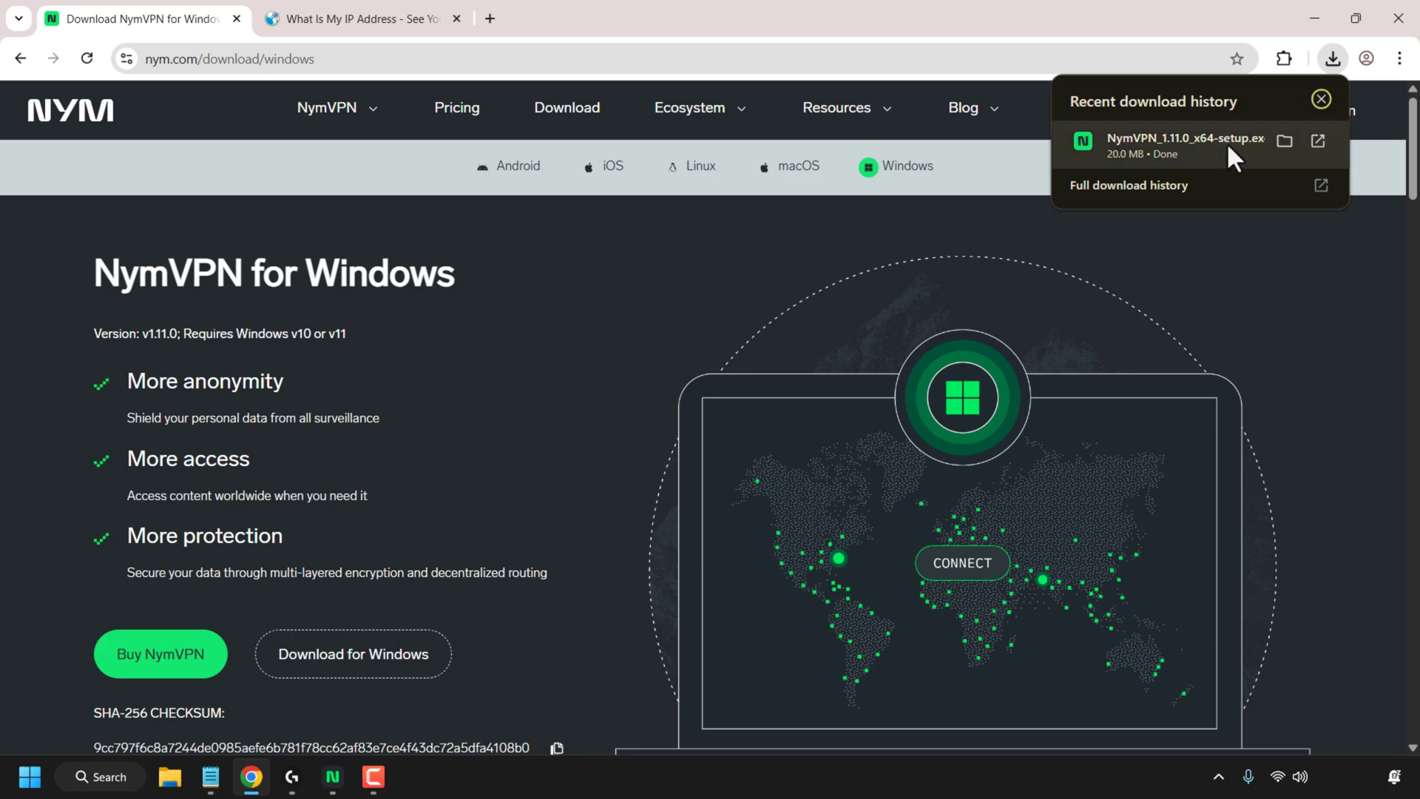
{"action": "left_click", "coordinate": [1322, 100]}
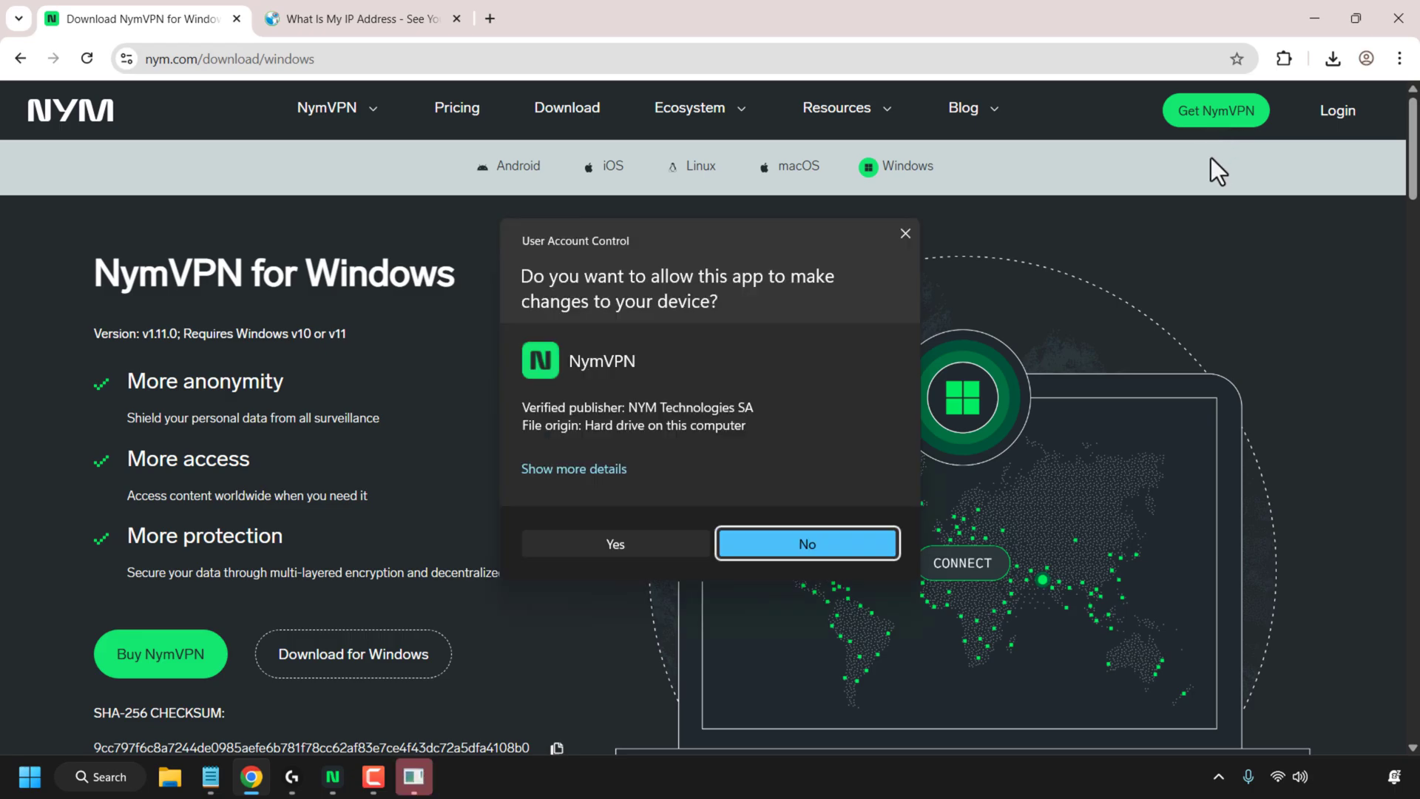
{"action": "mouse_move", "coordinate": [858, 327]}
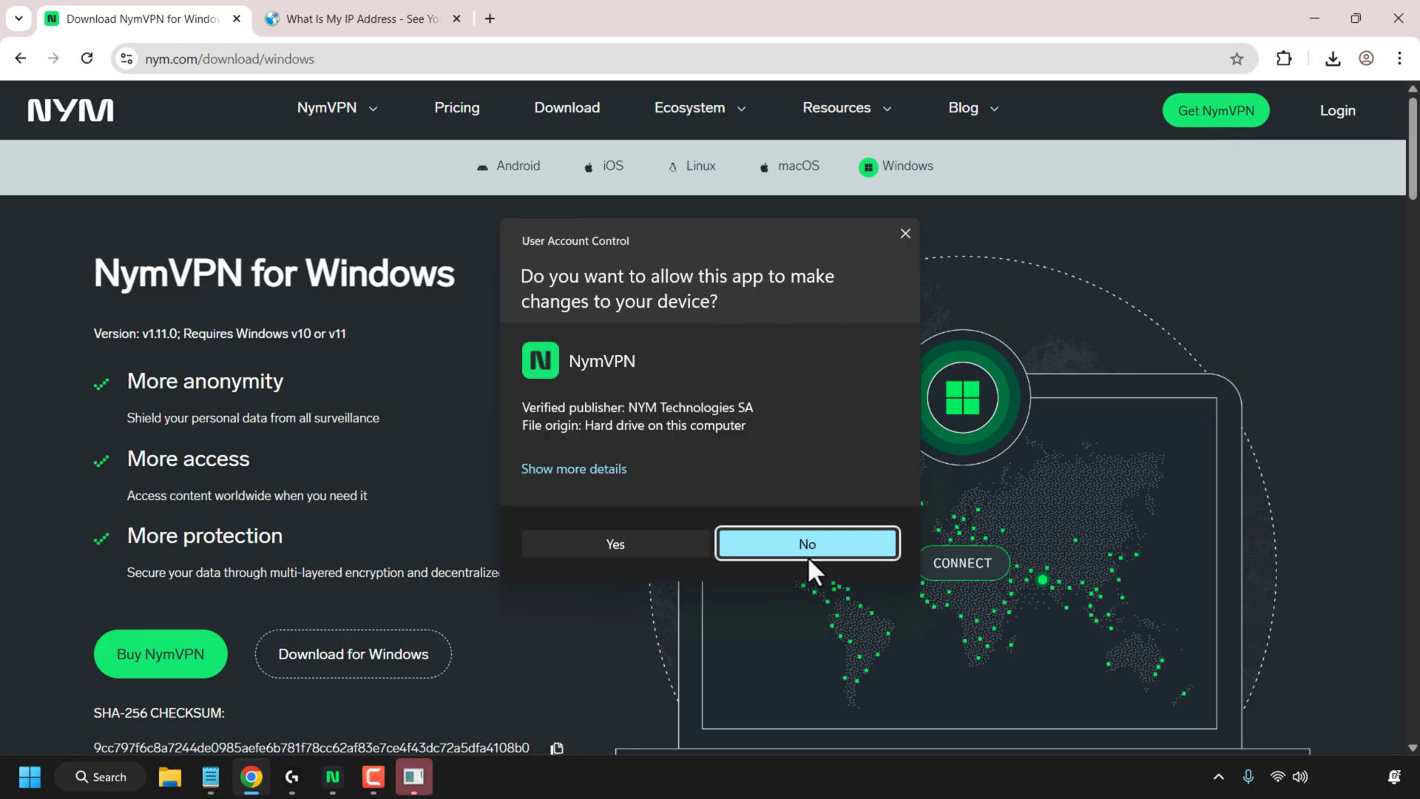
{"action": "mouse_move", "coordinate": [665, 557]}
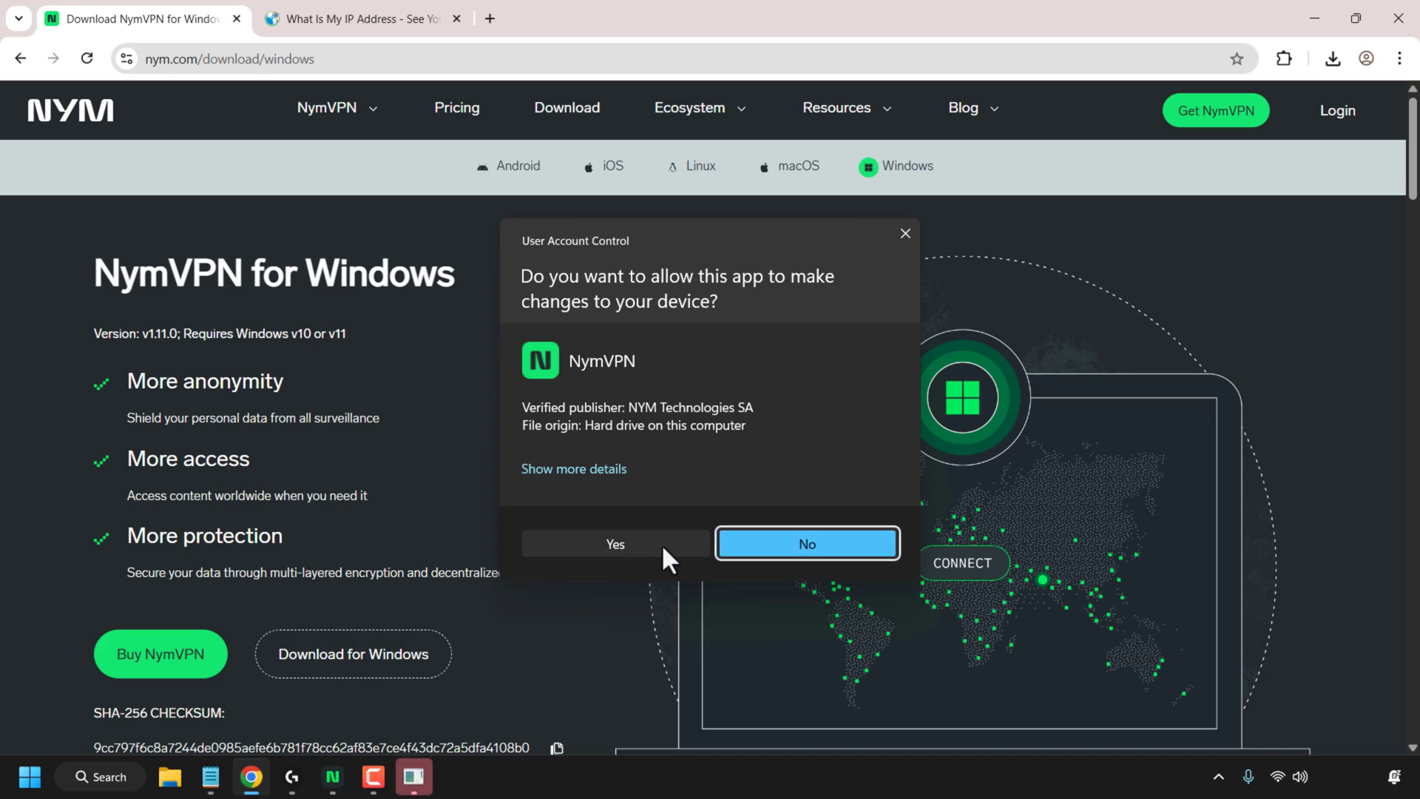
{"action": "left_click", "coordinate": [614, 544]}
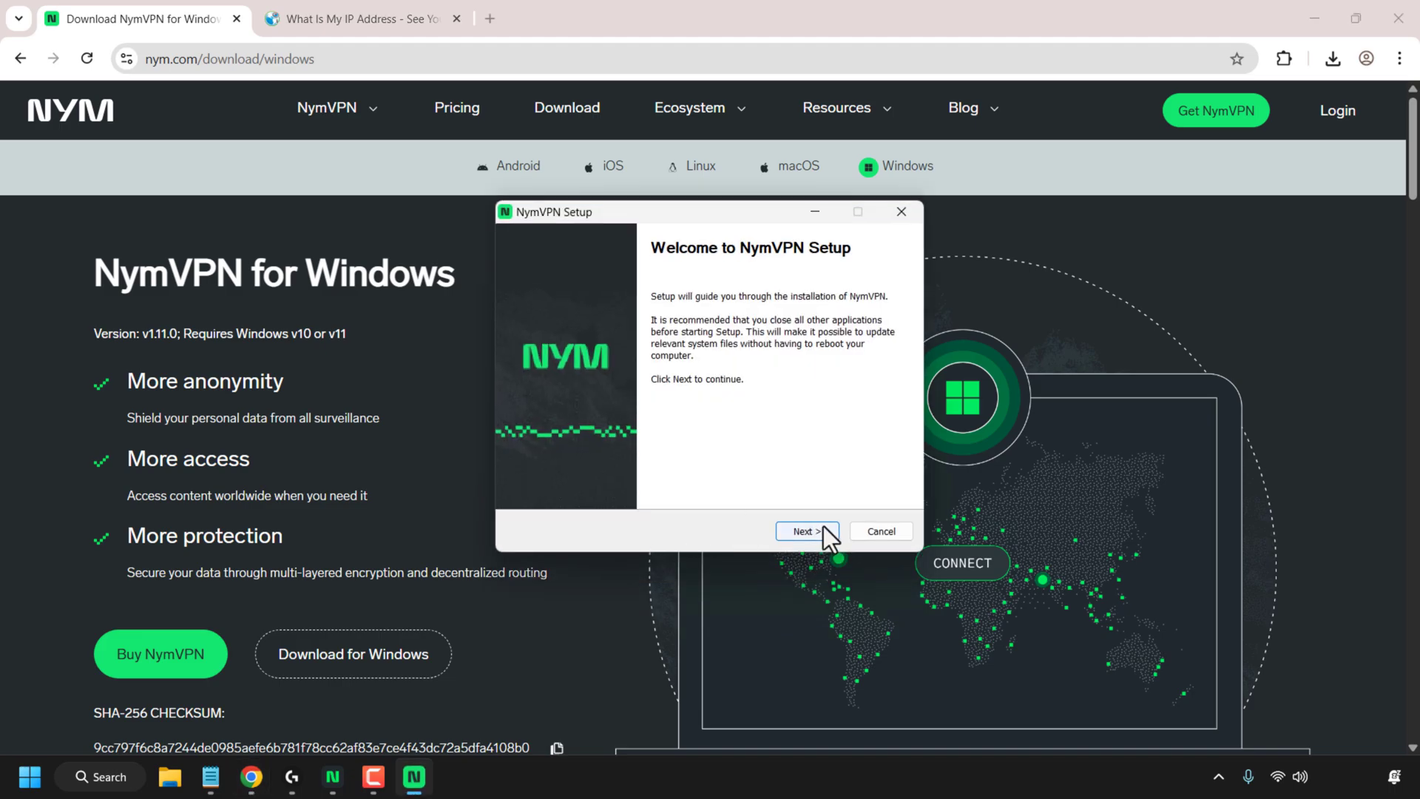
Install NymVPN into the default folder, then launch it and get past the welcome screen.
{"action": "left_click", "coordinate": [806, 532]}
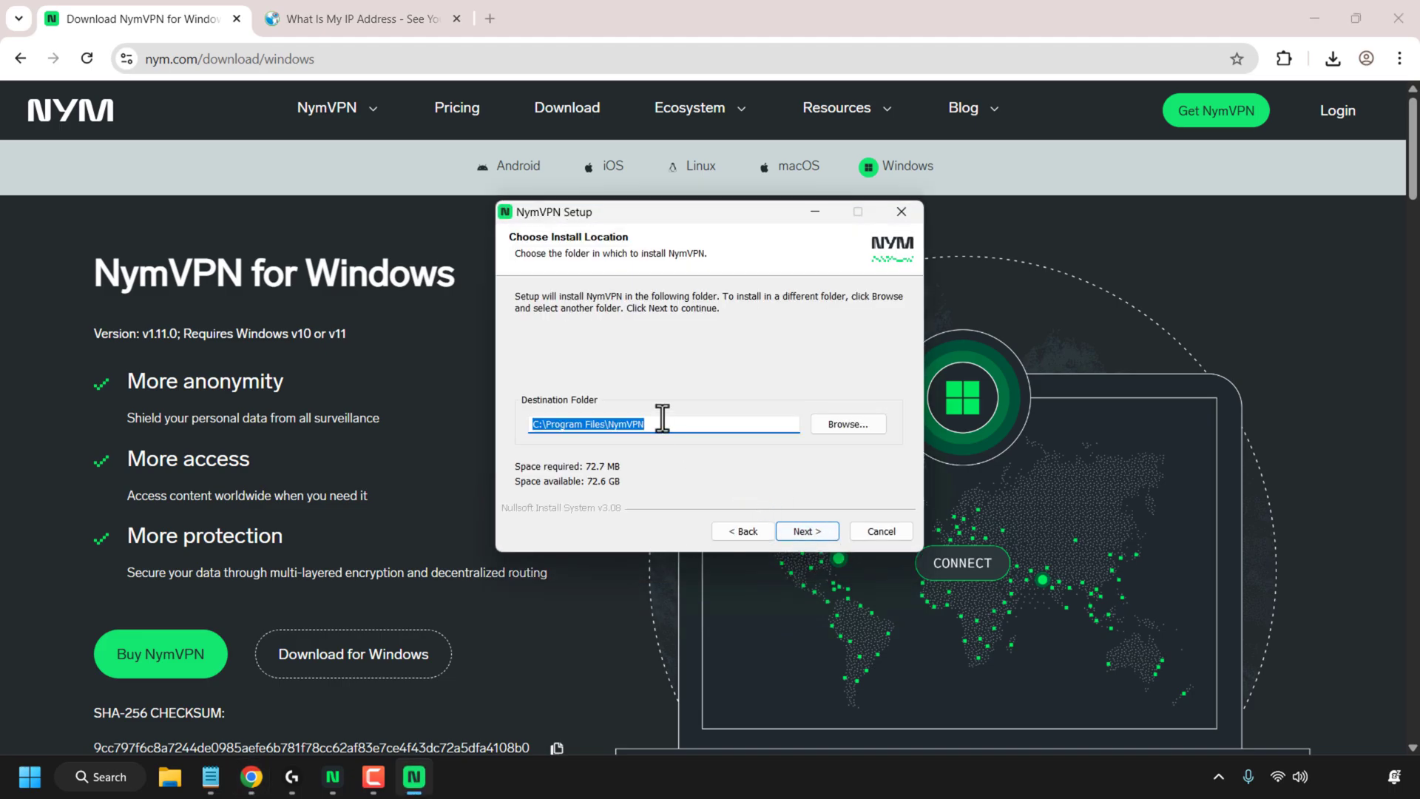
{"action": "mouse_move", "coordinate": [710, 433]}
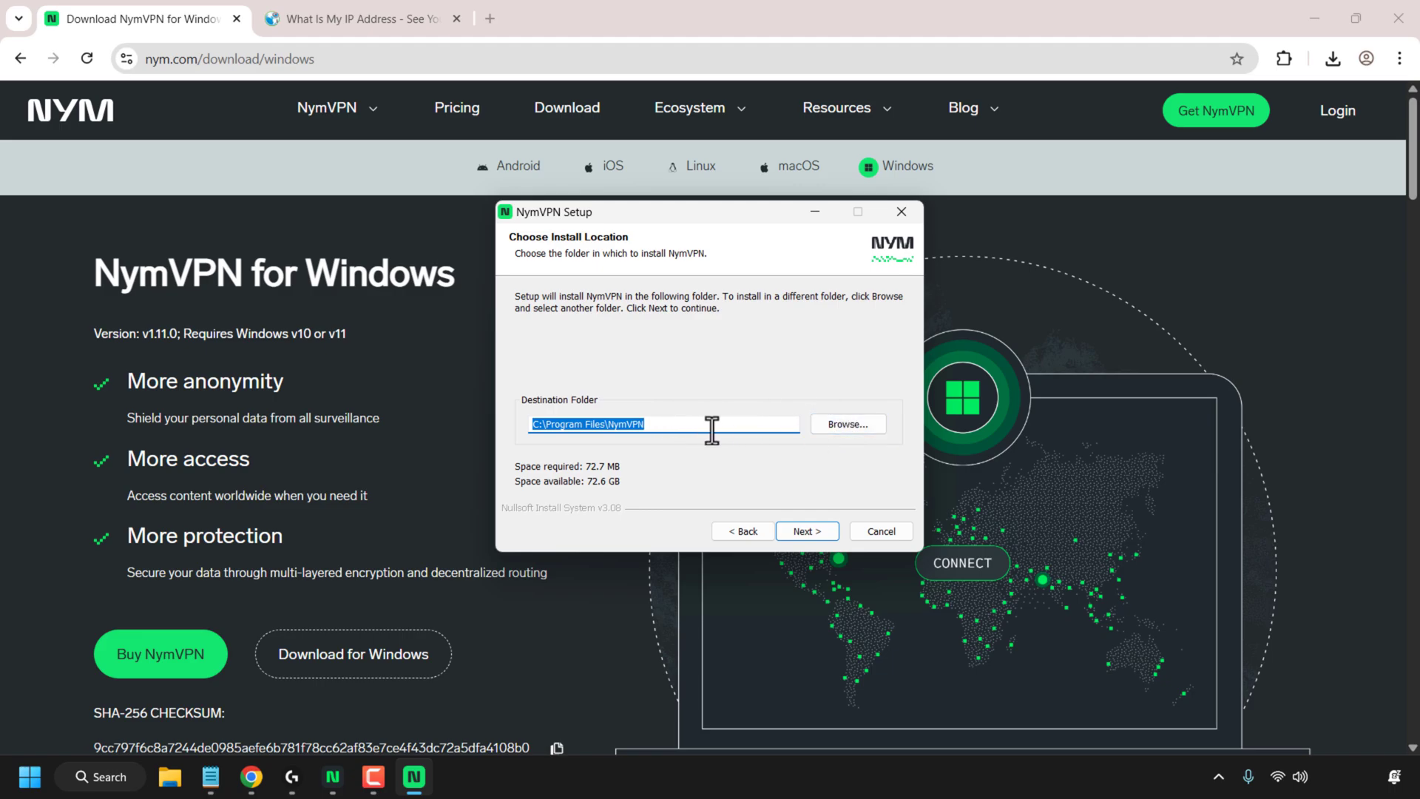
{"action": "left_click", "coordinate": [804, 531]}
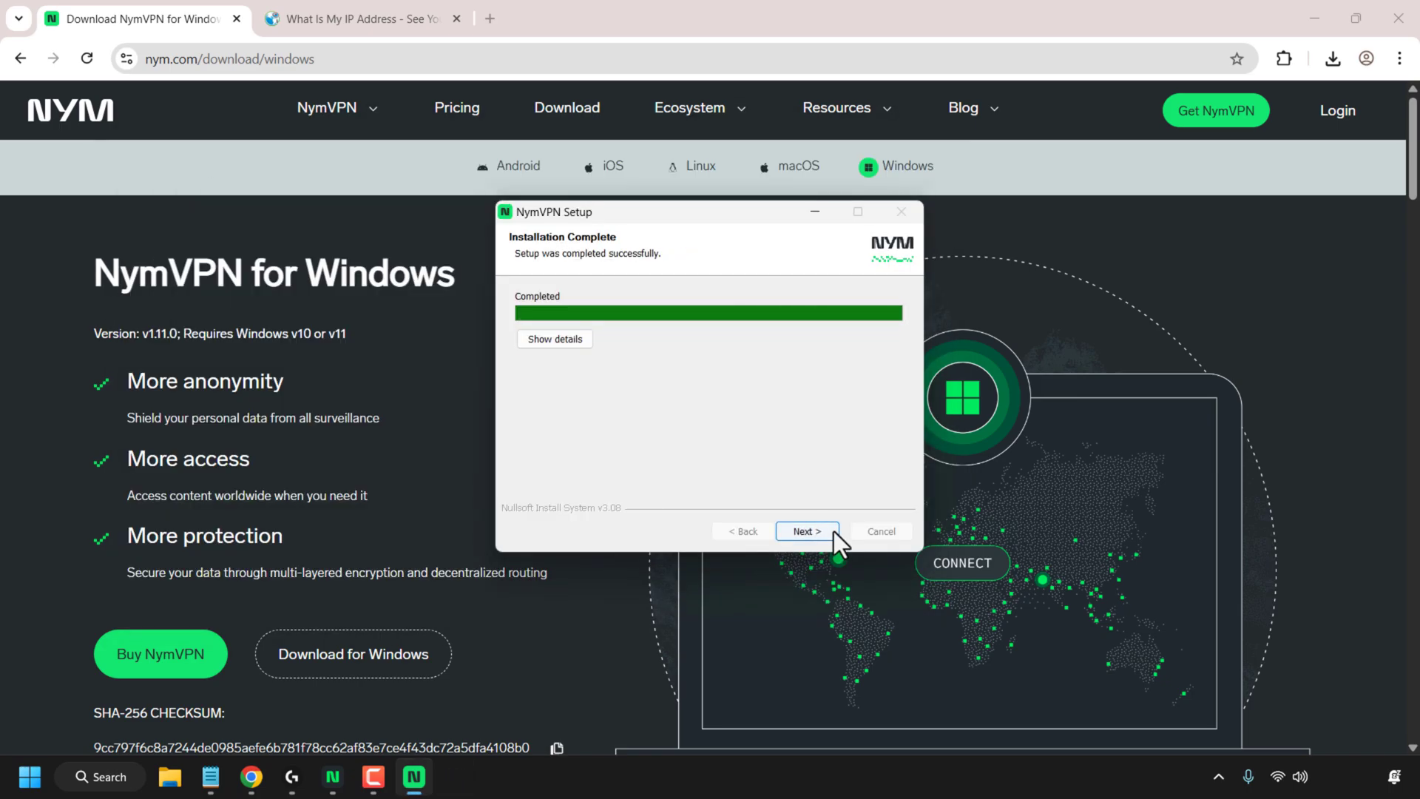
{"action": "mouse_move", "coordinate": [827, 538]}
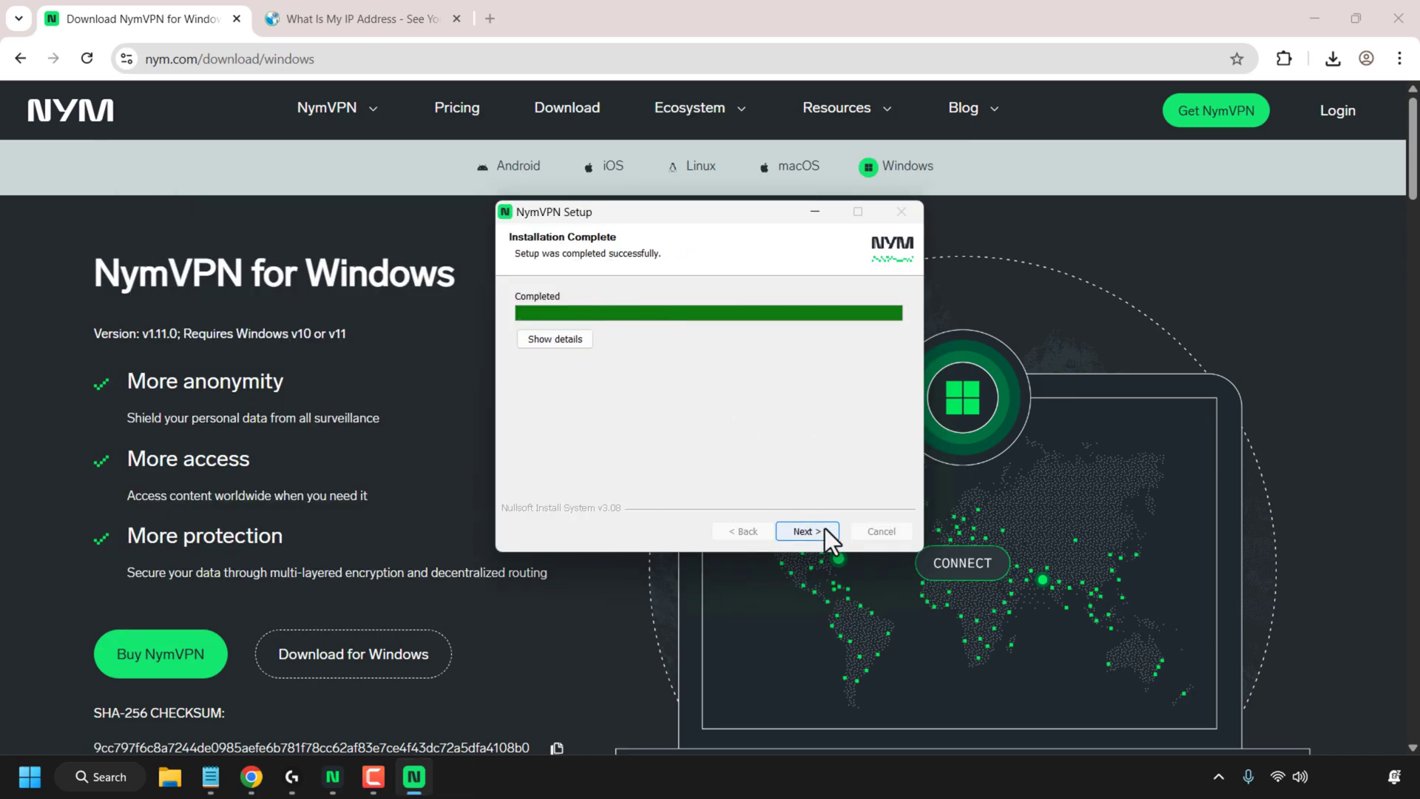
{"action": "left_click", "coordinate": [804, 532]}
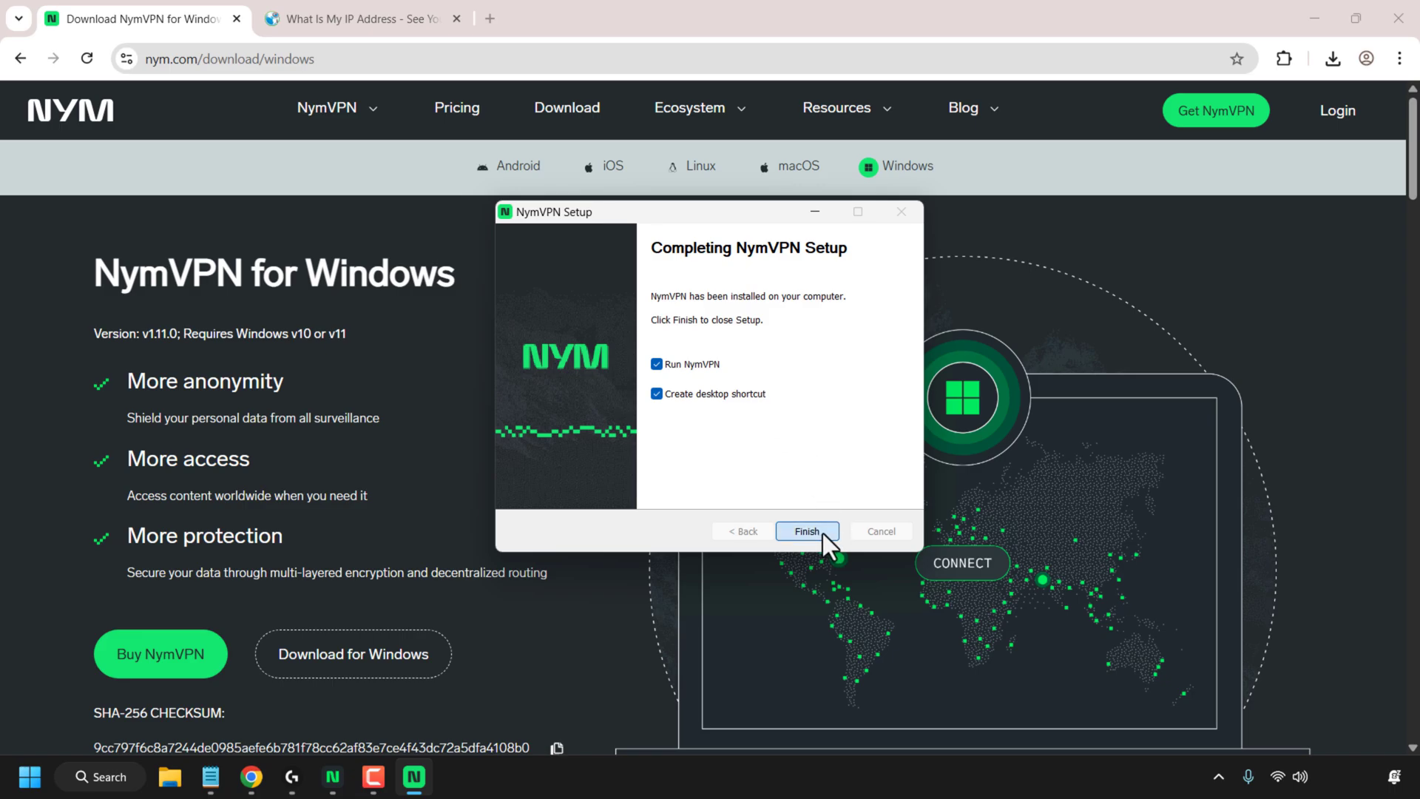
{"action": "left_click", "coordinate": [805, 531]}
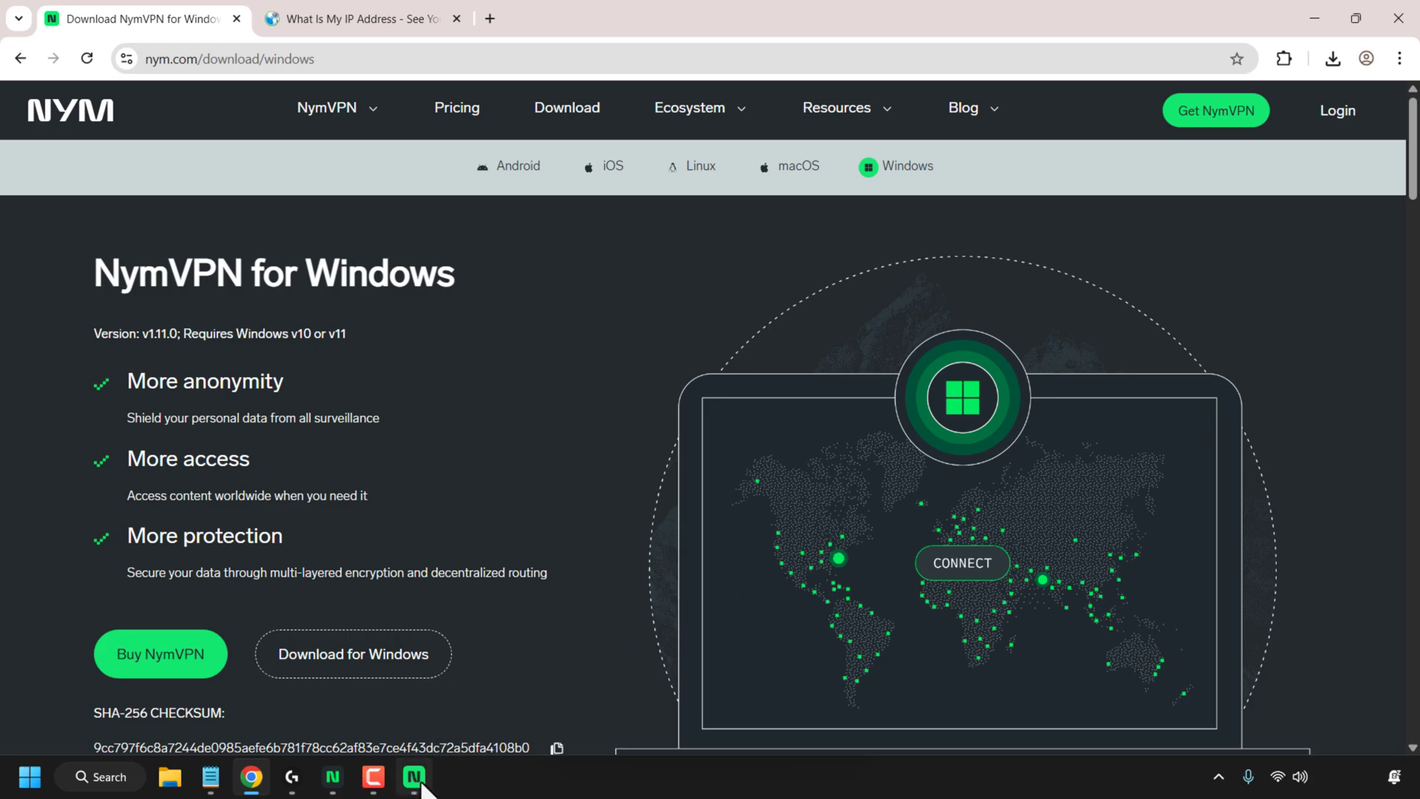
{"action": "left_click", "coordinate": [413, 778]}
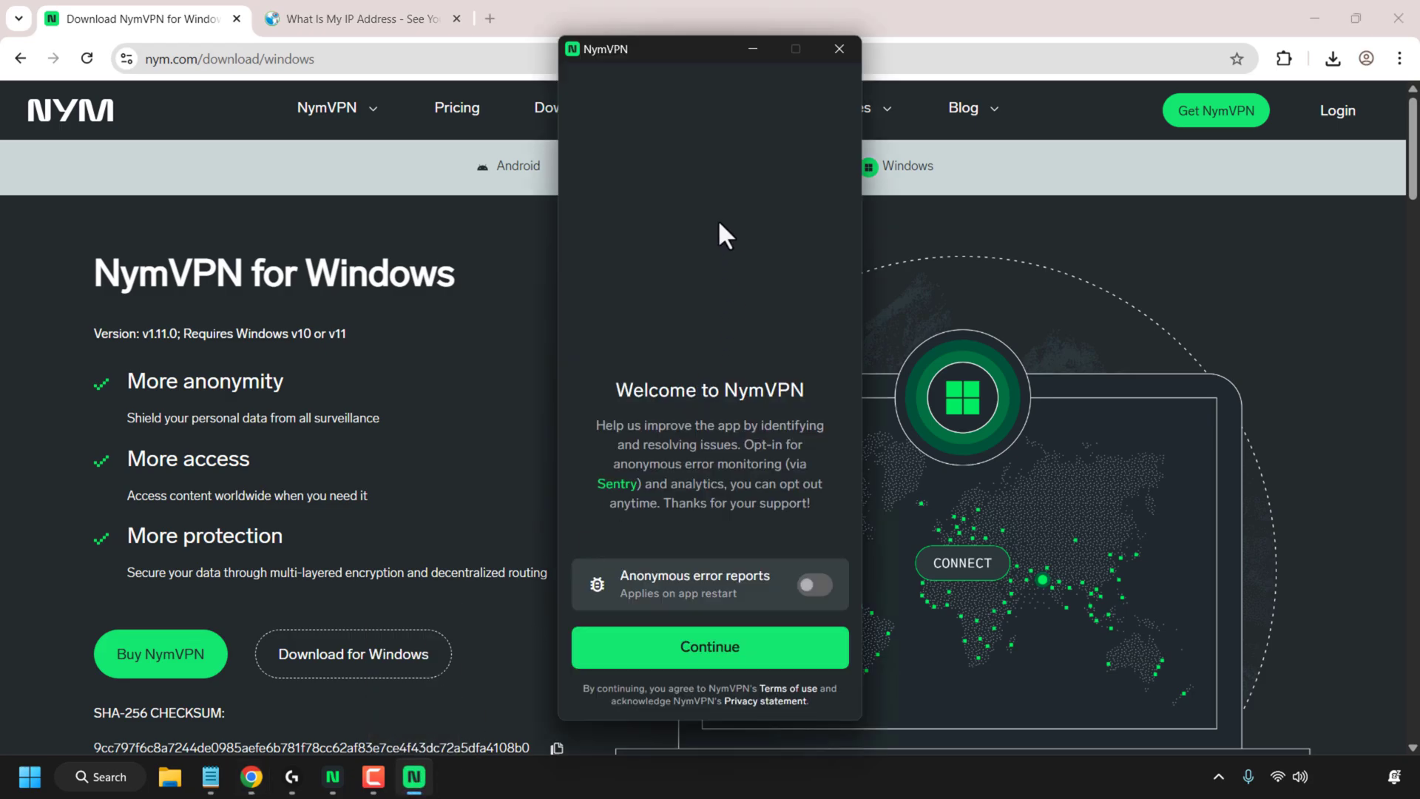
{"action": "mouse_move", "coordinate": [747, 659]}
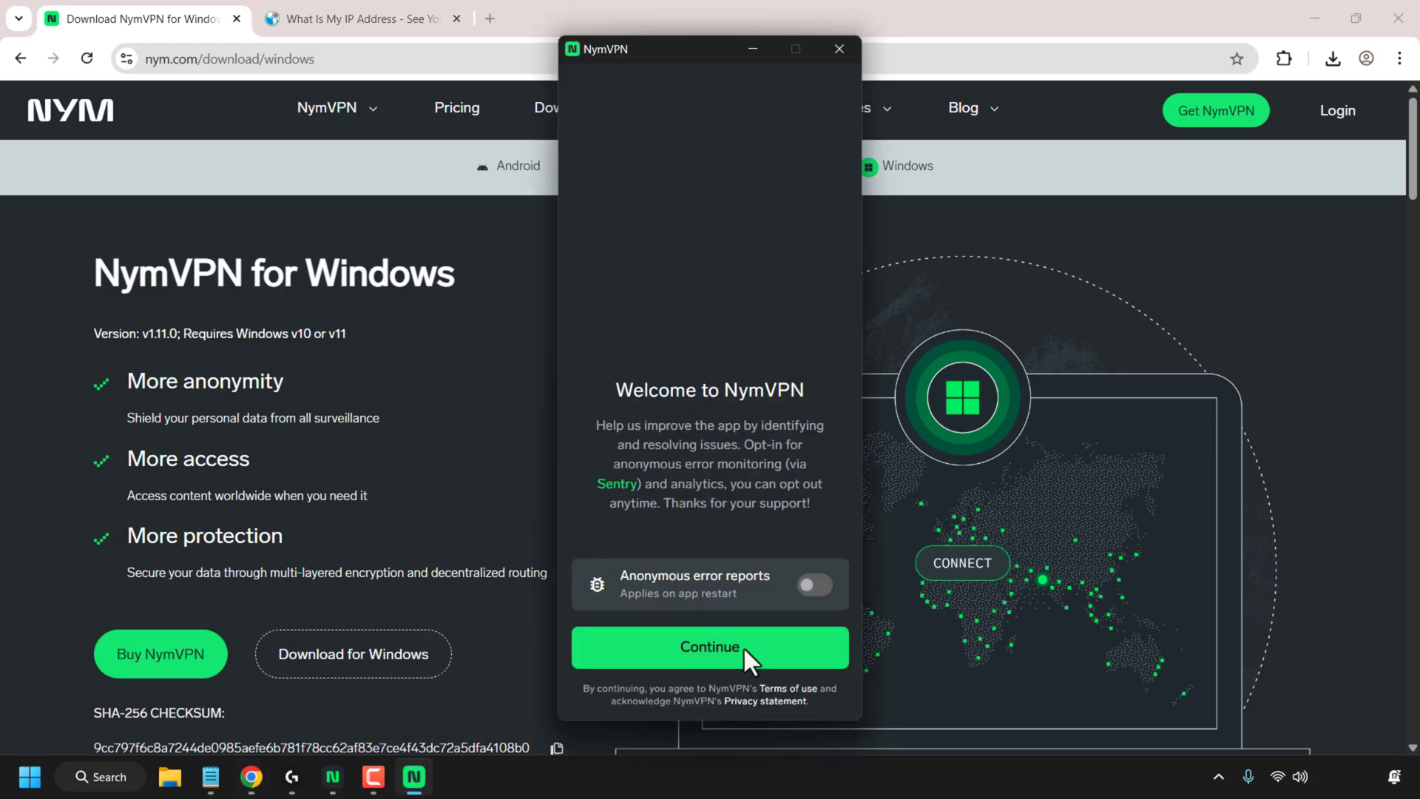
{"action": "left_click", "coordinate": [710, 647]}
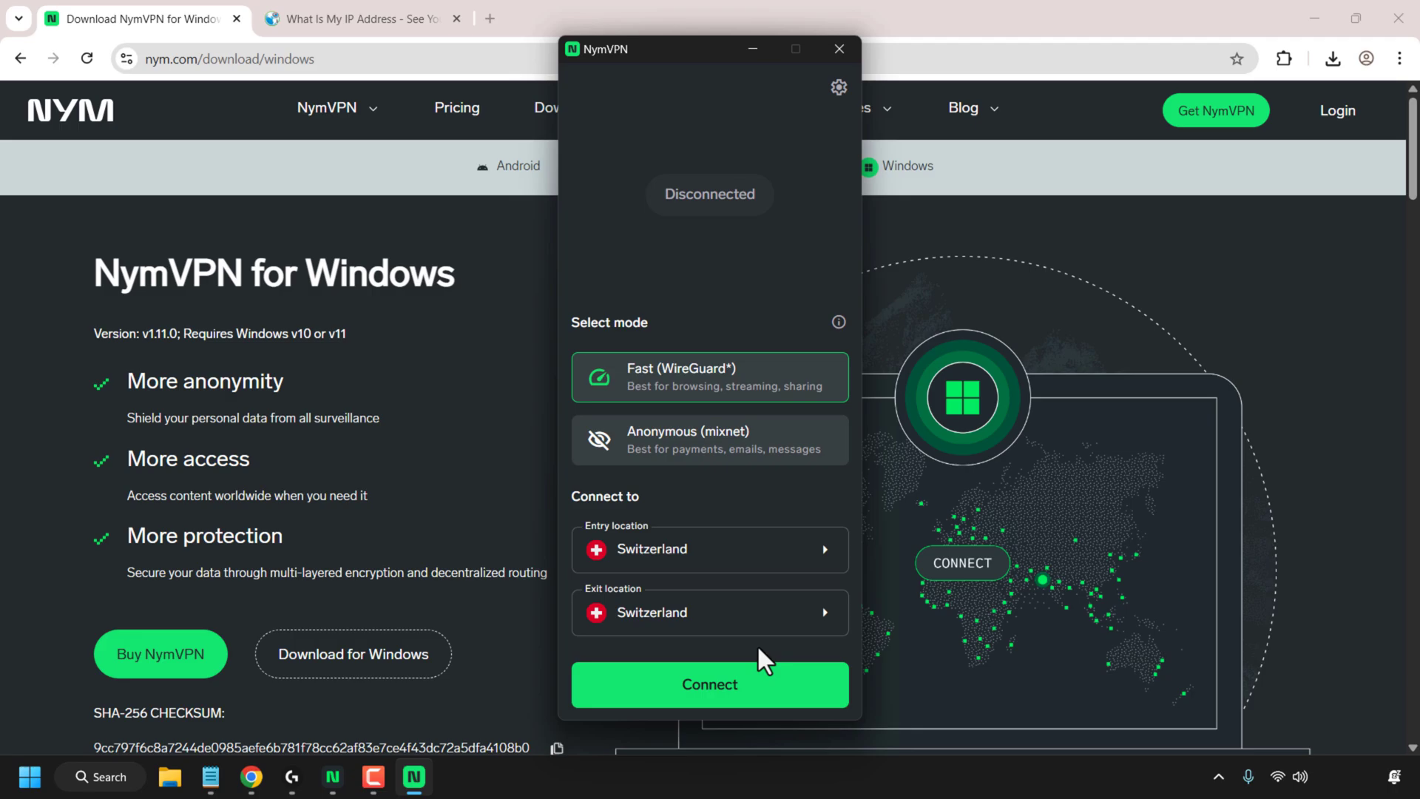
{"action": "mouse_move", "coordinate": [796, 417]}
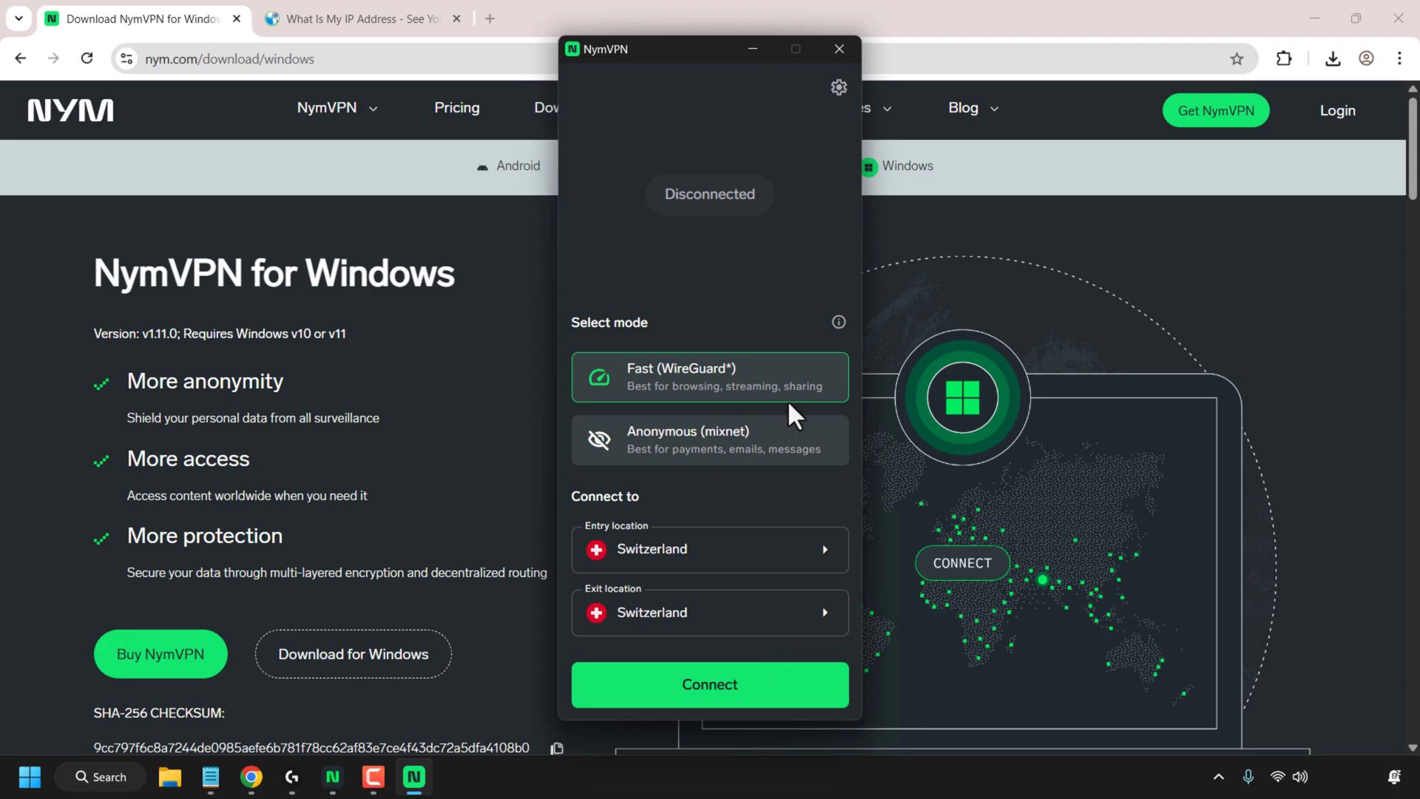
{"action": "mouse_move", "coordinate": [839, 88]}
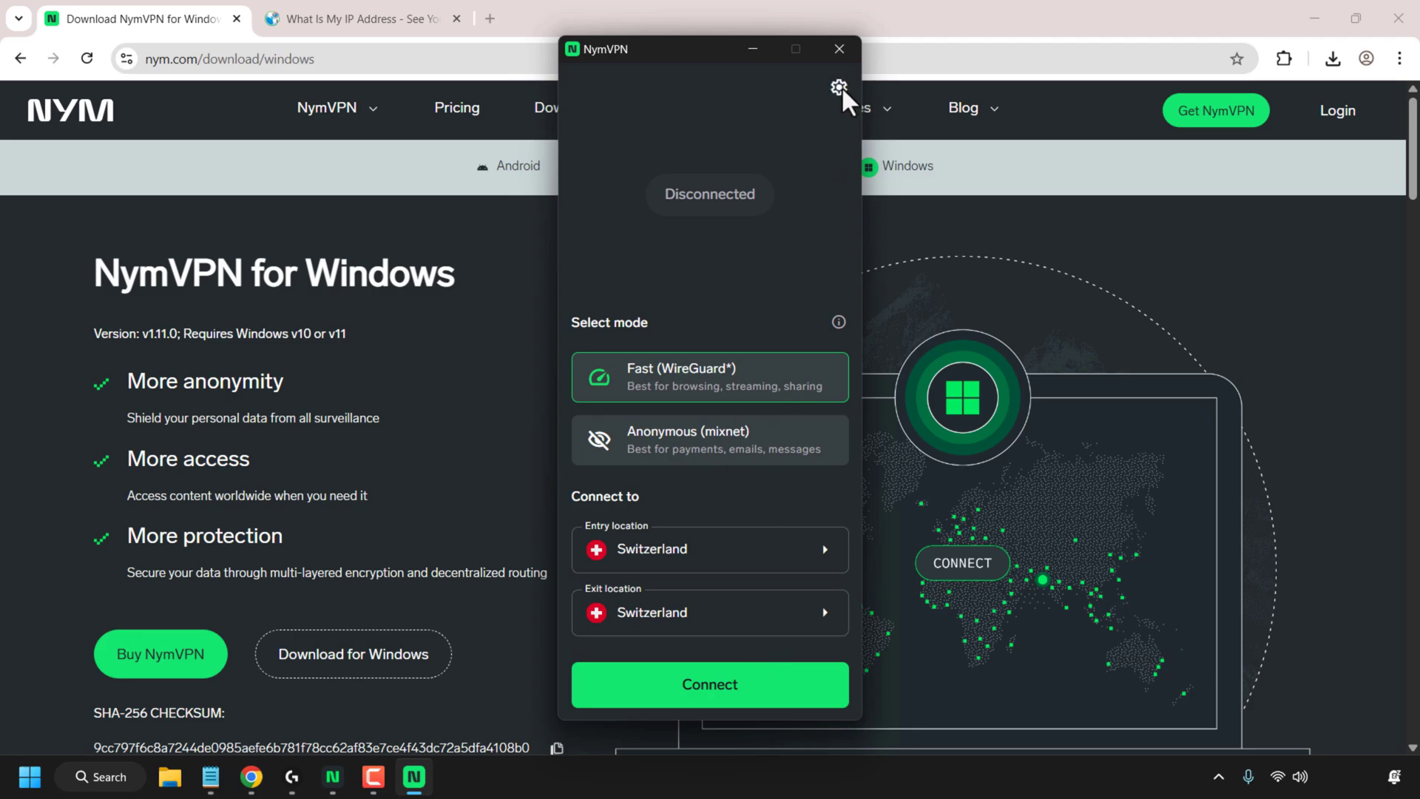
Open the screen asking for the anonymous 24-word access code.
{"action": "left_click", "coordinate": [837, 88]}
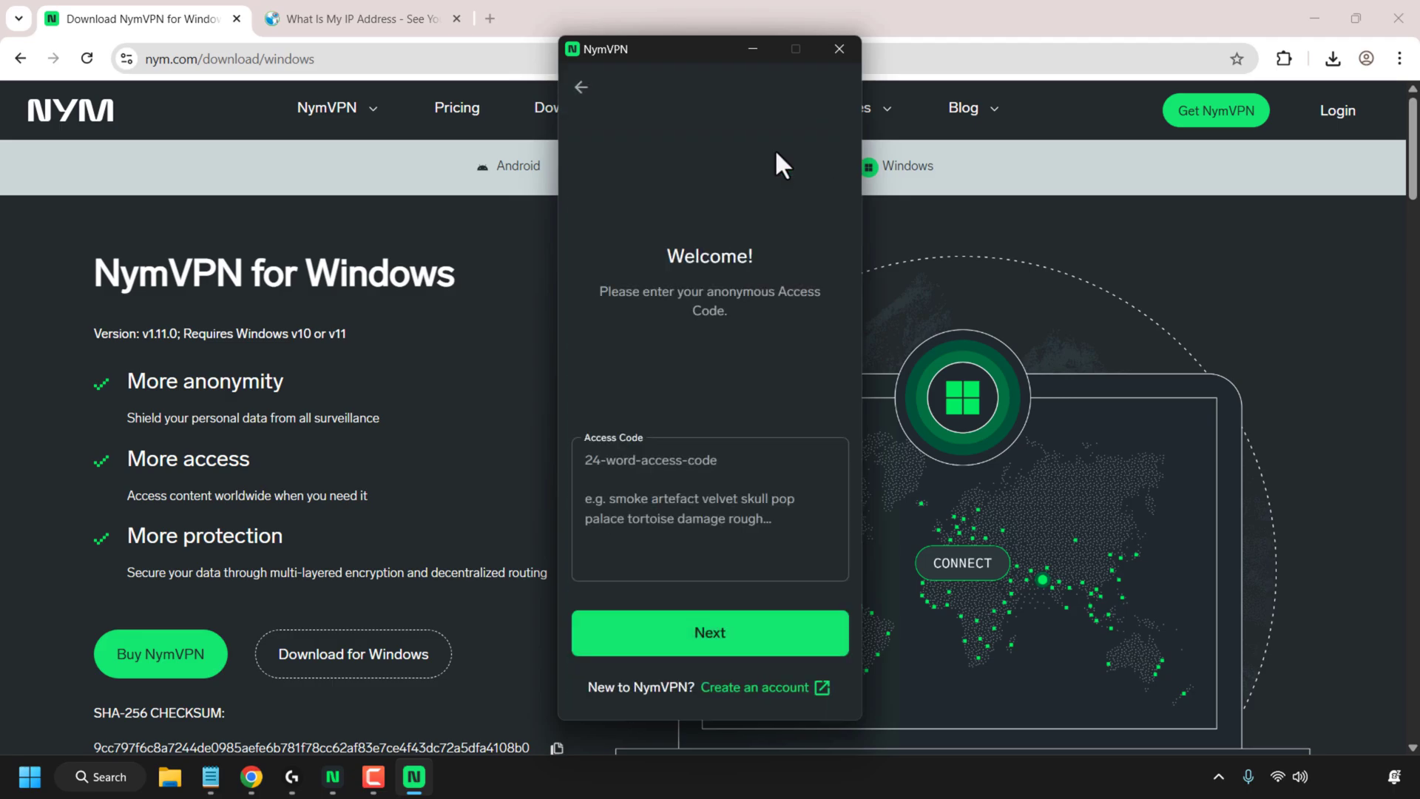
Paste the 24-word access code from Notepad and submit it to add this device.
{"action": "left_click", "coordinate": [710, 464]}
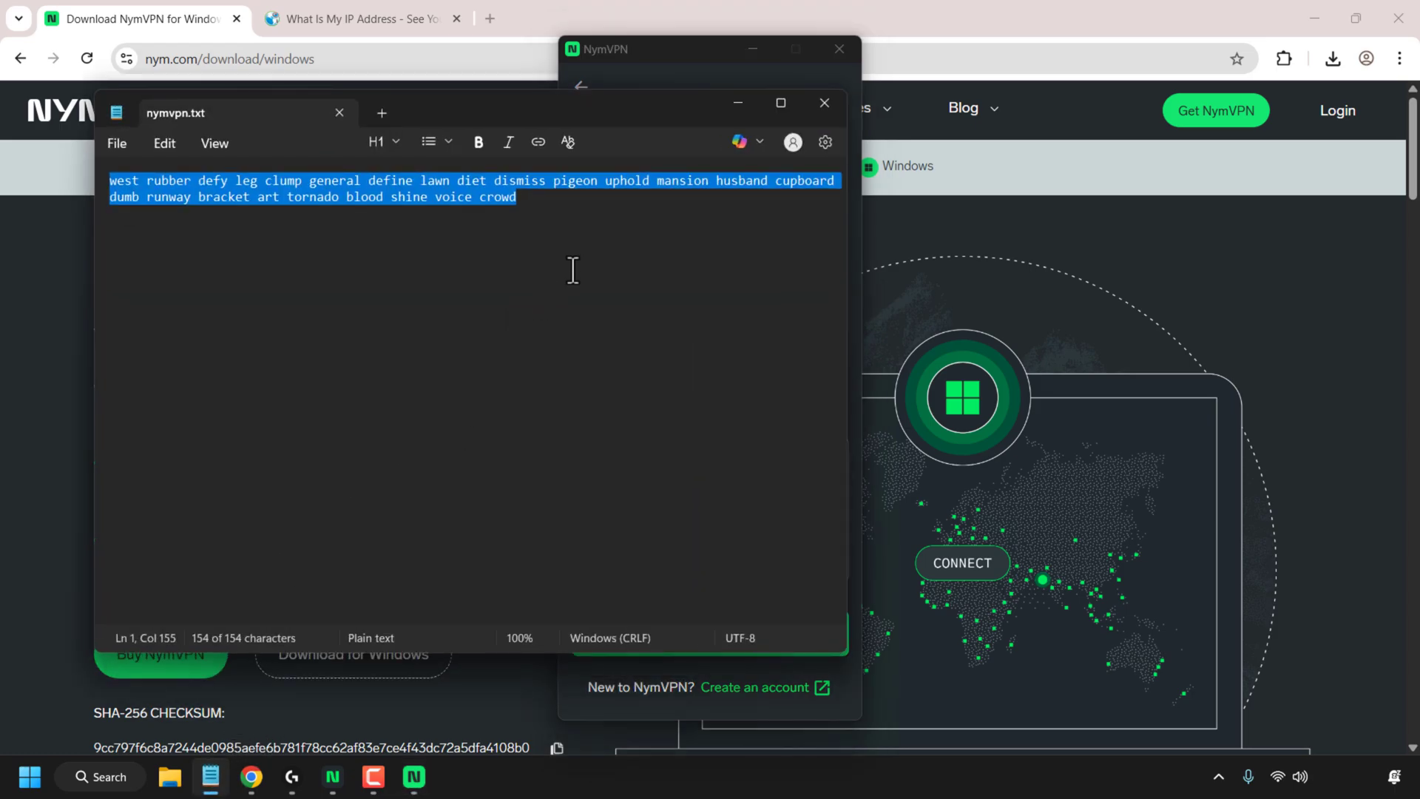
{"action": "mouse_move", "coordinate": [431, 204]}
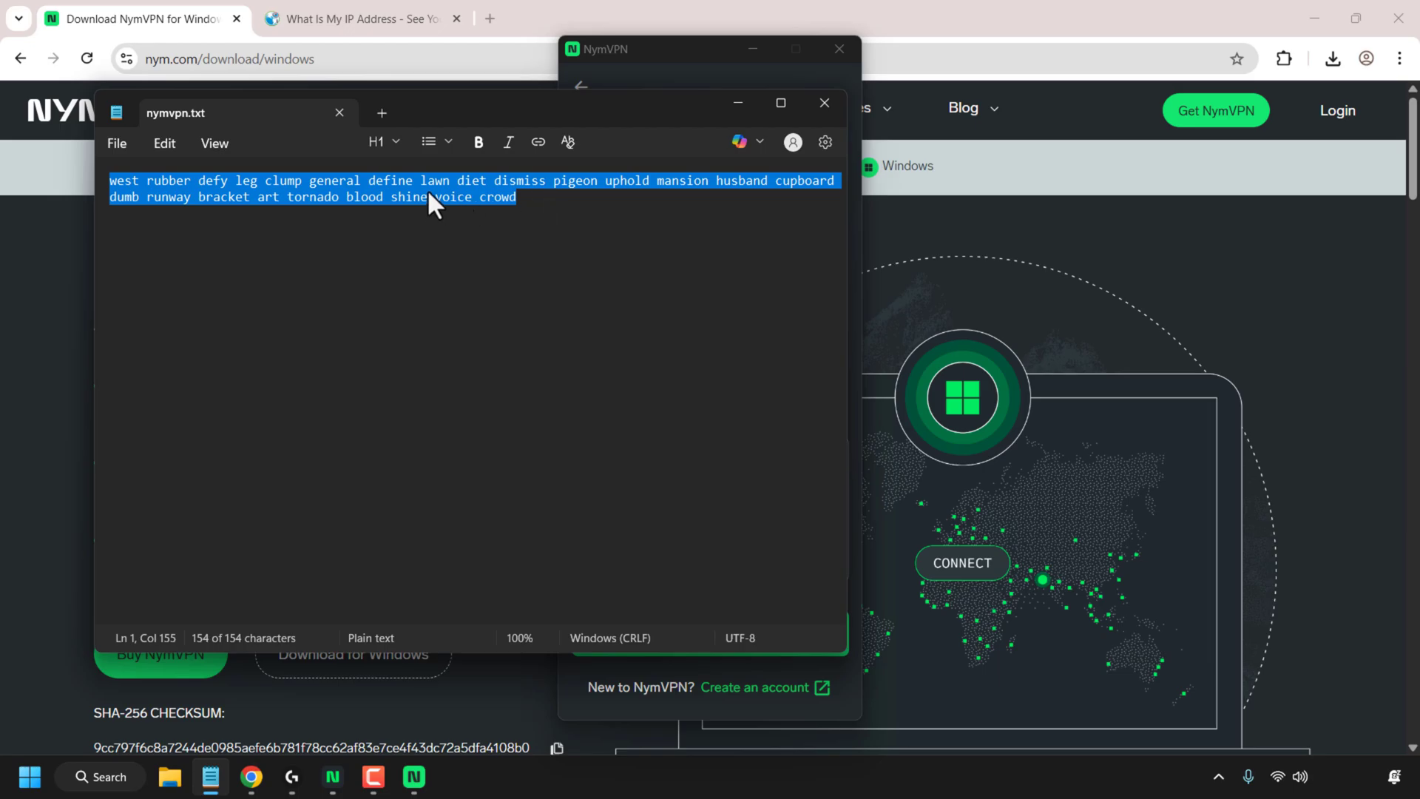
{"action": "mouse_move", "coordinate": [529, 310]}
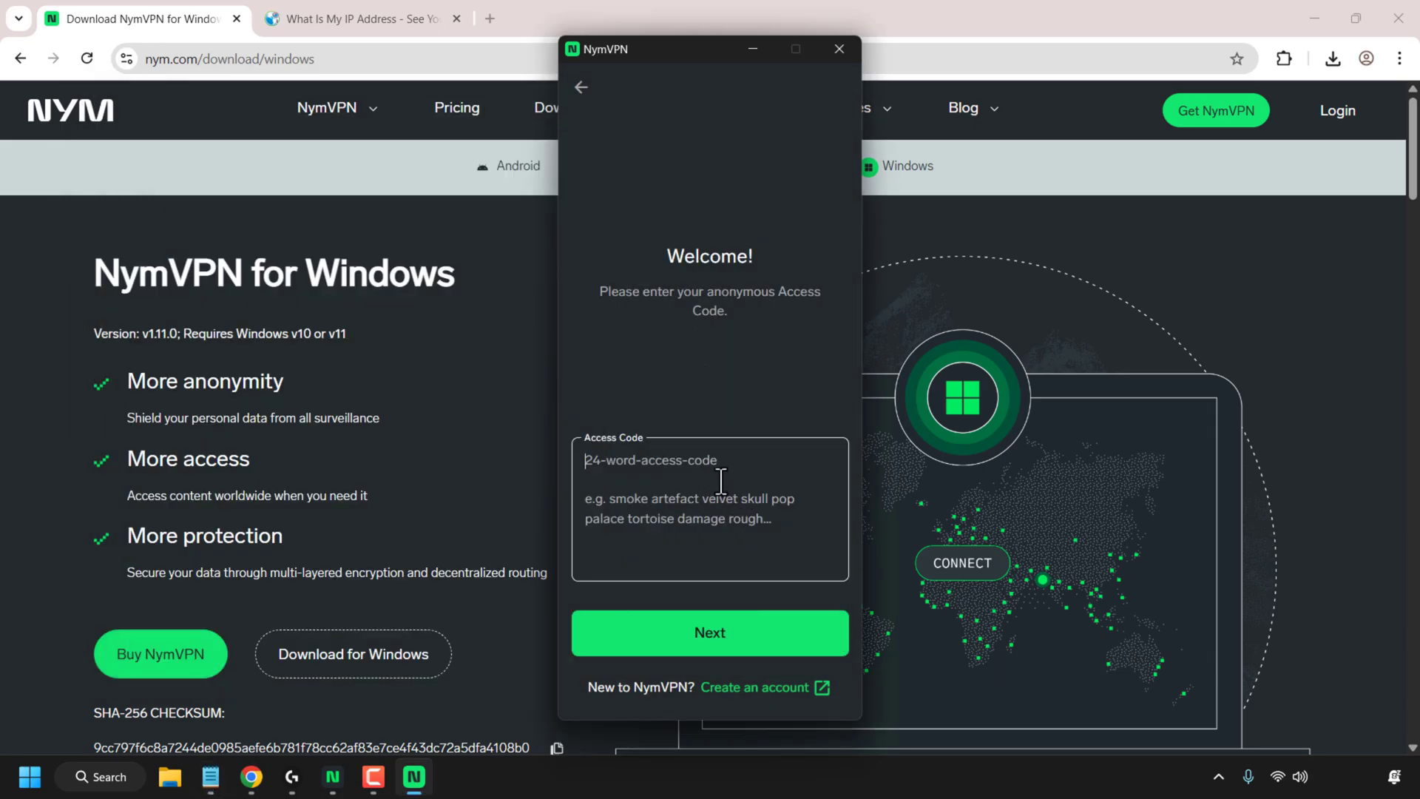
{"action": "type", "text": "west rubber defy leg clump general define lawn diet dismiss pigeon uphold mansion husband cupboard dumb runway bracket art tornado blood shine voice crowd"}
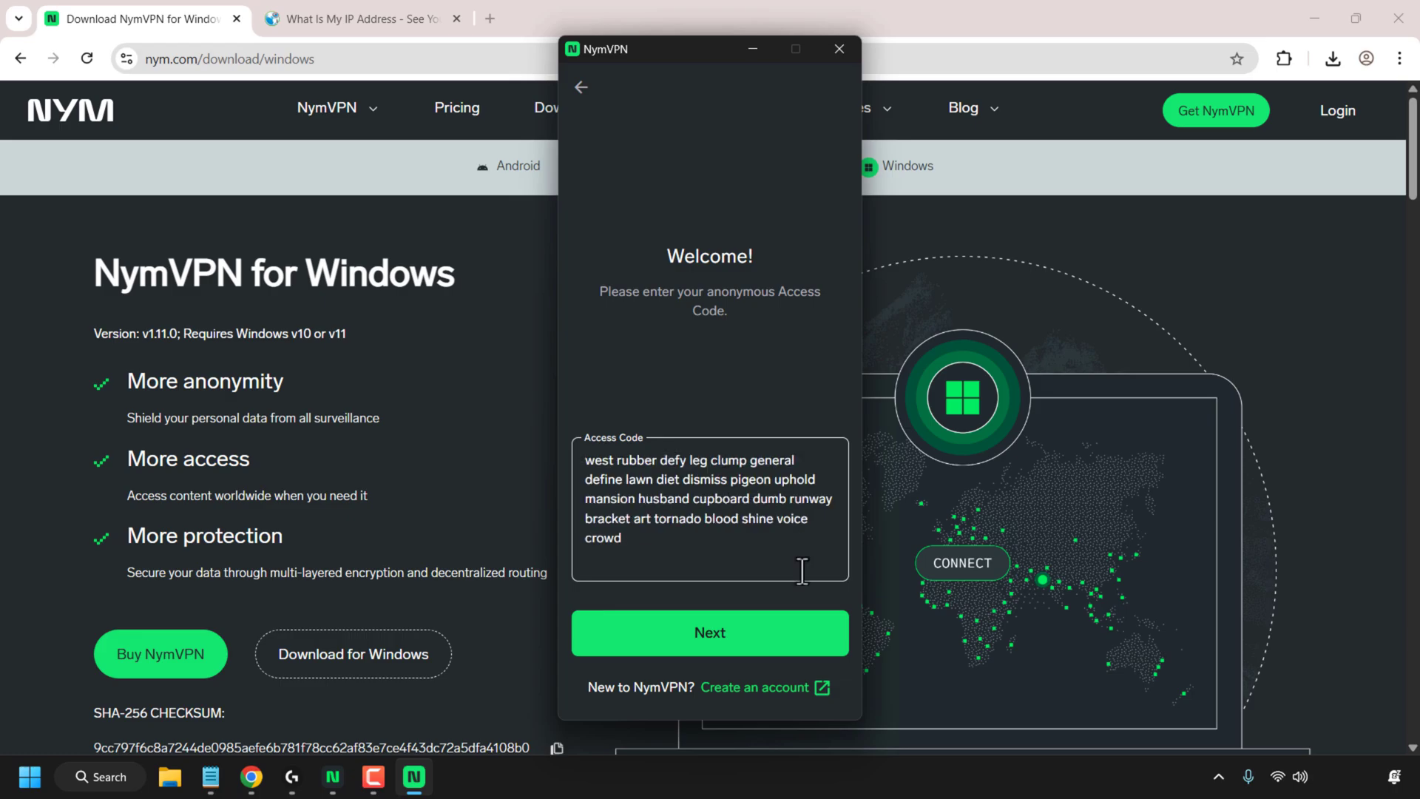
{"action": "left_click", "coordinate": [710, 632]}
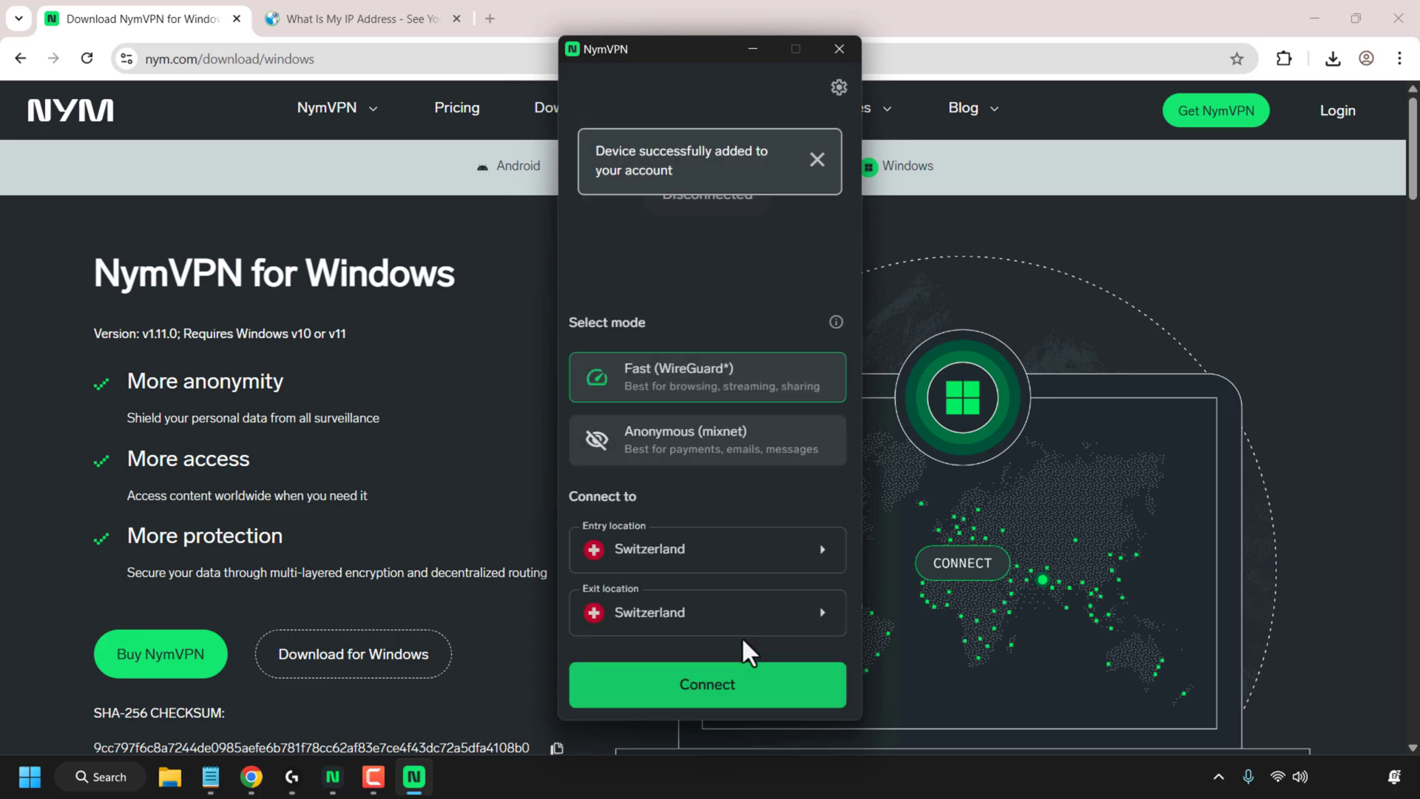
{"action": "left_click", "coordinate": [816, 160]}
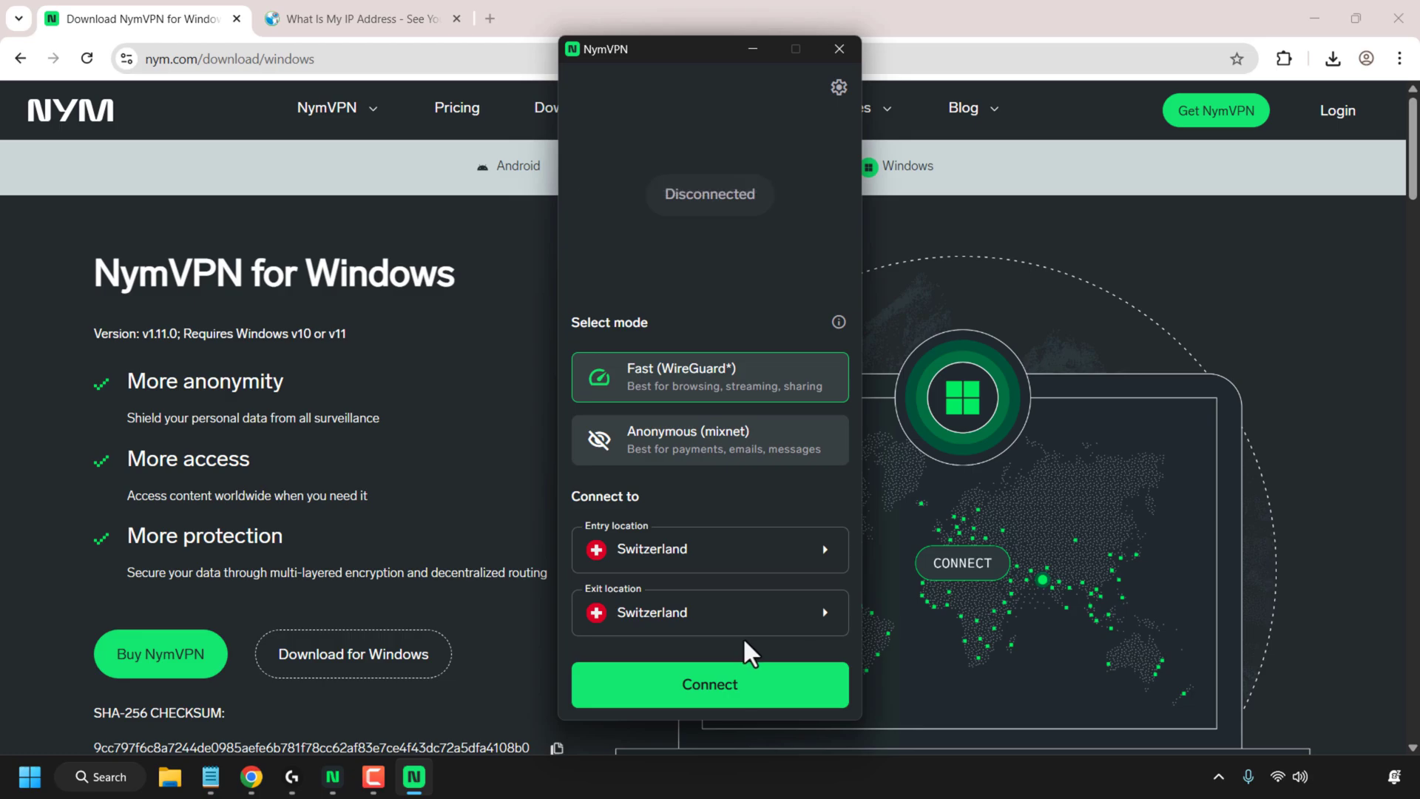
{"action": "mouse_move", "coordinate": [652, 331]}
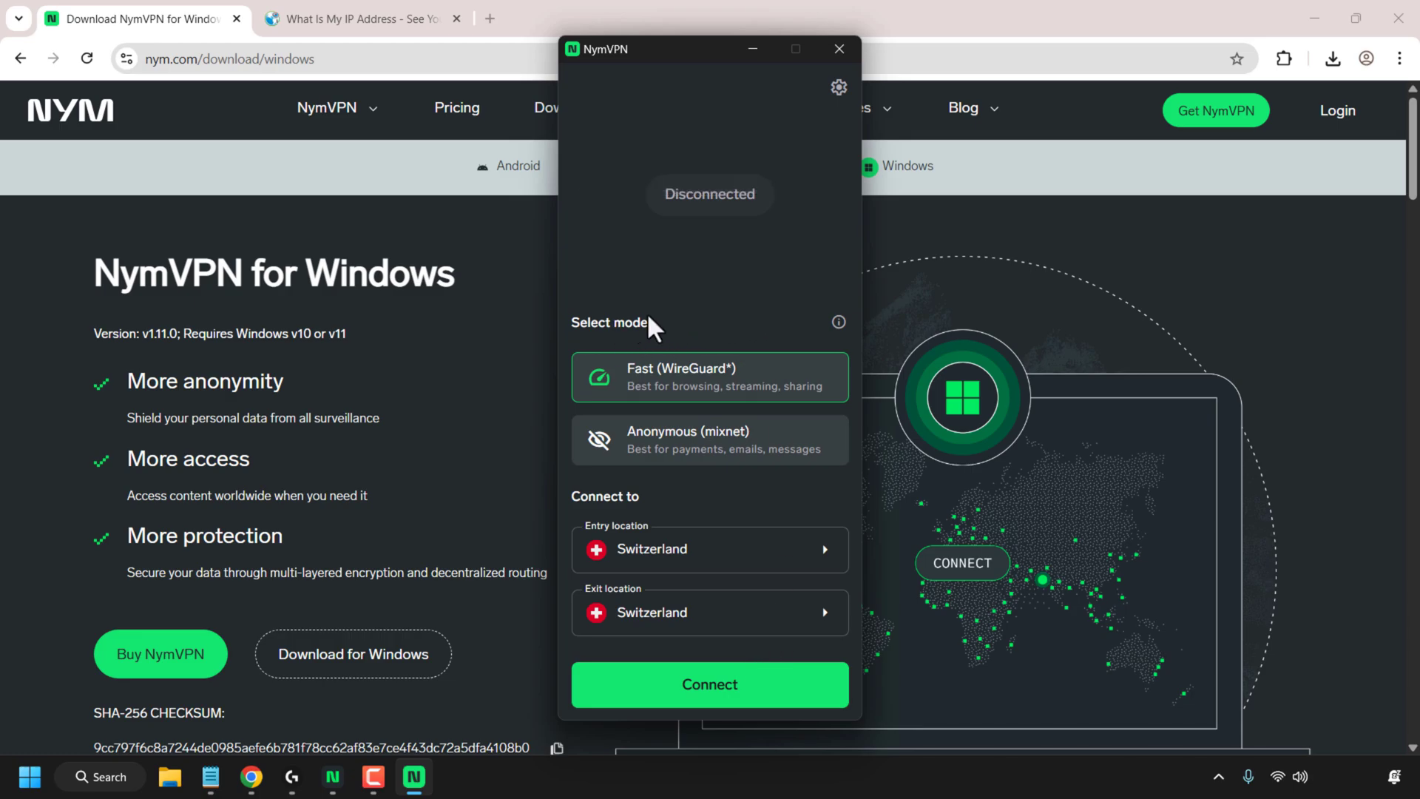
{"action": "mouse_move", "coordinate": [842, 335]}
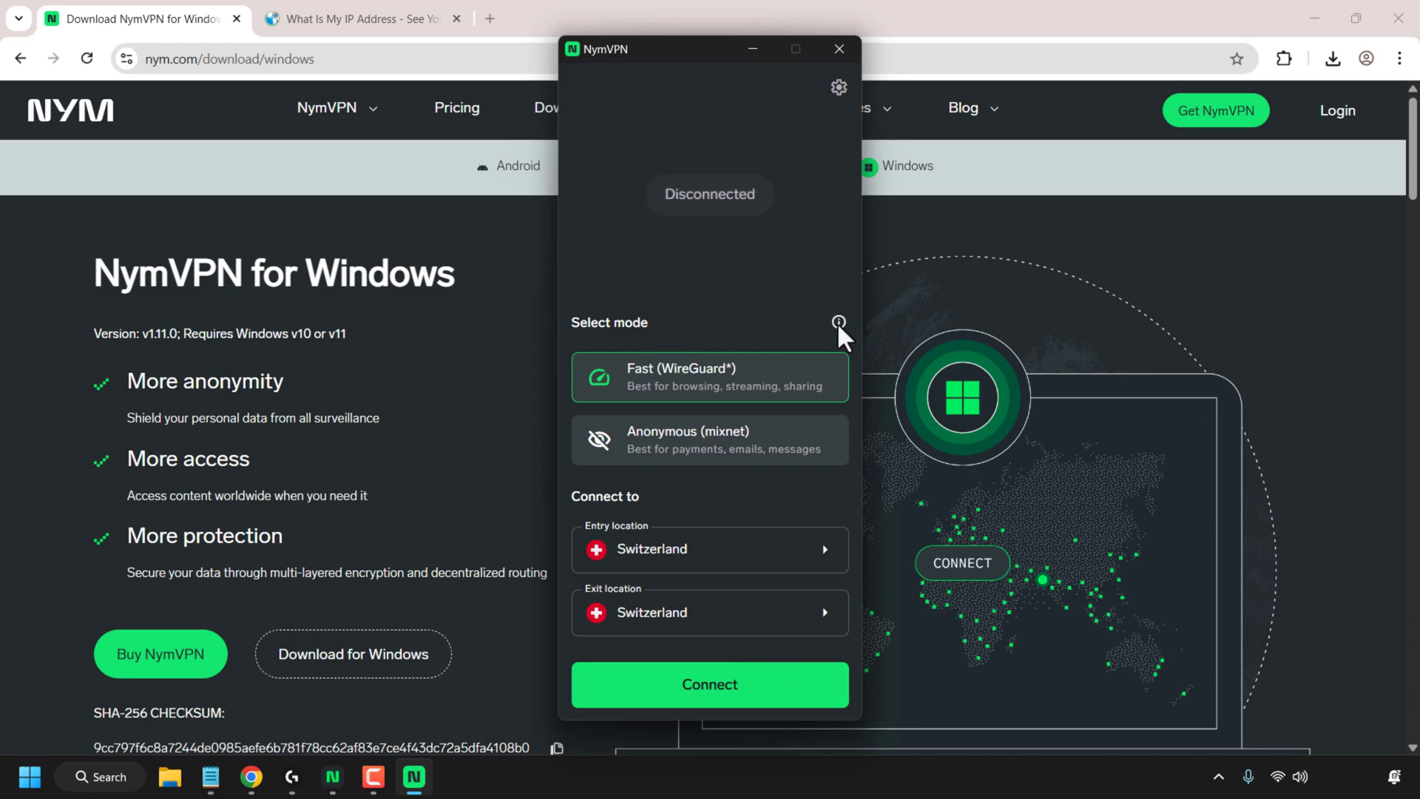
{"action": "left_click", "coordinate": [838, 323]}
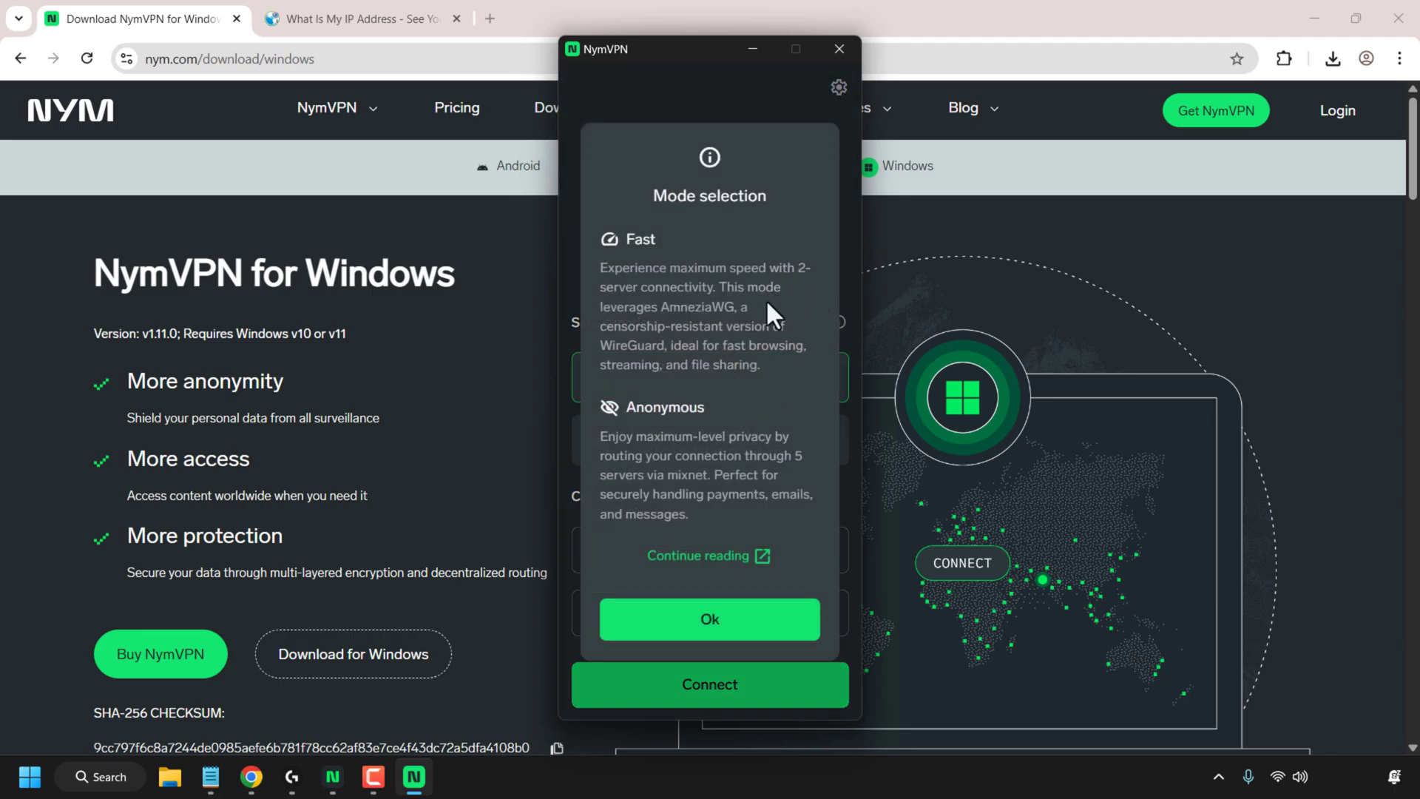
{"action": "mouse_move", "coordinate": [691, 243]}
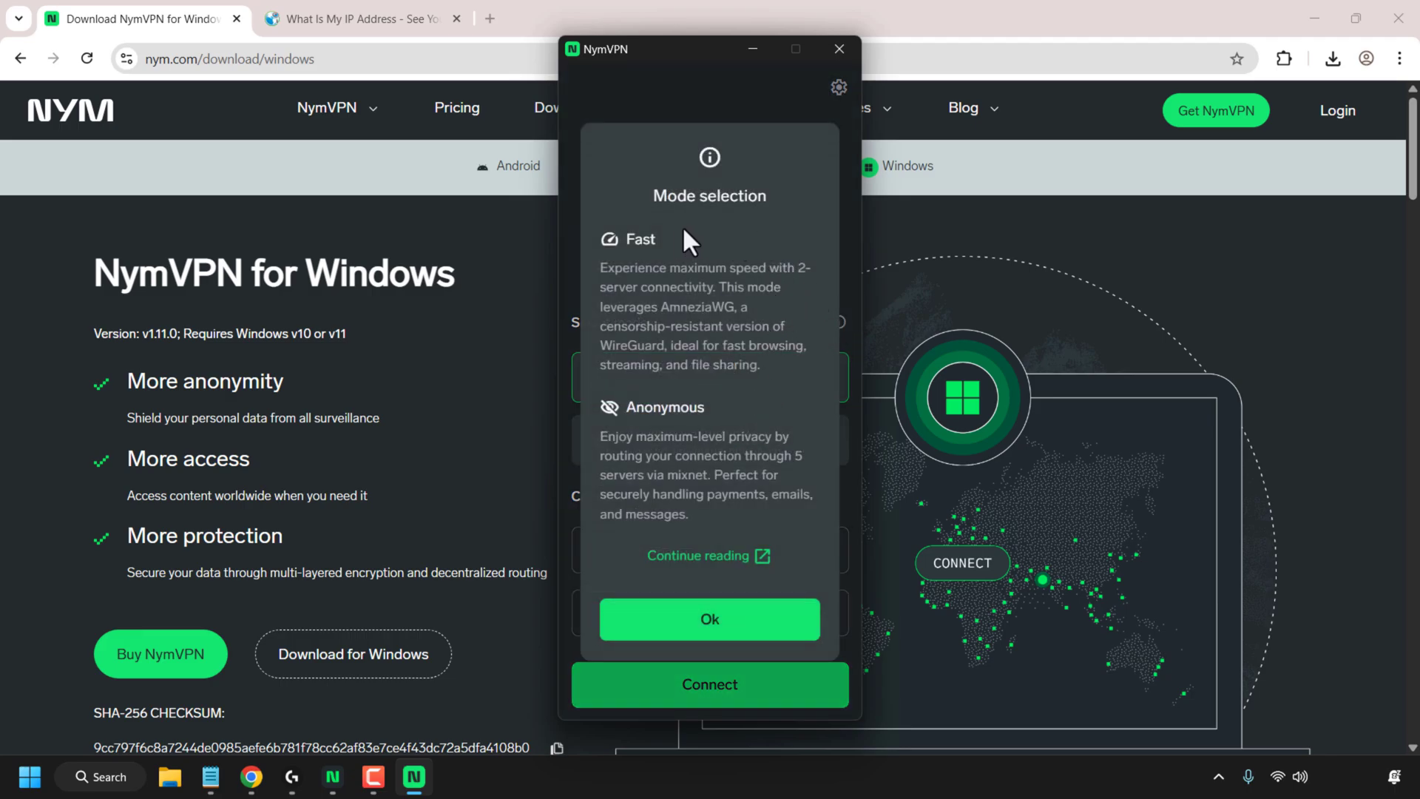
{"action": "mouse_move", "coordinate": [682, 252]}
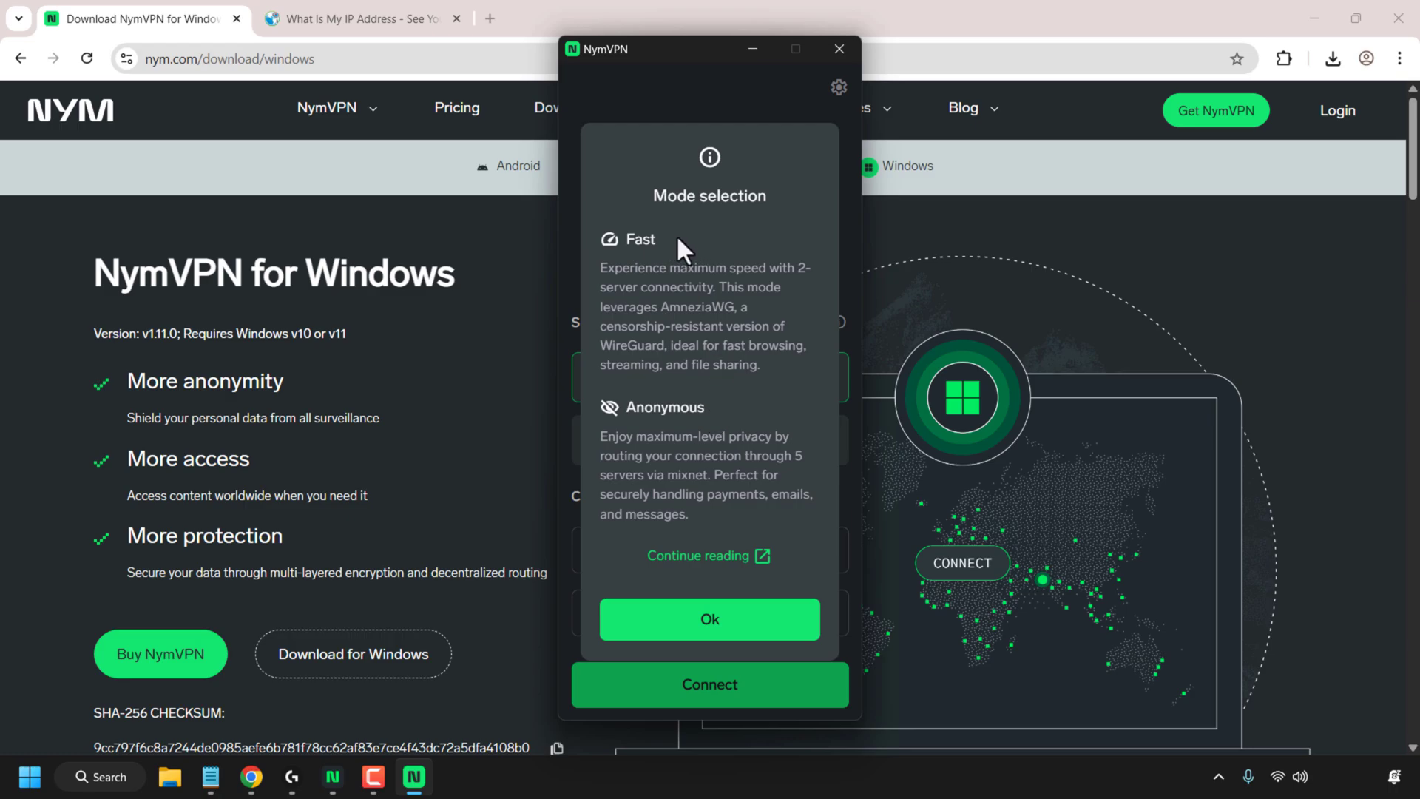
{"action": "mouse_move", "coordinate": [713, 328]}
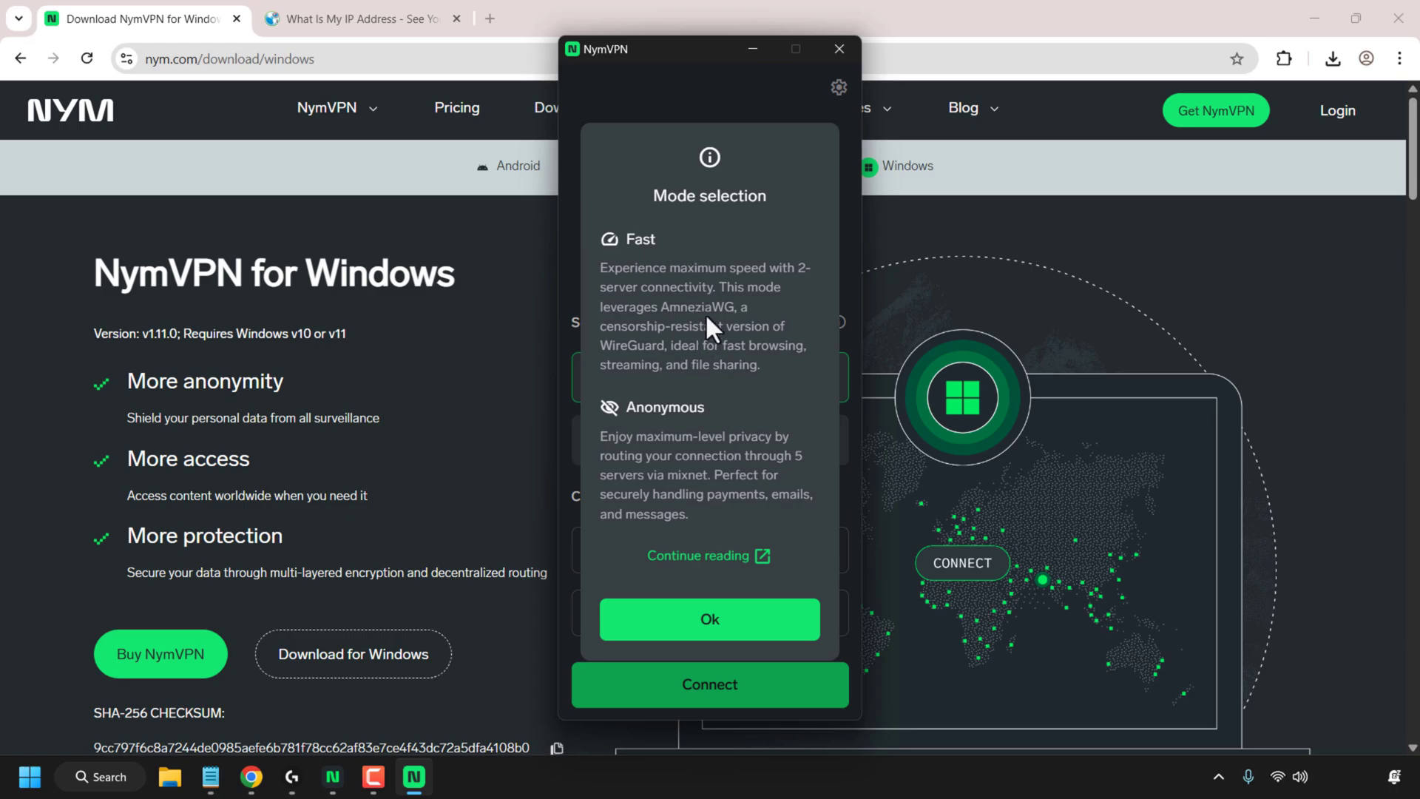
{"action": "mouse_move", "coordinate": [706, 423]}
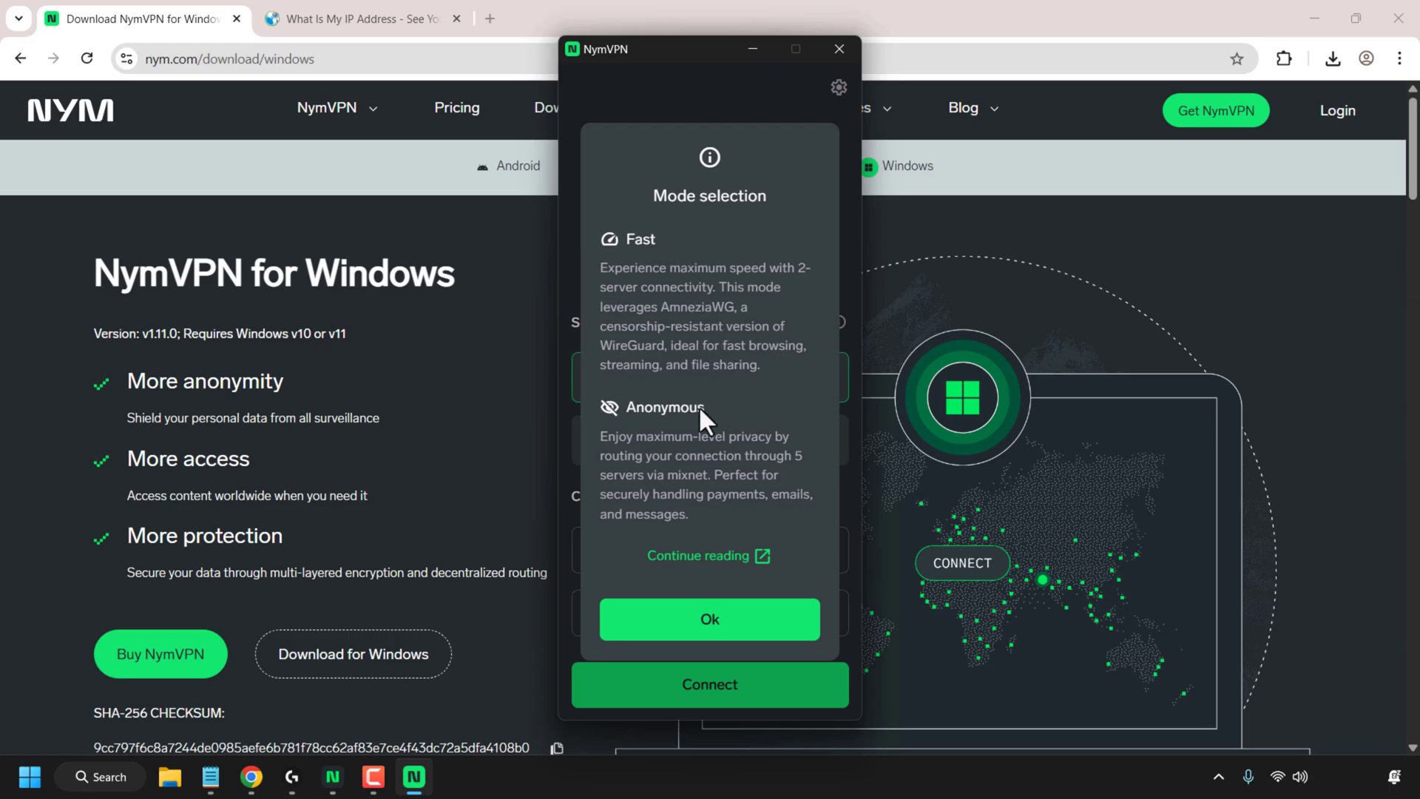
{"action": "mouse_move", "coordinate": [782, 483]}
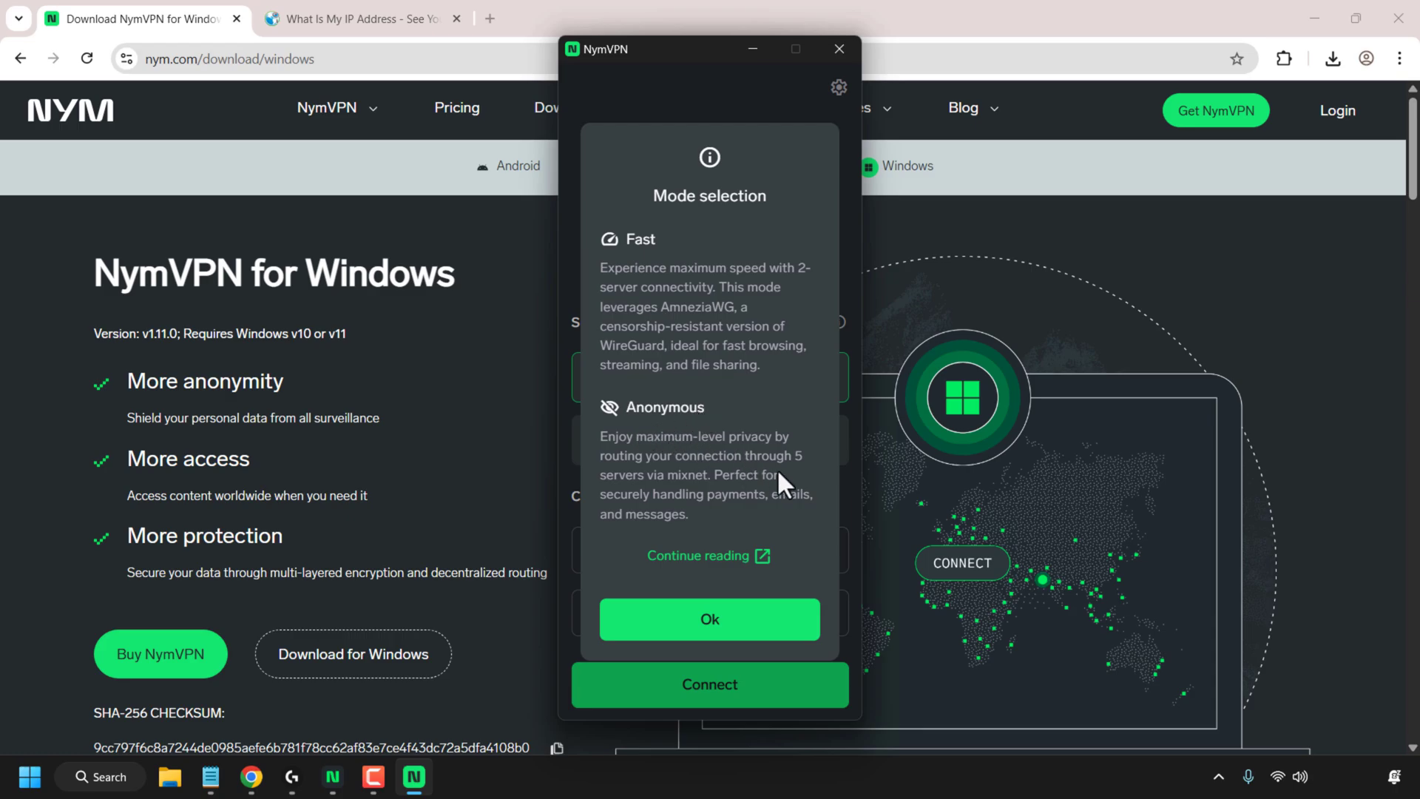
{"action": "mouse_move", "coordinate": [761, 518]}
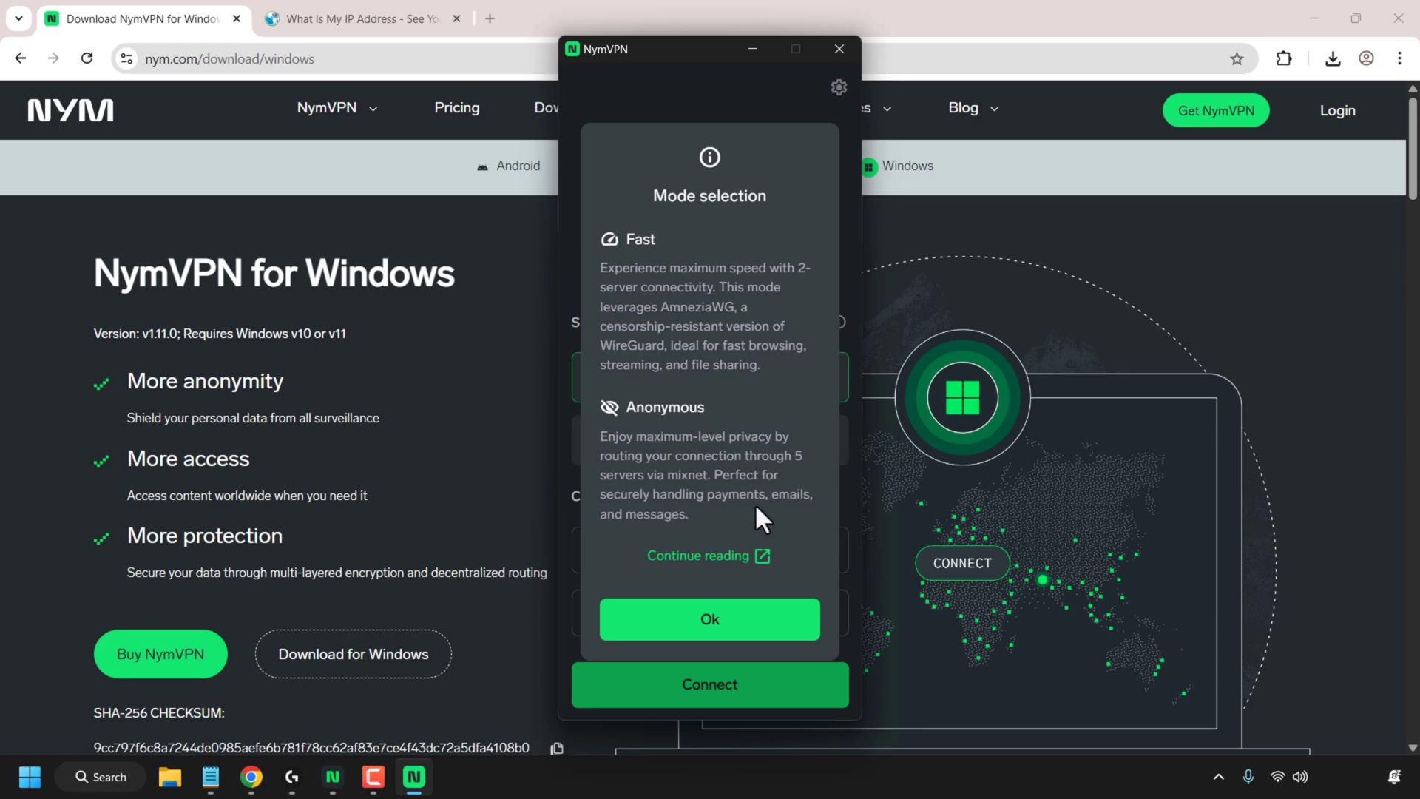
{"action": "mouse_move", "coordinate": [725, 525]}
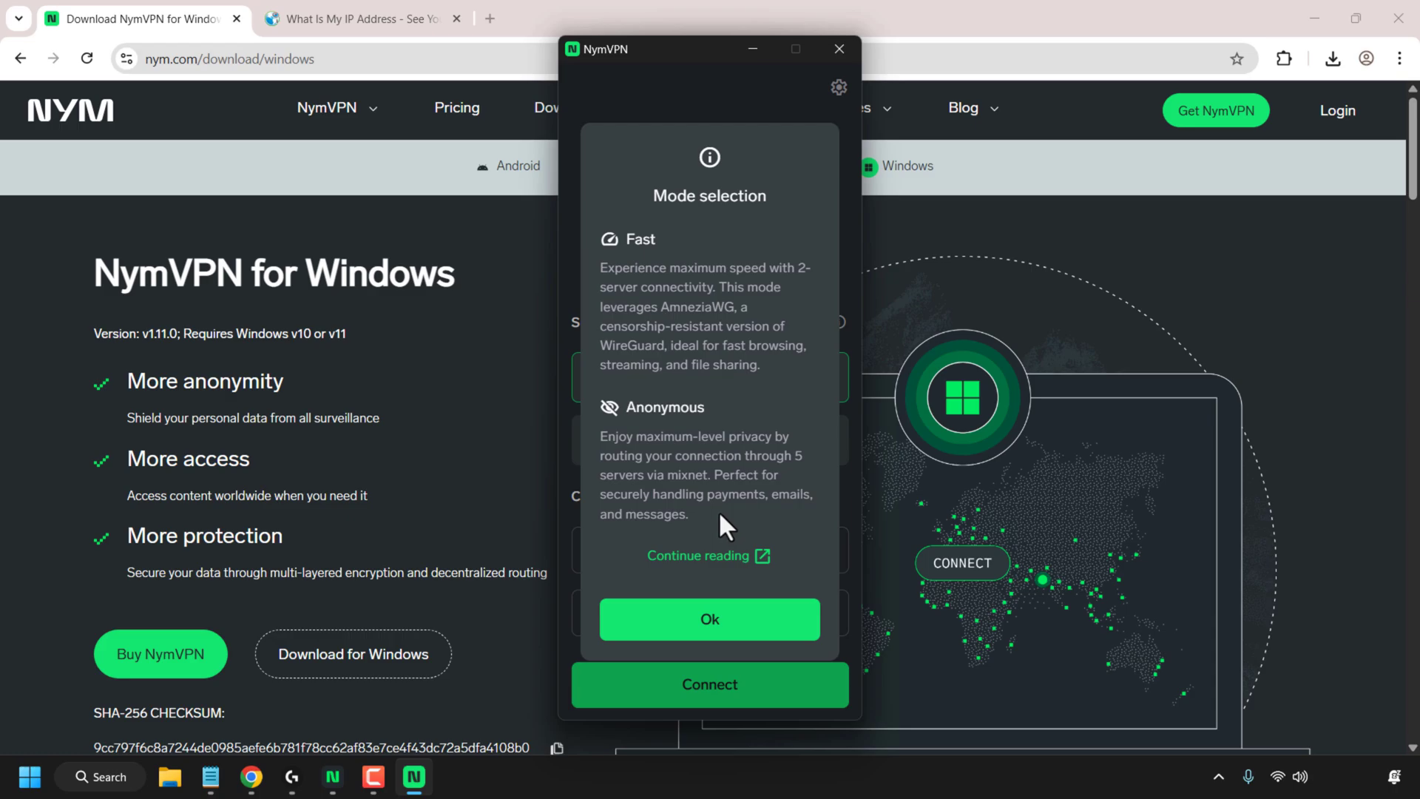
{"action": "mouse_move", "coordinate": [710, 556]}
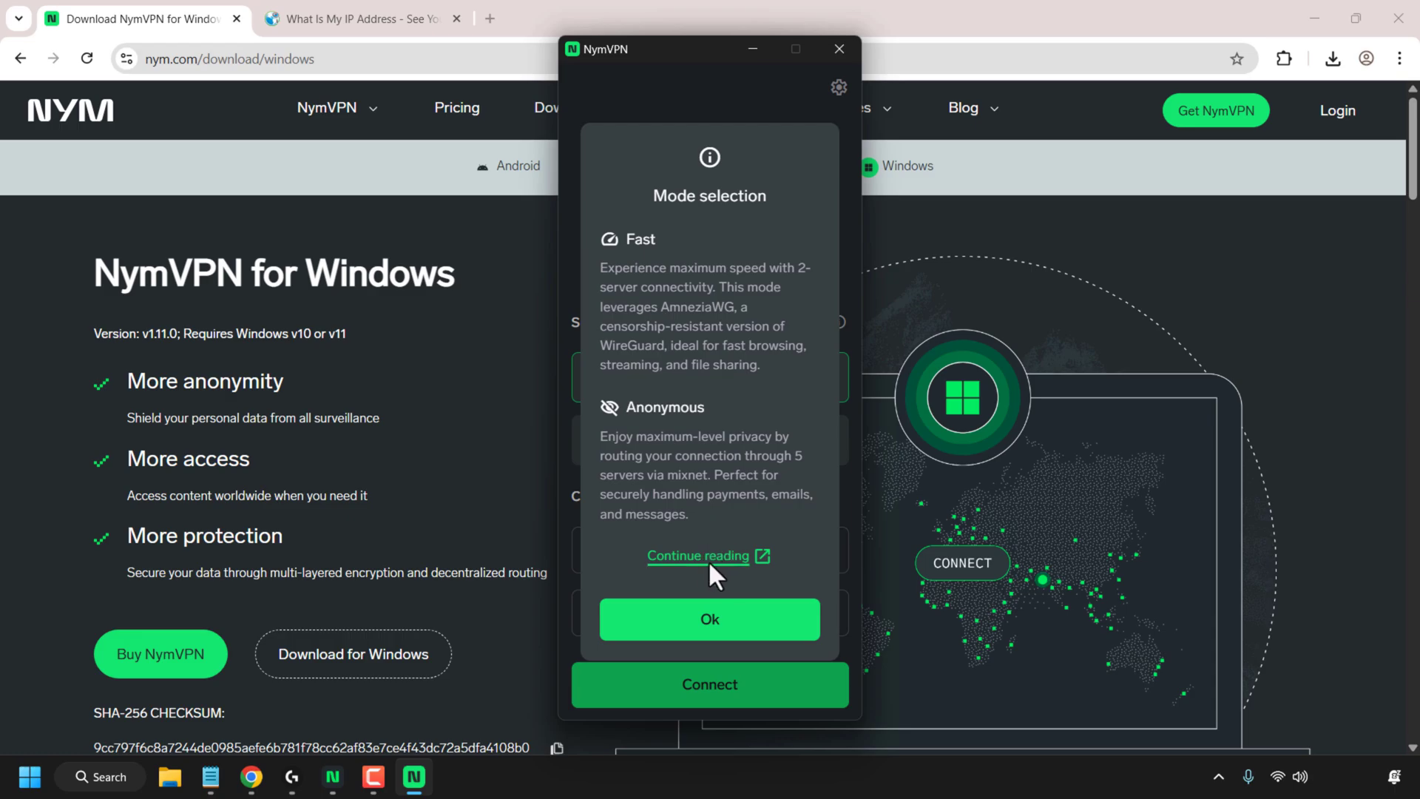
{"action": "left_click", "coordinate": [709, 620]}
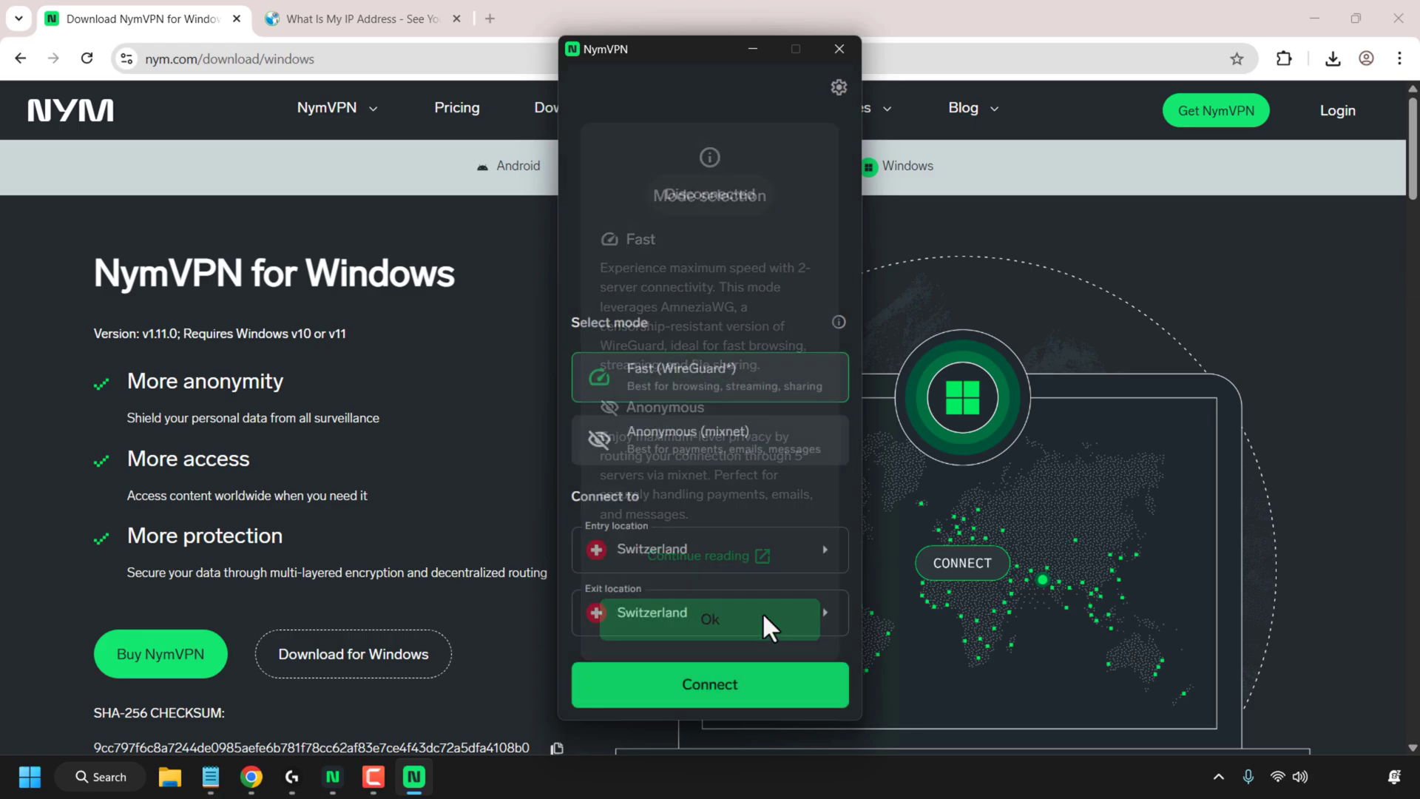
{"action": "left_click", "coordinate": [709, 618]}
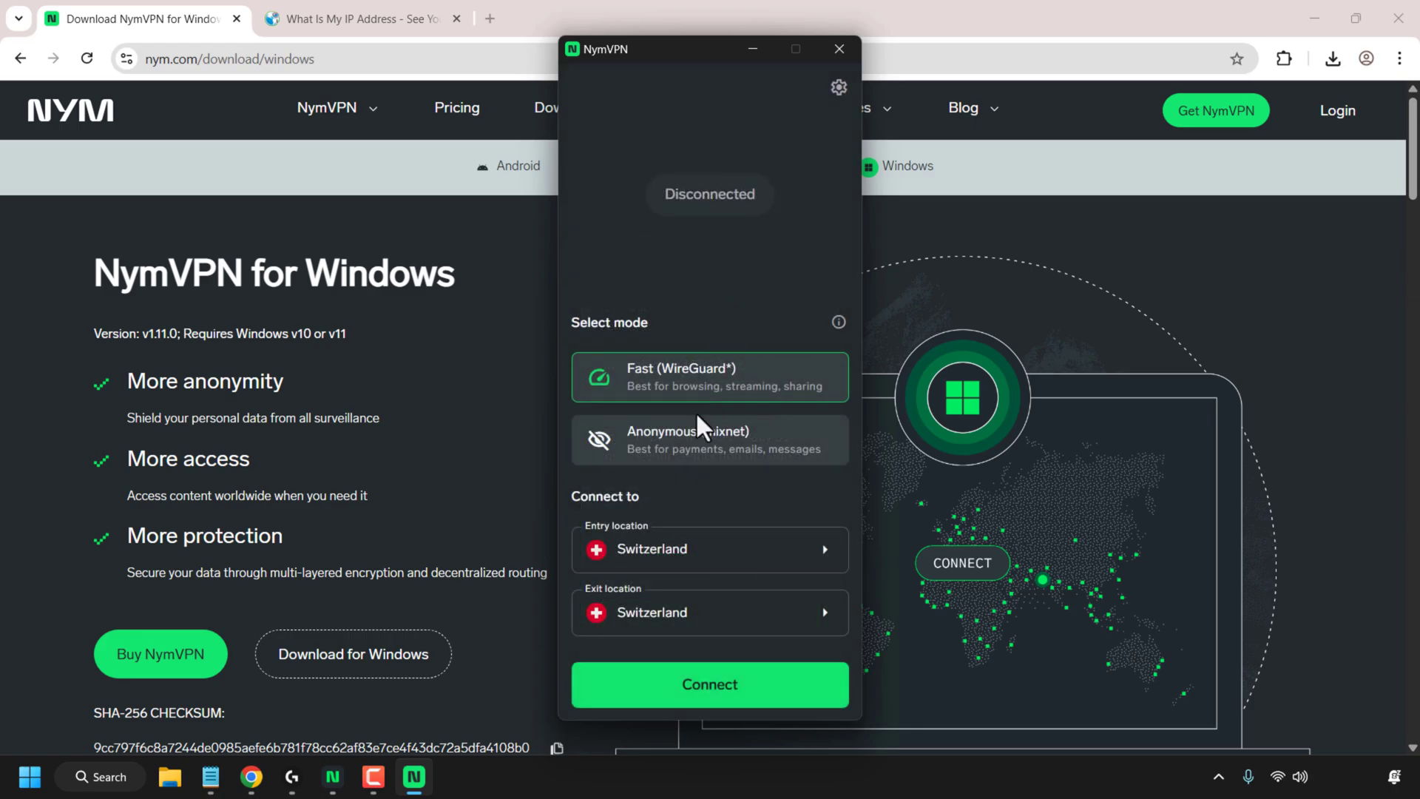
{"action": "mouse_move", "coordinate": [766, 451]}
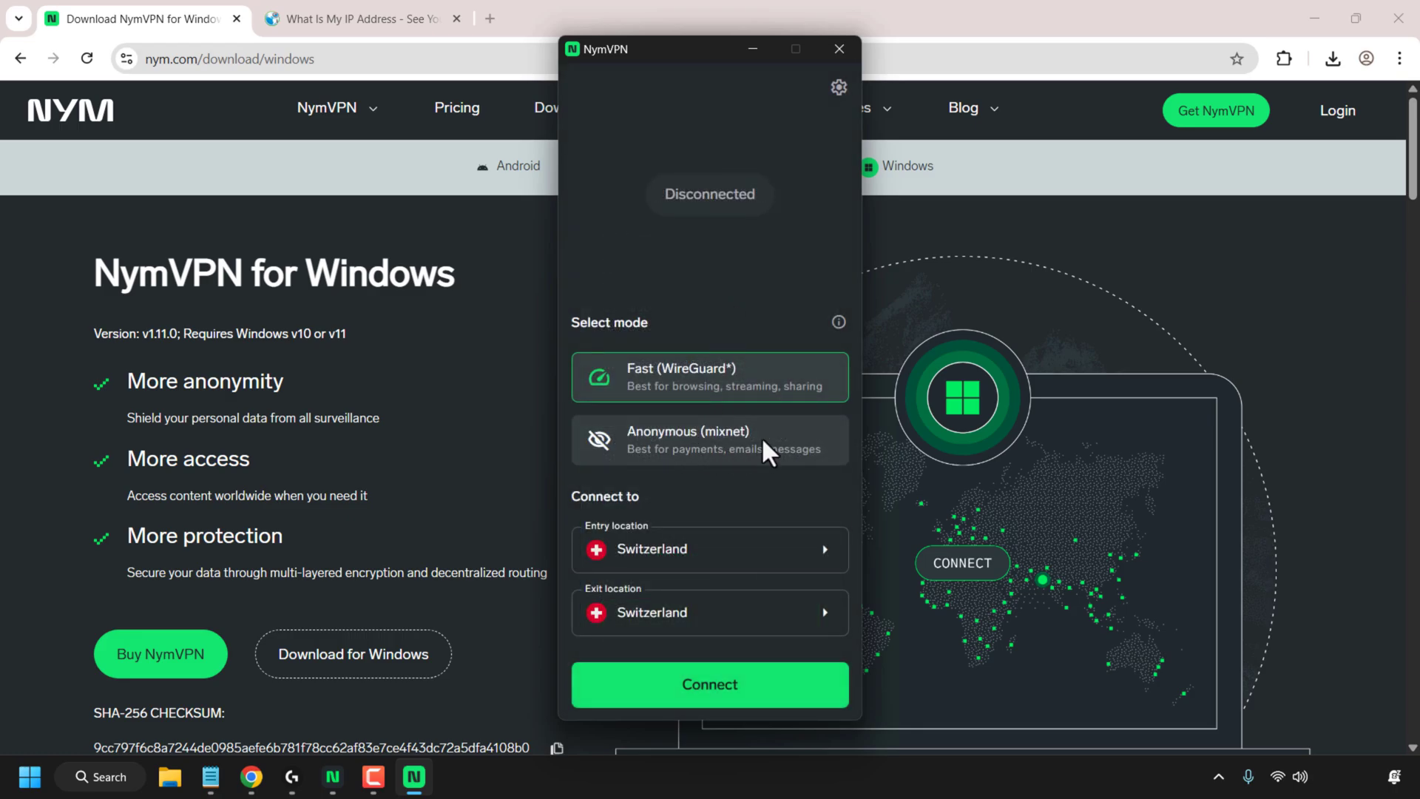
{"action": "left_click", "coordinate": [710, 440]}
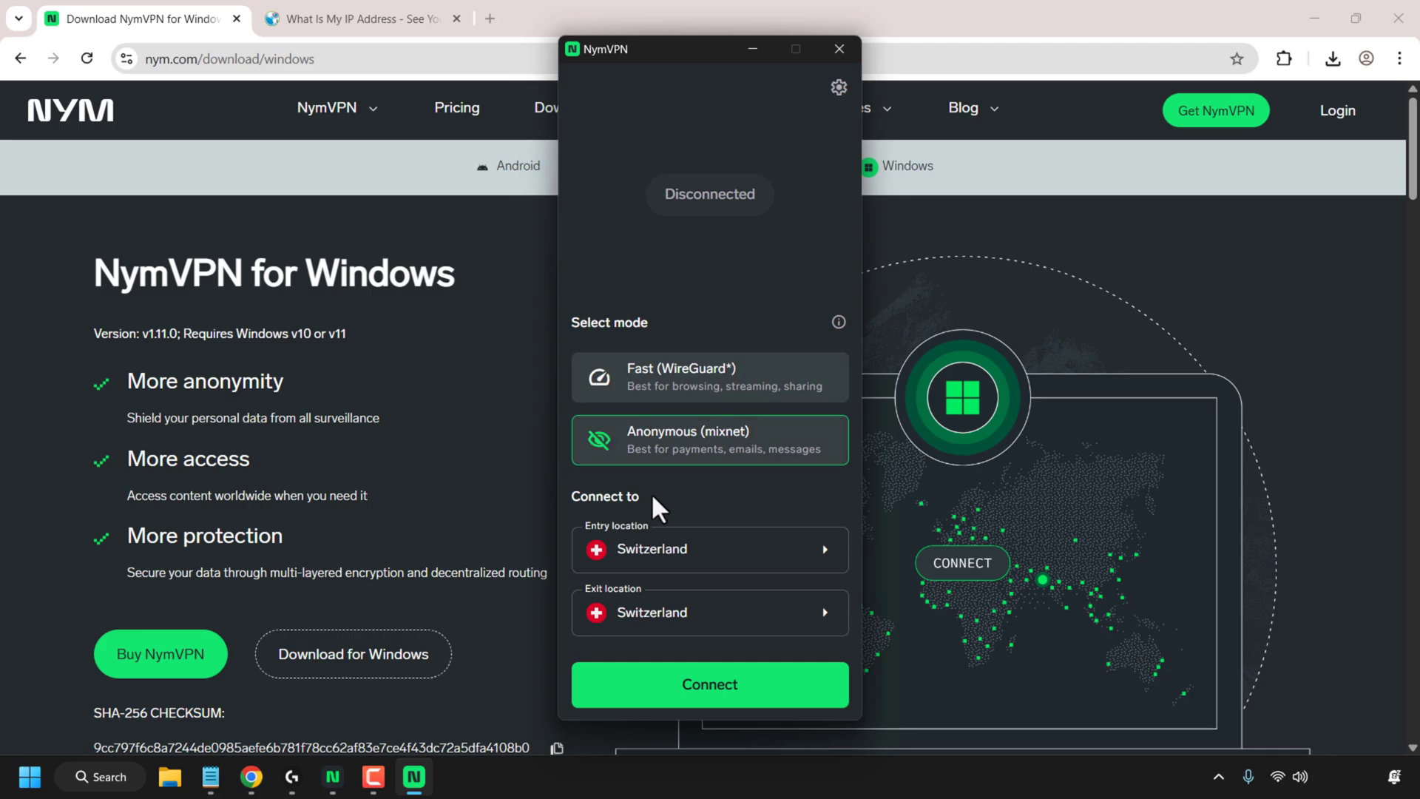
{"action": "mouse_move", "coordinate": [654, 509]}
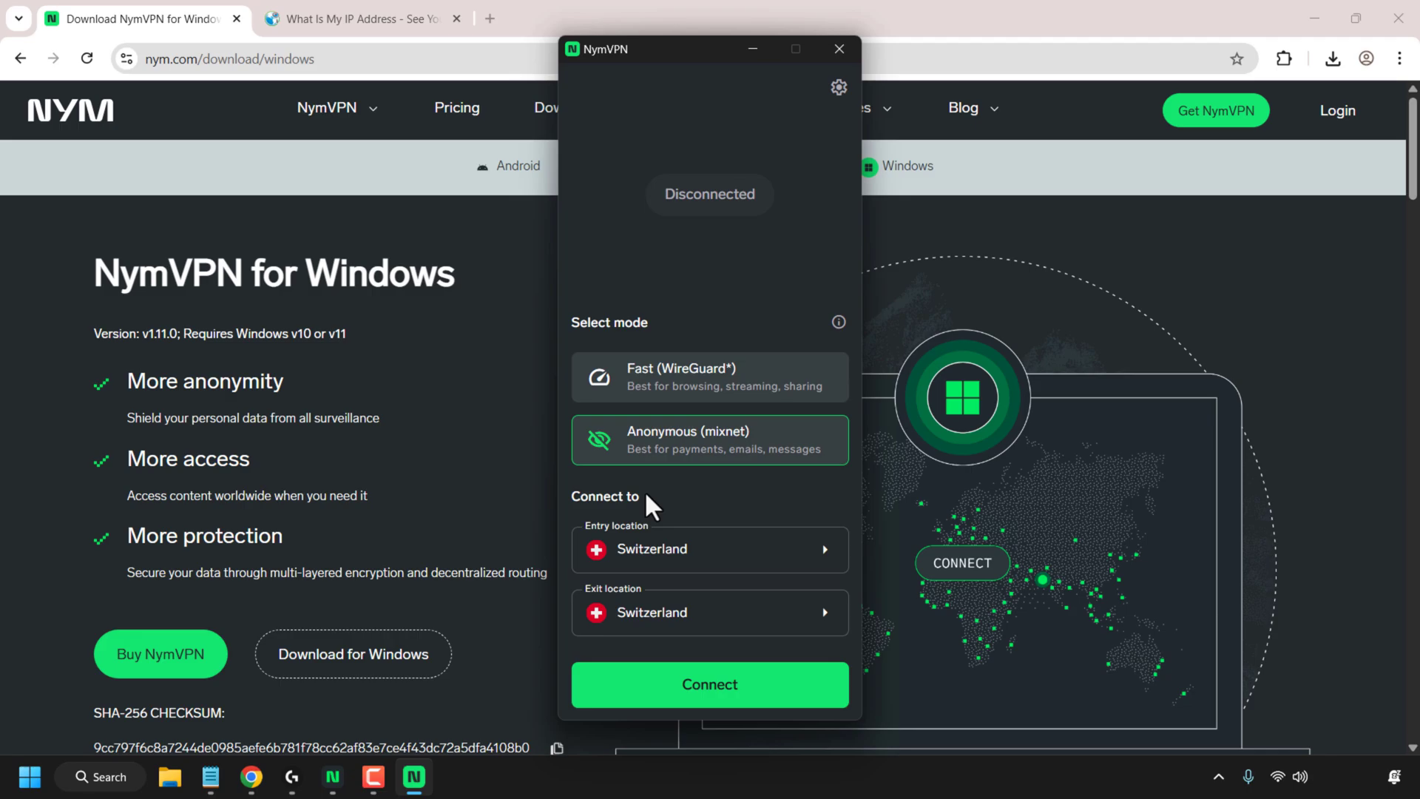
{"action": "mouse_move", "coordinate": [654, 594]}
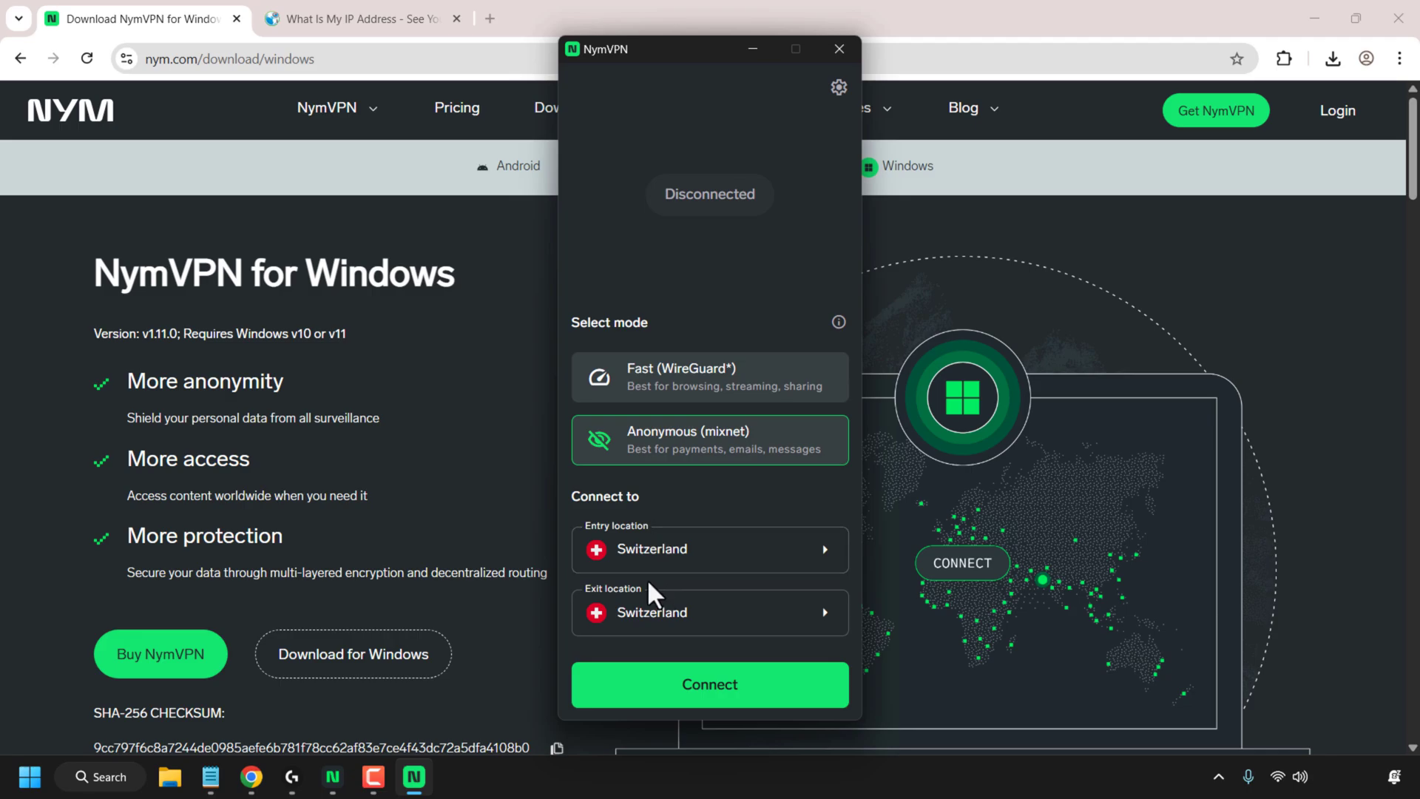
{"action": "mouse_move", "coordinate": [670, 590]}
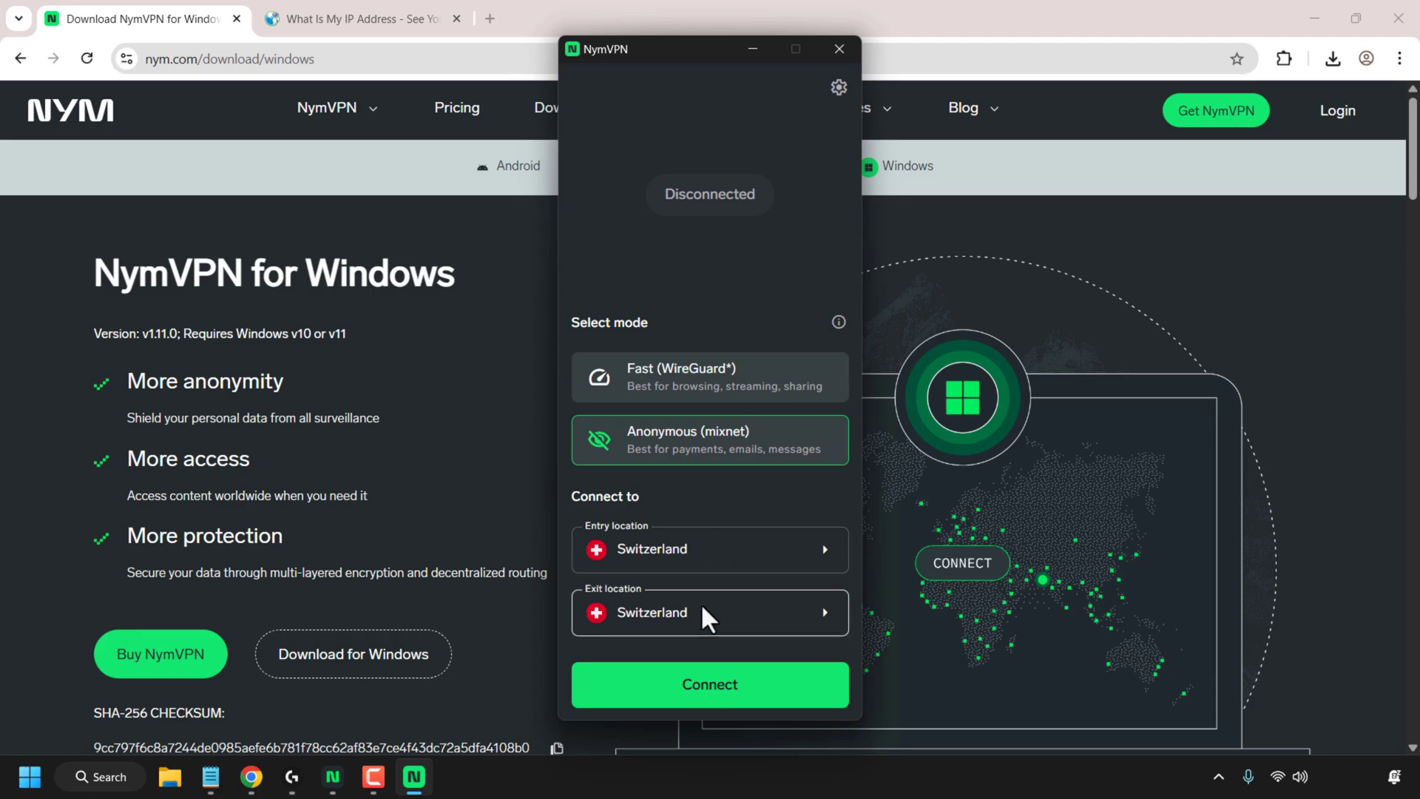
Open the Entry location list and scroll down to Germany's 14 servers.
{"action": "left_click", "coordinate": [709, 549]}
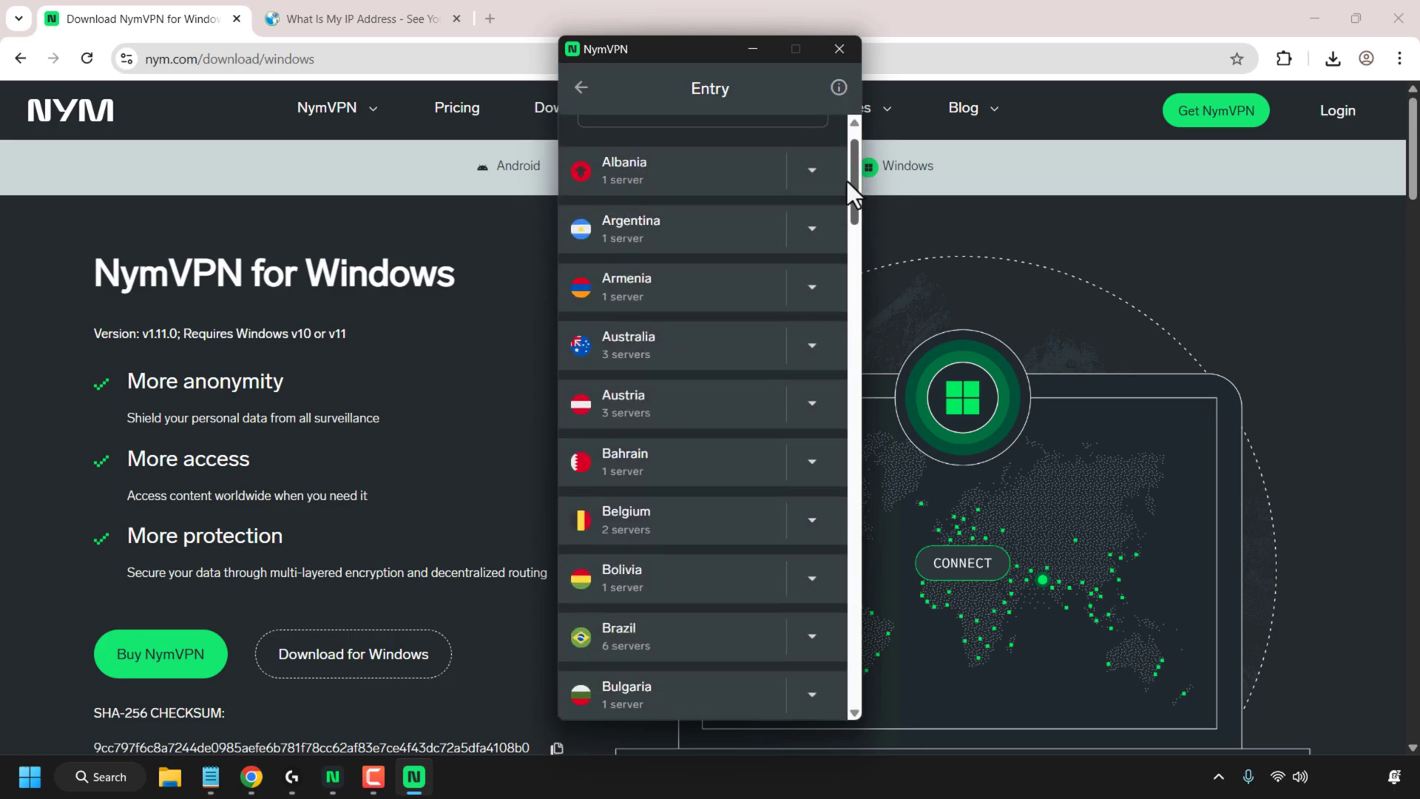
{"action": "scroll", "scroll_direction": "down", "scroll_amount": 3}
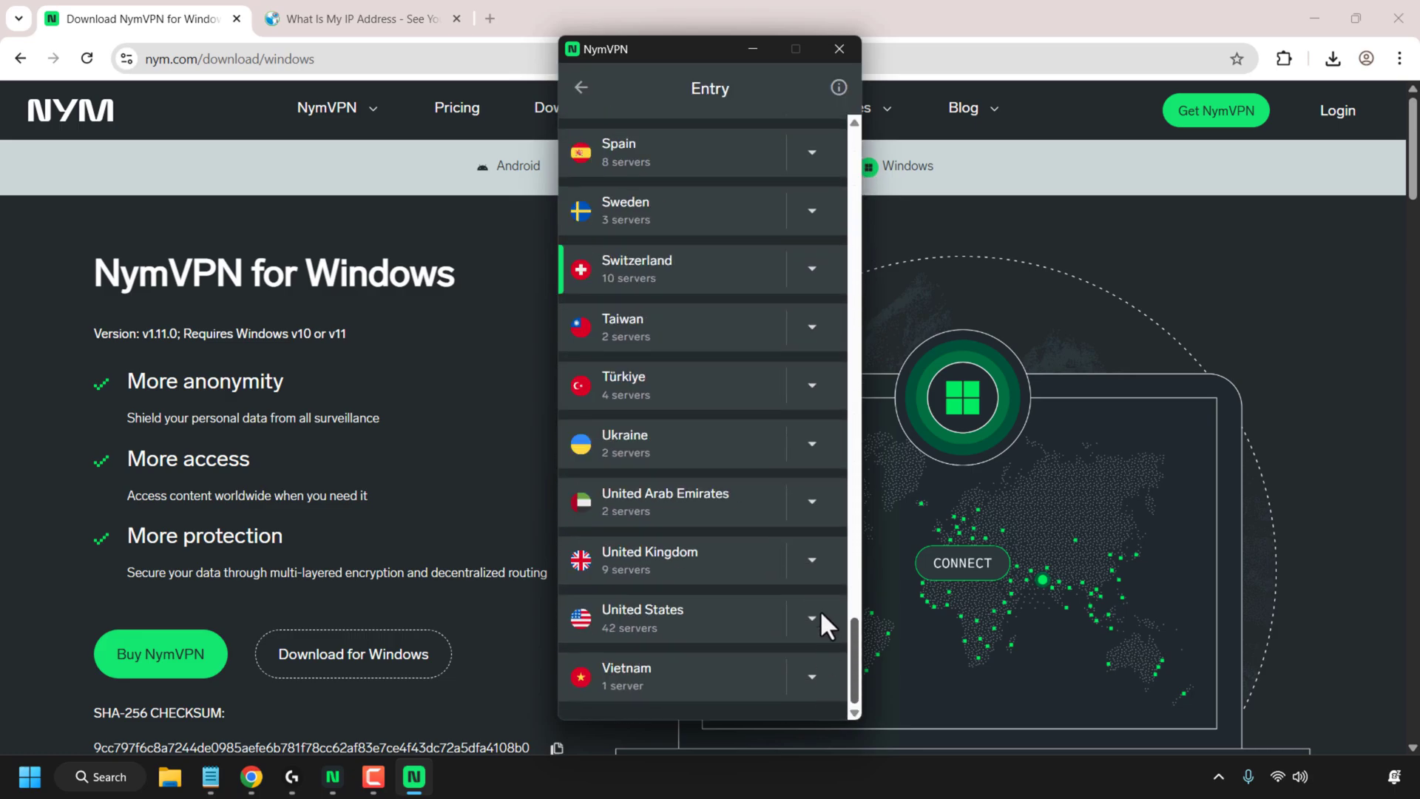
{"action": "scroll", "scroll_direction": "up", "scroll_amount": 3}
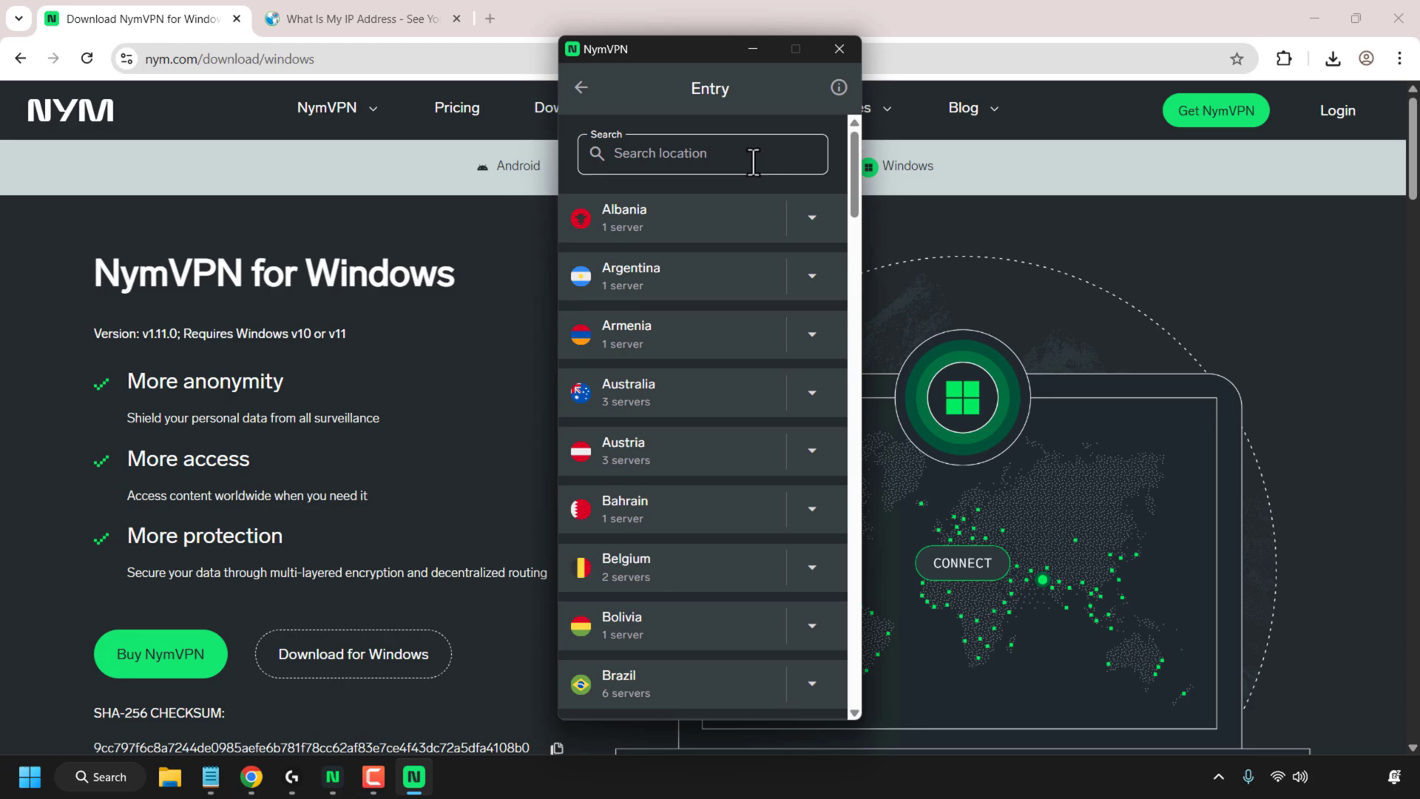
{"action": "scroll", "scroll_direction": "down", "scroll_amount": 3}
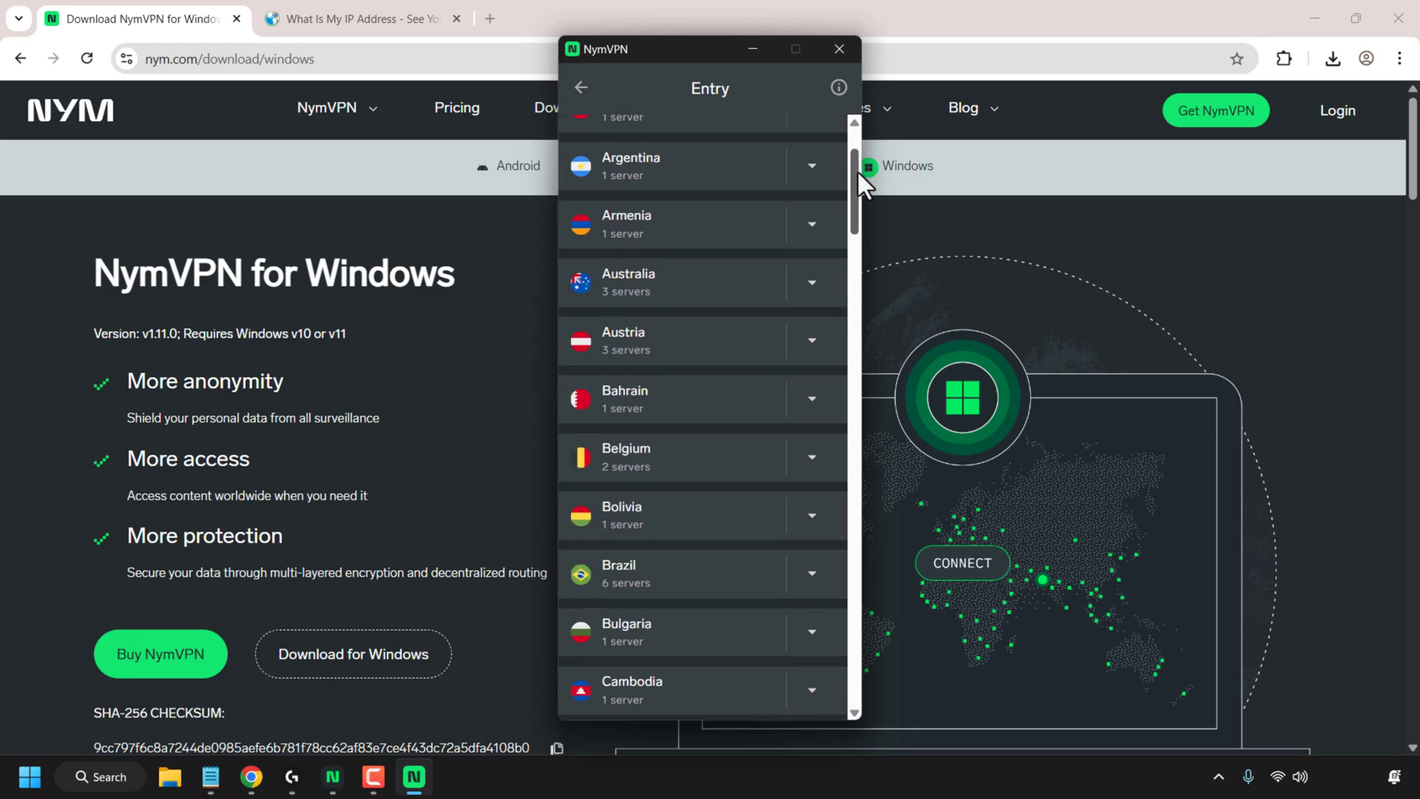
{"action": "scroll", "scroll_direction": "down", "scroll_amount": 3}
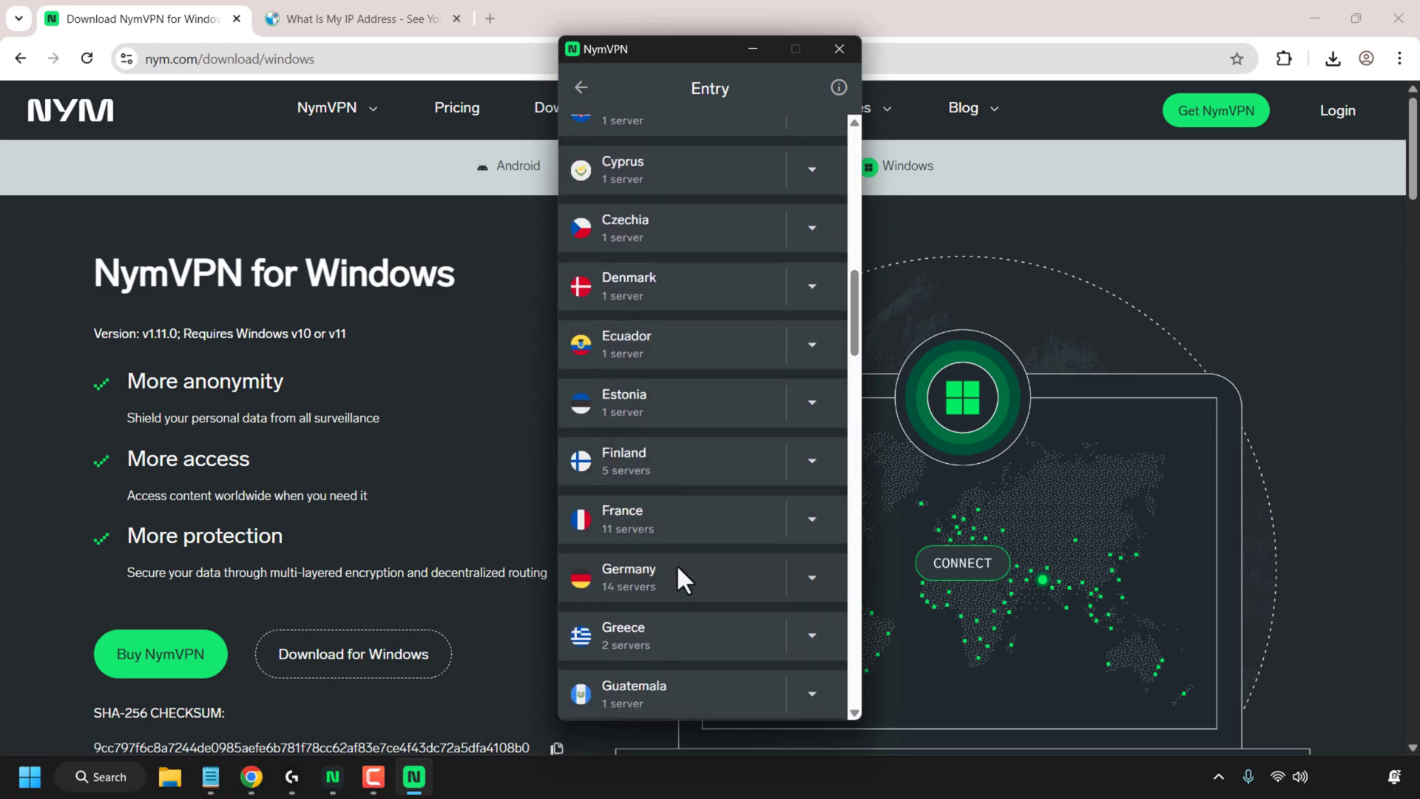
{"action": "mouse_move", "coordinate": [808, 595]}
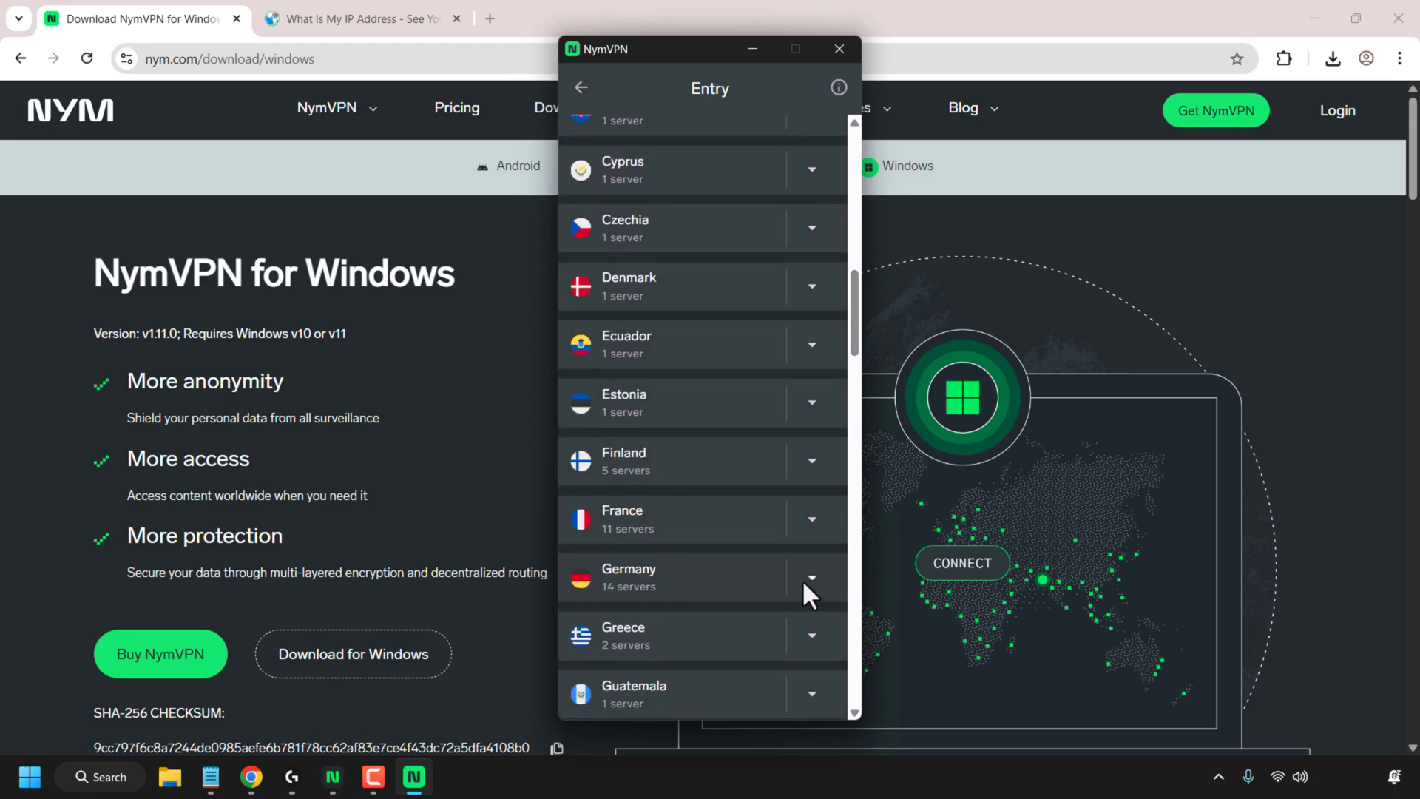
{"action": "mouse_move", "coordinate": [812, 600]}
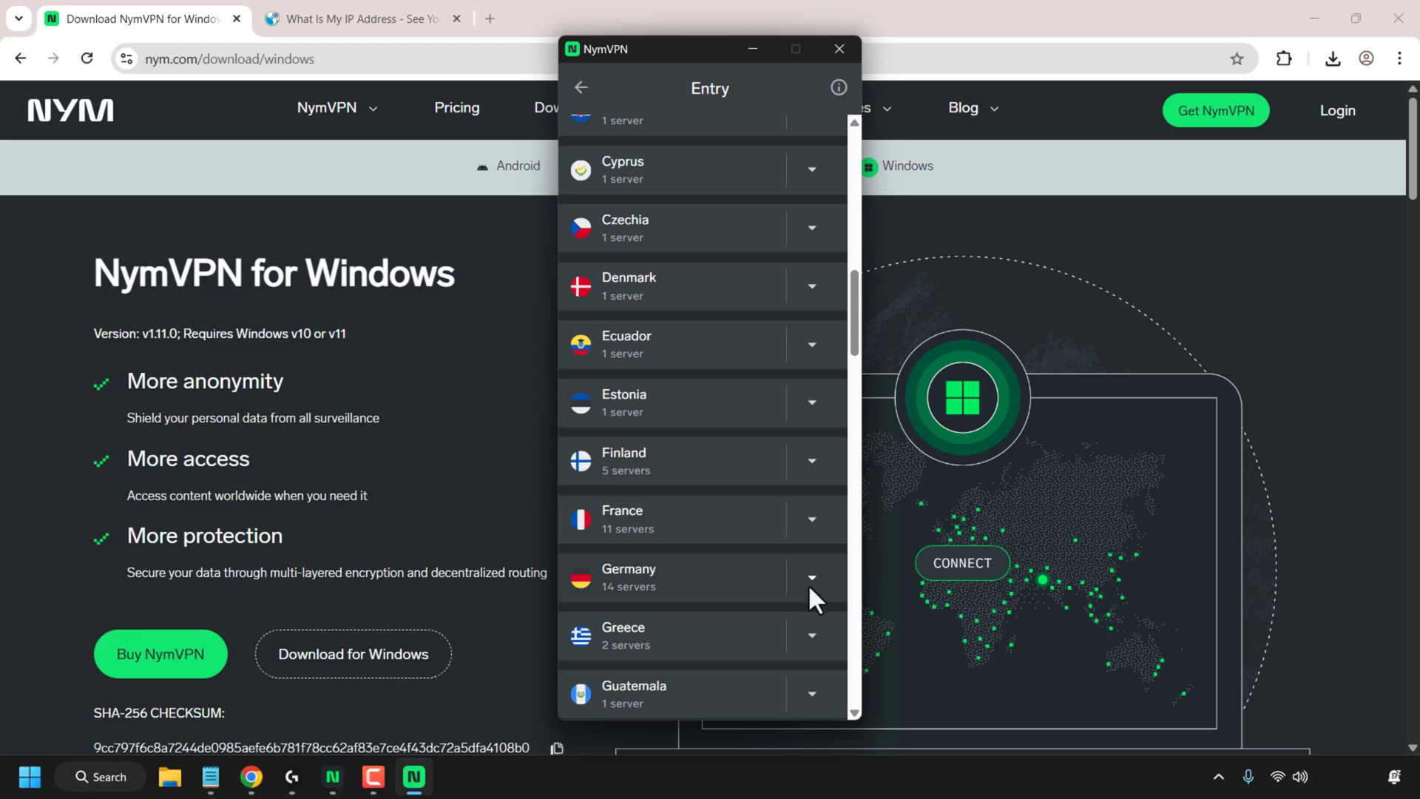
{"action": "mouse_move", "coordinate": [642, 586]}
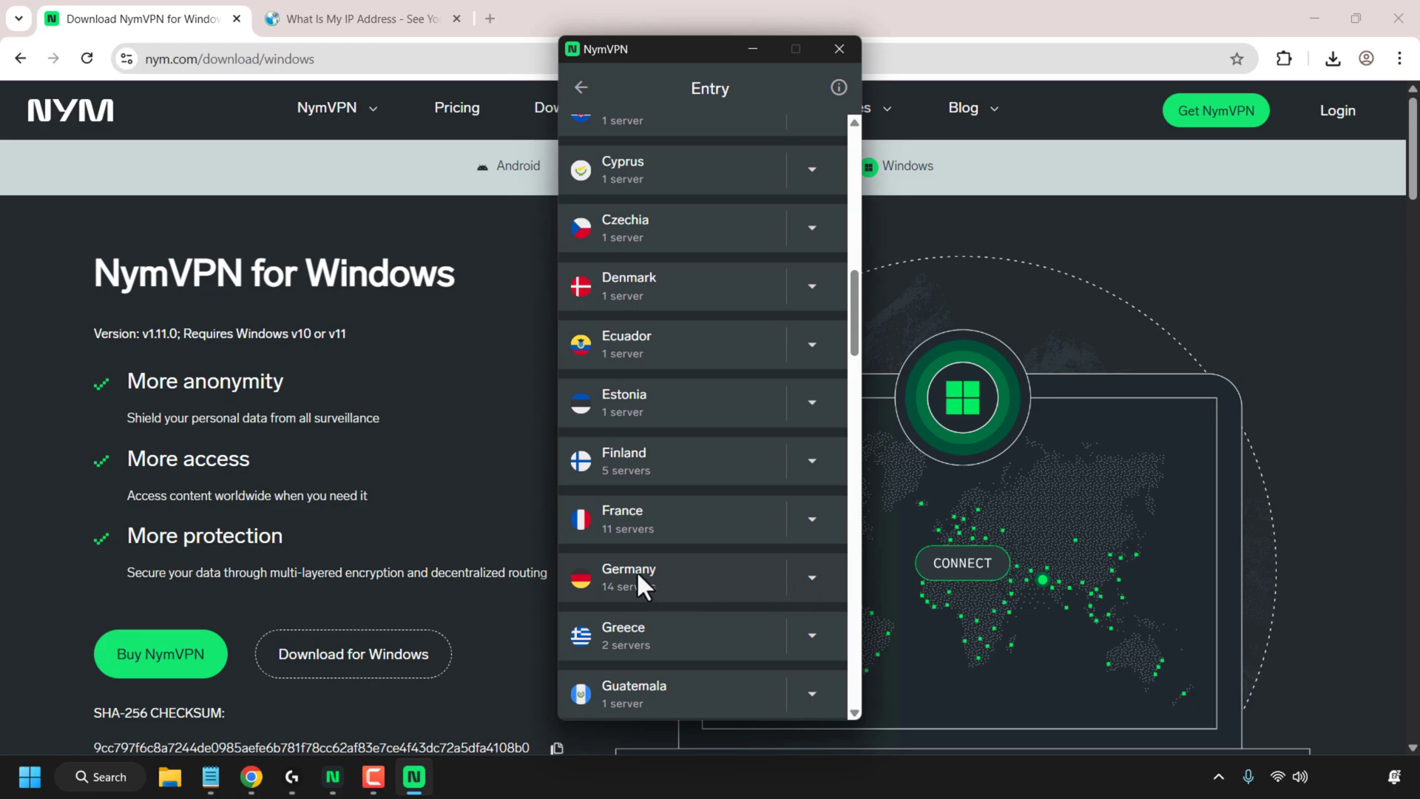
Set Germany as entry location and connect the VPN in Anonymous mode.
{"action": "left_click", "coordinate": [629, 575]}
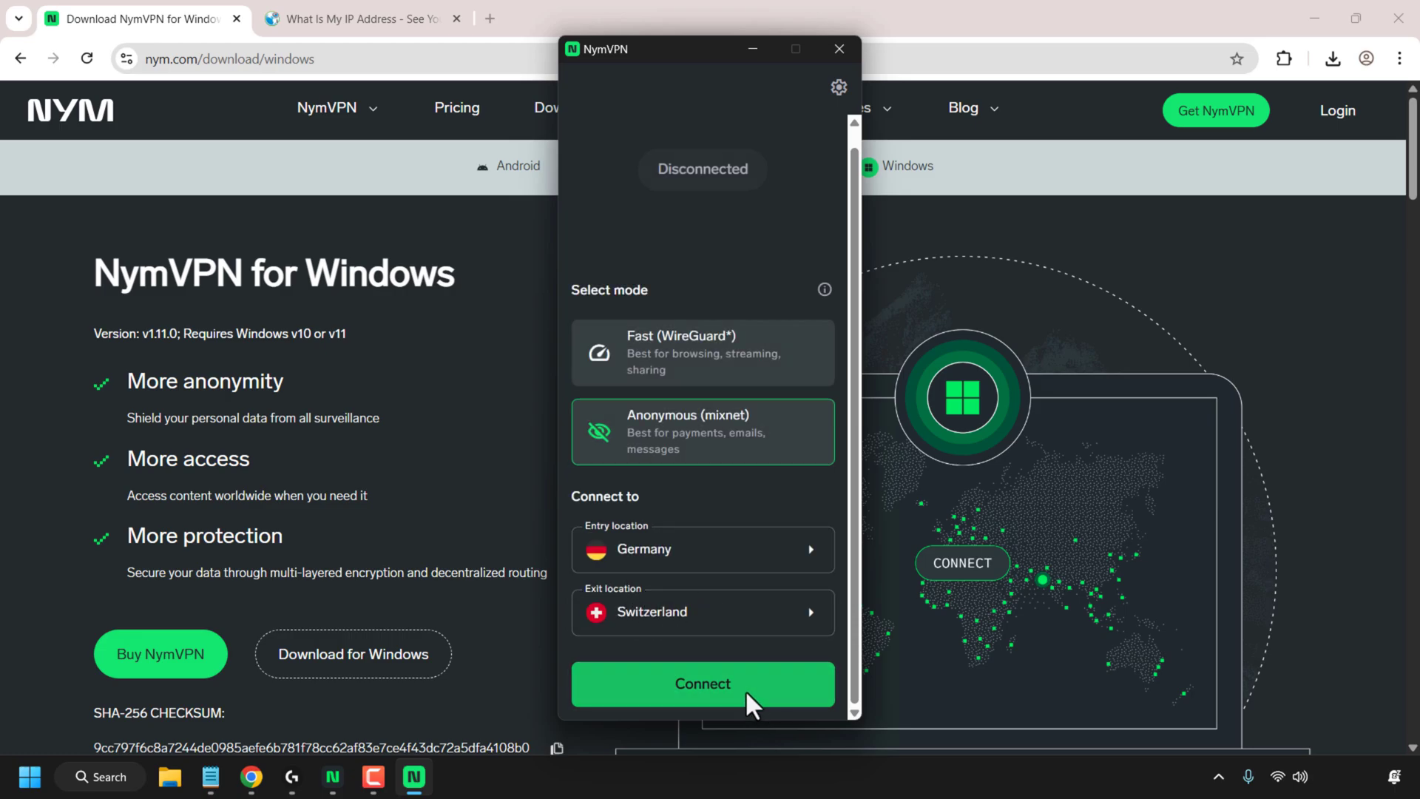
{"action": "left_click", "coordinate": [702, 684]}
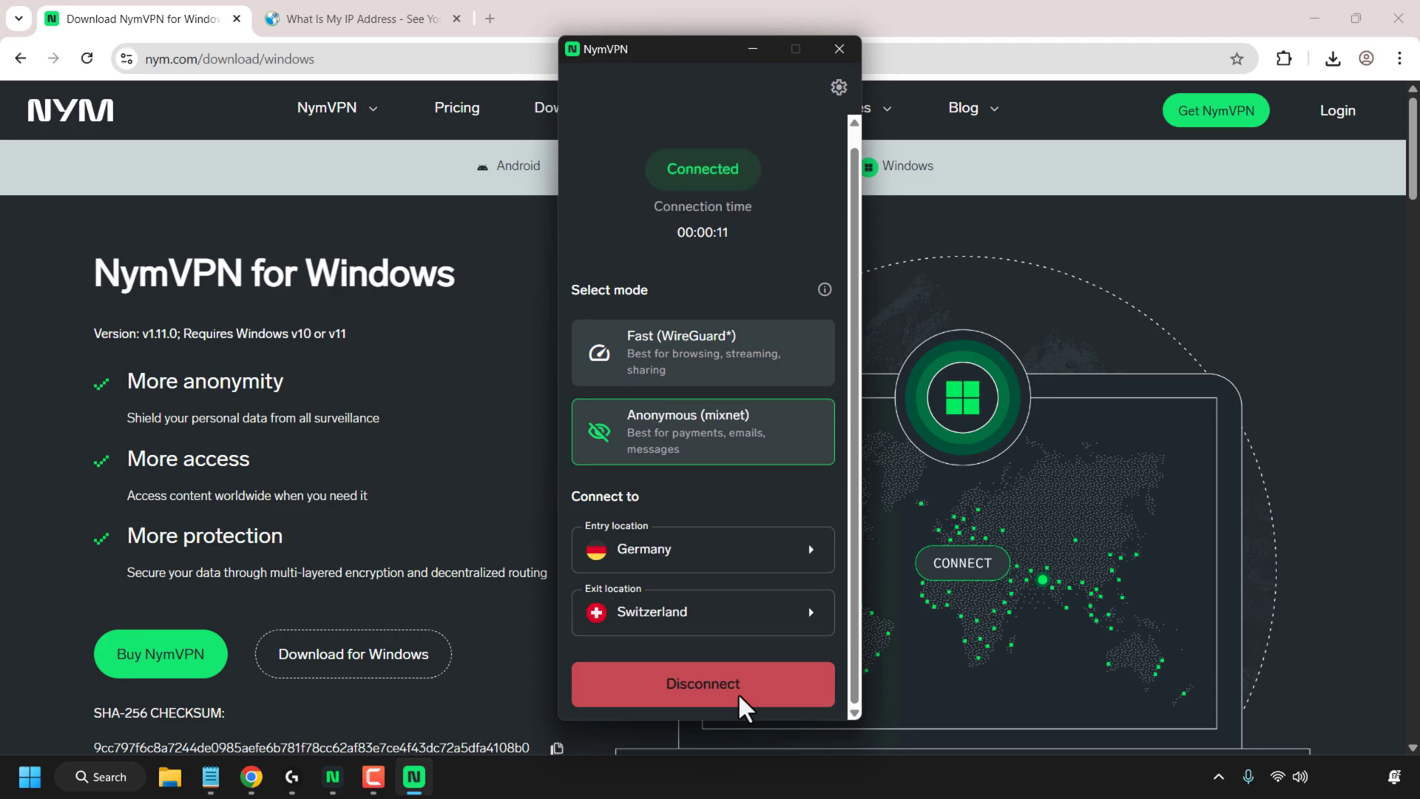
{"action": "mouse_move", "coordinate": [509, 361]}
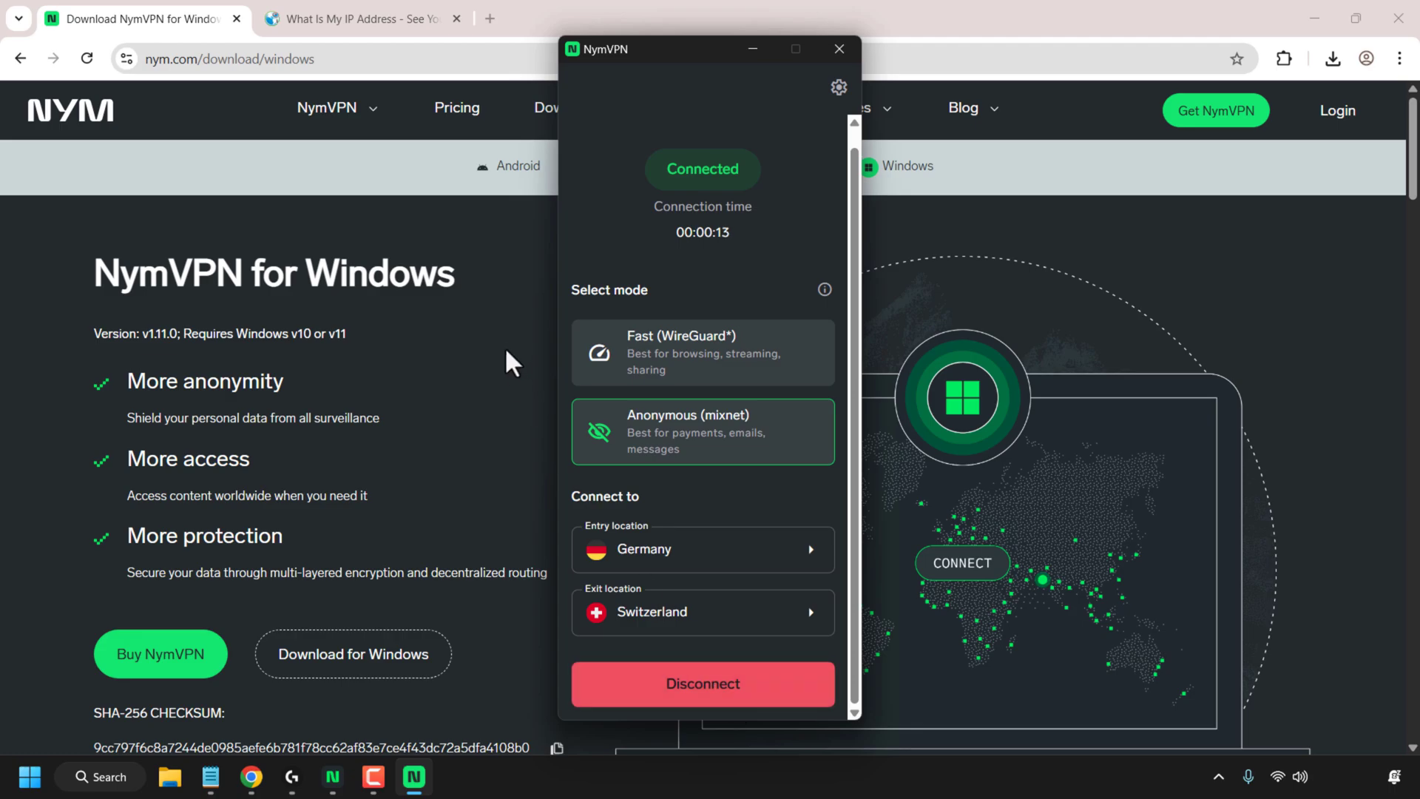
Switch to the whatismyipaddress.com tab showing a Zurich, Switzerland IP.
{"action": "left_click", "coordinate": [363, 17]}
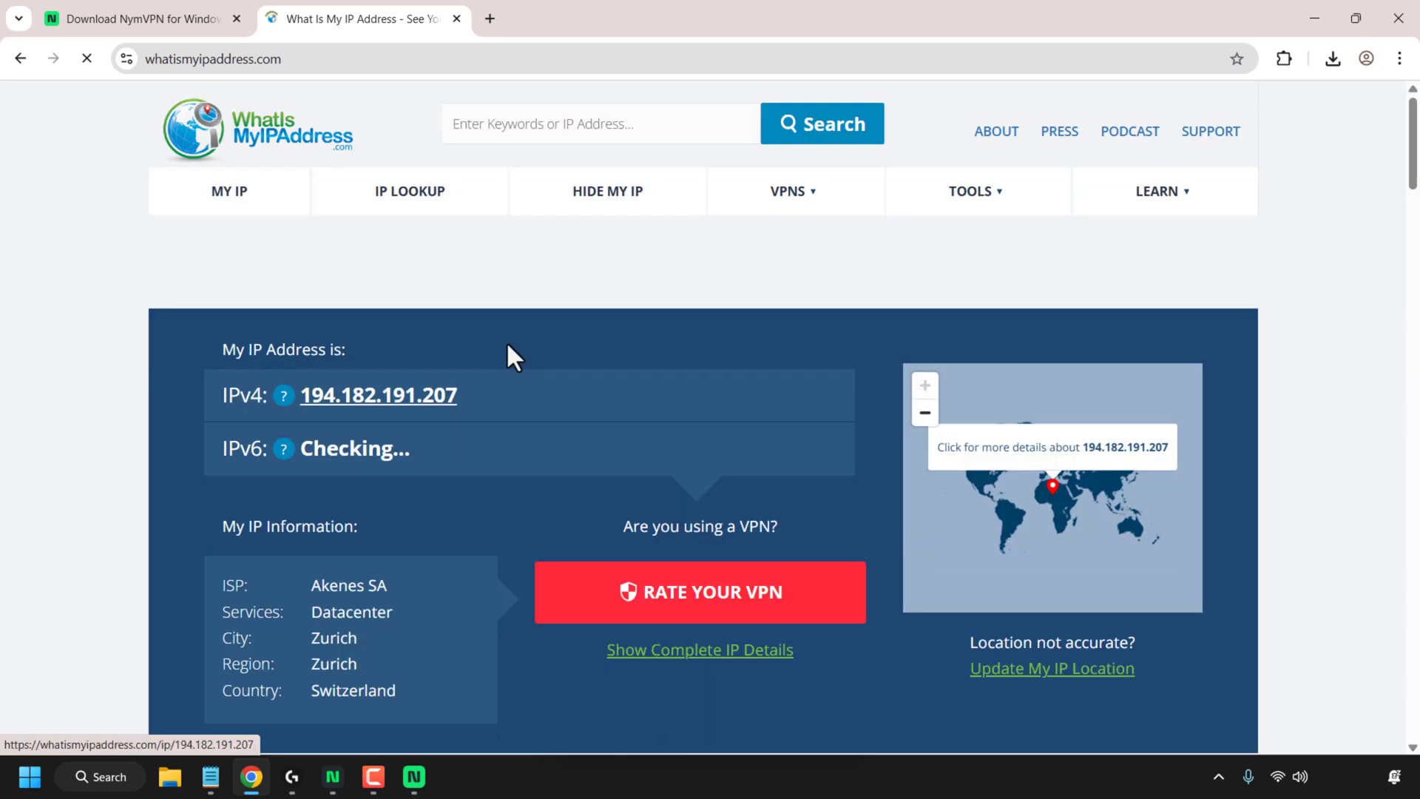
{"action": "mouse_move", "coordinate": [310, 444]}
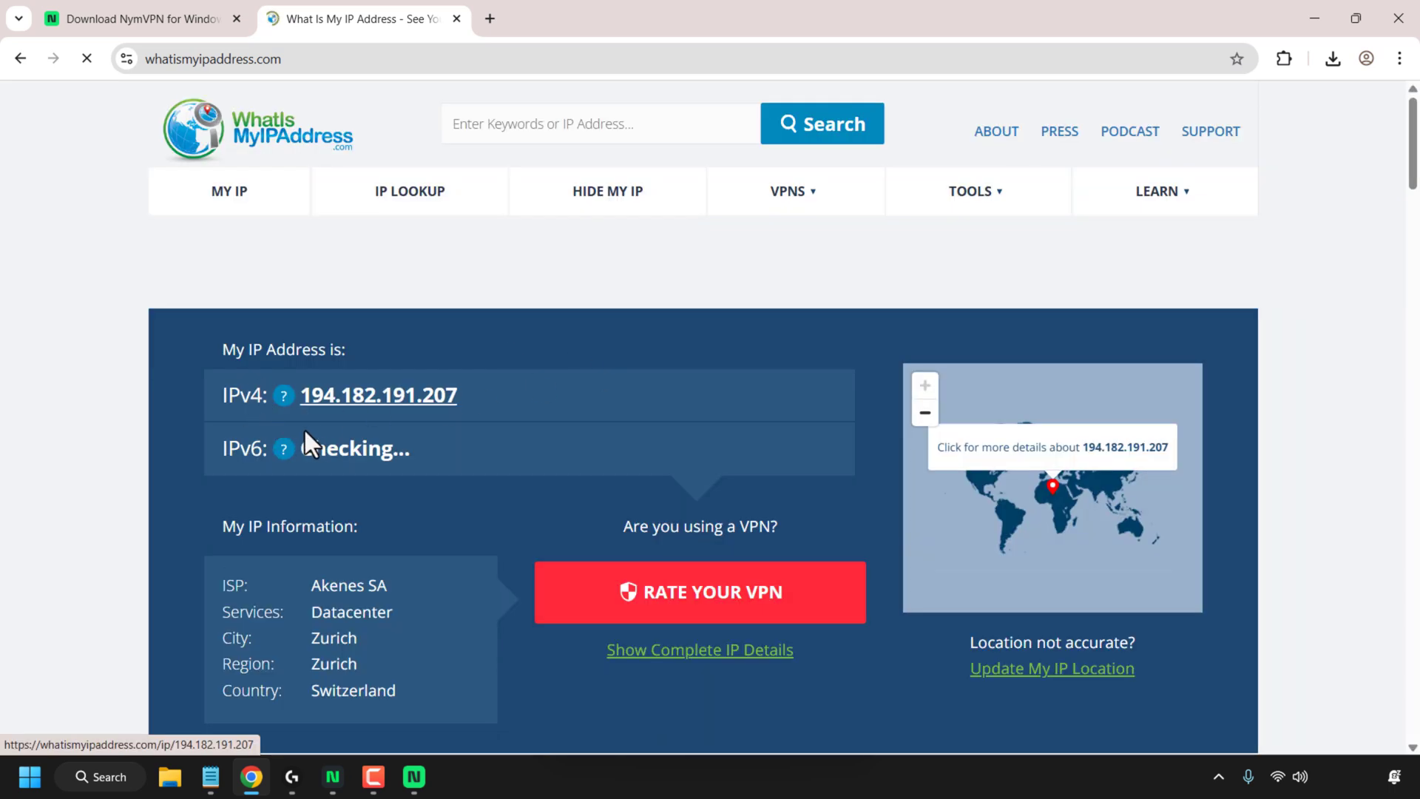
{"action": "mouse_move", "coordinate": [465, 613]}
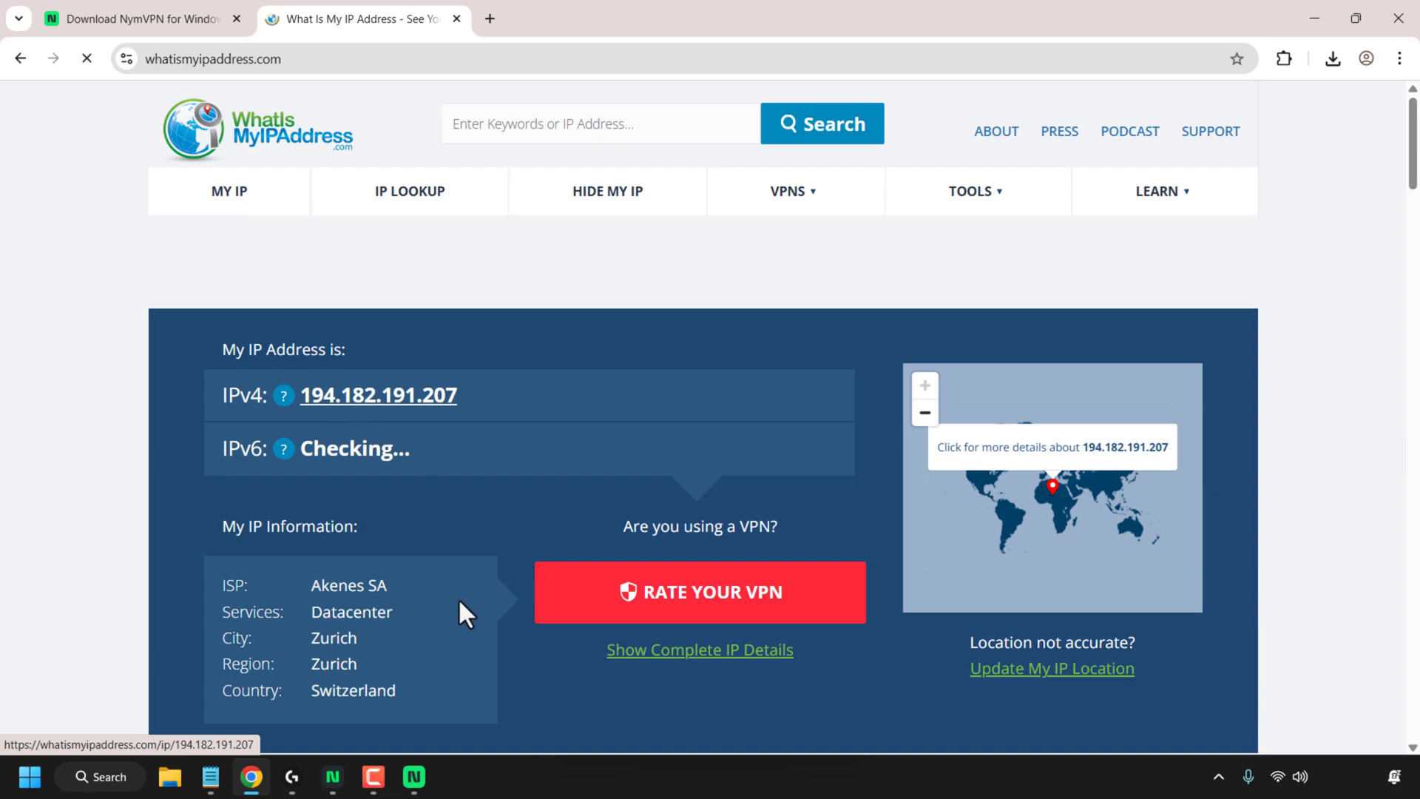
{"action": "mouse_move", "coordinate": [413, 713]}
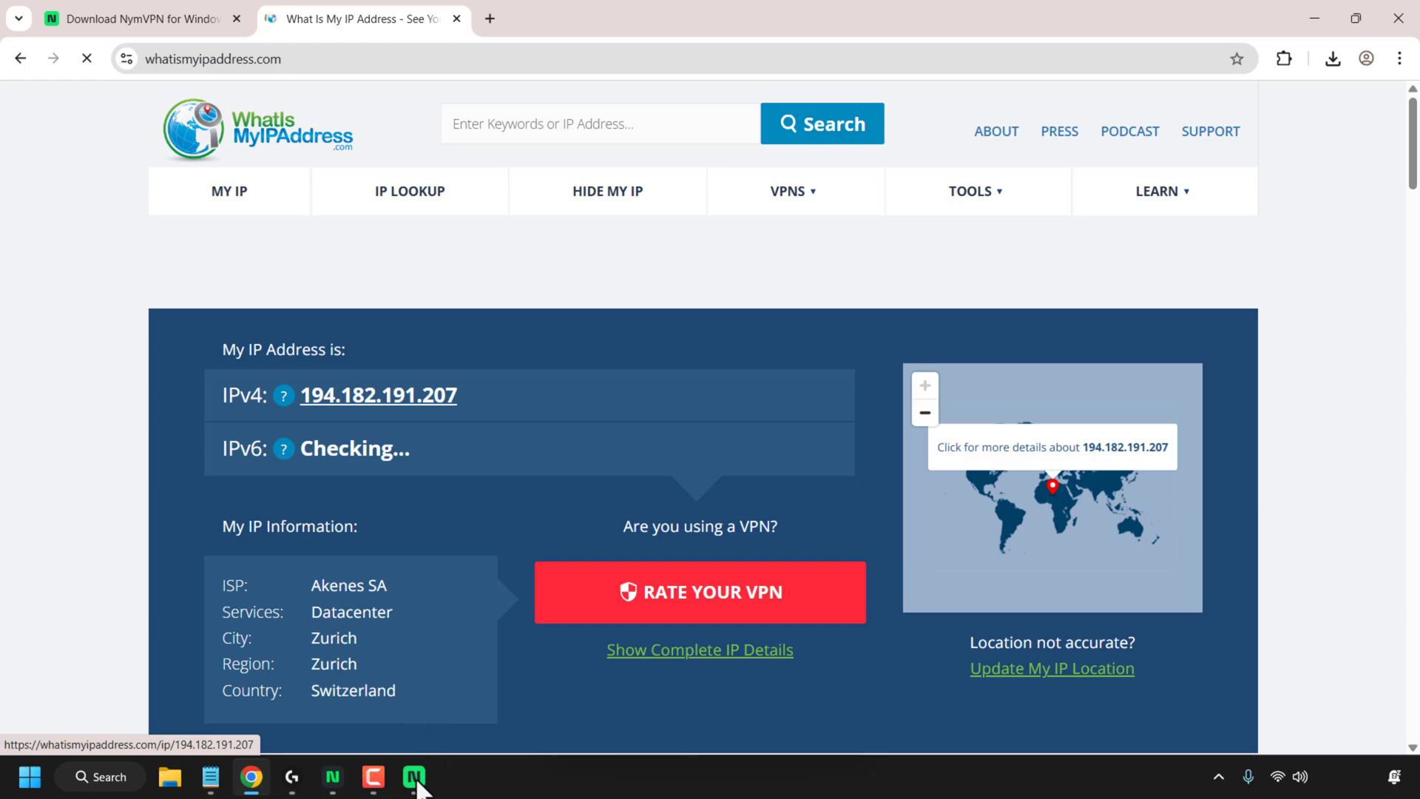
Bring NymVPN to front, disconnect, and select Fast (WireGuard) mode.
{"action": "left_click", "coordinate": [413, 777]}
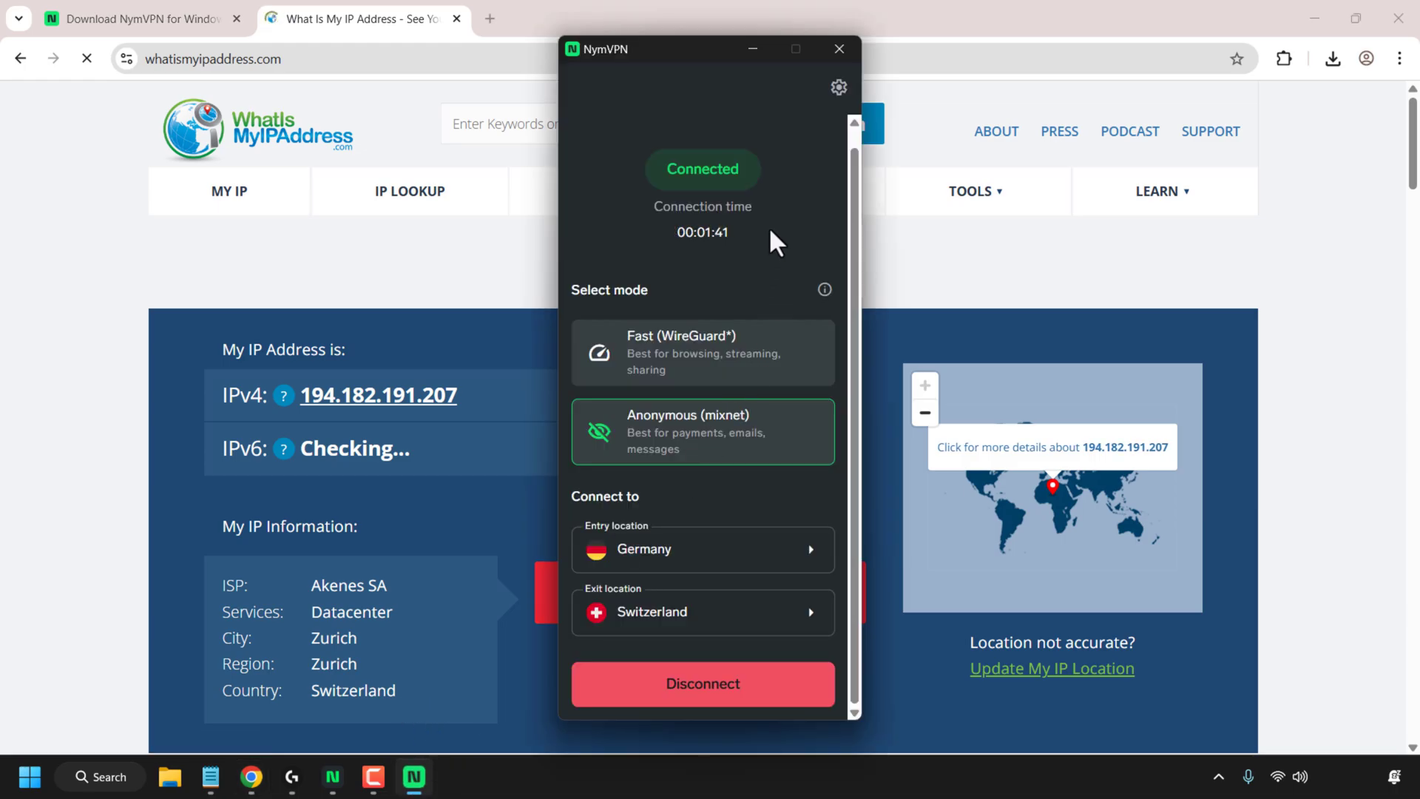
{"action": "left_click", "coordinate": [702, 683]}
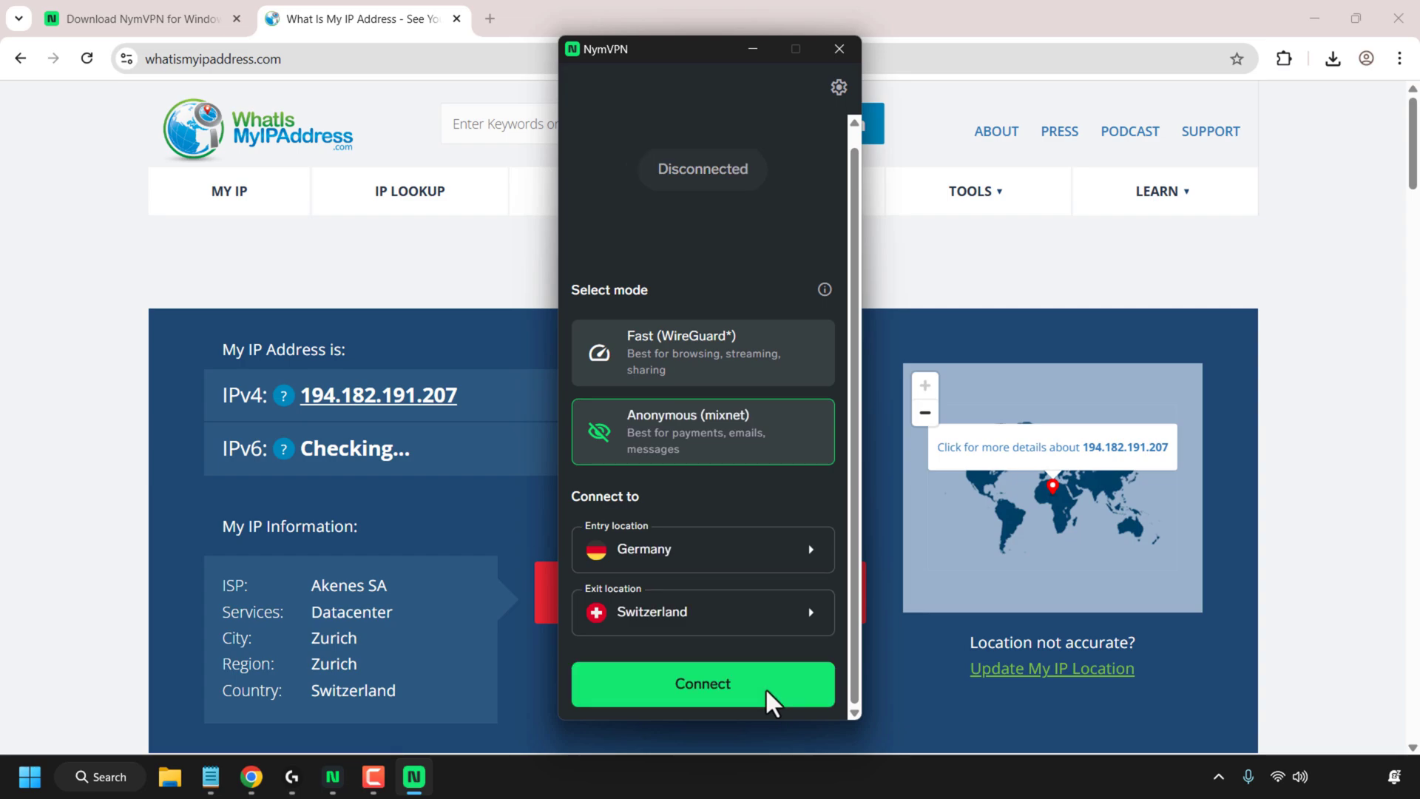
{"action": "mouse_move", "coordinate": [698, 370]}
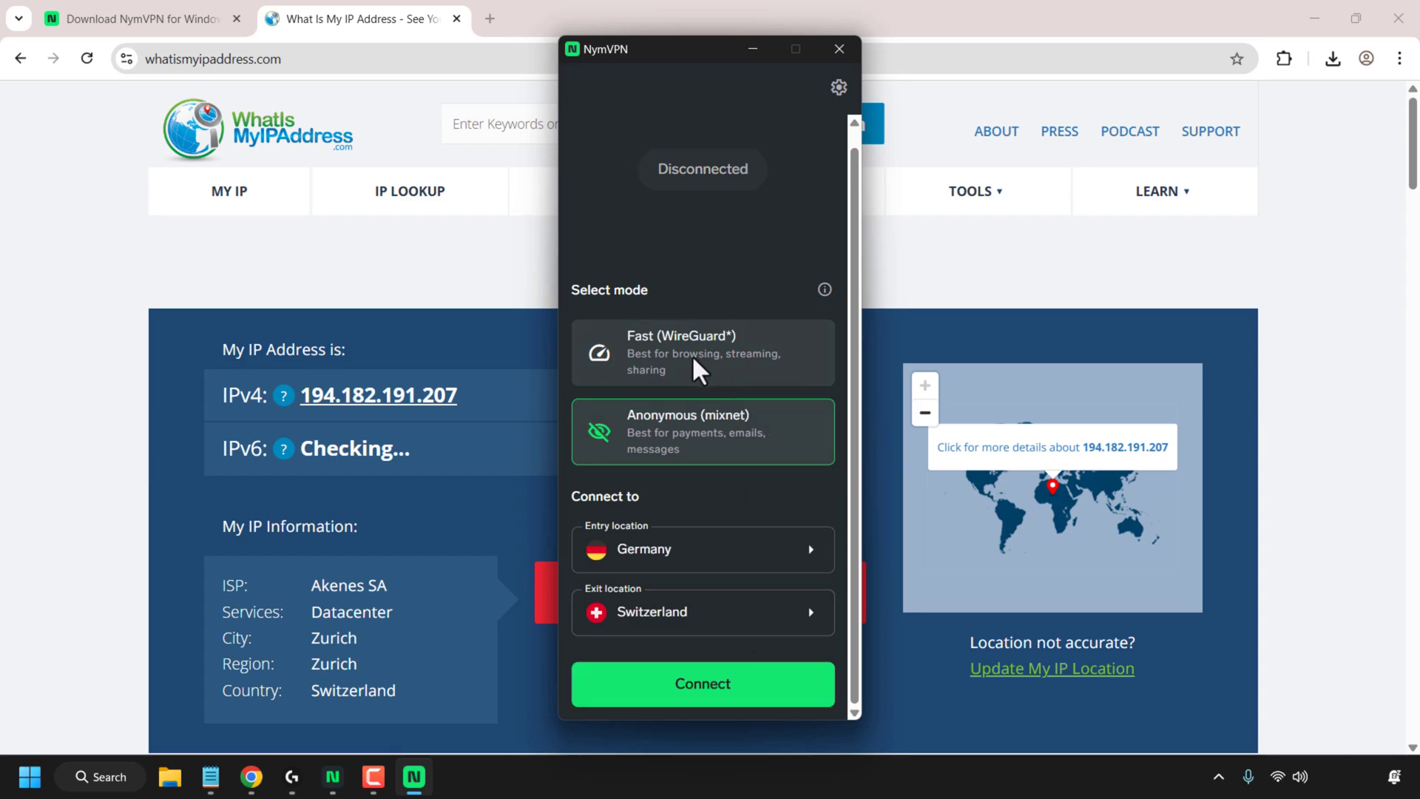
{"action": "mouse_move", "coordinate": [700, 384]}
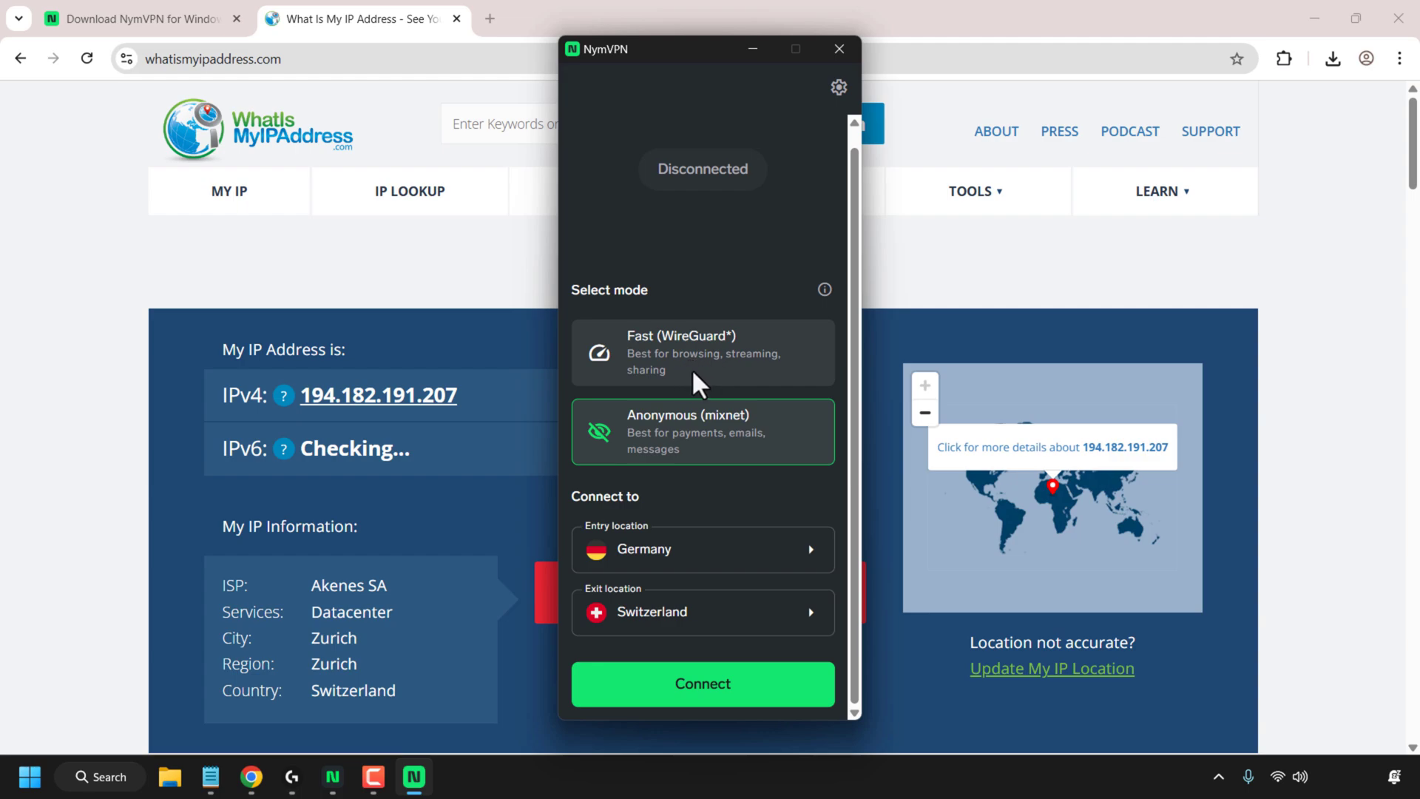
{"action": "left_click", "coordinate": [702, 352]}
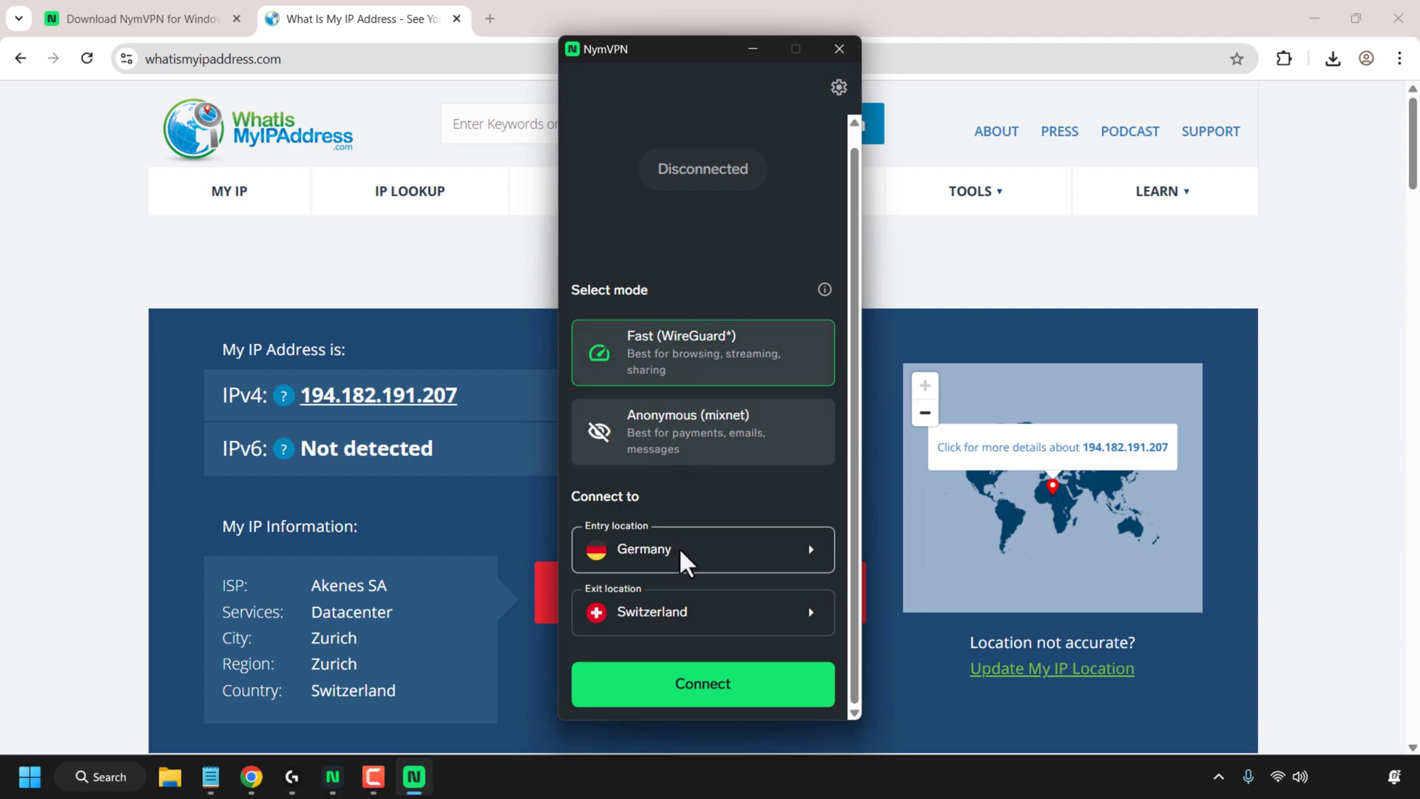
{"action": "mouse_move", "coordinate": [620, 616]}
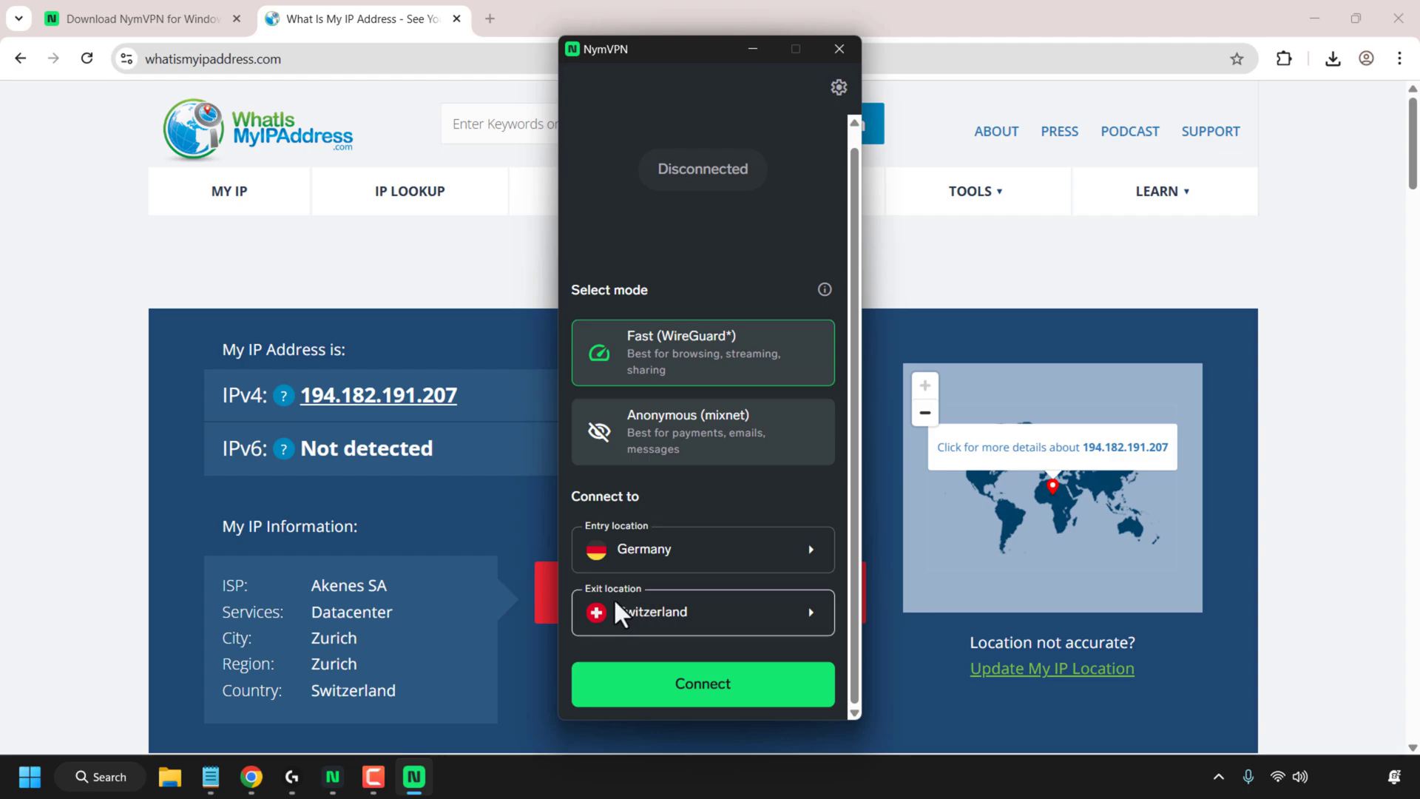
{"action": "mouse_move", "coordinate": [795, 623]}
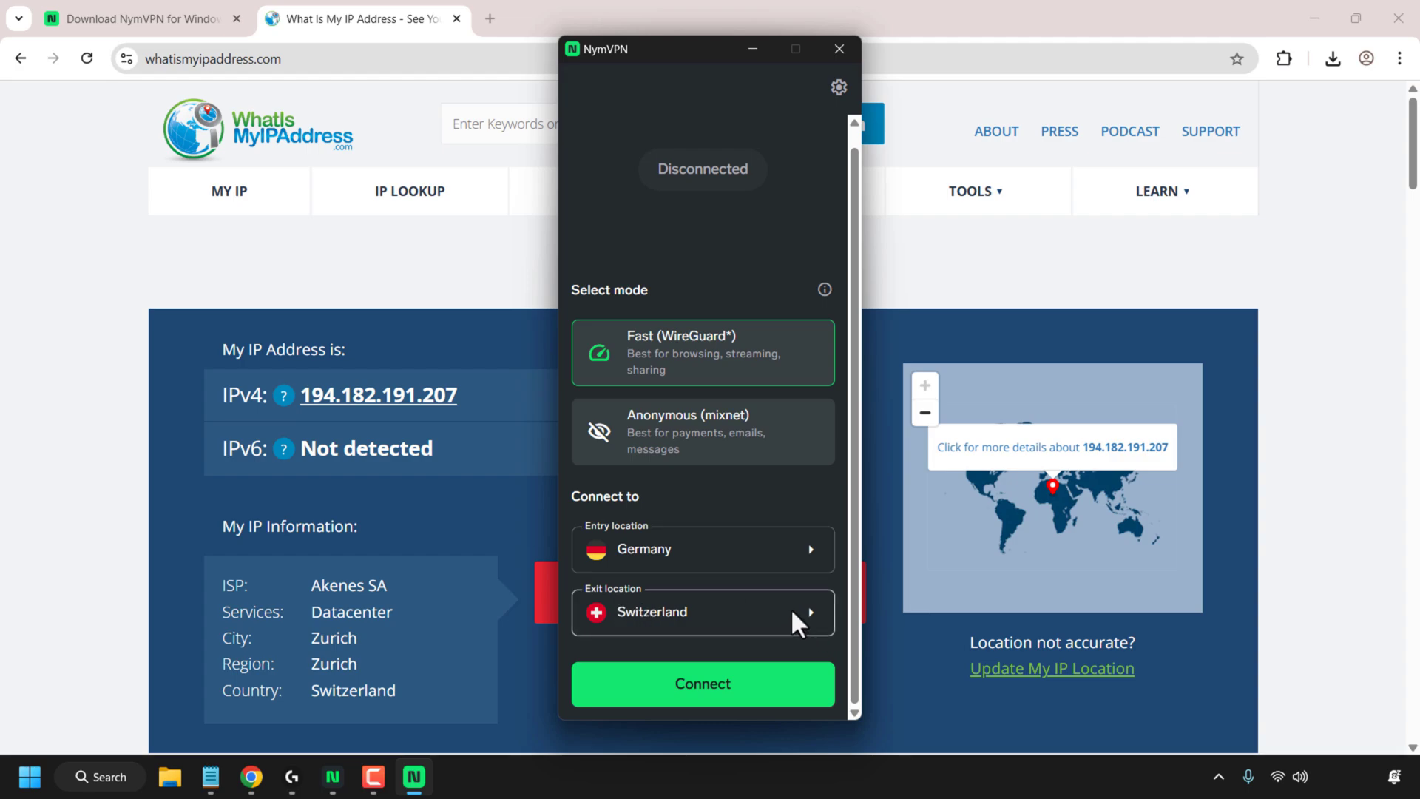
Set the exit location to Finland's finland_nymsupergateway server.
{"action": "left_click", "coordinate": [702, 612]}
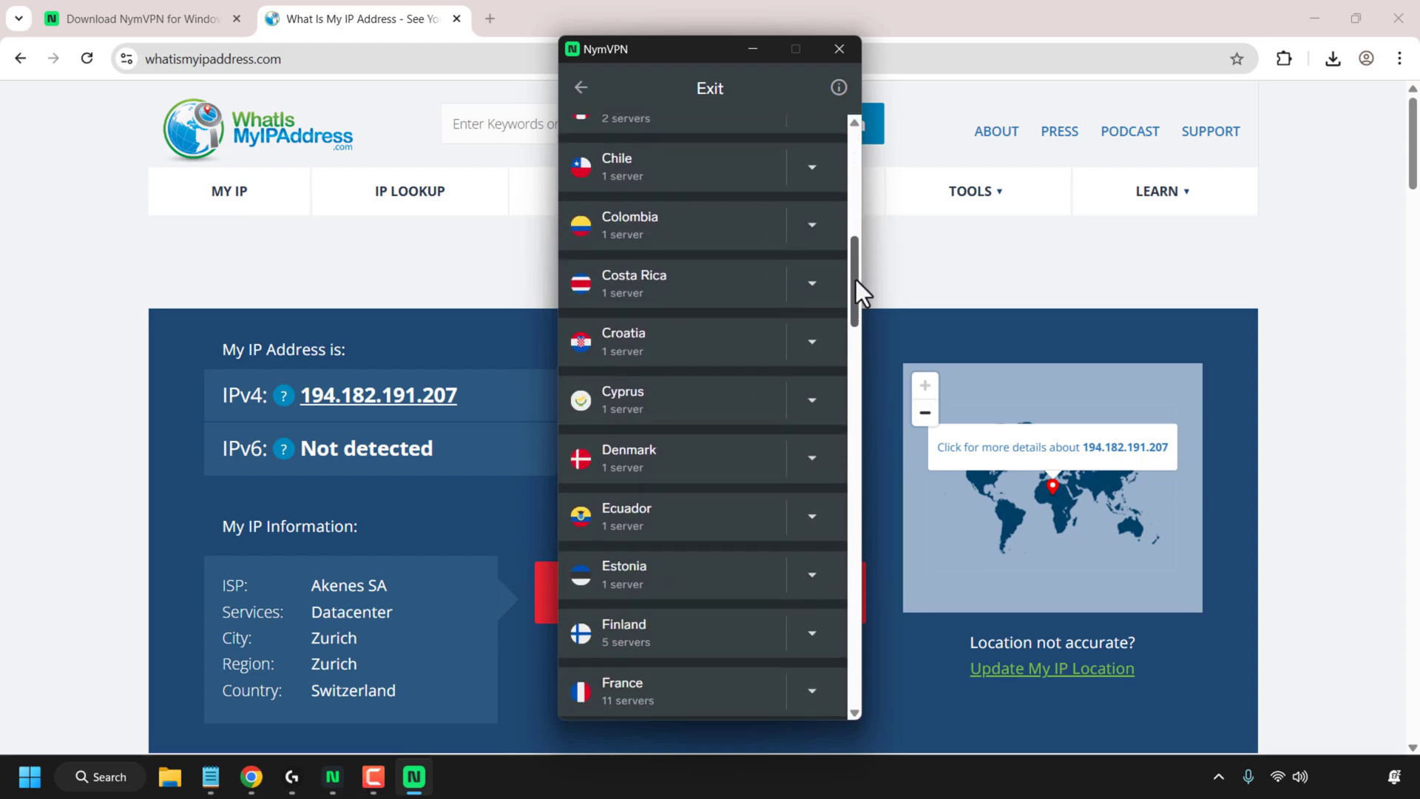
{"action": "scroll", "scroll_direction": "down", "scroll_amount": 3}
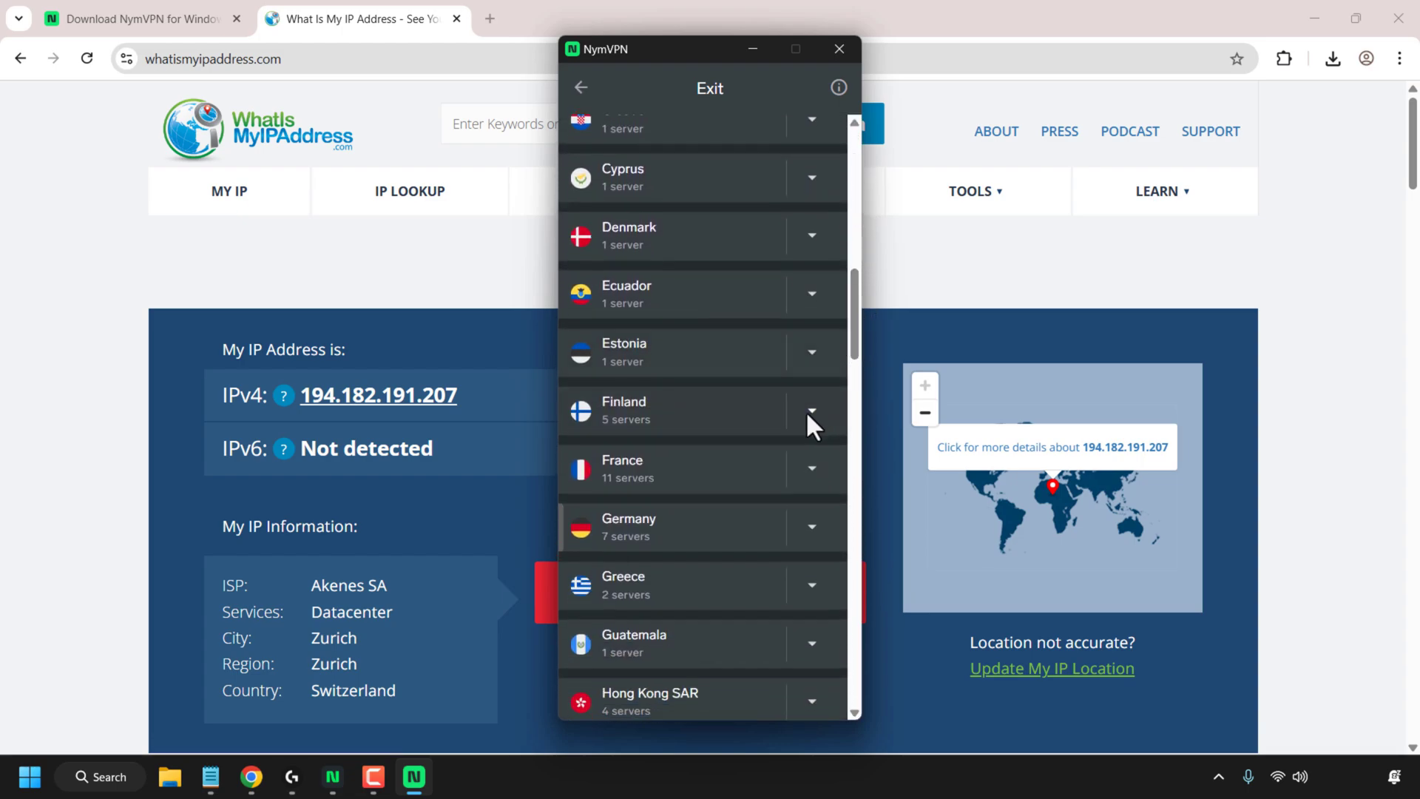
{"action": "left_click", "coordinate": [811, 412]}
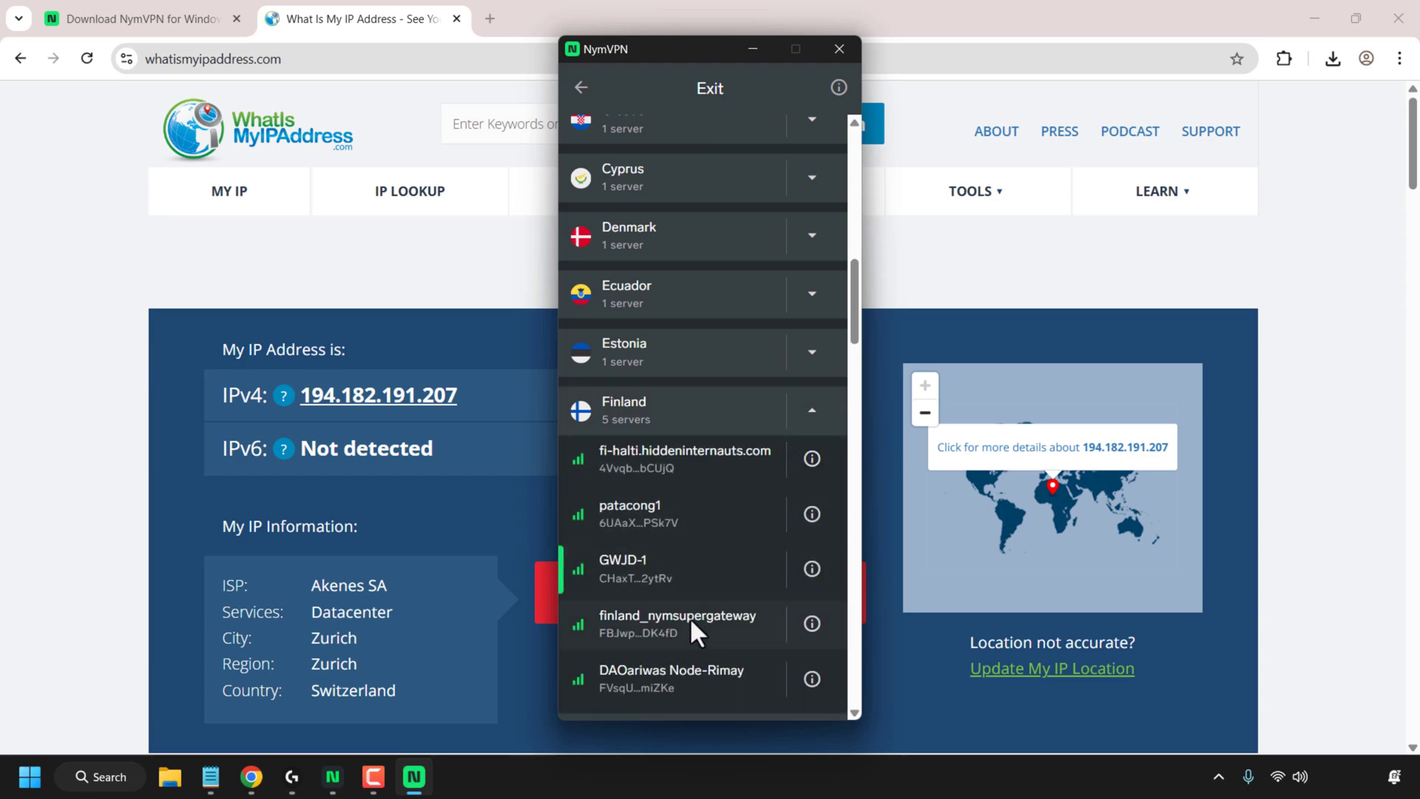
{"action": "left_click", "coordinate": [677, 622]}
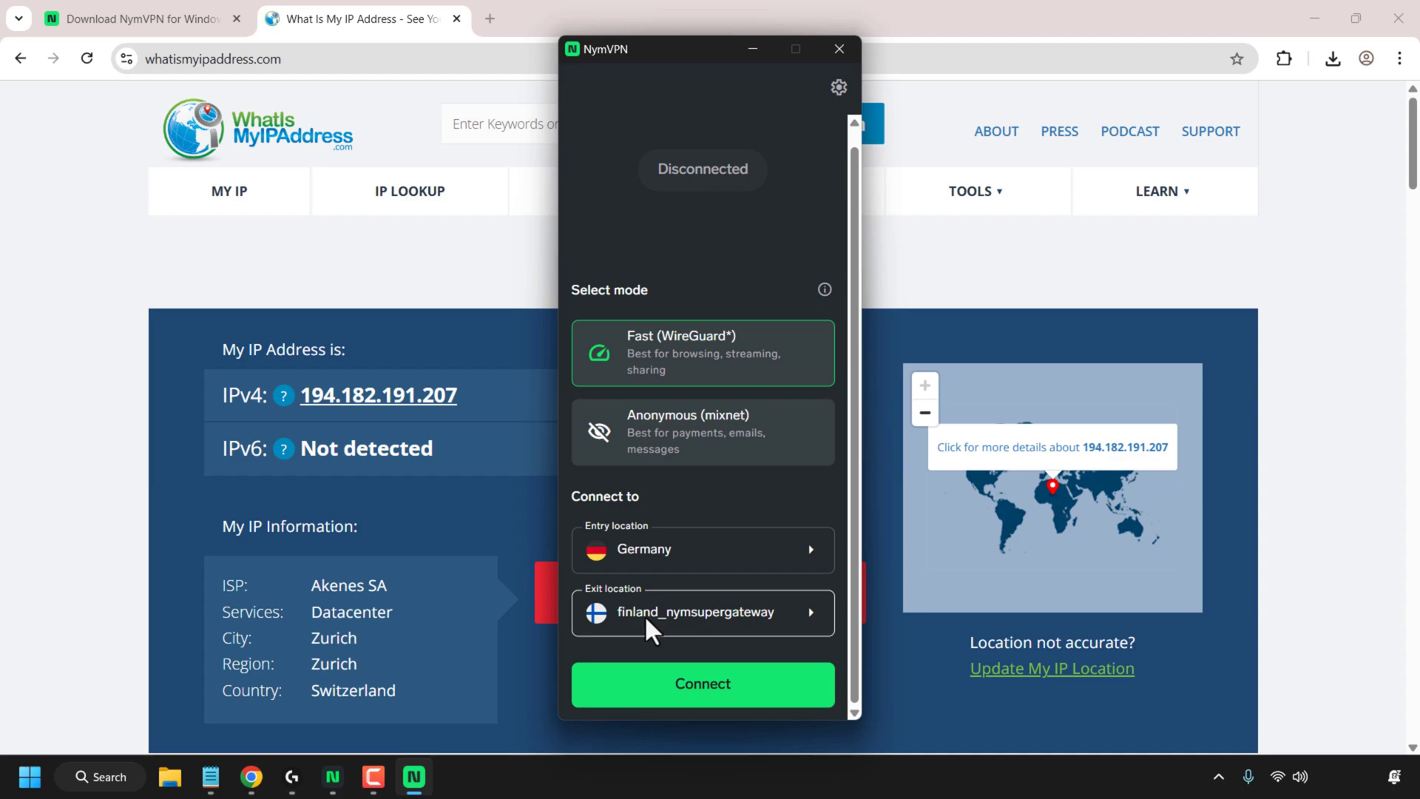
{"action": "mouse_move", "coordinate": [762, 702]}
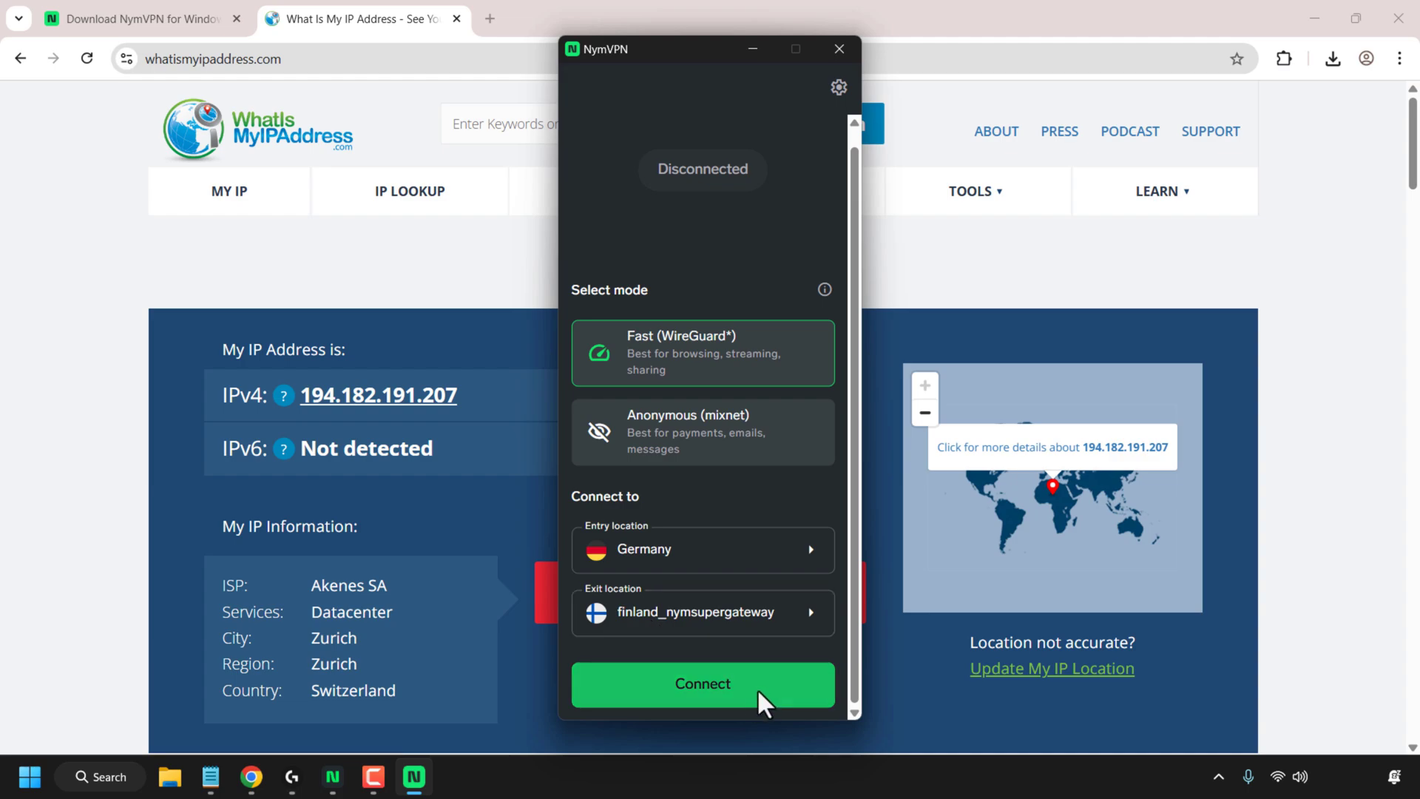
Connect the VPN with Germany entry and Finnish exit.
{"action": "left_click", "coordinate": [702, 683]}
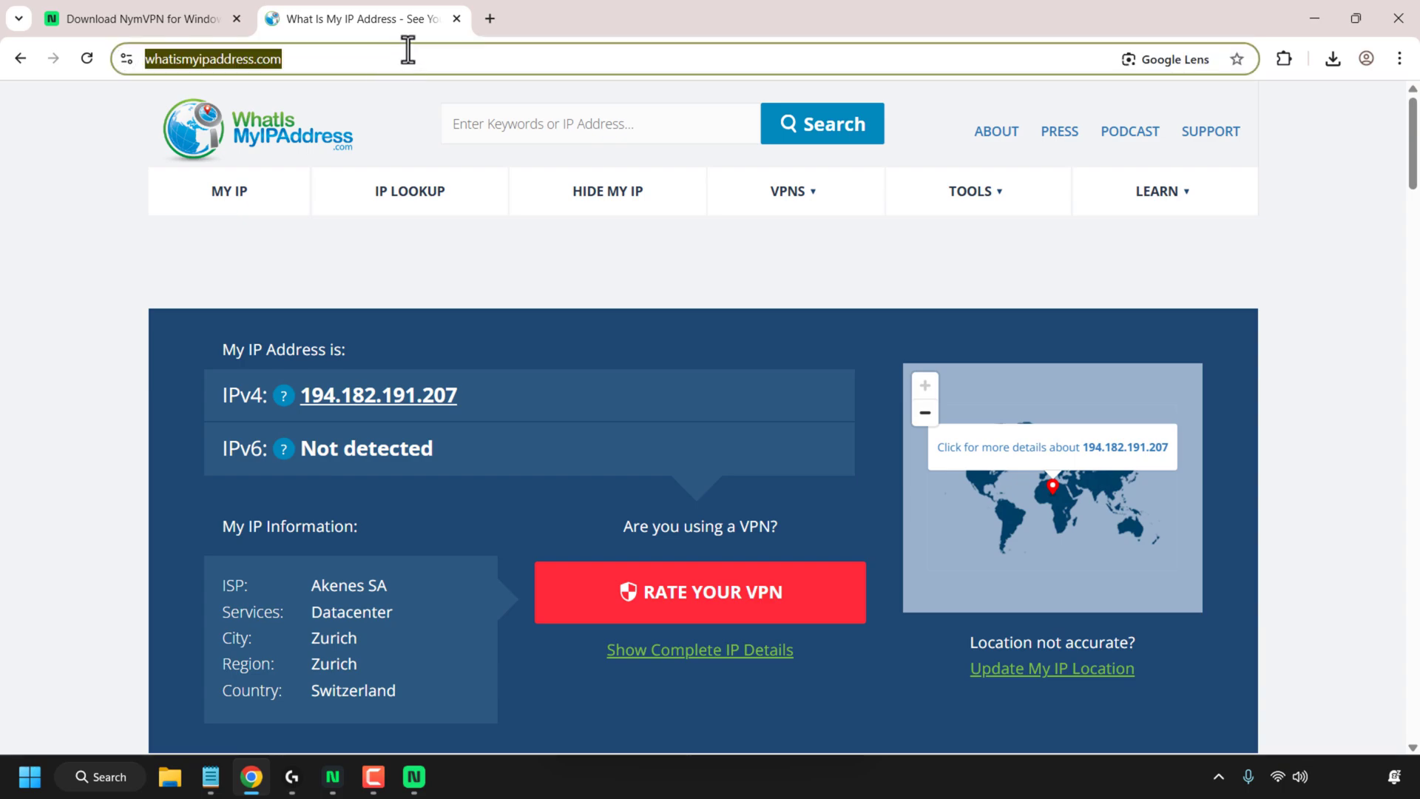
Reload the IP check to see Helsinki, Finland, then disconnect NymVPN.
{"action": "key", "text": "Return"}
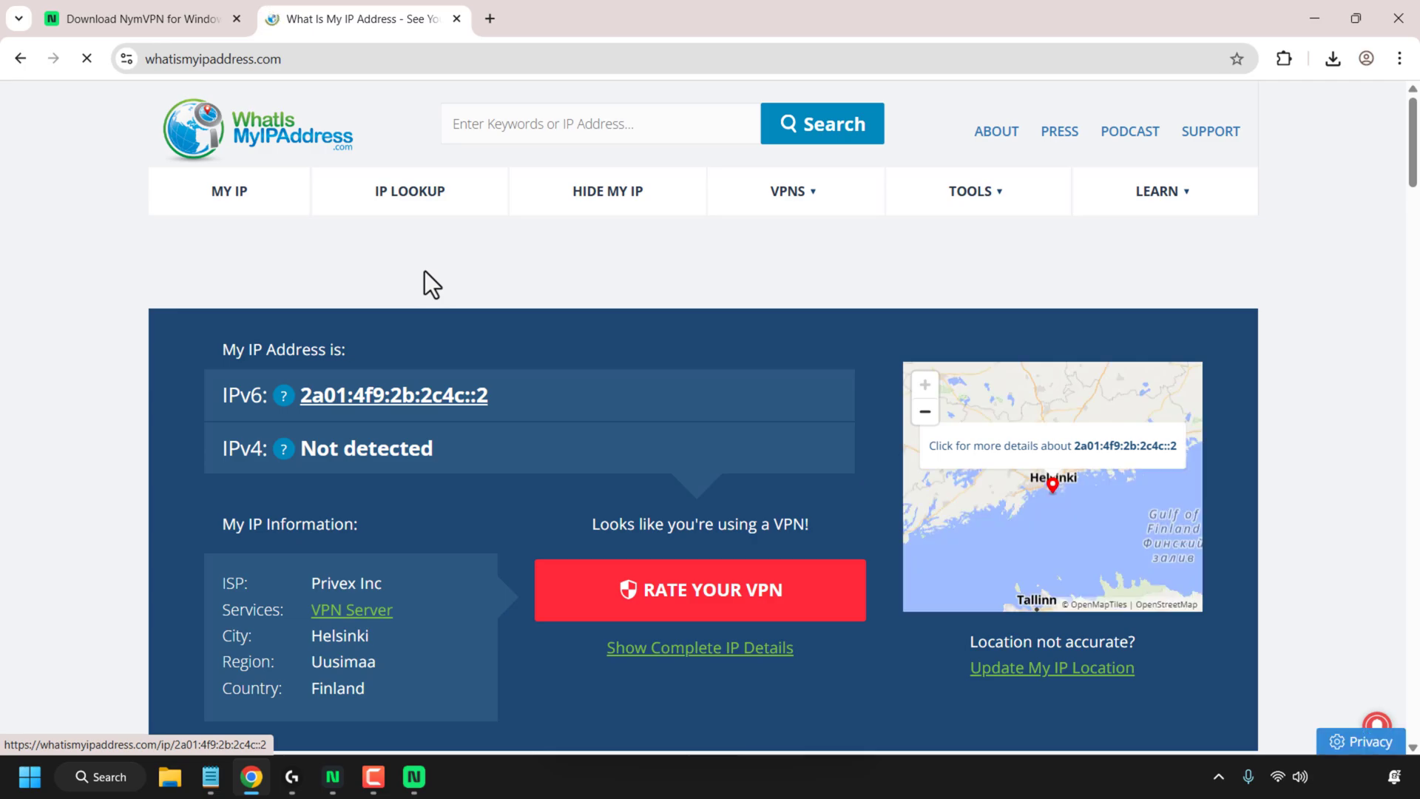
{"action": "scroll", "scroll_direction": "down", "scroll_amount": 3}
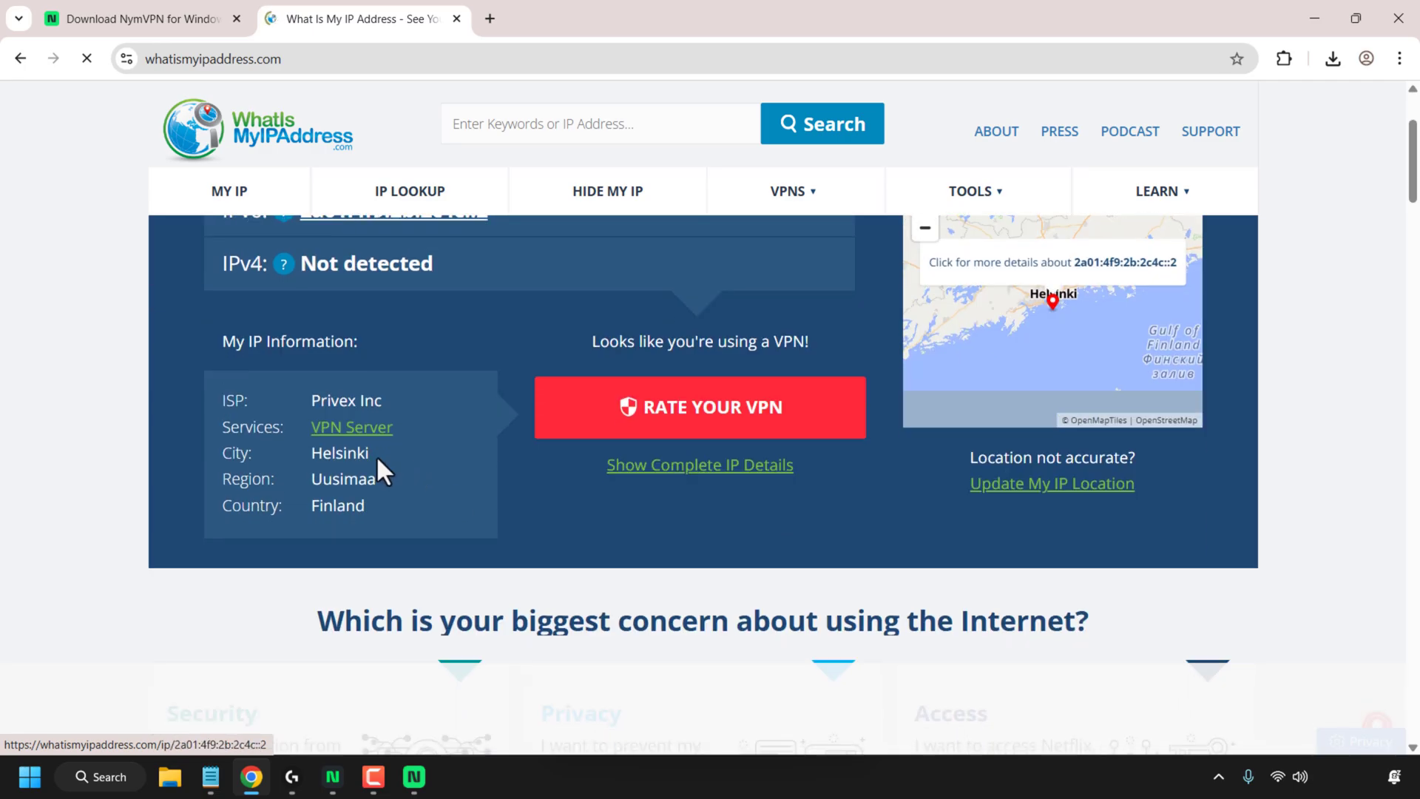
{"action": "scroll", "scroll_direction": "up", "scroll_amount": 3}
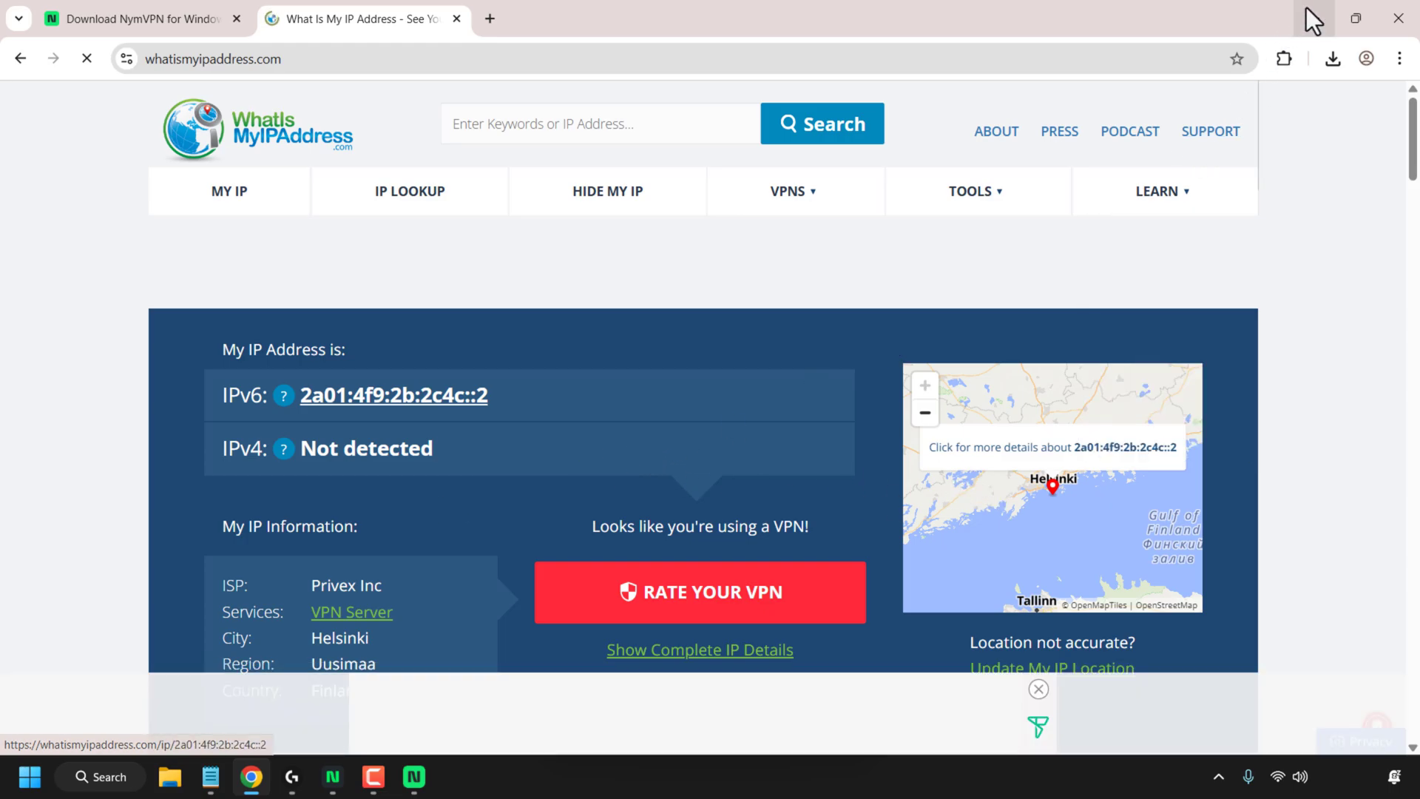
{"action": "left_click", "coordinate": [413, 777]}
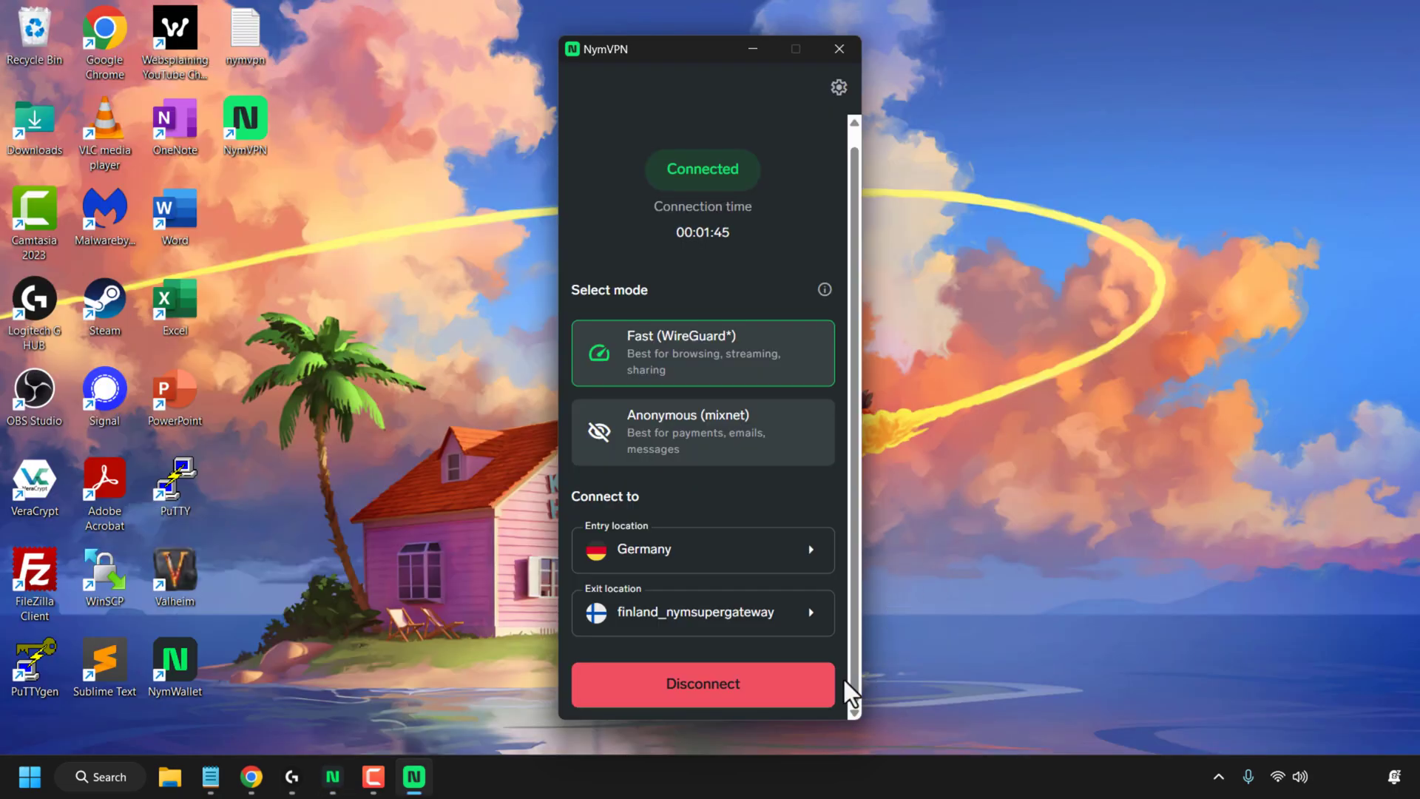
{"action": "left_click", "coordinate": [702, 683]}
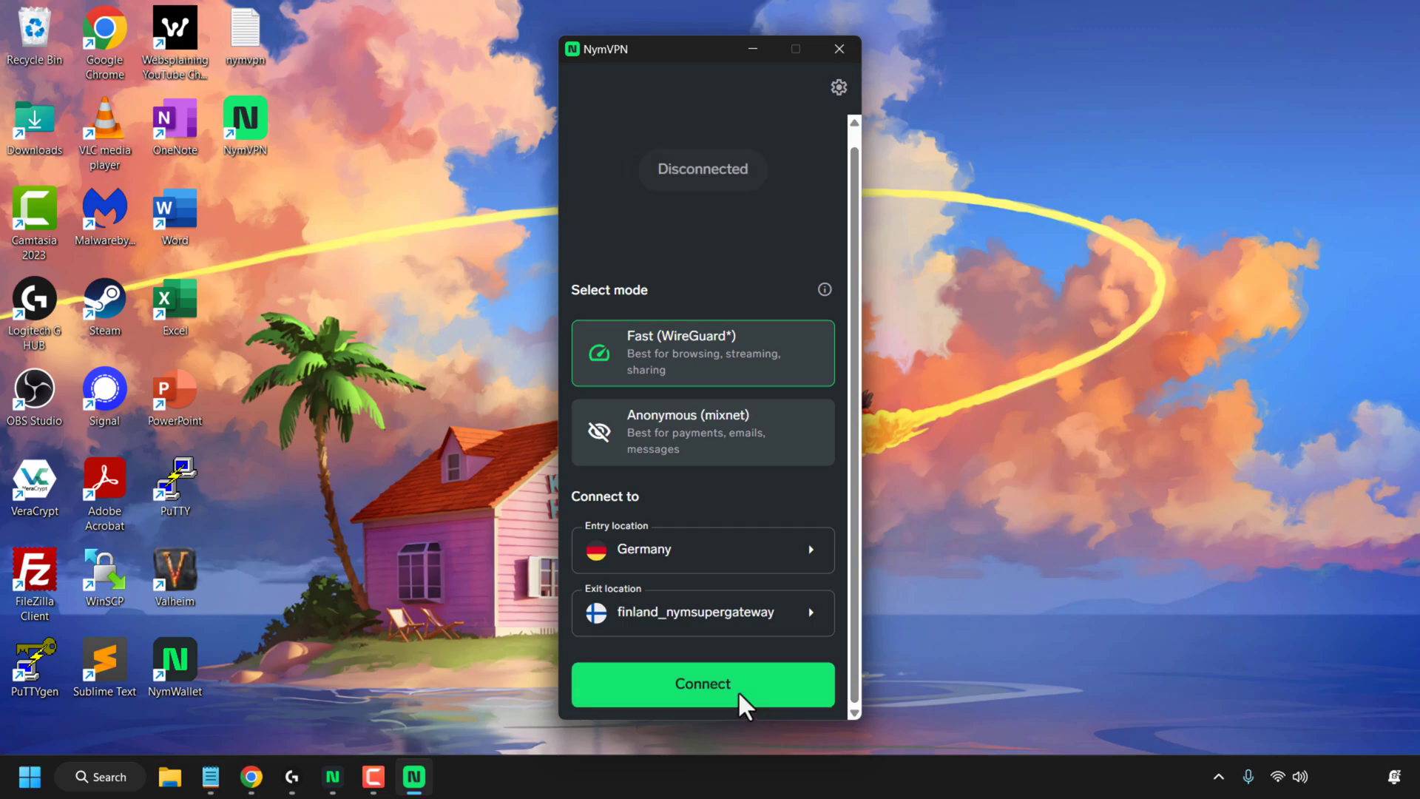
{"action": "mouse_move", "coordinate": [843, 118]}
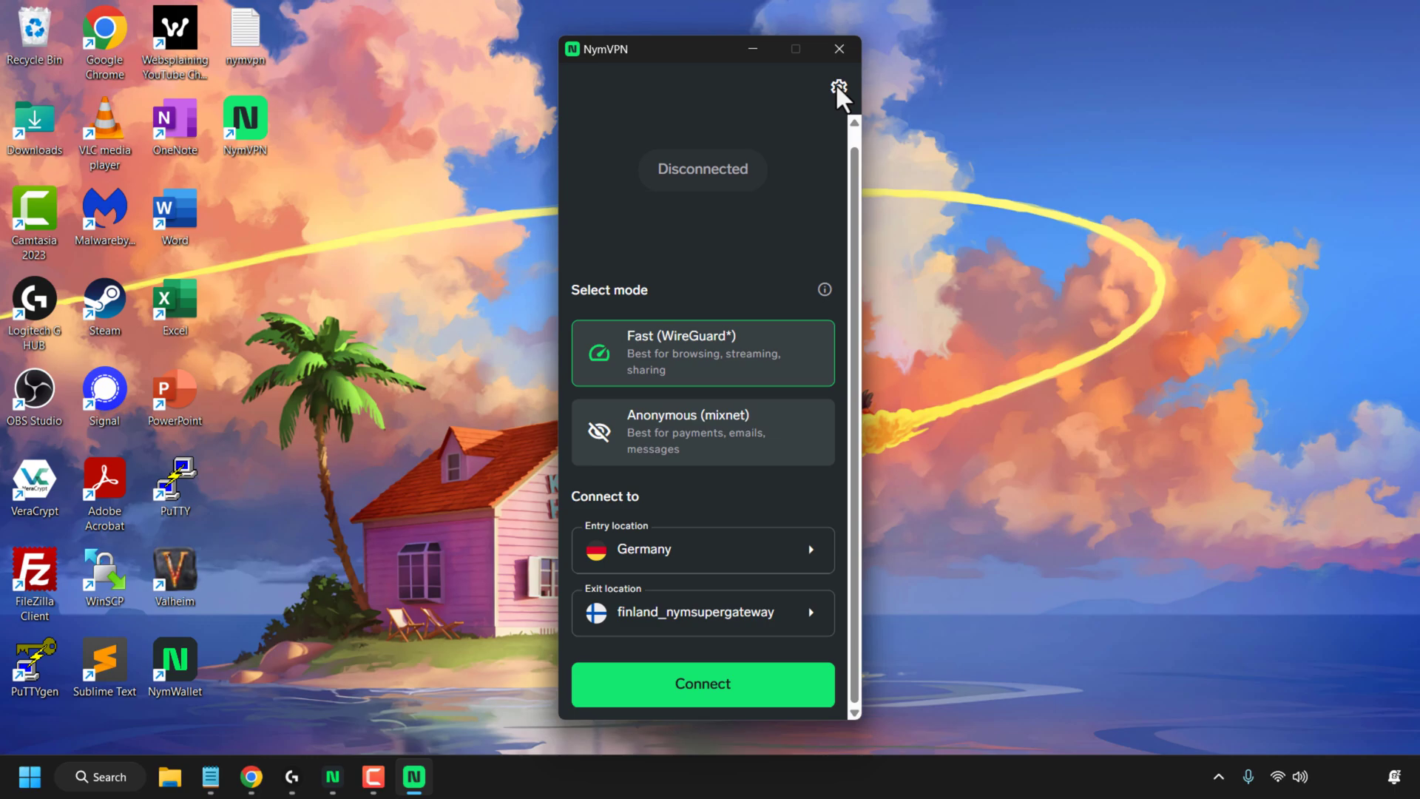
View the Appearance page's Language and Display mode options, then return to Settings.
{"action": "left_click", "coordinate": [838, 88]}
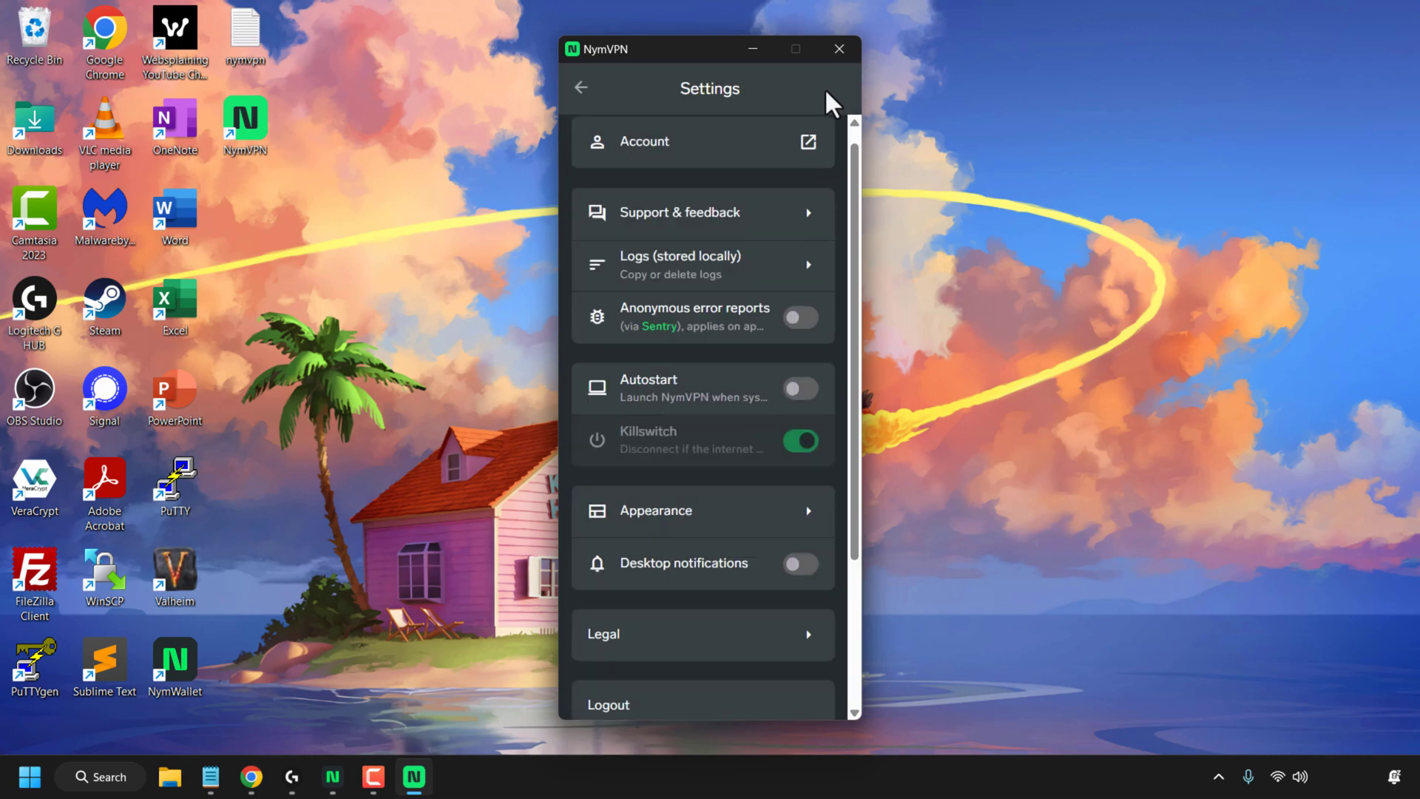
{"action": "mouse_move", "coordinate": [763, 282]}
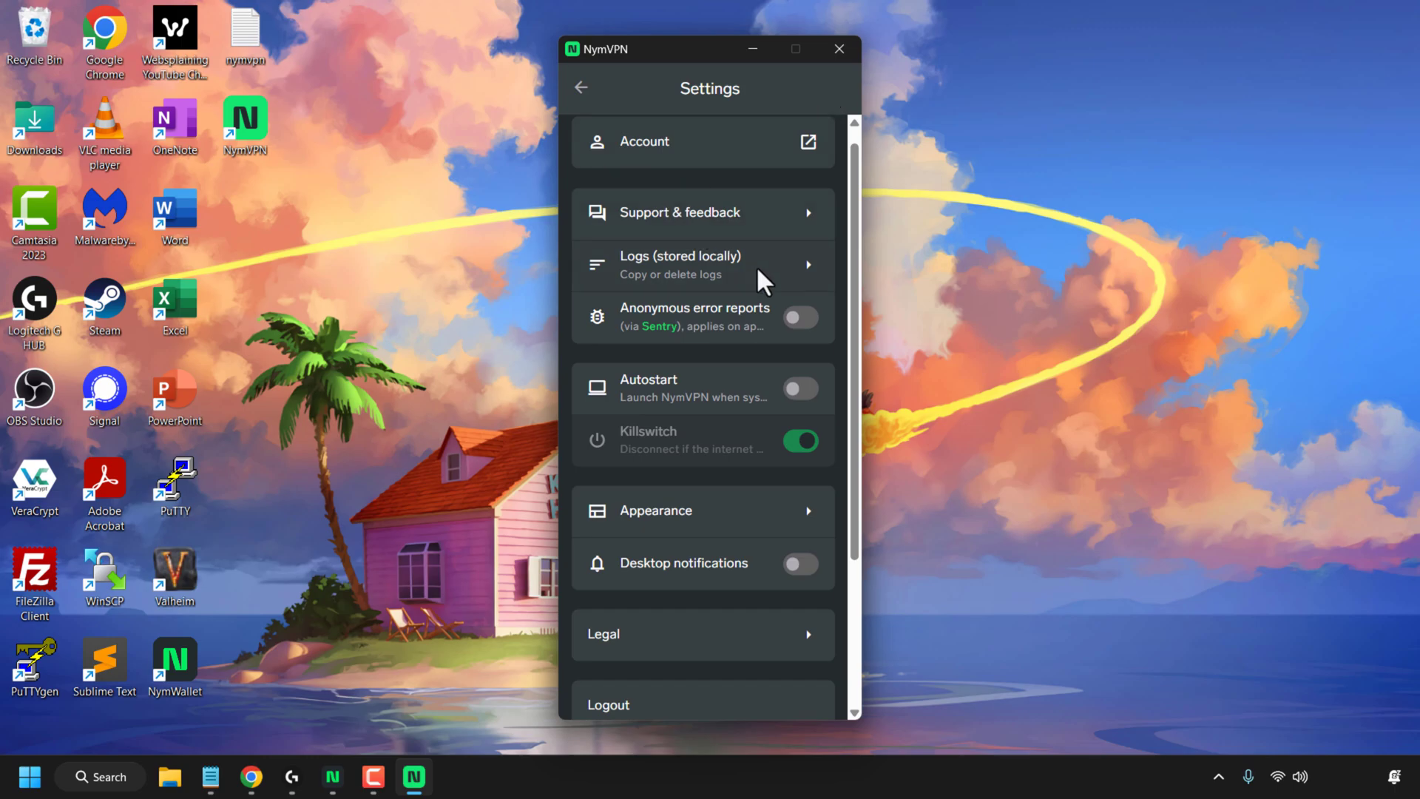
{"action": "mouse_move", "coordinate": [734, 338]}
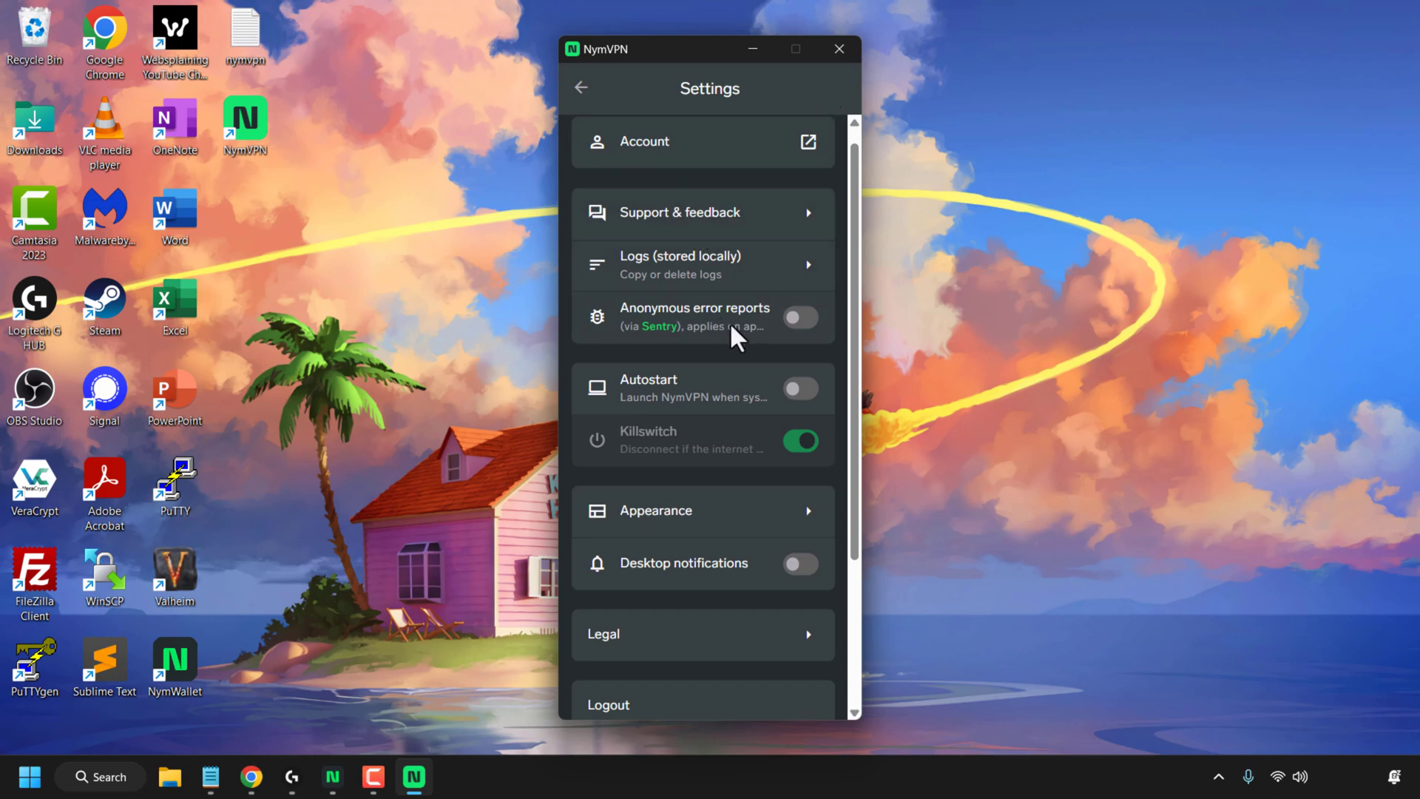
{"action": "mouse_move", "coordinate": [724, 331]}
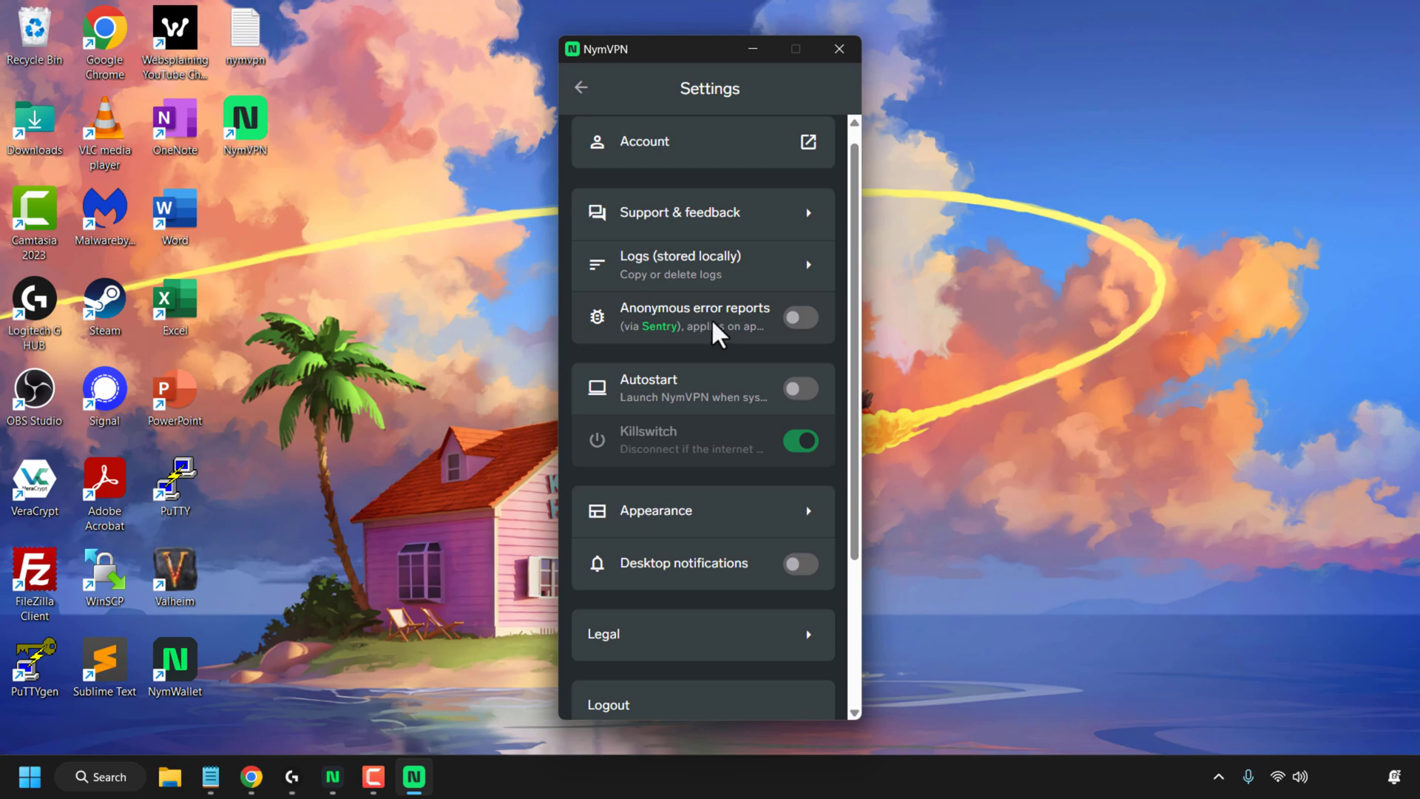
{"action": "mouse_move", "coordinate": [733, 401]}
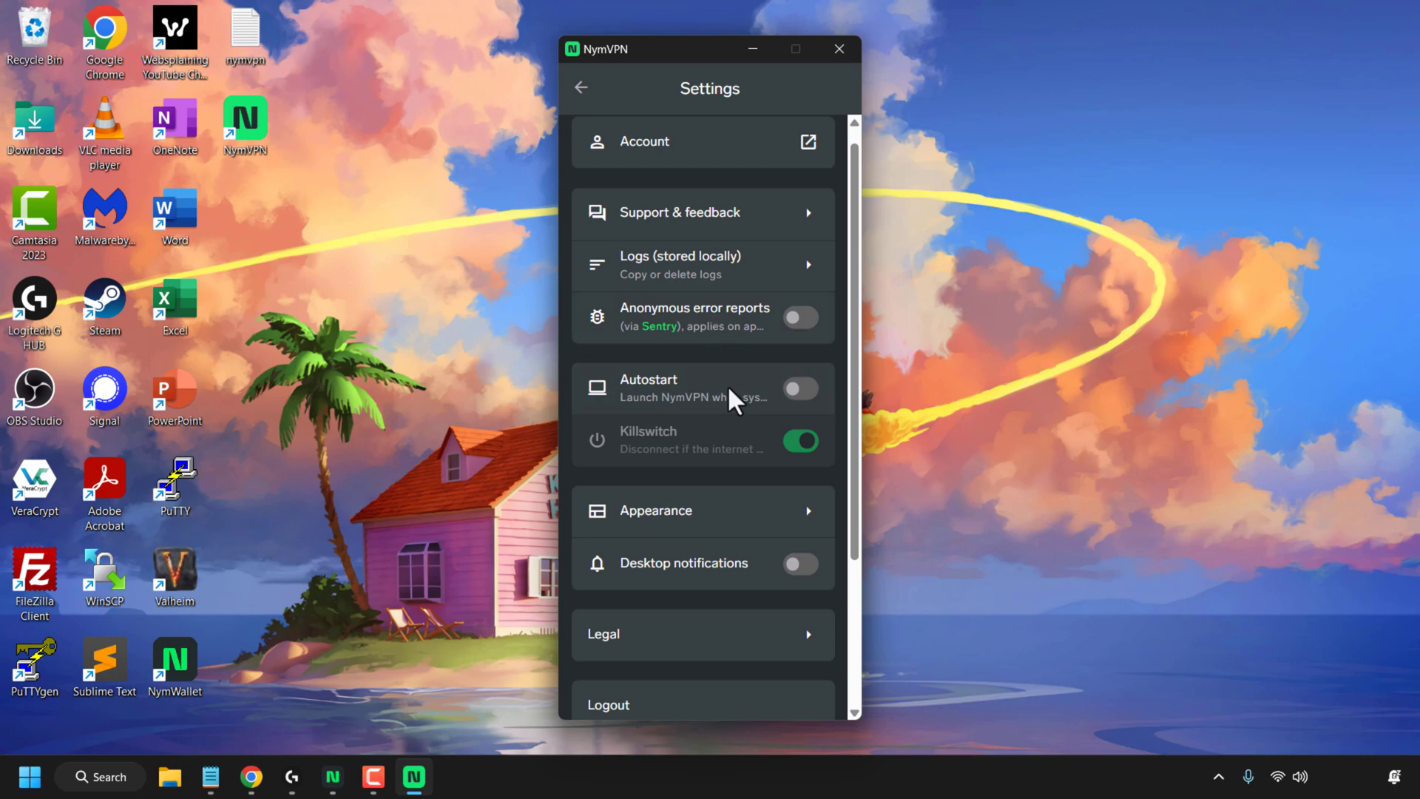
{"action": "mouse_move", "coordinate": [730, 403]}
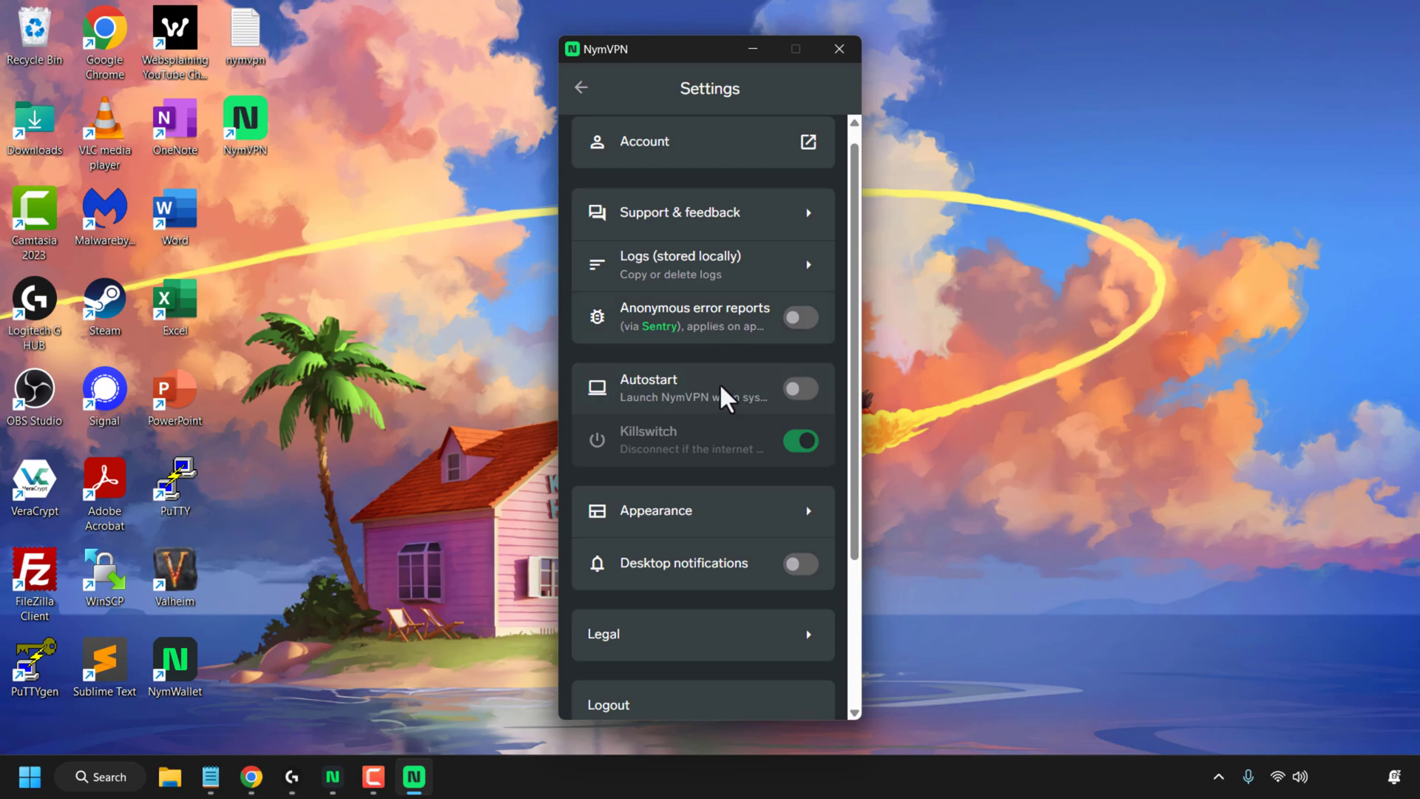
{"action": "mouse_move", "coordinate": [800, 530]}
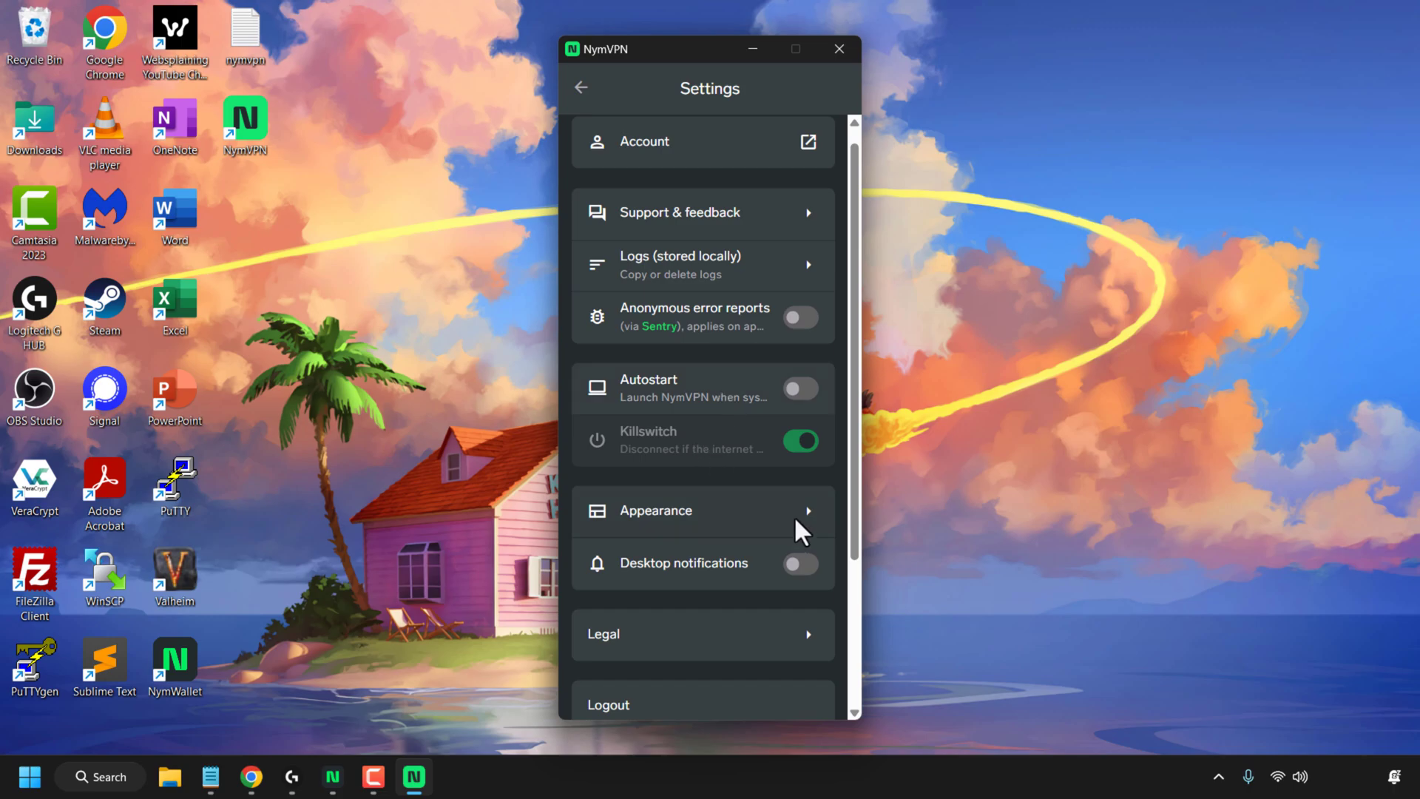
{"action": "left_click", "coordinate": [702, 510]}
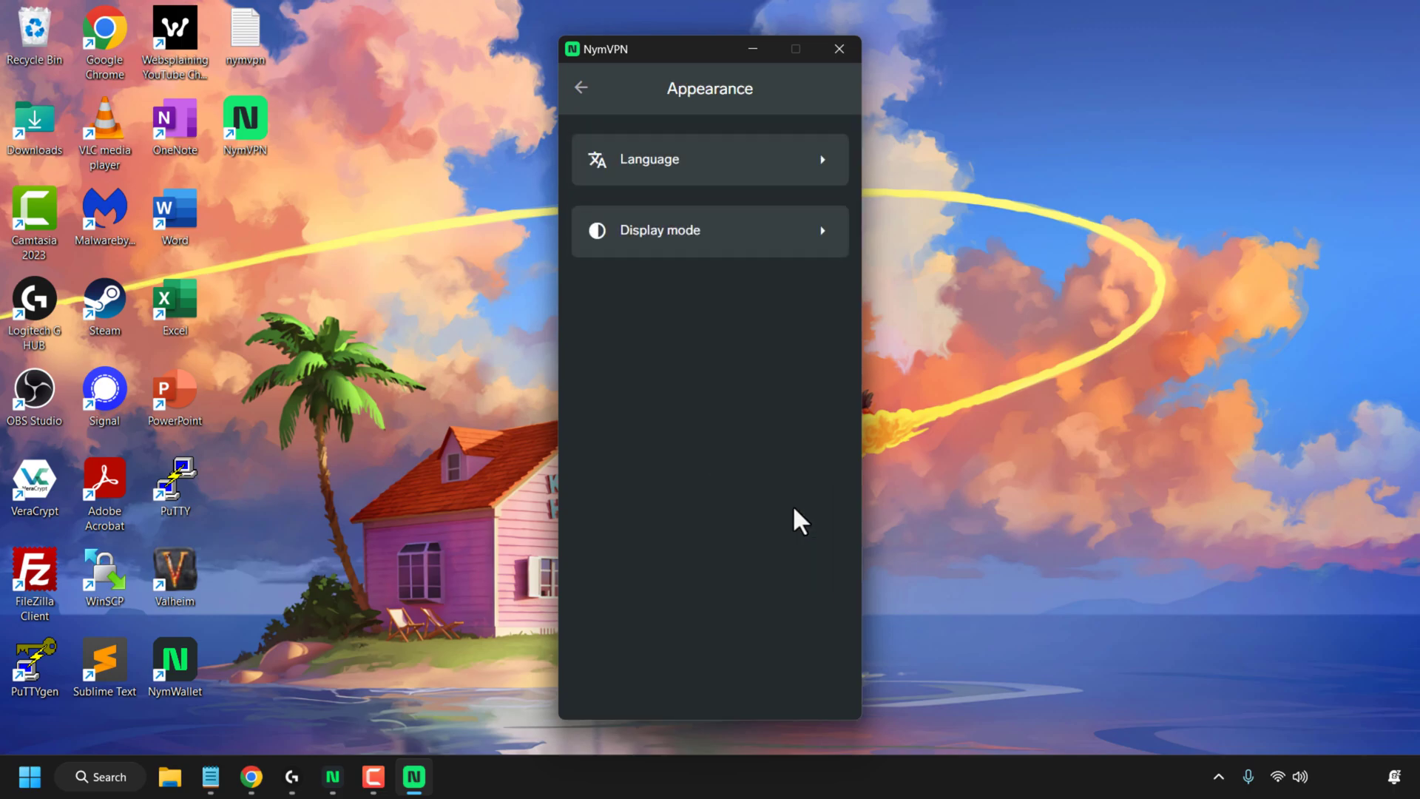
{"action": "mouse_move", "coordinate": [597, 93]}
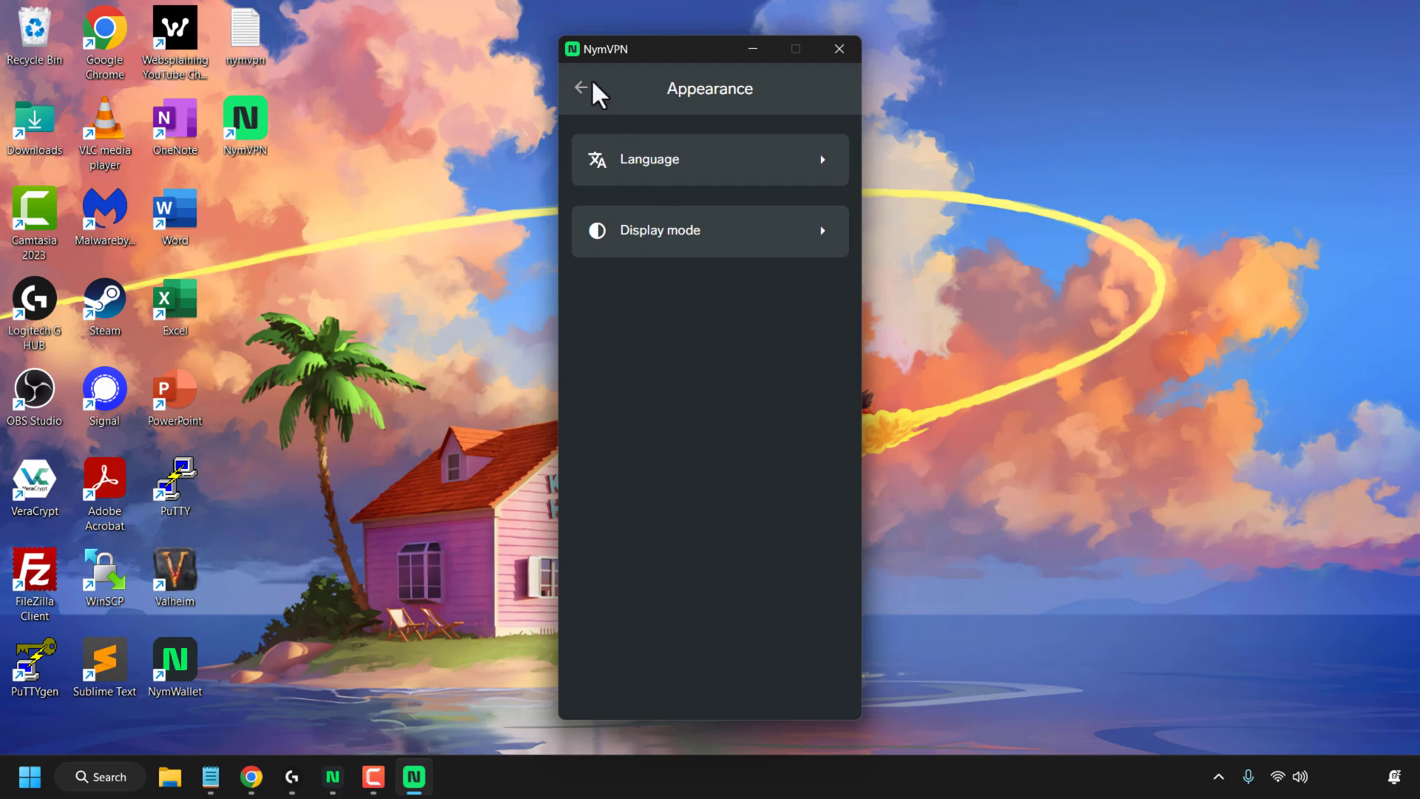
{"action": "left_click", "coordinate": [581, 88]}
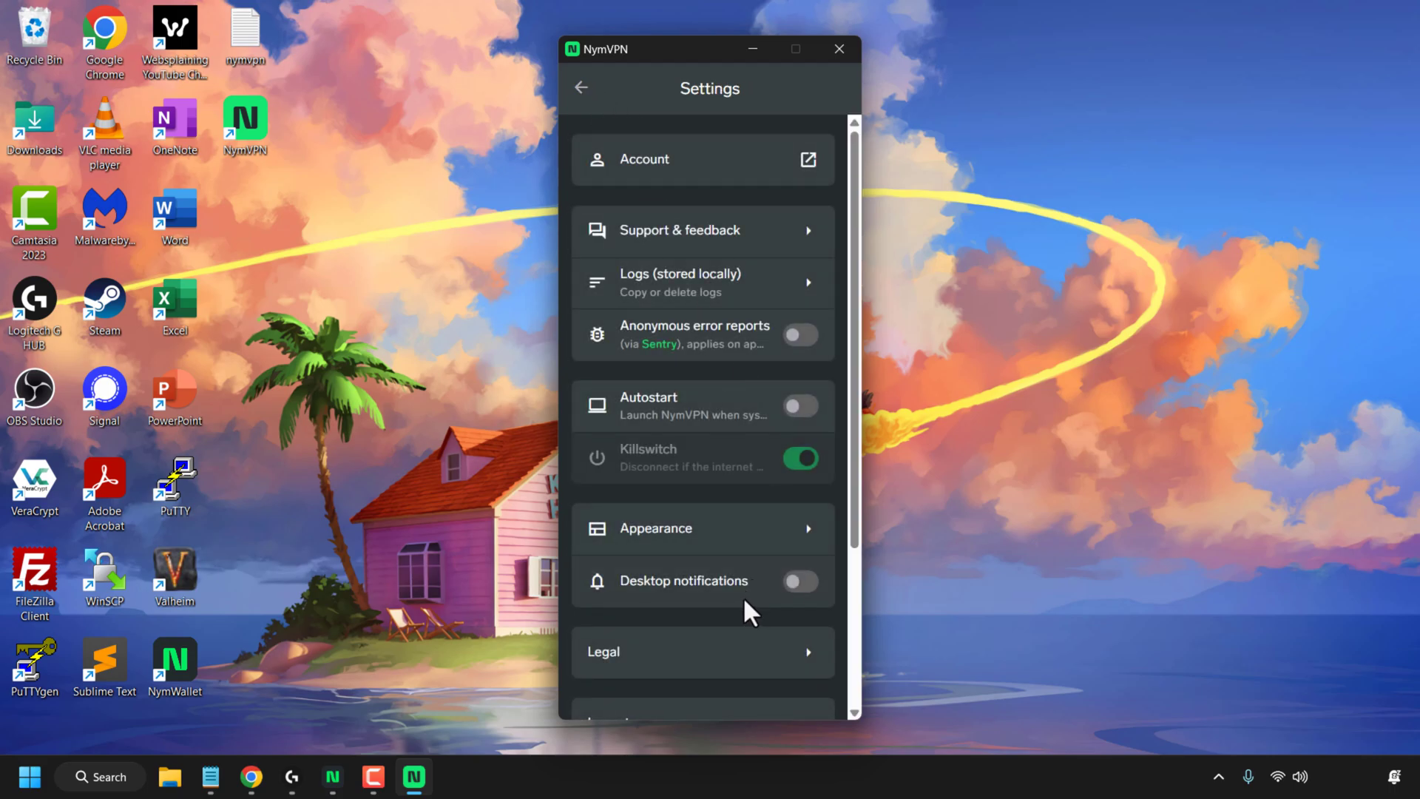
Scroll through Settings to Logout, Quit and version 1.11.0 mainnet, then return home.
{"action": "scroll", "scroll_direction": "down", "scroll_amount": 3}
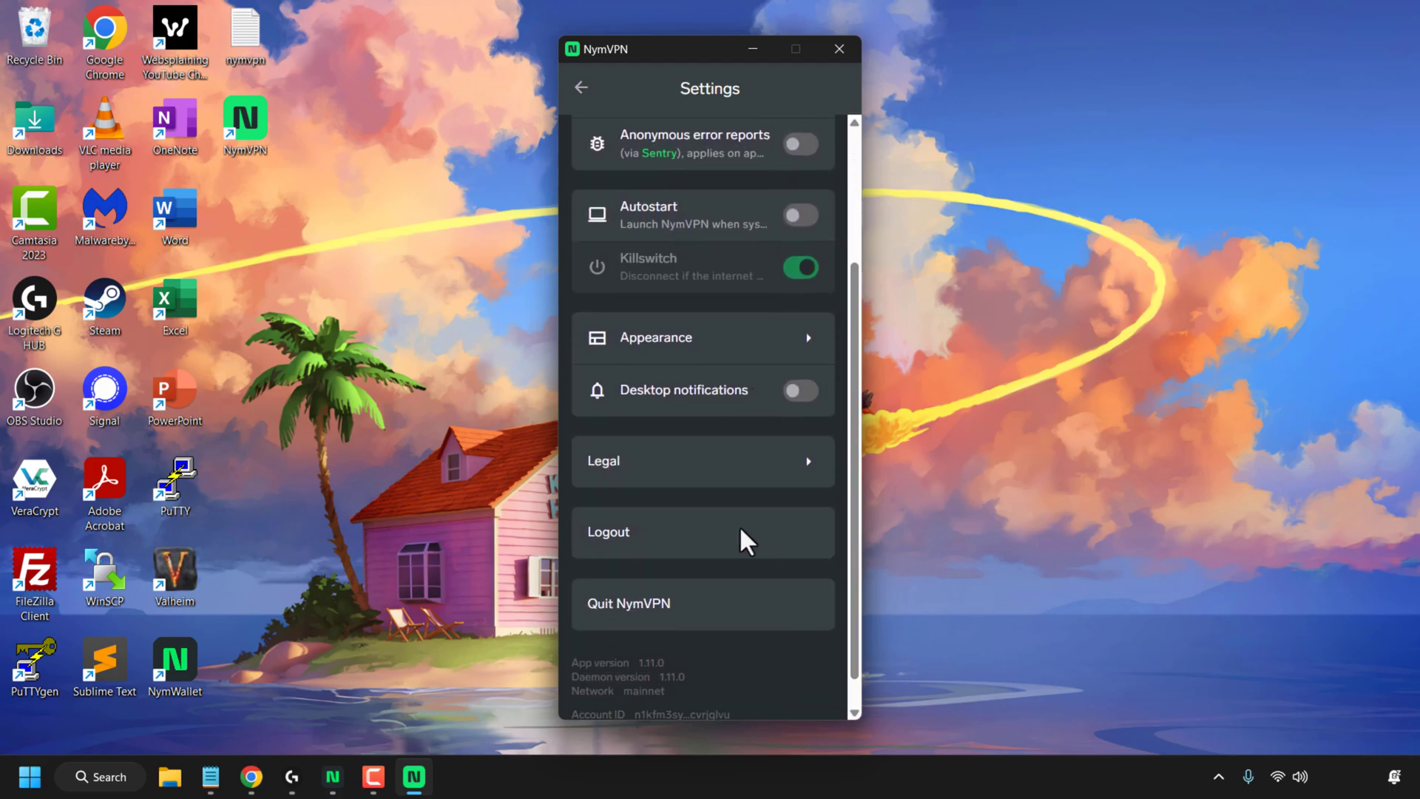
{"action": "scroll", "scroll_direction": "down", "scroll_amount": 3}
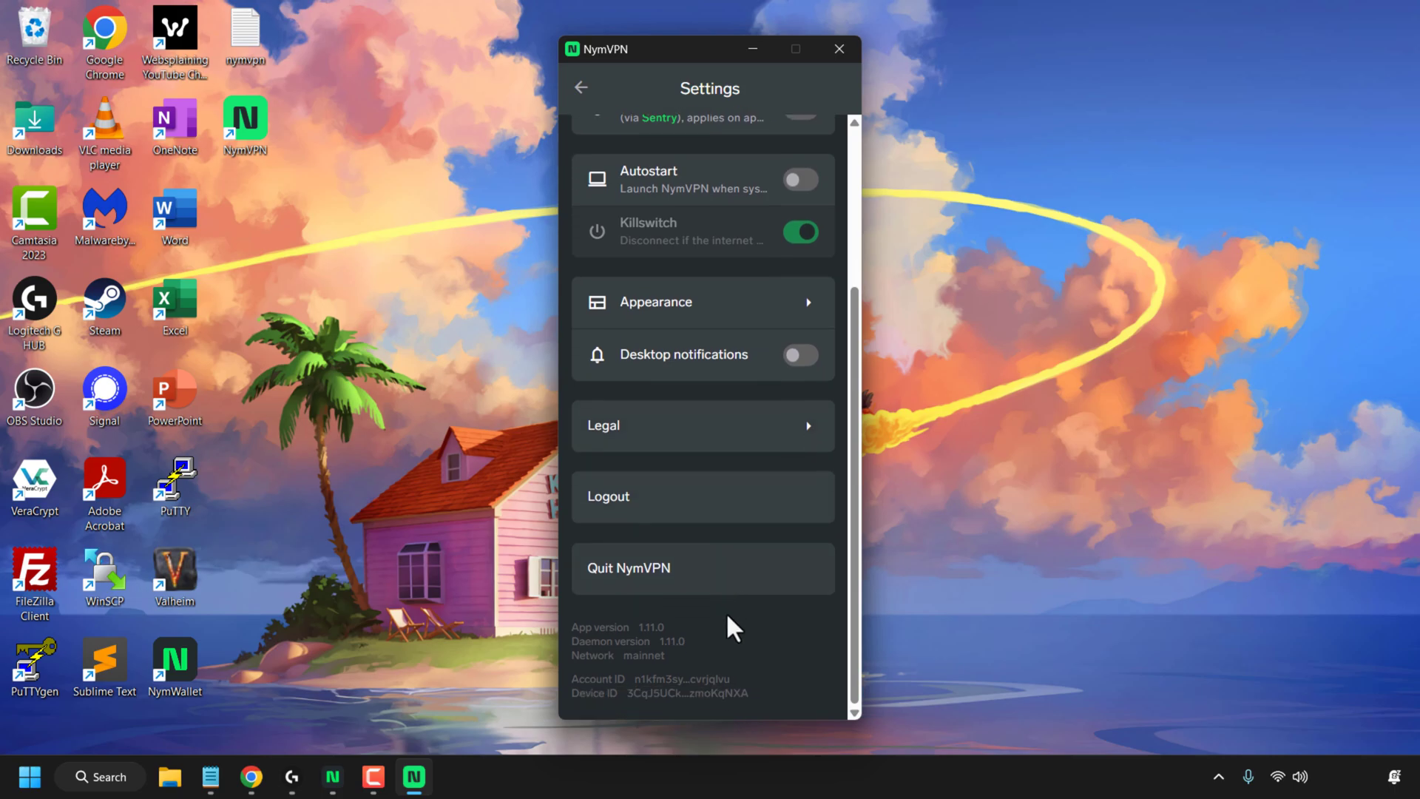
{"action": "mouse_move", "coordinate": [706, 666]}
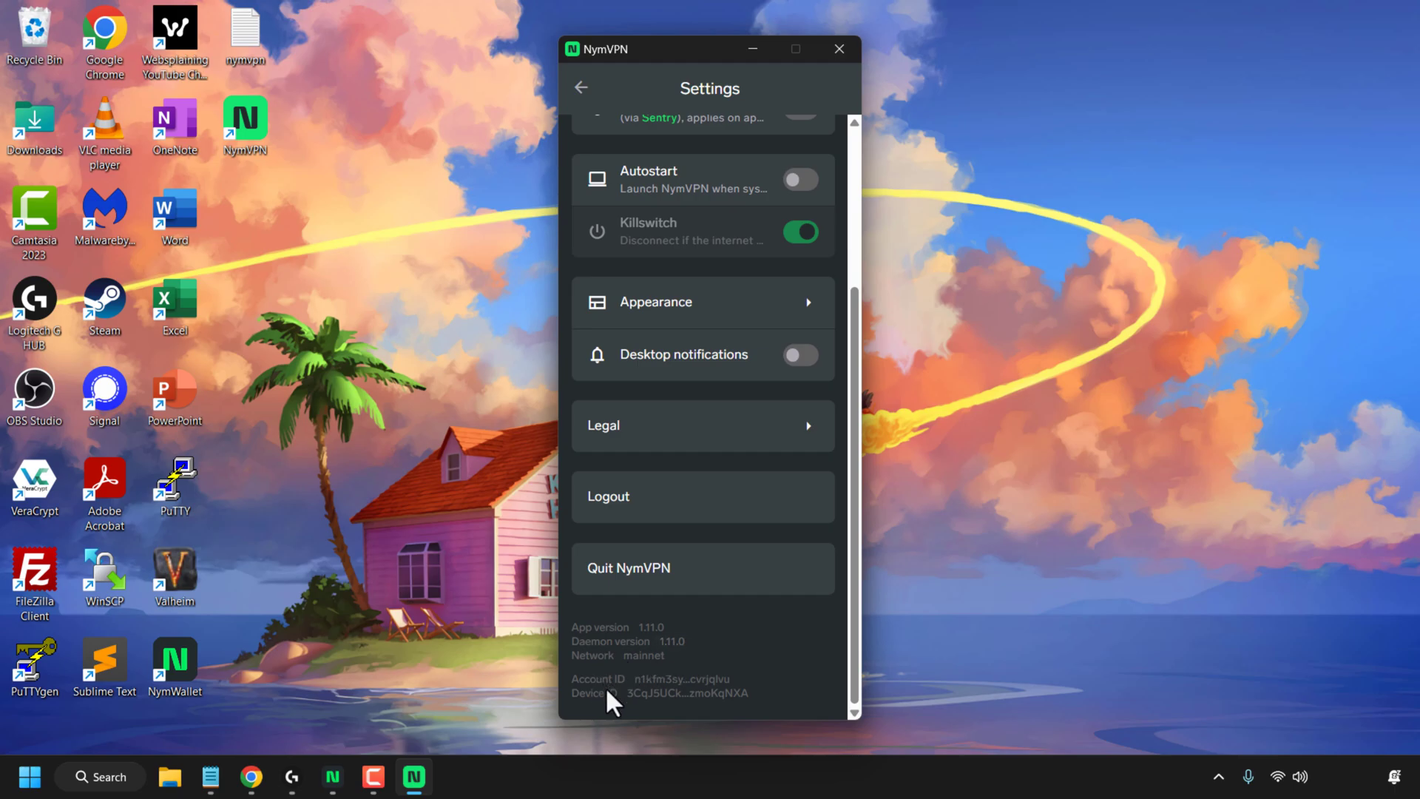
{"action": "scroll", "scroll_direction": "up", "scroll_amount": 3}
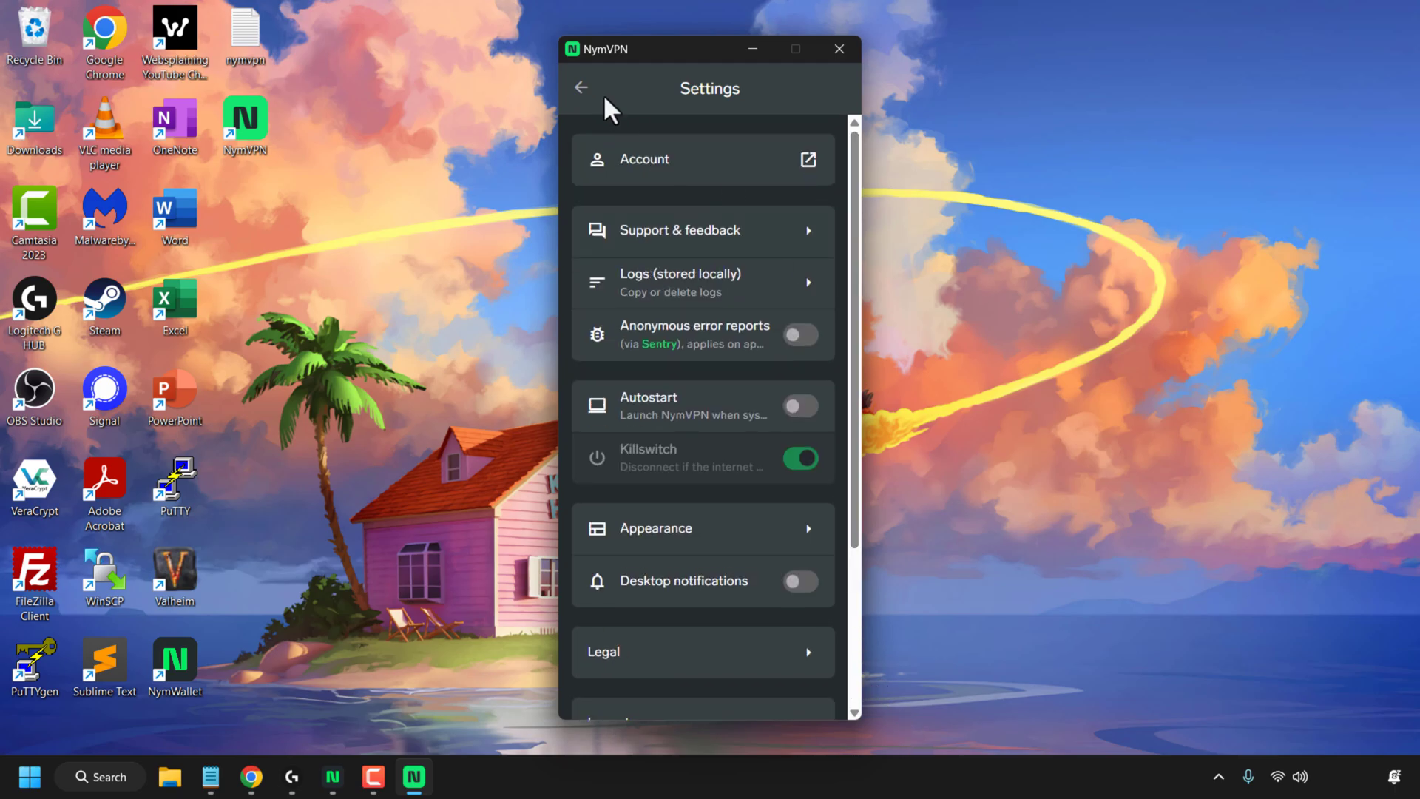
{"action": "left_click", "coordinate": [581, 88]}
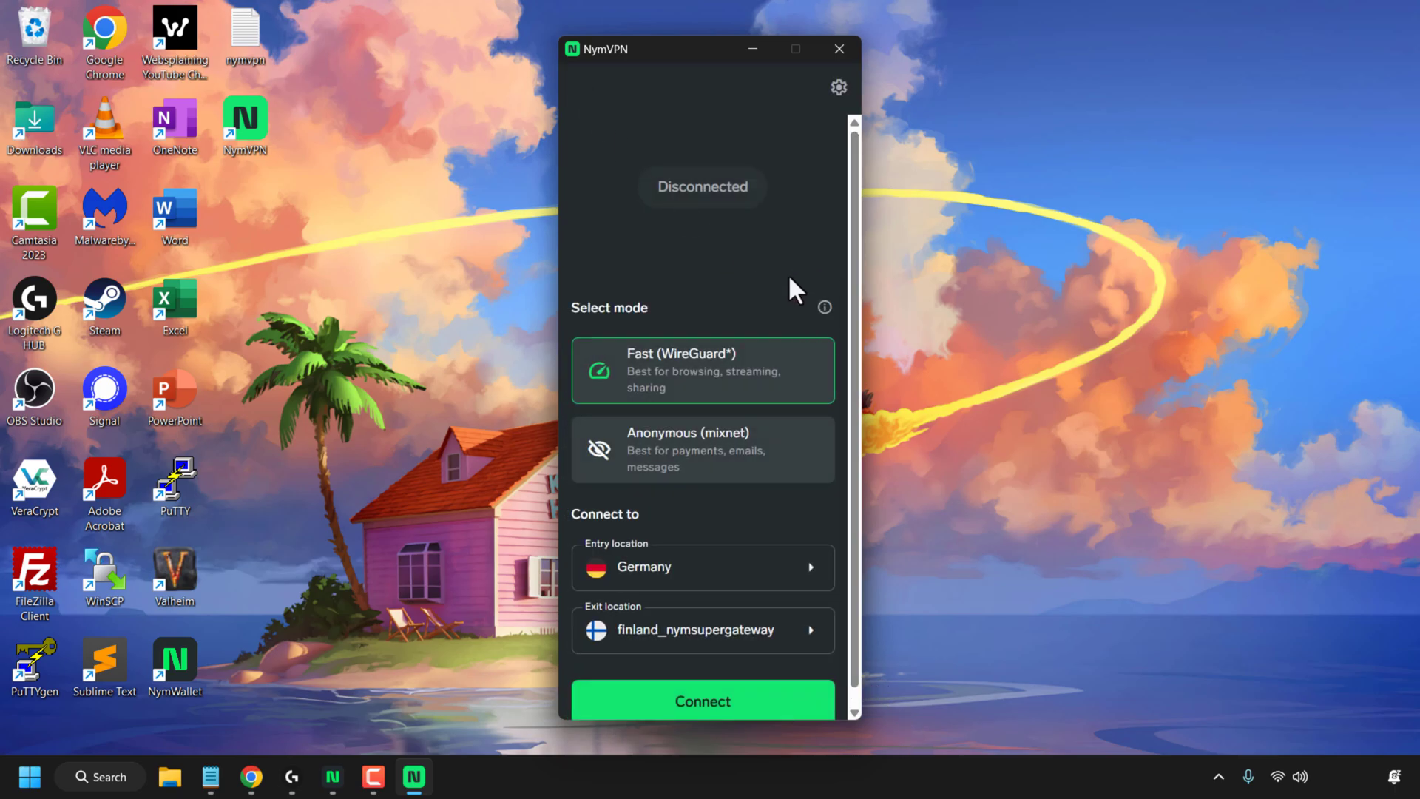